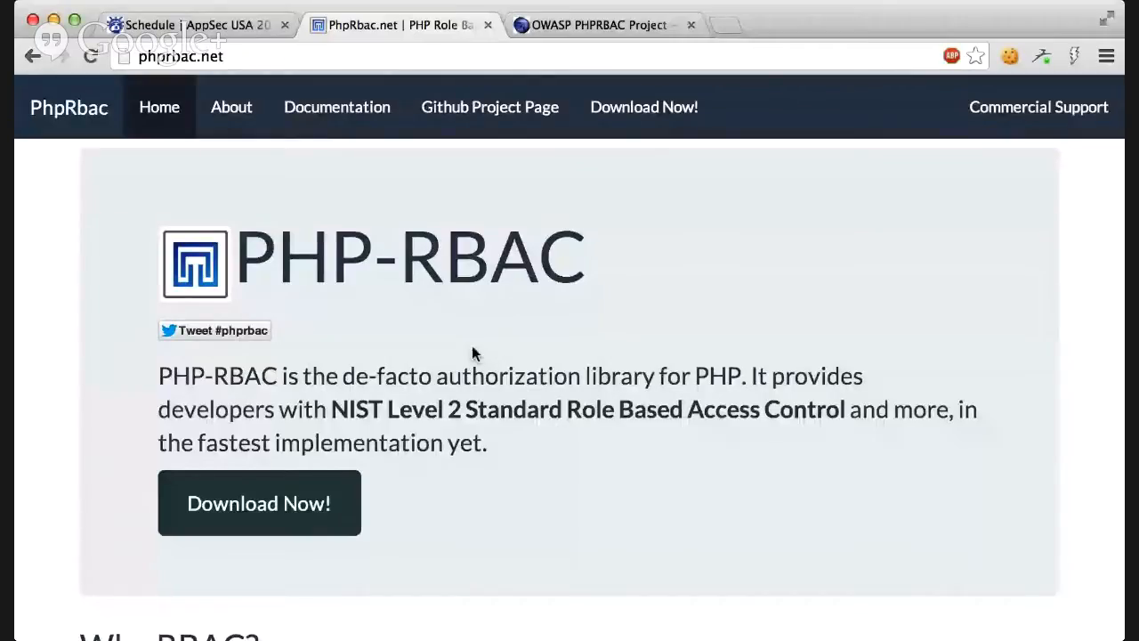
mouse_move(440, 382)
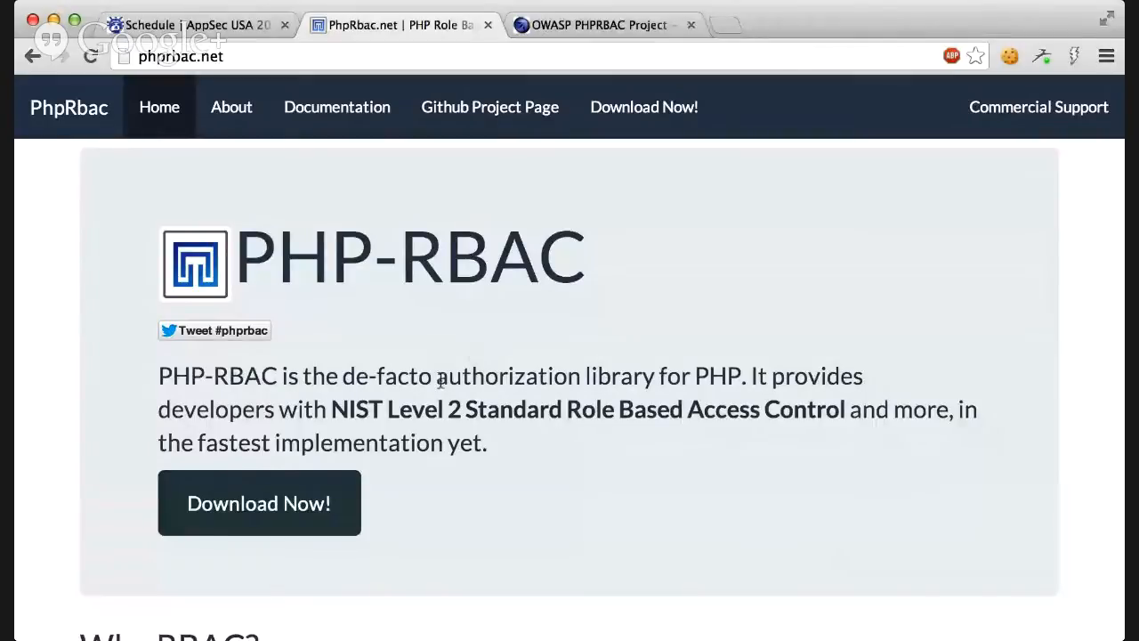
mouse_move(455, 356)
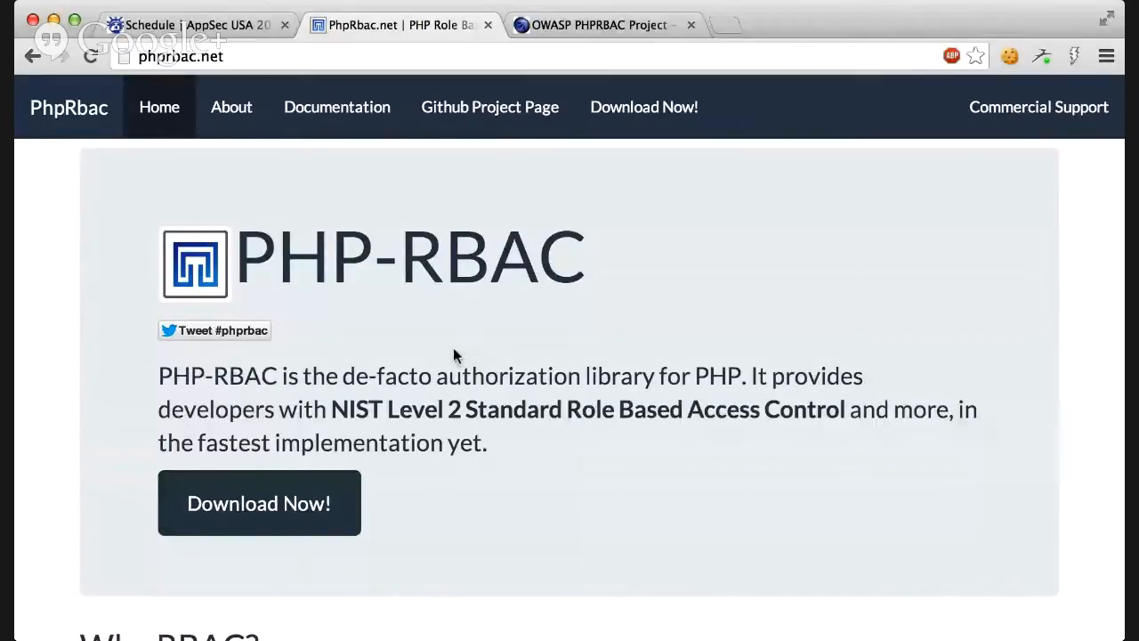
mouse_move(459, 304)
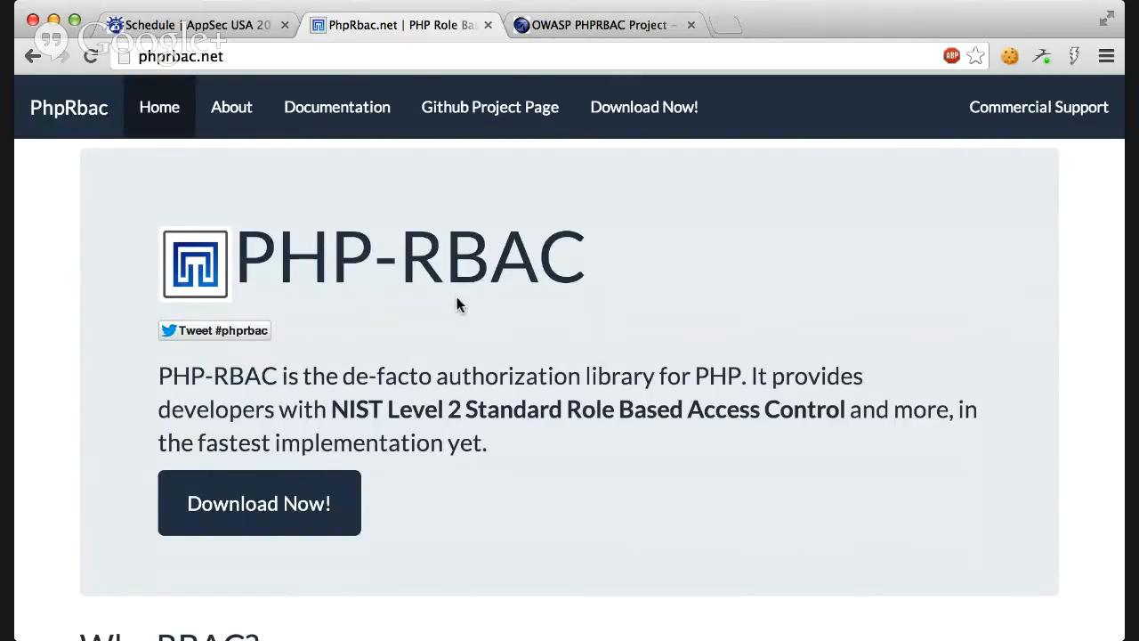
Scroll the home page down to Why RBAC?, showing the ACL drawbacks and example ACL table.
scroll(down, 3)
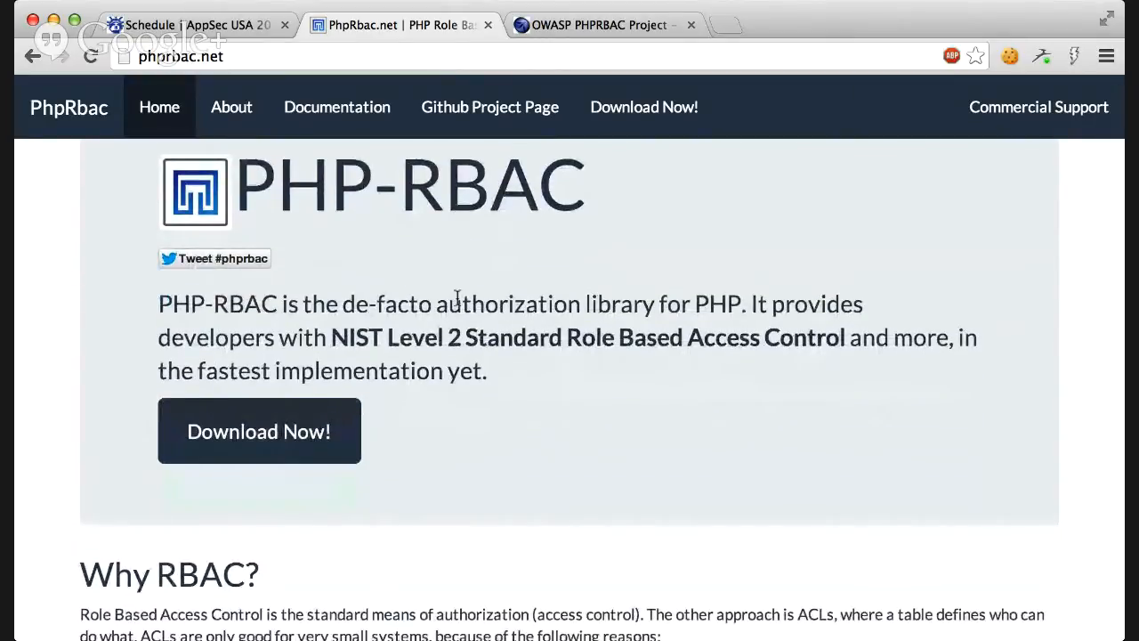
scroll(down, 3)
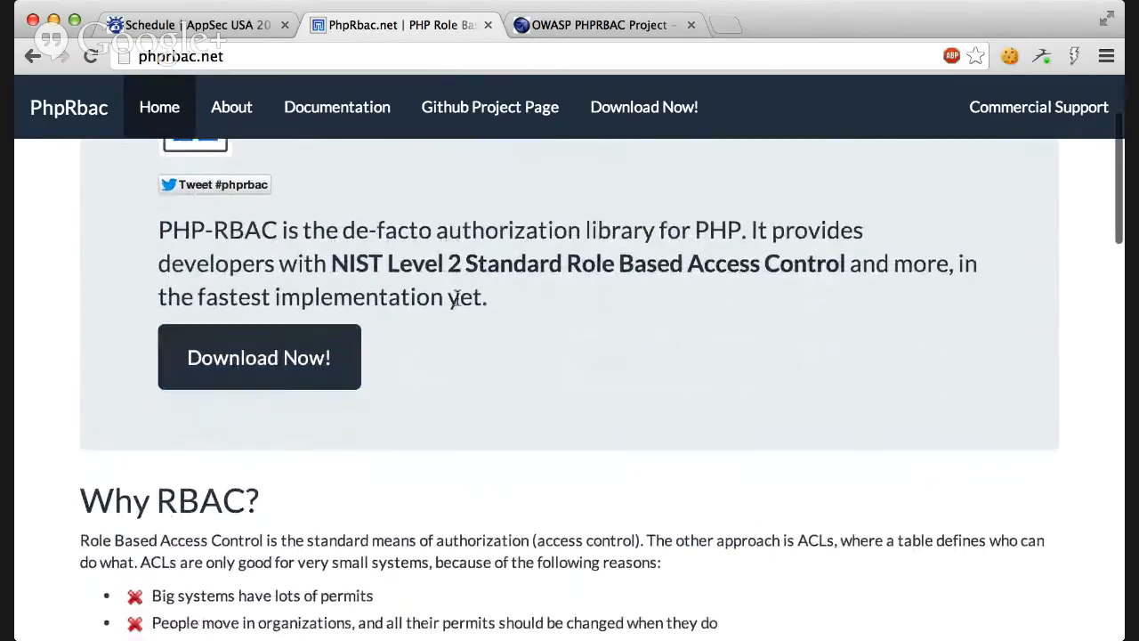
scroll(down, 3)
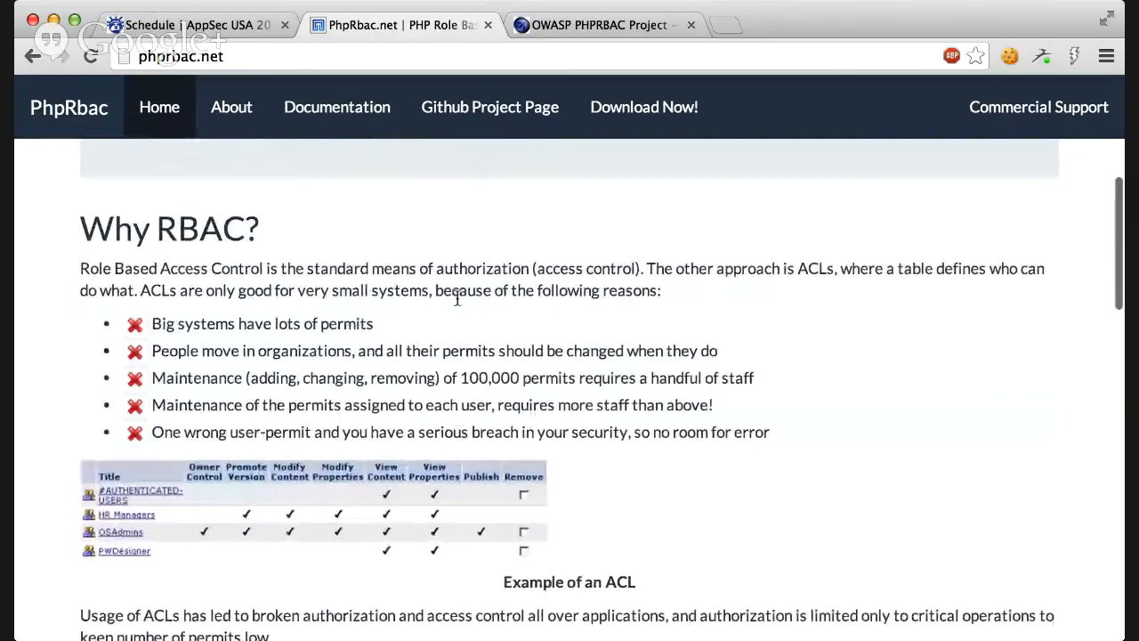
scroll(down, 3)
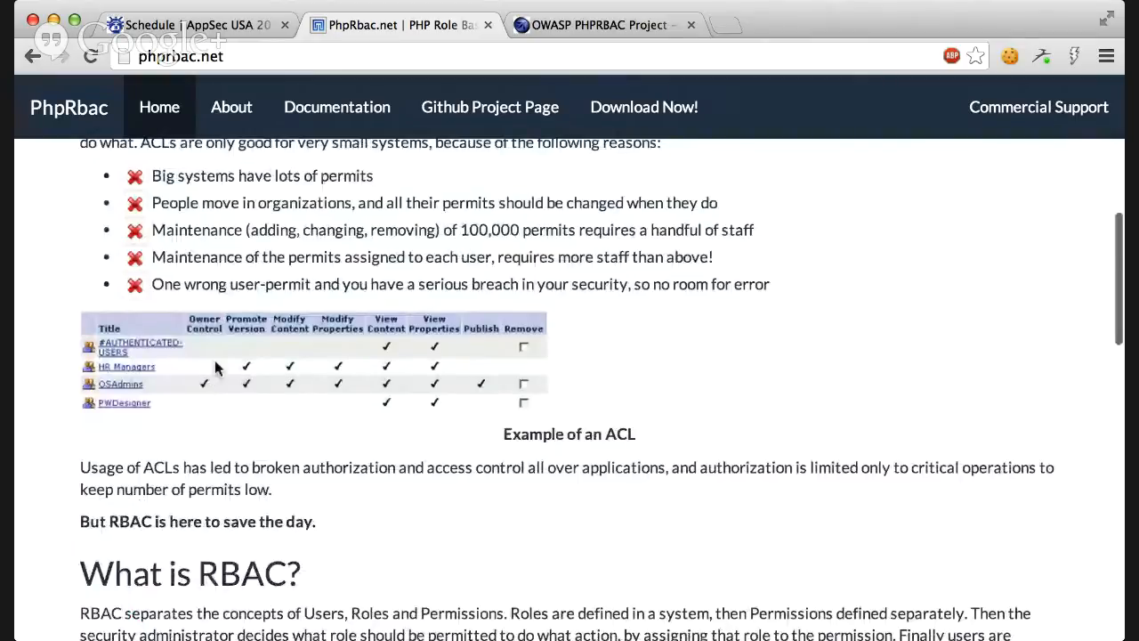
mouse_move(180, 372)
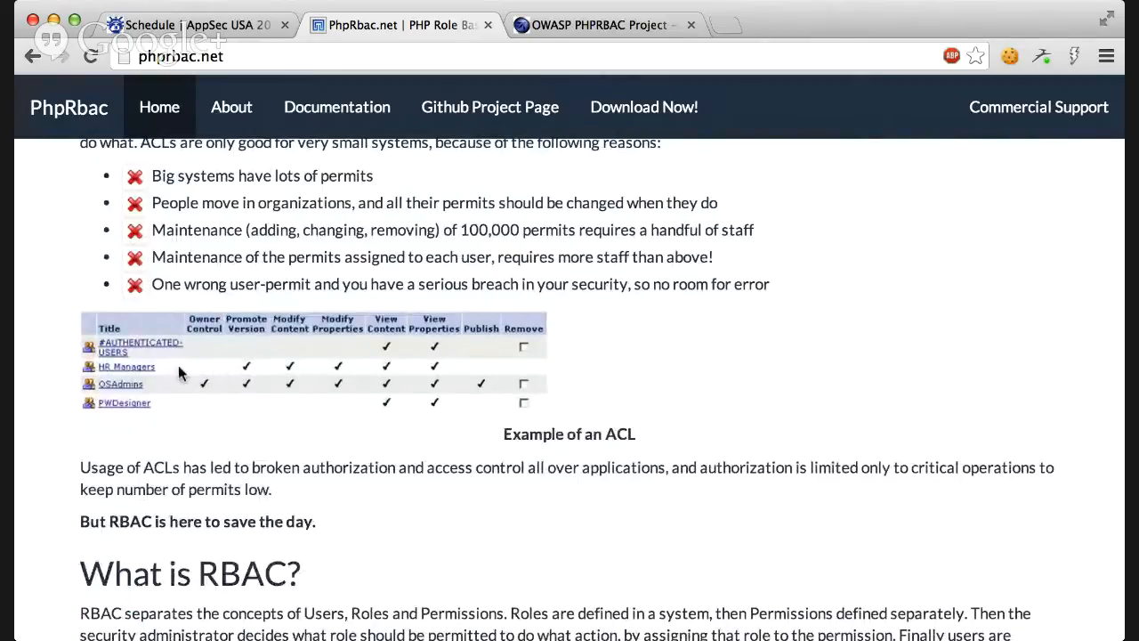
mouse_move(152, 389)
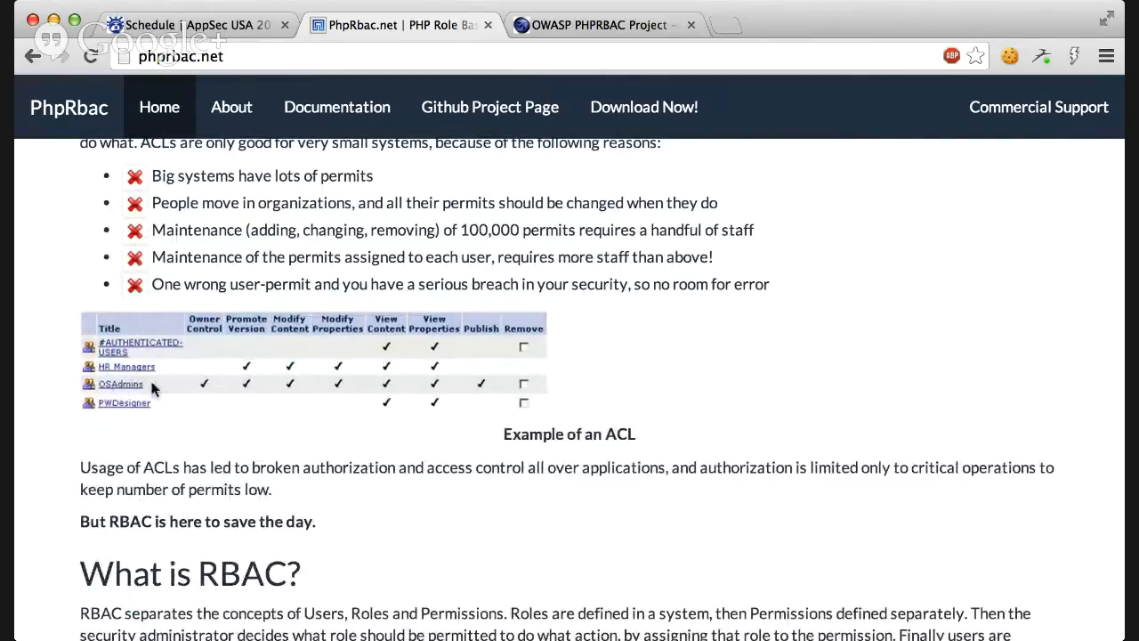
mouse_move(146, 396)
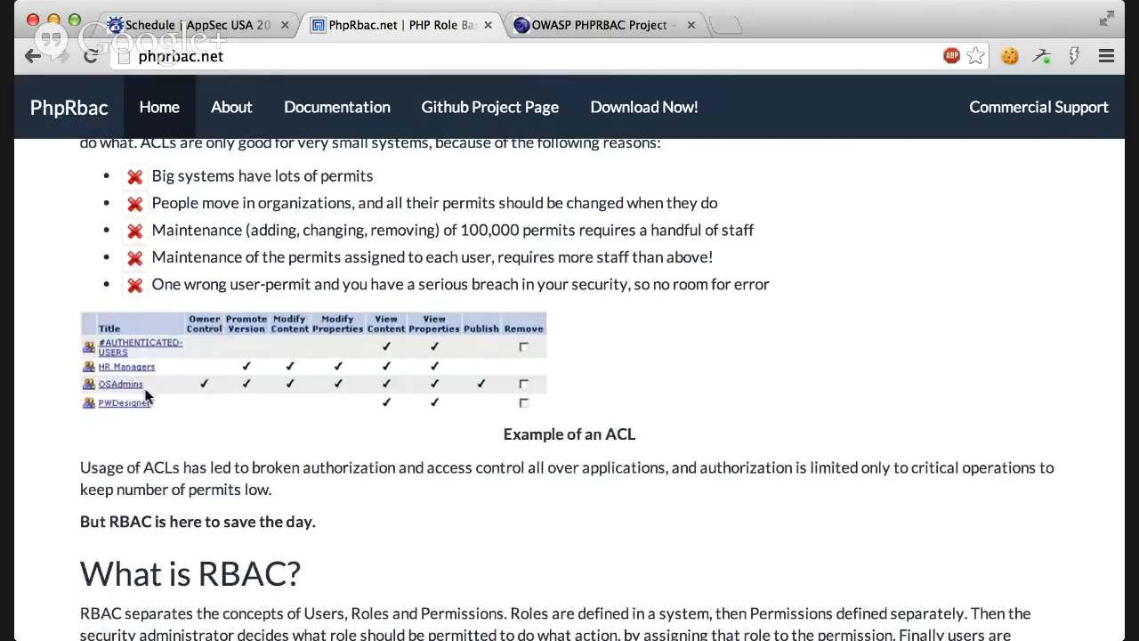
mouse_move(212, 405)
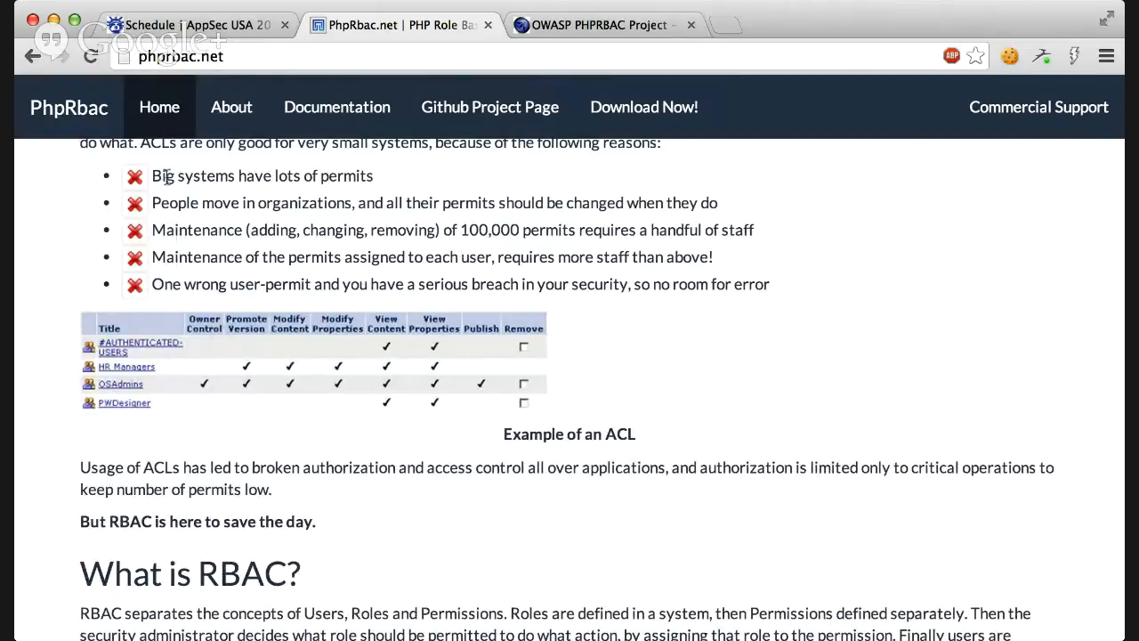
mouse_move(398, 181)
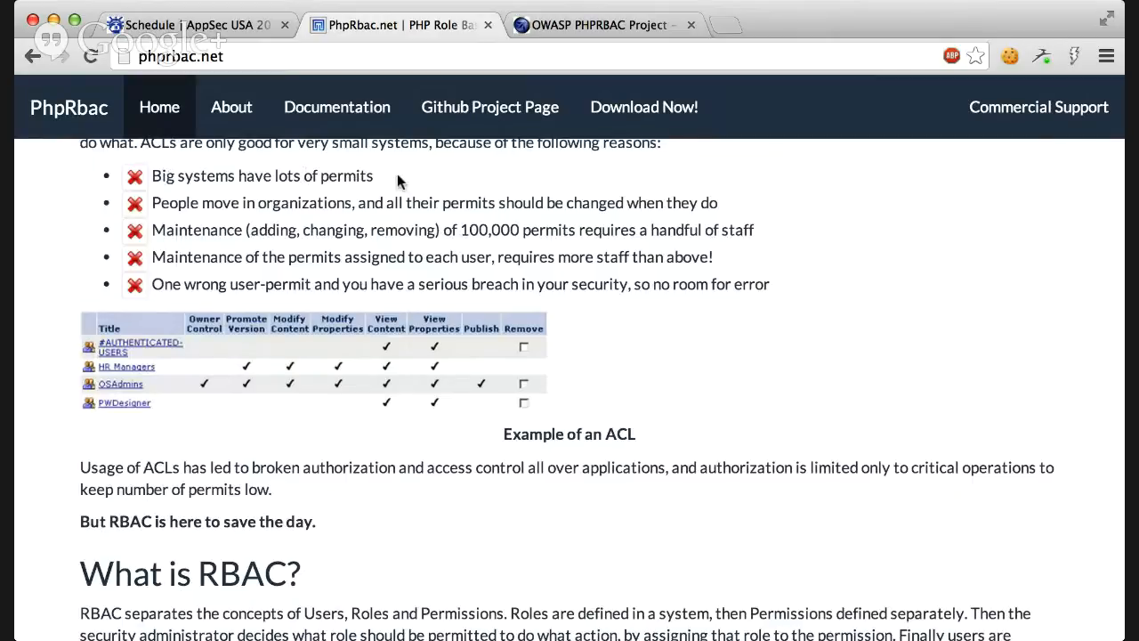
mouse_move(203, 203)
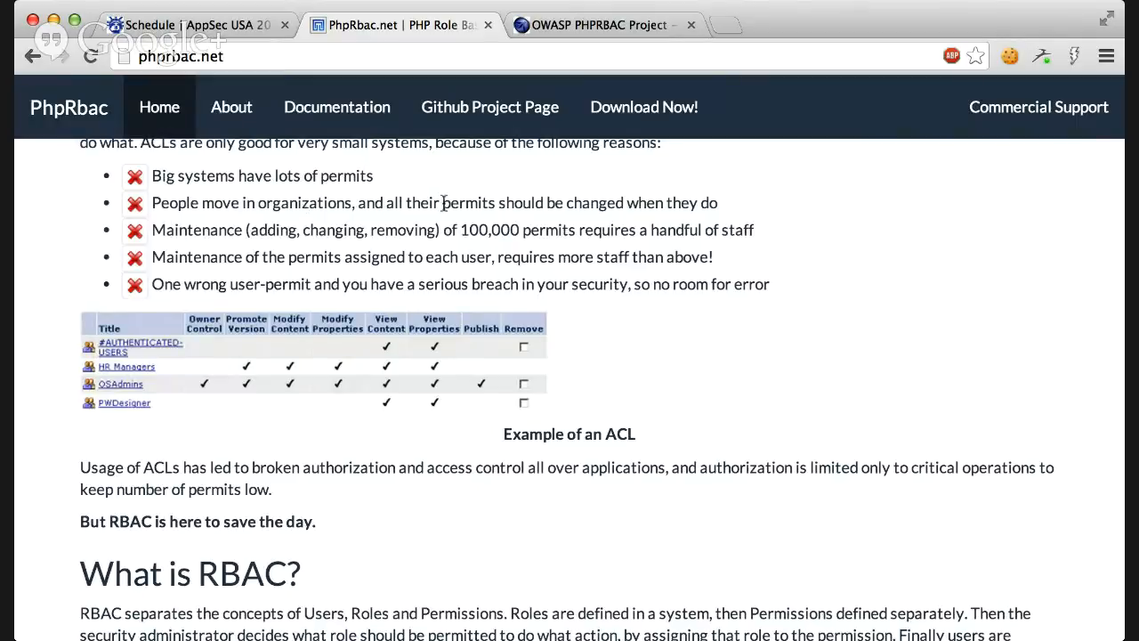
mouse_move(508, 251)
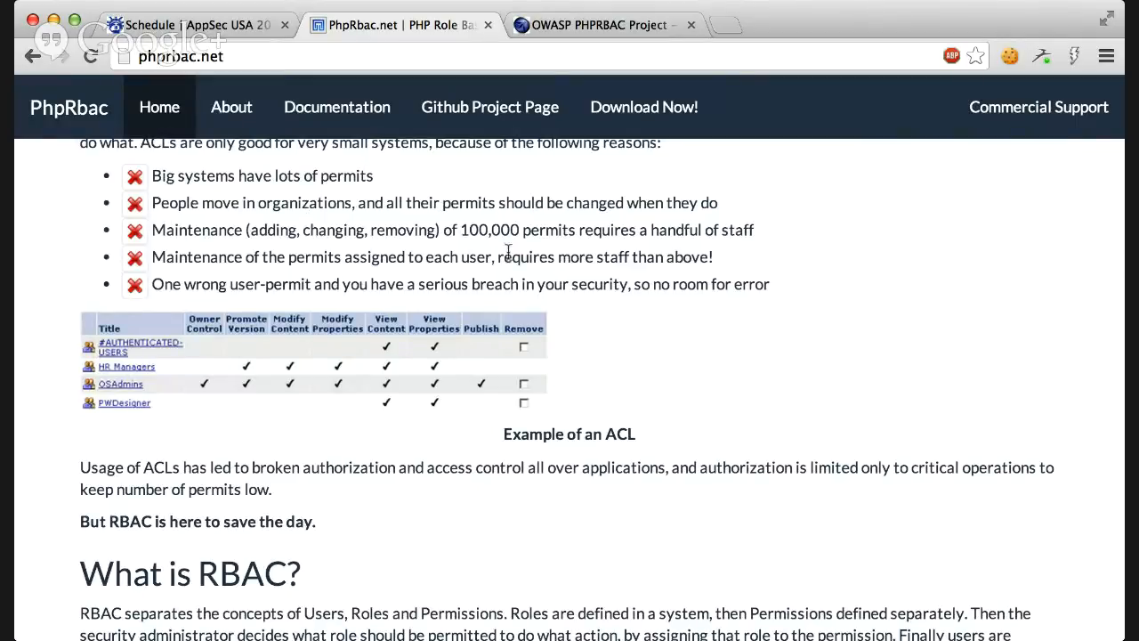
mouse_move(314, 424)
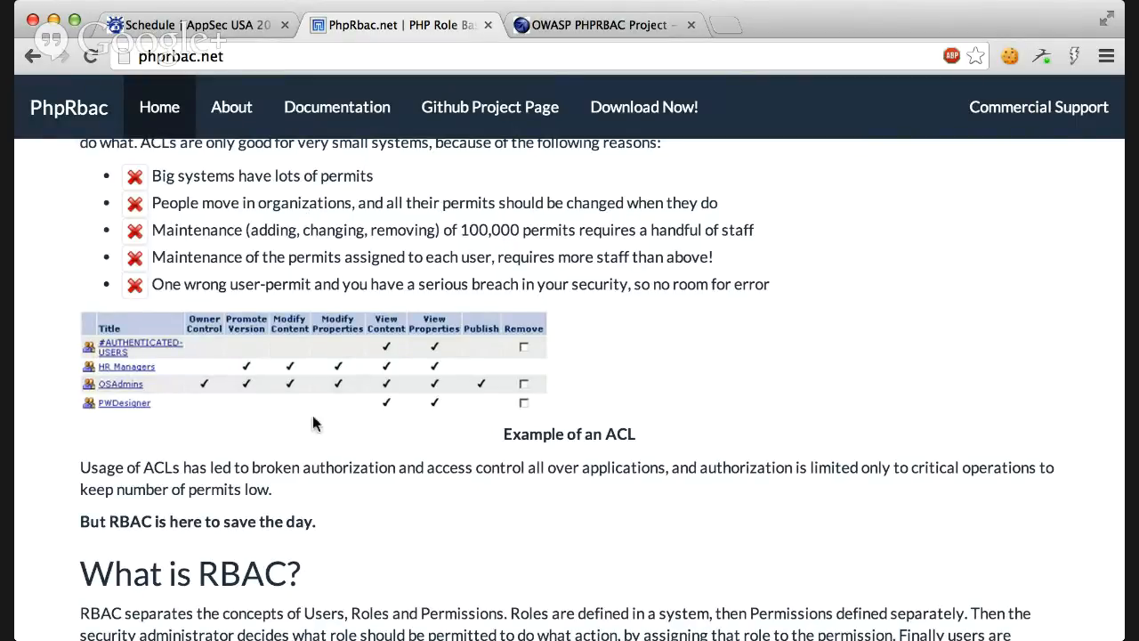
mouse_move(286, 234)
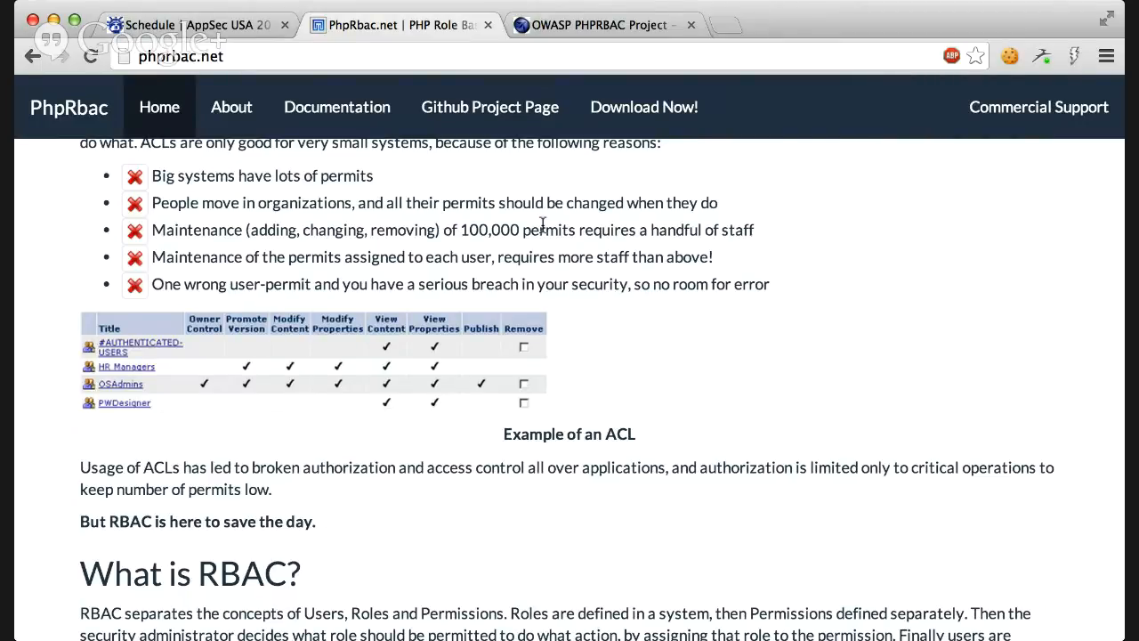
mouse_move(158, 283)
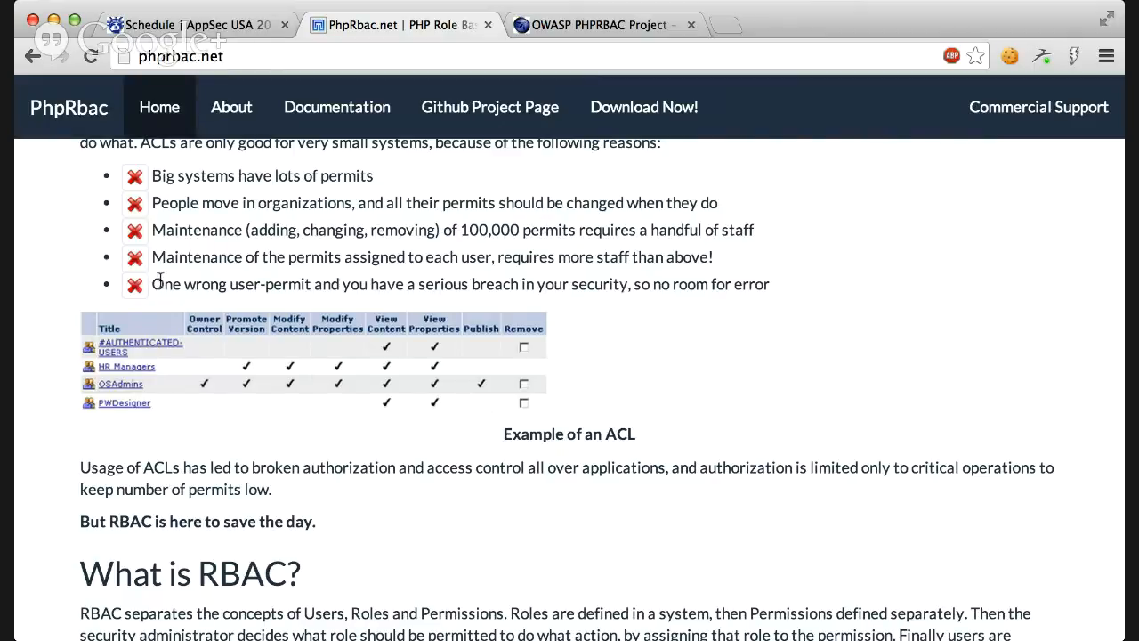
mouse_move(475, 487)
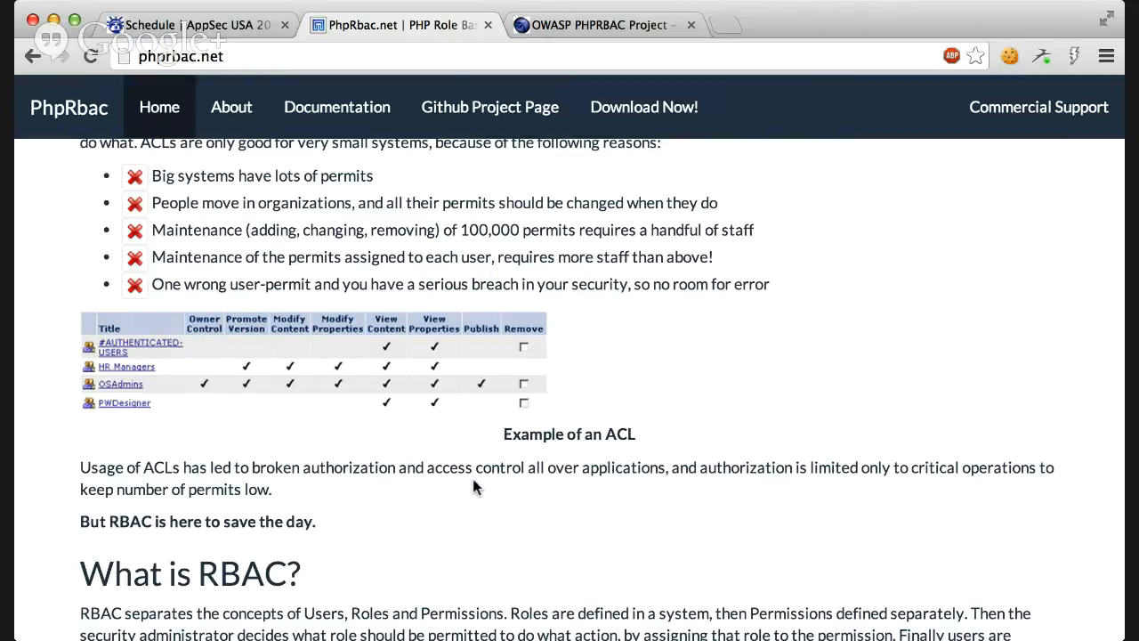
Scroll to the What is RBAC? pros, cons and NIST Level 2 text.
scroll(down, 3)
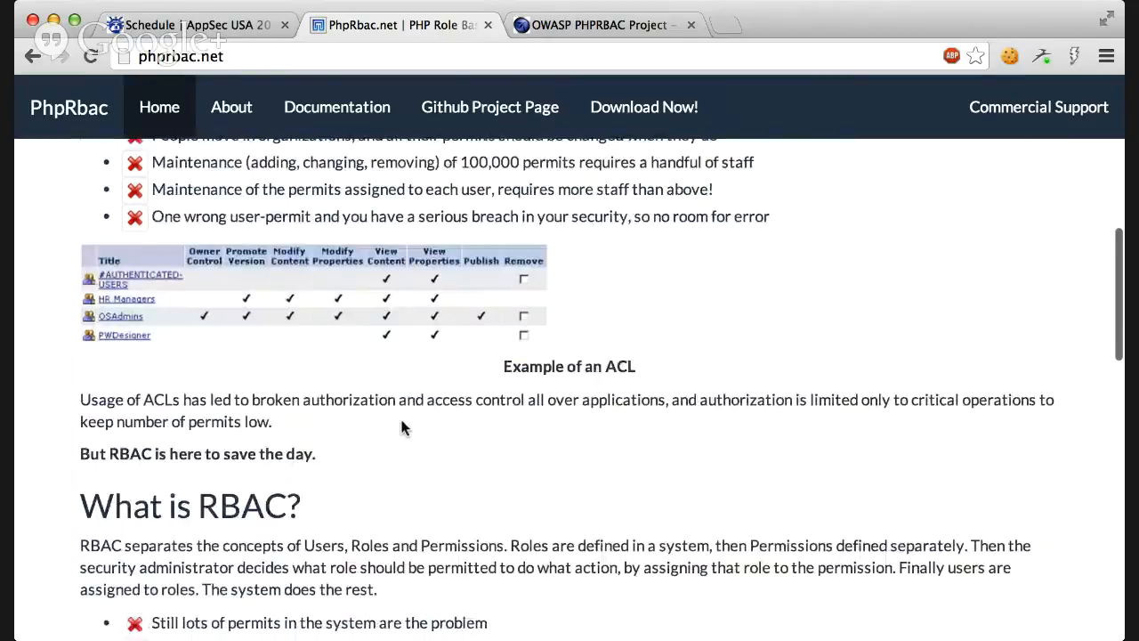
scroll(down, 3)
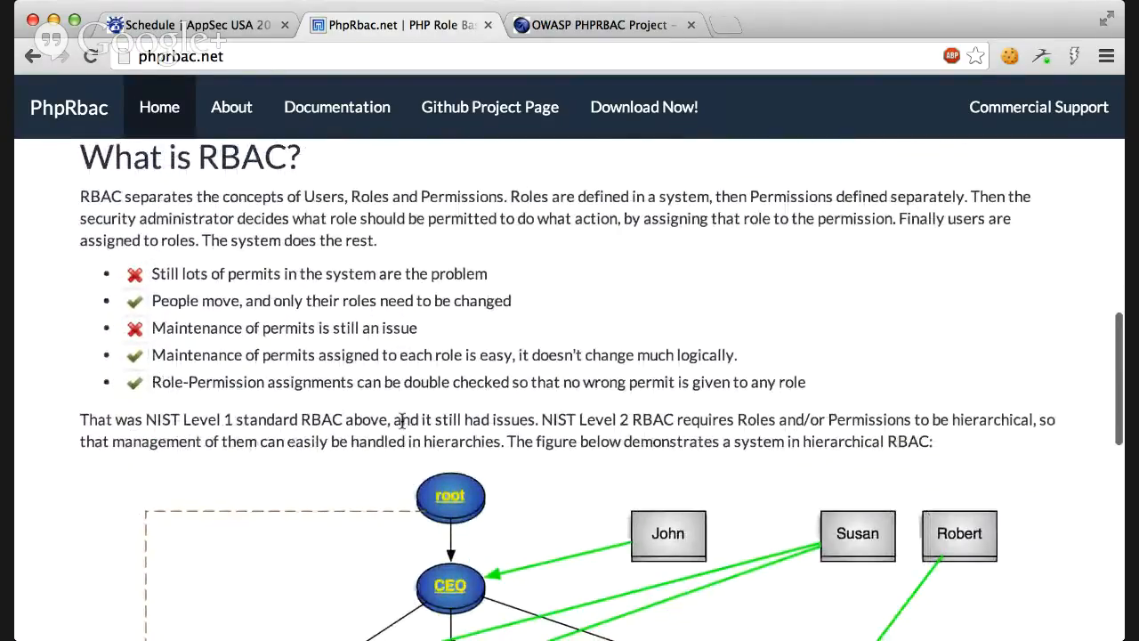
scroll(up, 3)
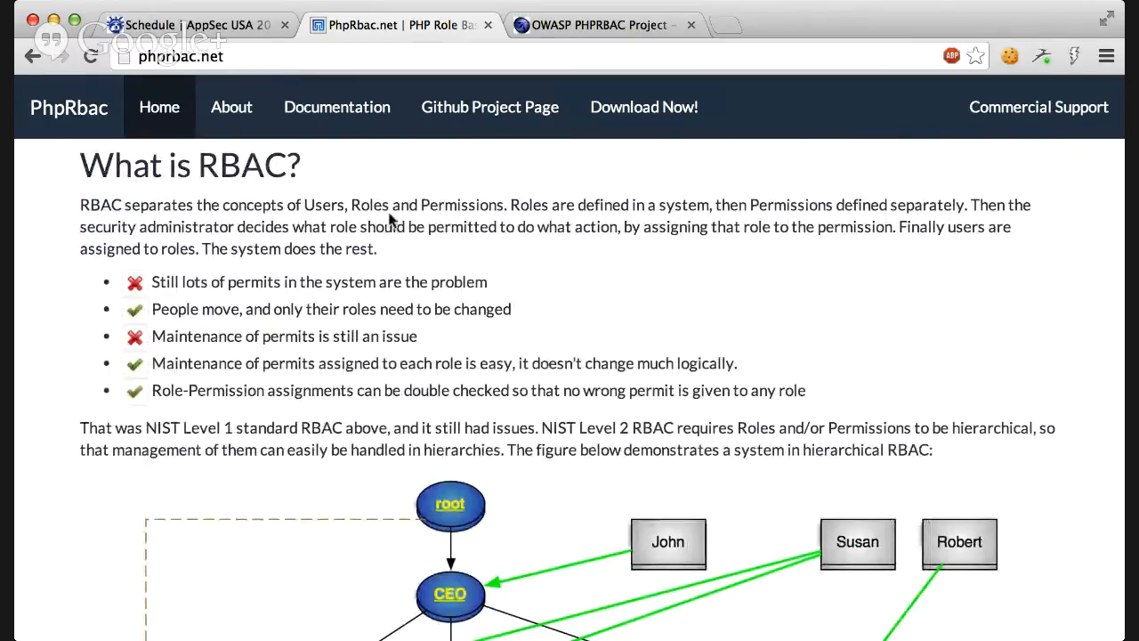
Scroll around the hierarchical RBAC figure of users, nested roles like CEO and IT, and permissions.
scroll(down, 3)
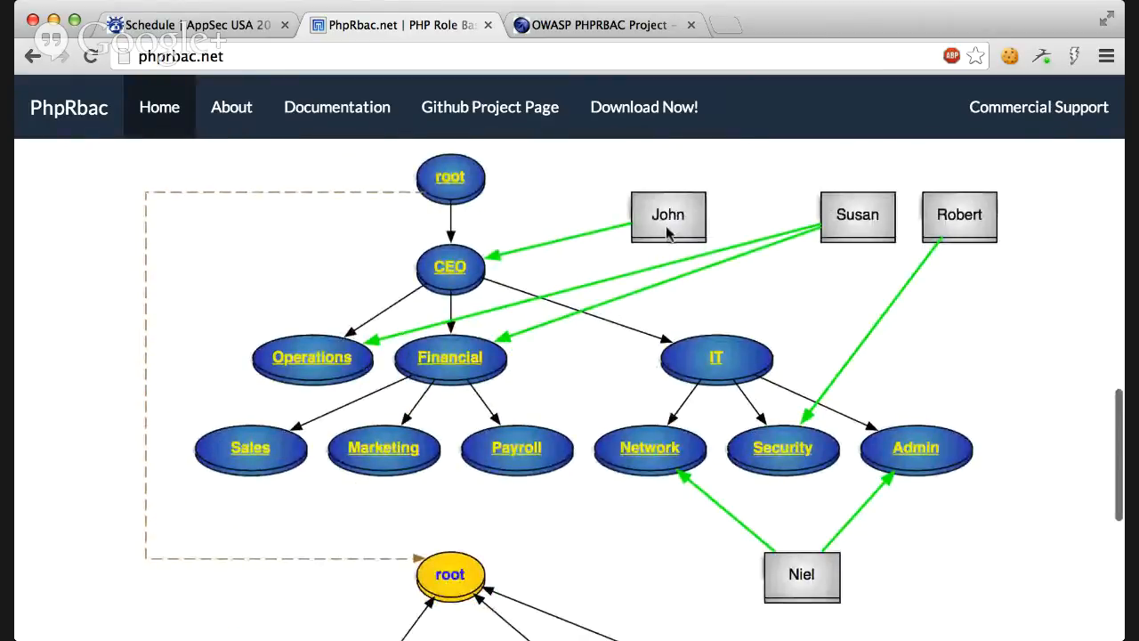
mouse_move(974, 499)
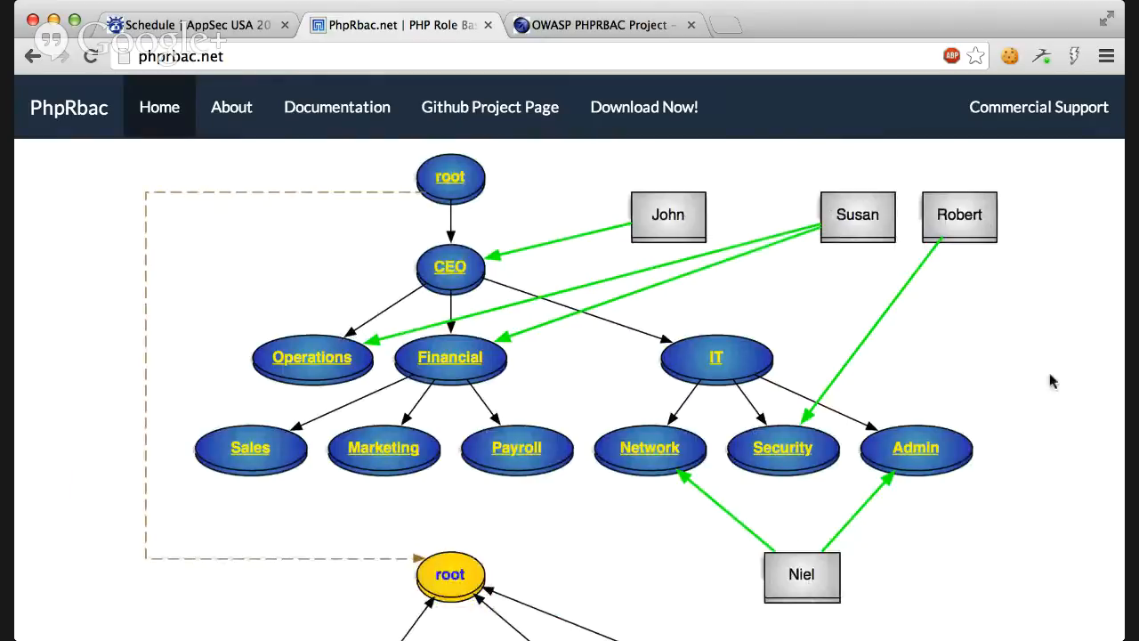
mouse_move(394, 425)
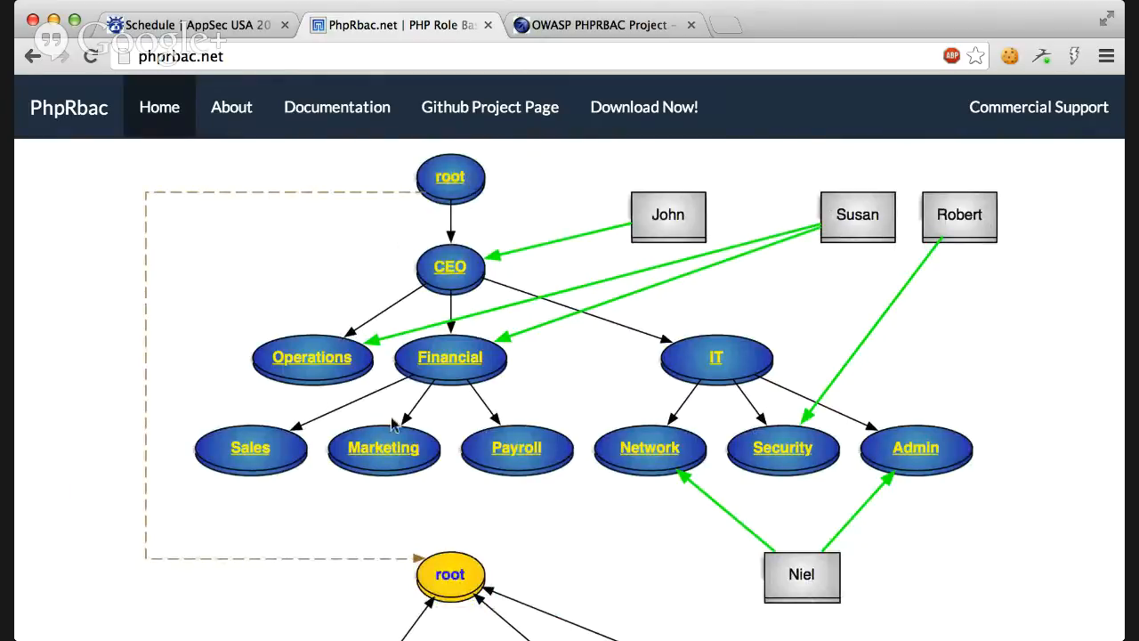
scroll(down, 3)
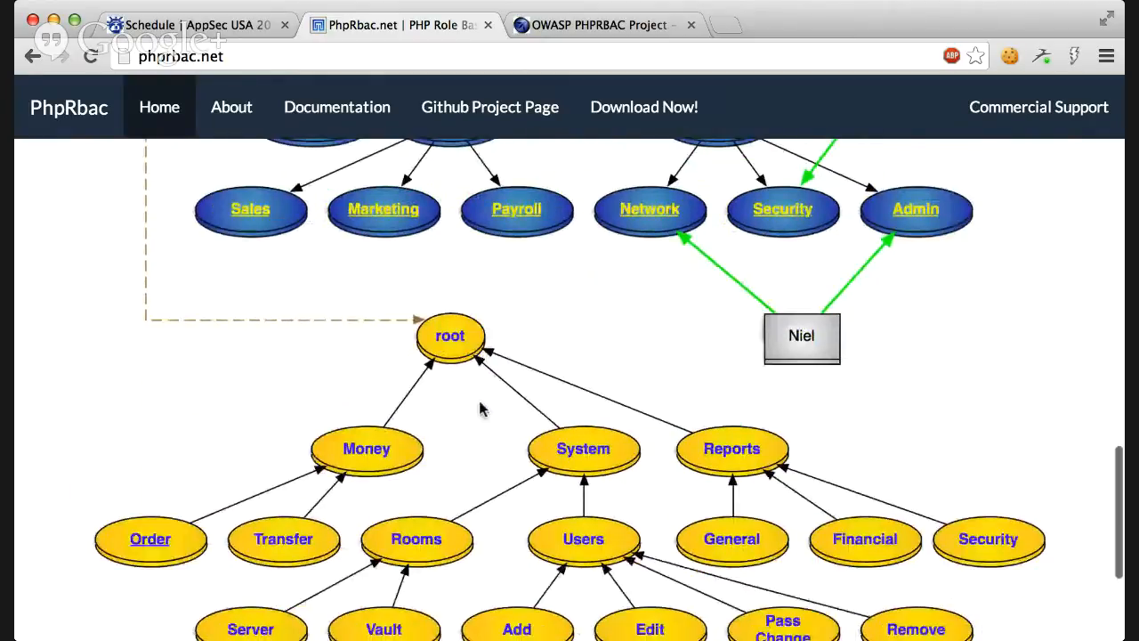
scroll(down, 3)
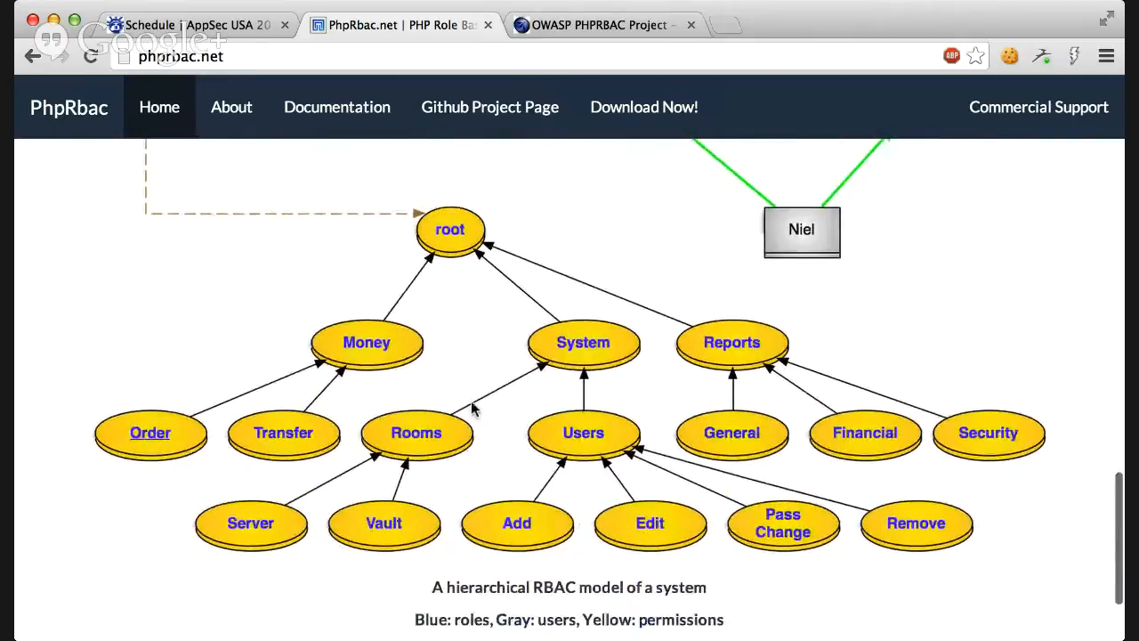
scroll(up, 3)
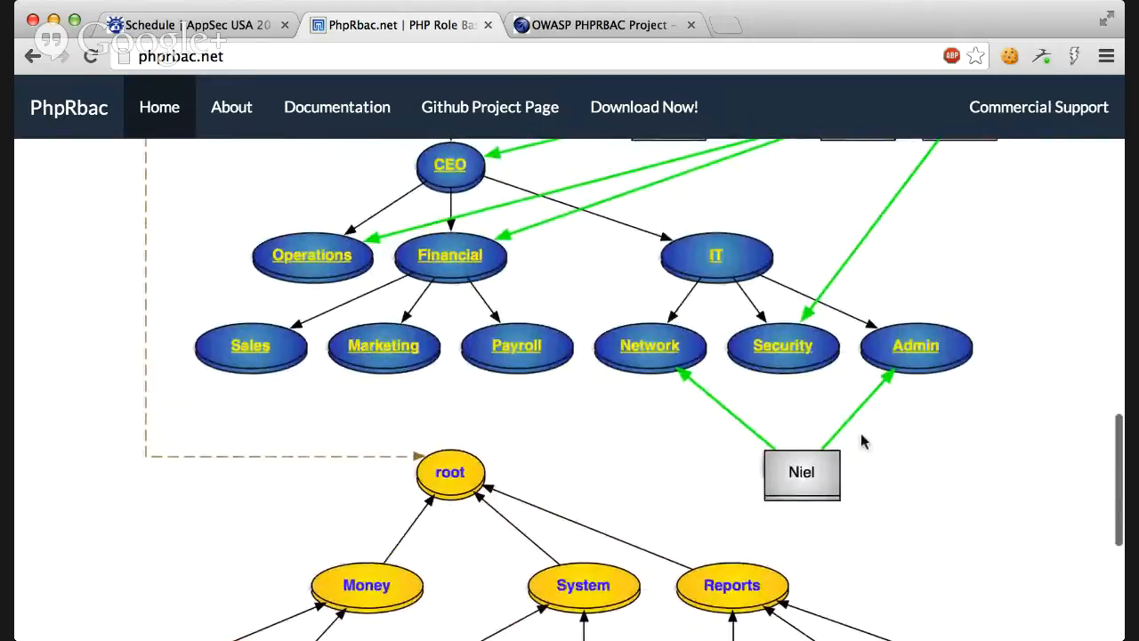
mouse_move(801, 485)
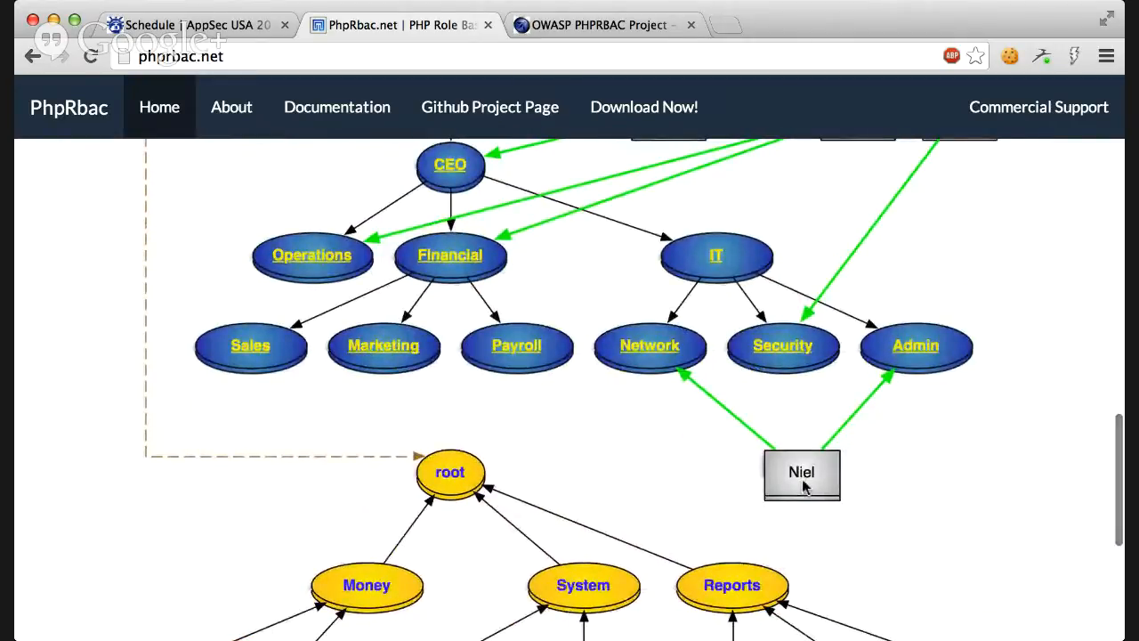
mouse_move(836, 436)
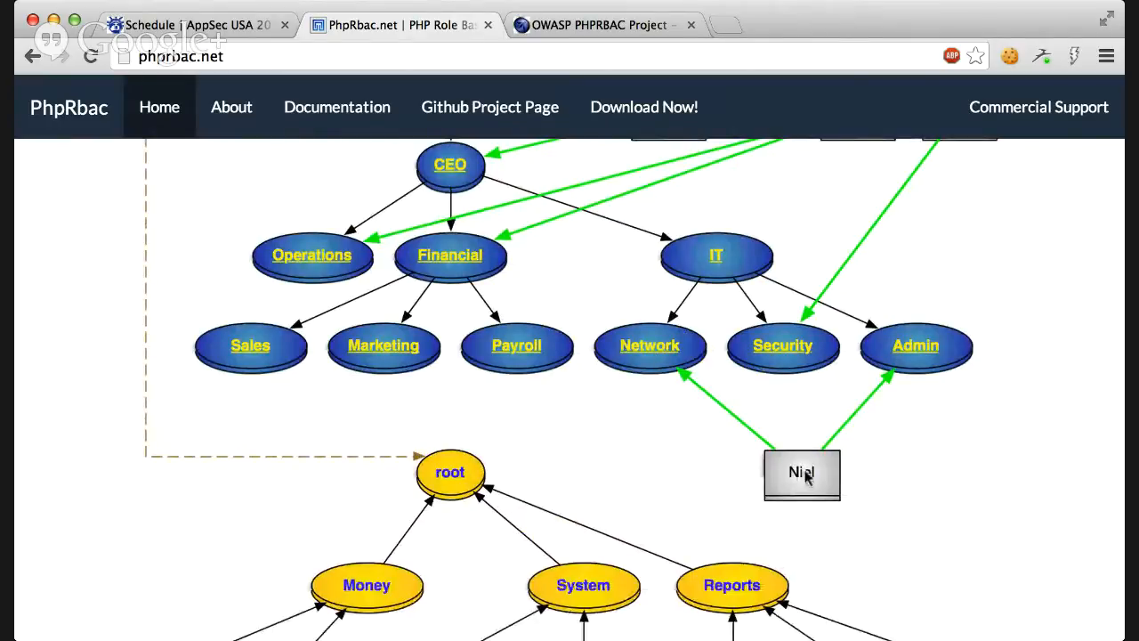
mouse_move(883, 408)
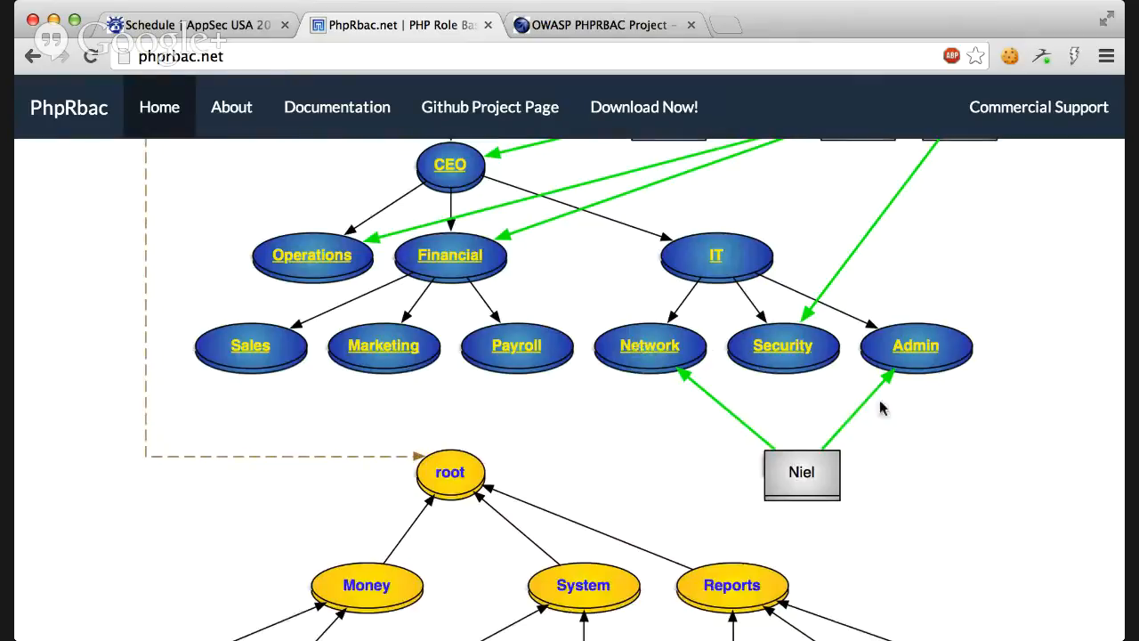
mouse_move(774, 342)
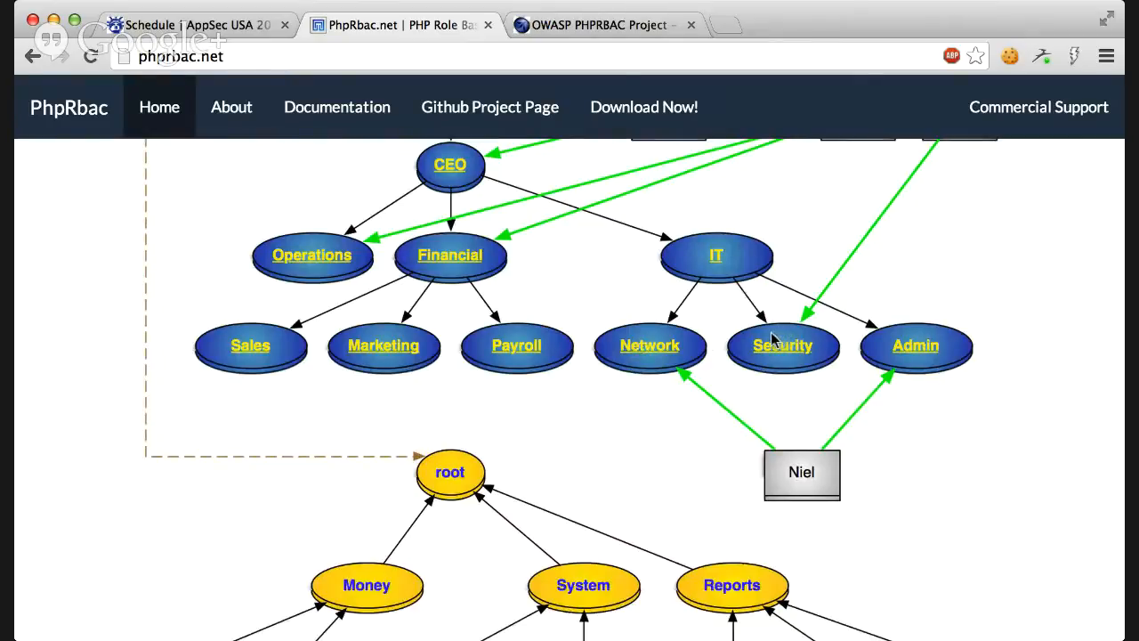
mouse_move(674, 400)
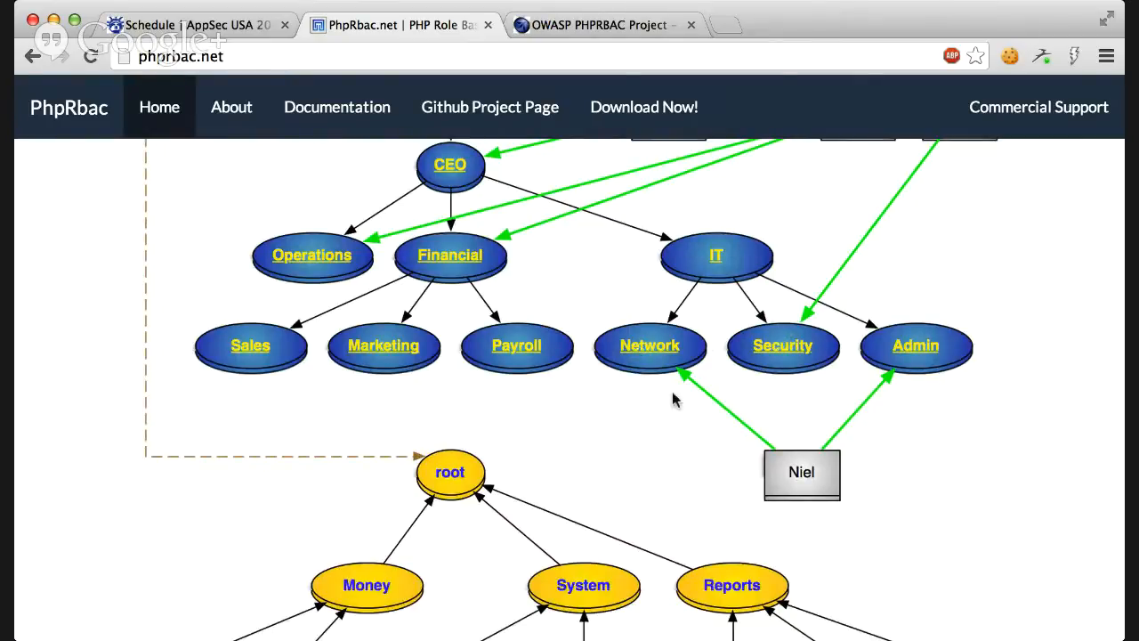
scroll(up, 3)
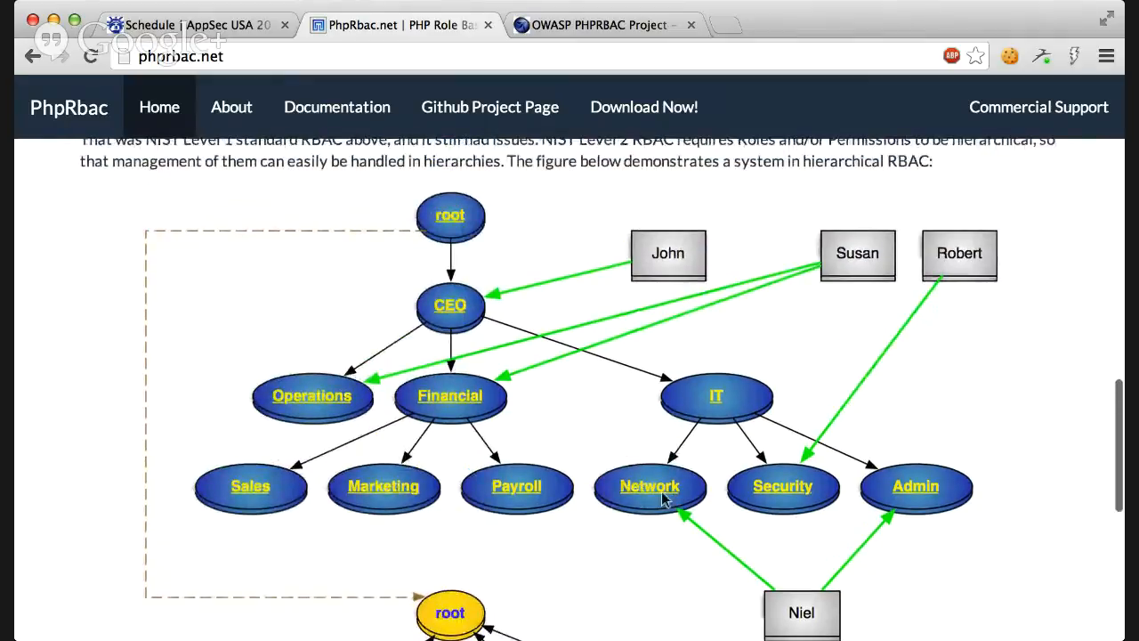
scroll(down, 3)
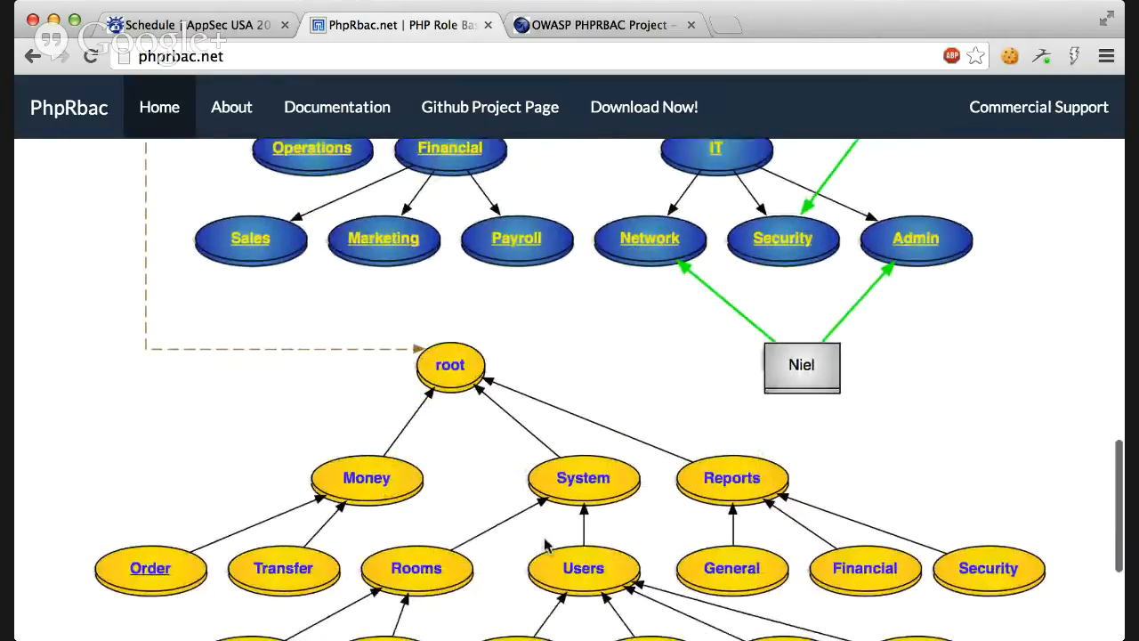
scroll(down, 3)
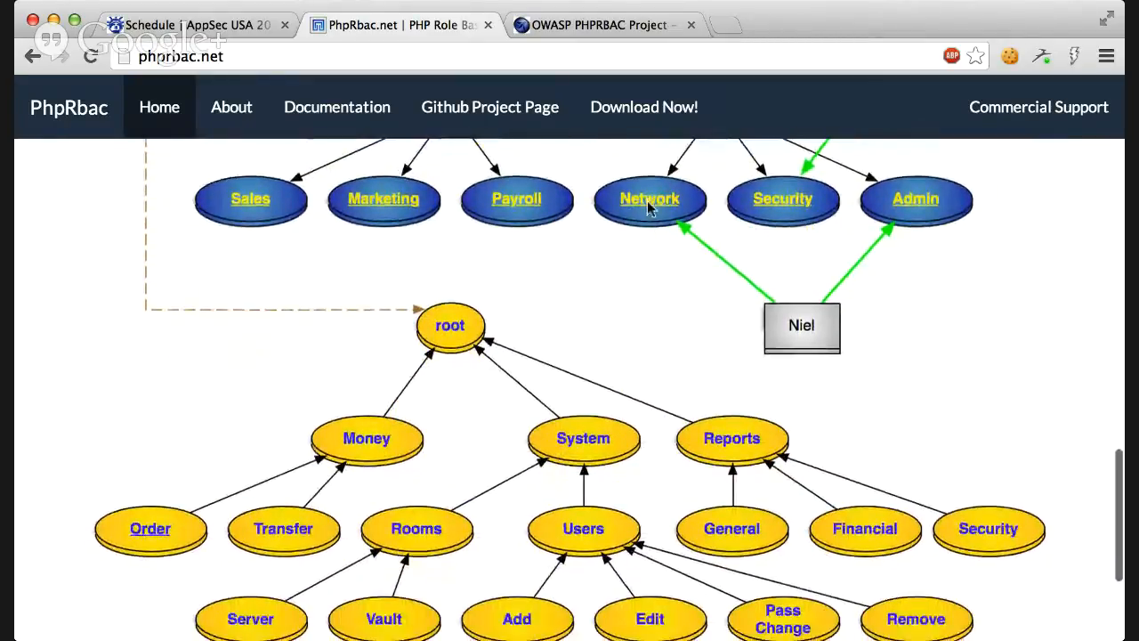
scroll(down, 3)
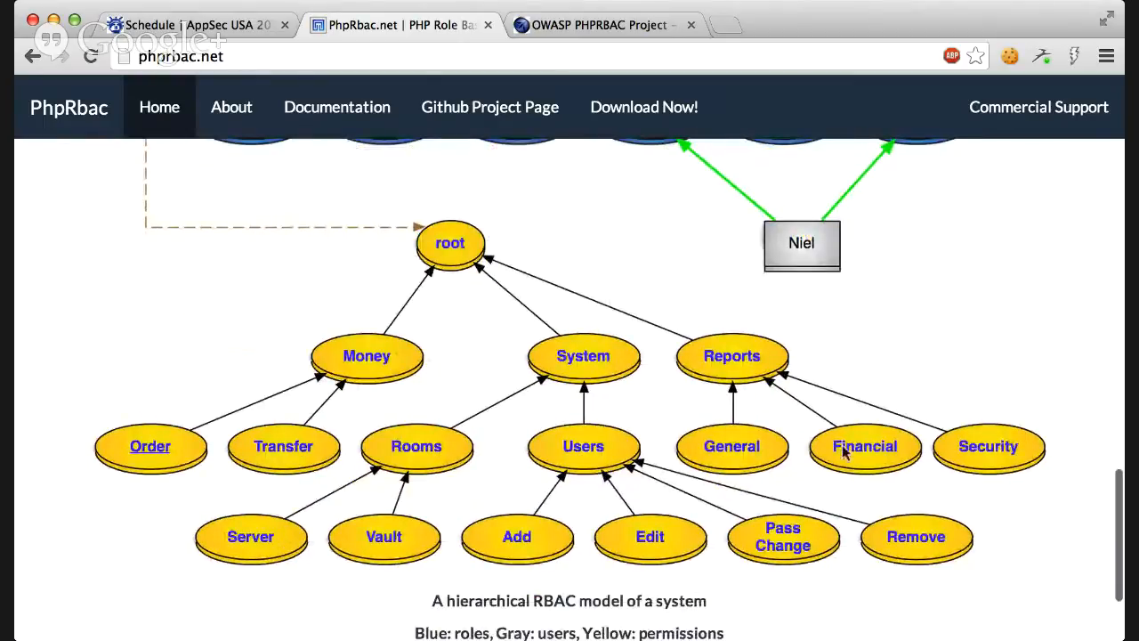
mouse_move(956, 412)
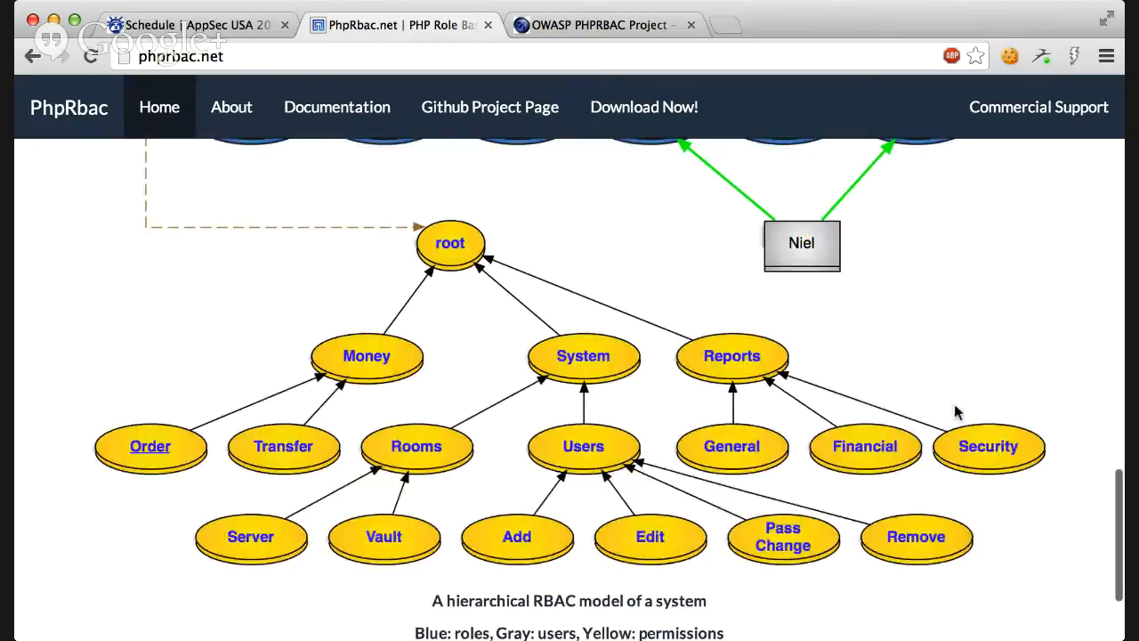
scroll(up, 3)
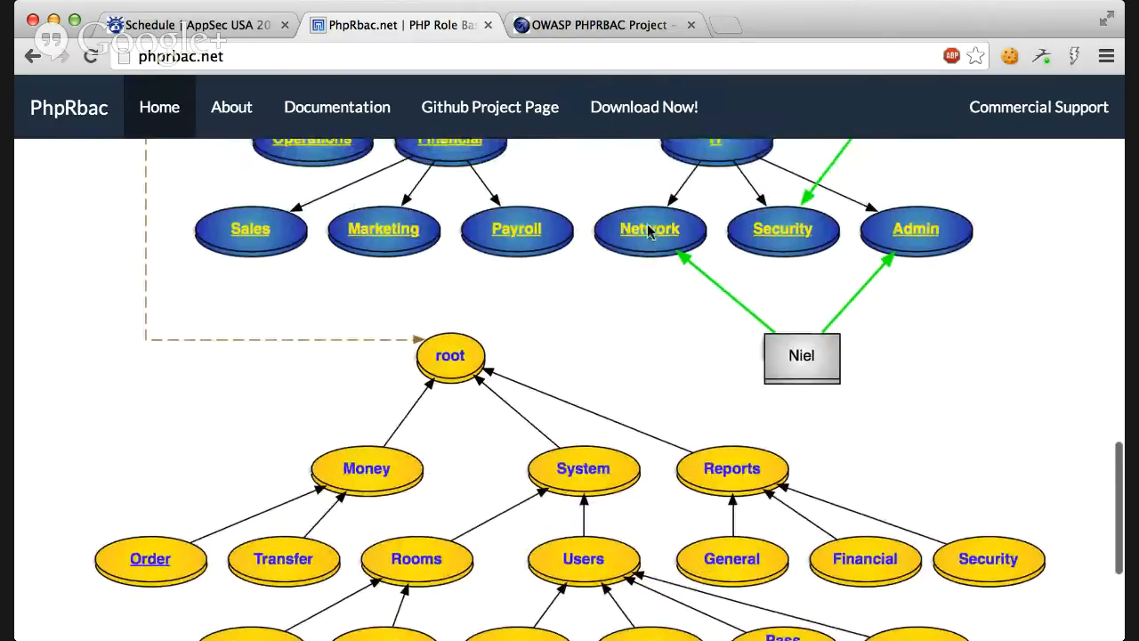
scroll(up, 3)
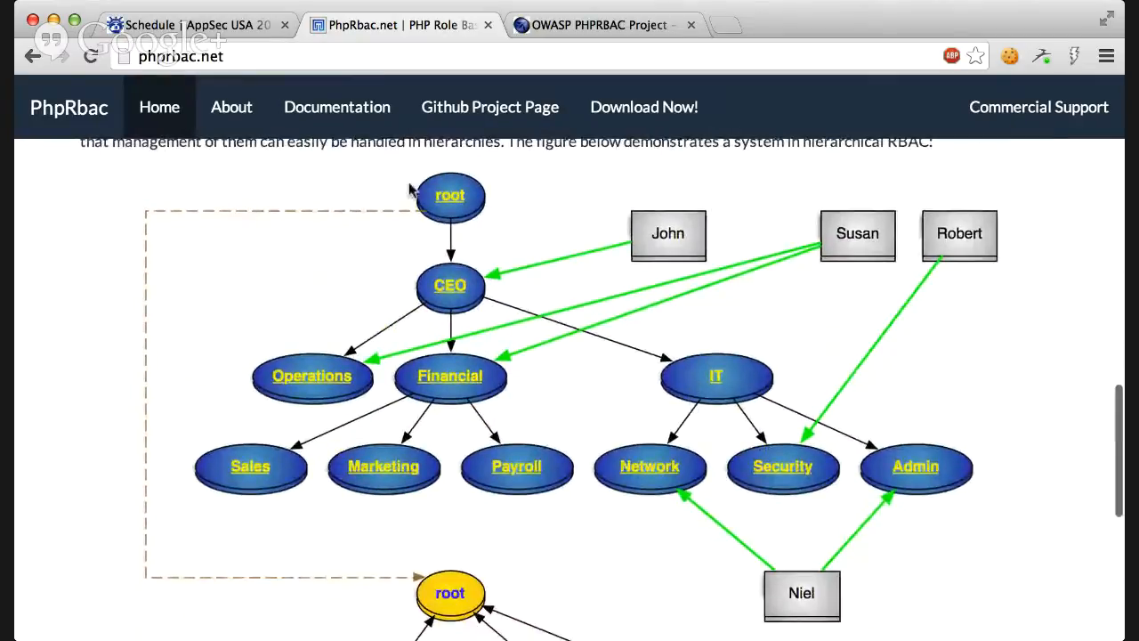
scroll(down, 3)
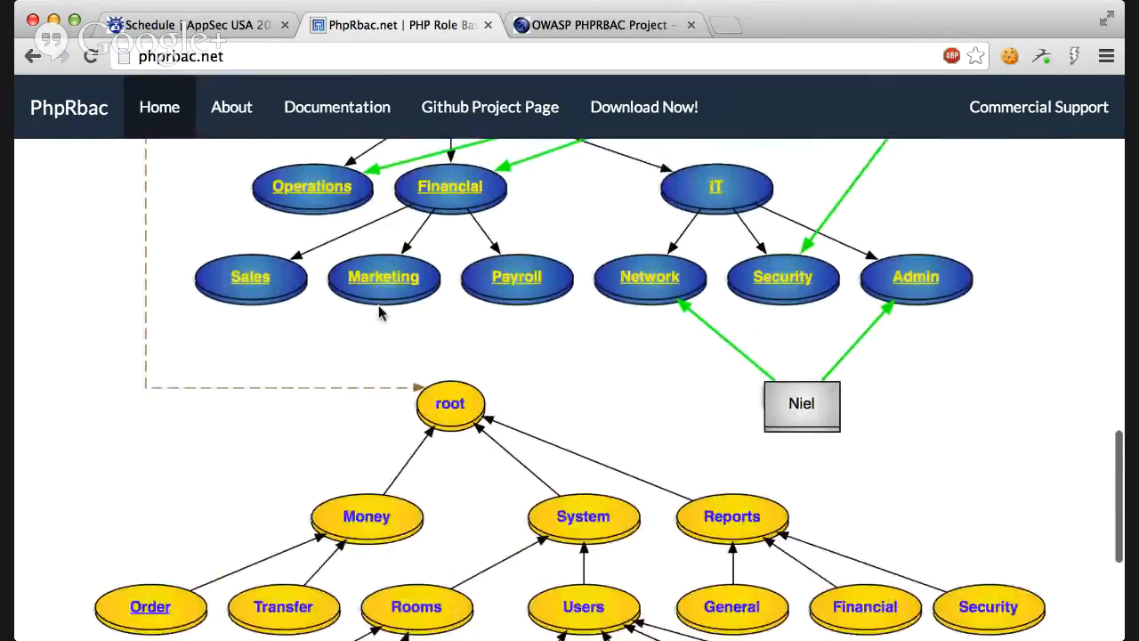
scroll(down, 3)
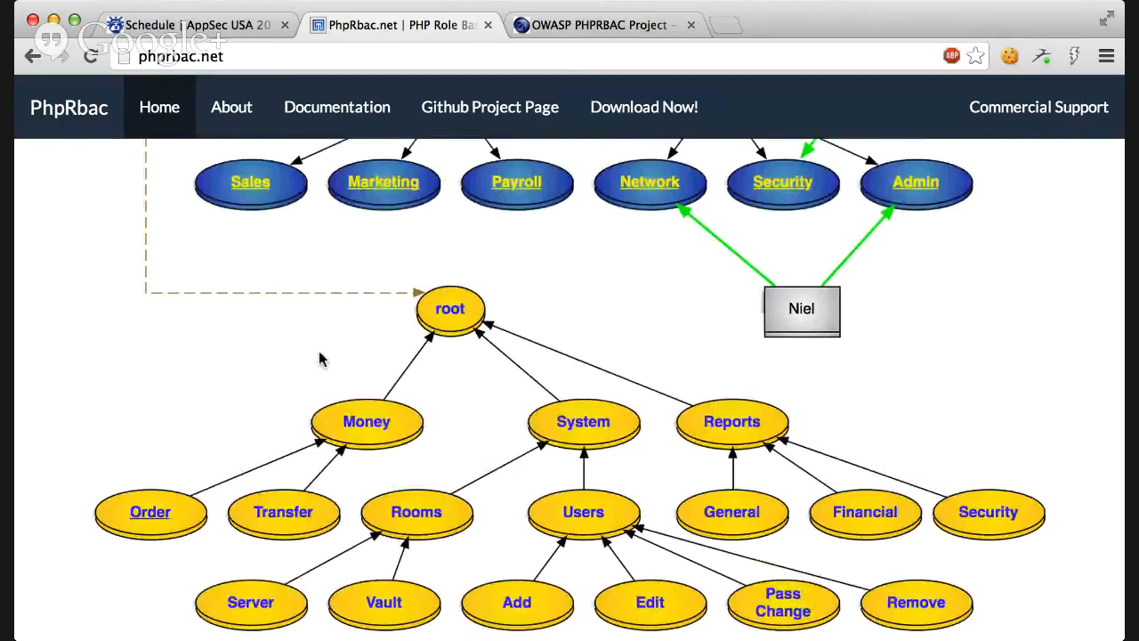
scroll(up, 3)
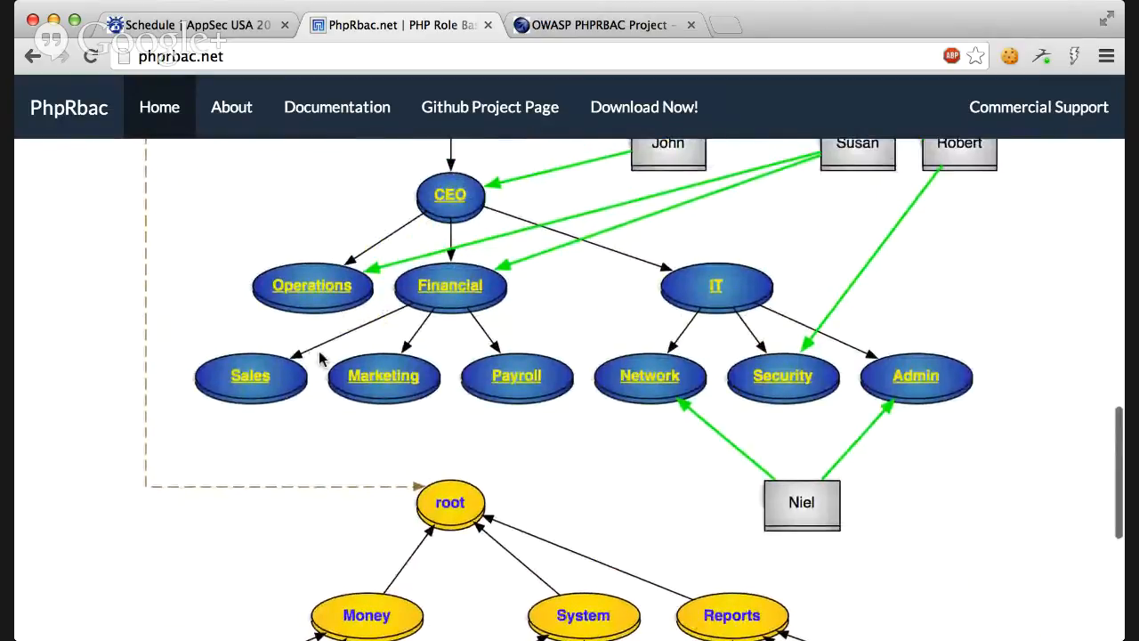
scroll(up, 3)
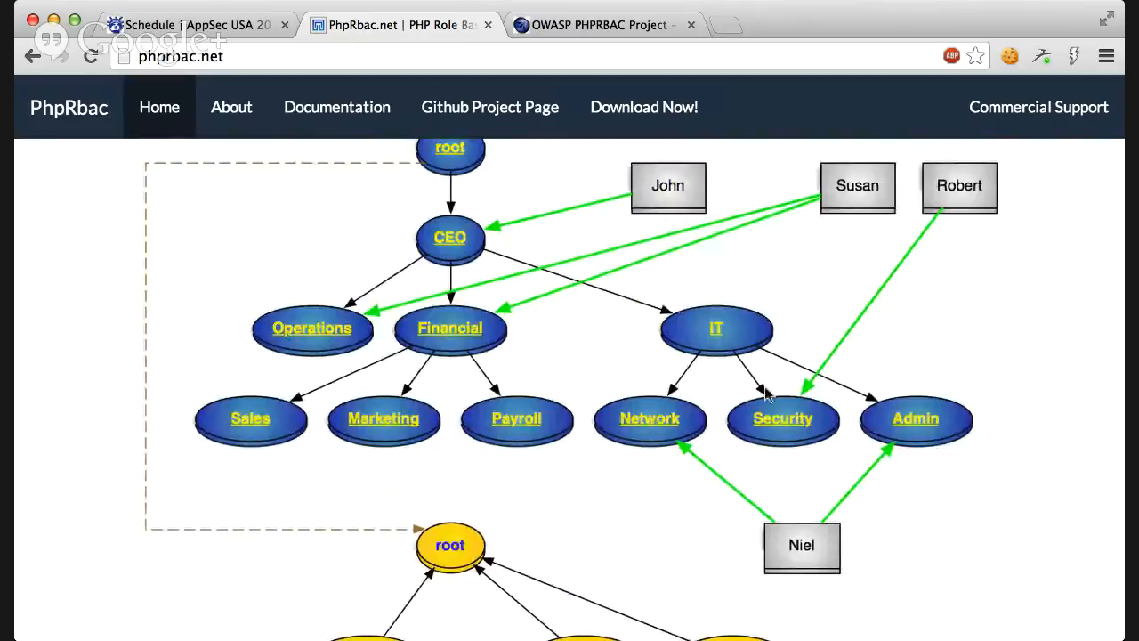
mouse_move(525, 403)
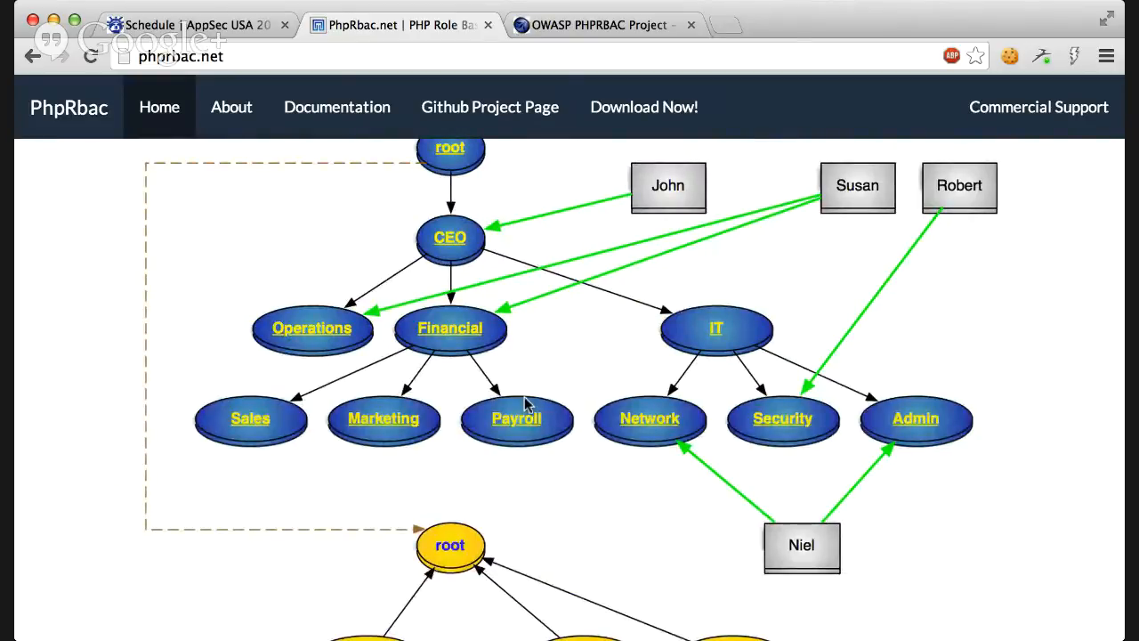
scroll(down, 3)
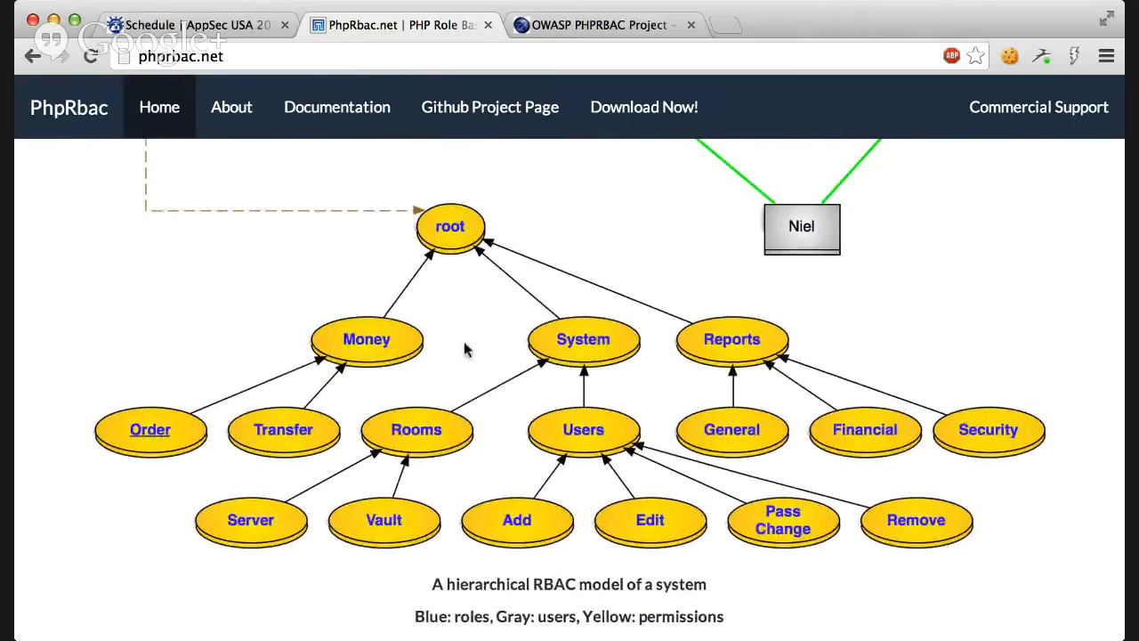
mouse_move(336, 283)
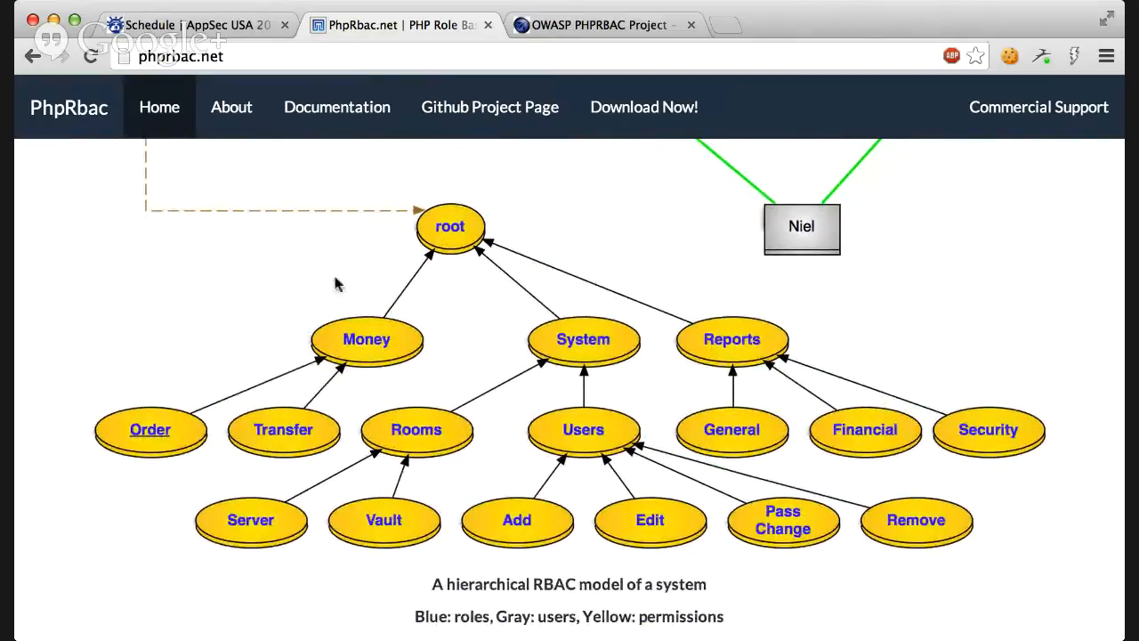
mouse_move(496, 356)
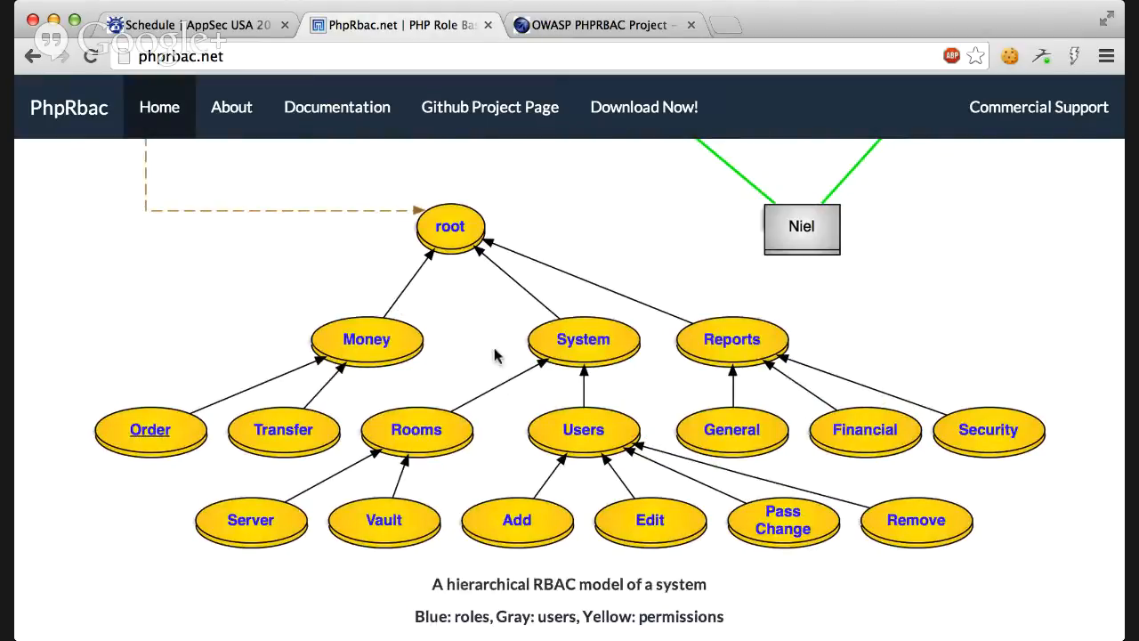
scroll(up, 3)
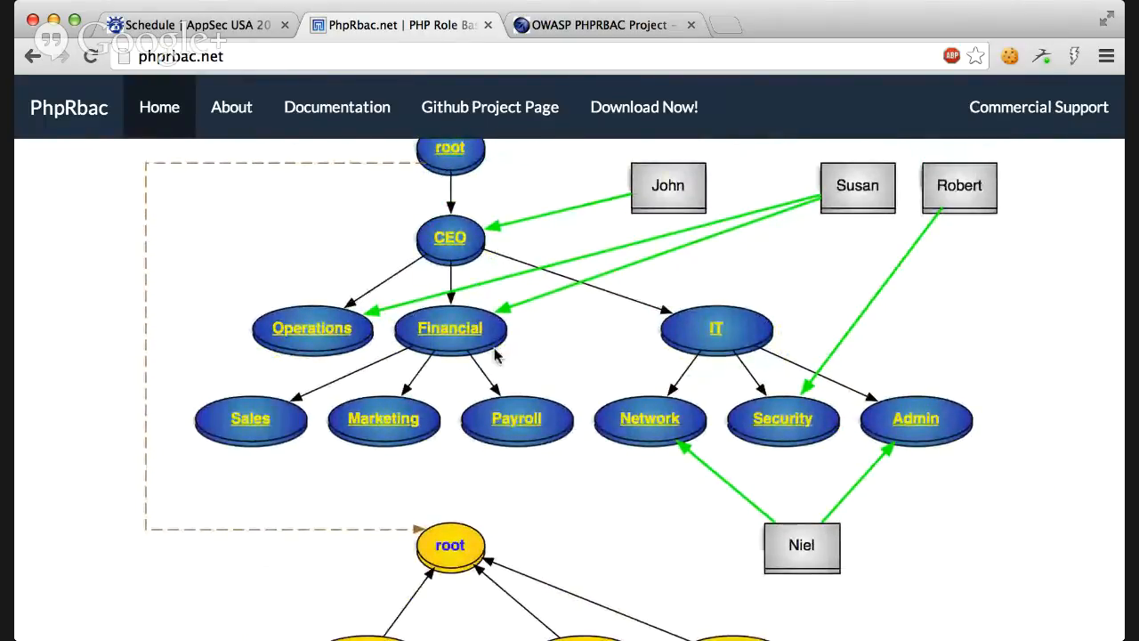
mouse_move(717, 342)
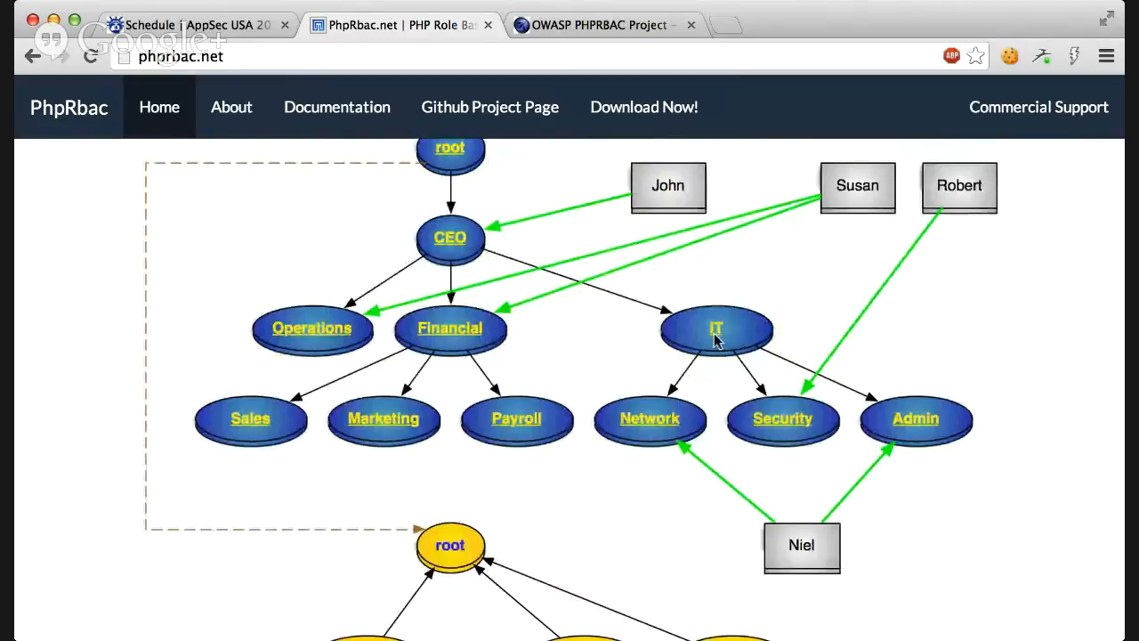
scroll(down, 3)
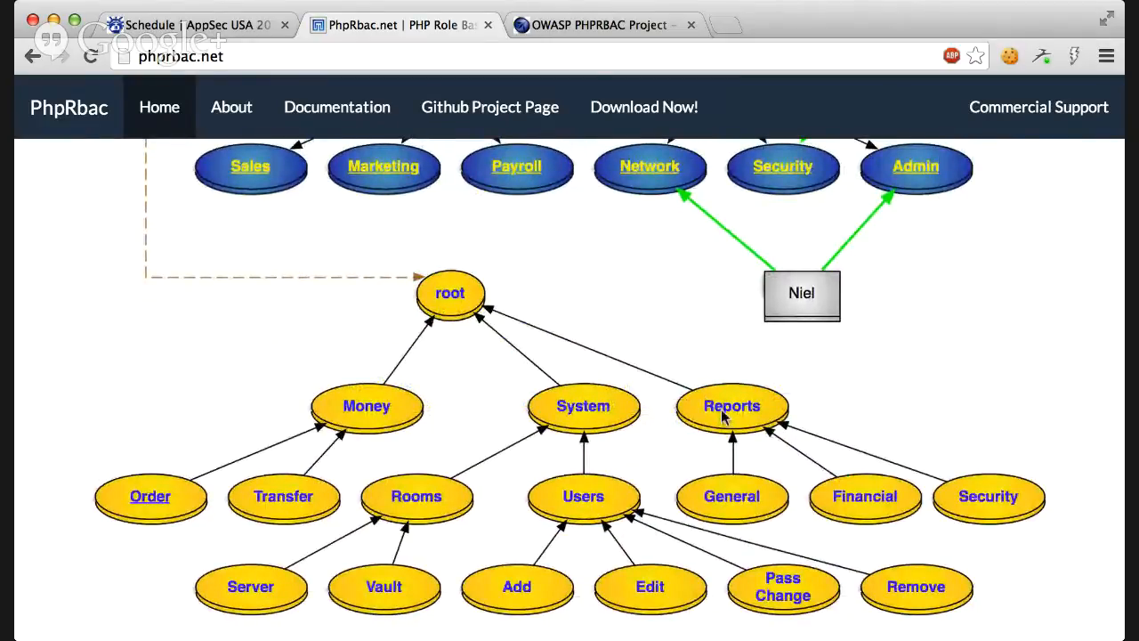
mouse_move(1006, 499)
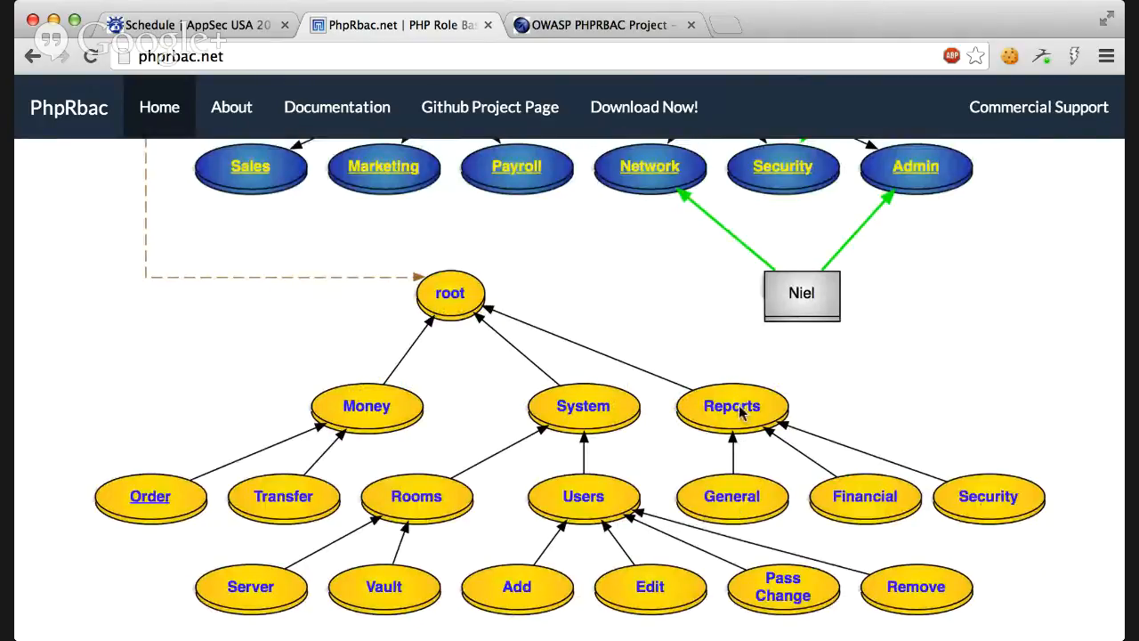
mouse_move(903, 505)
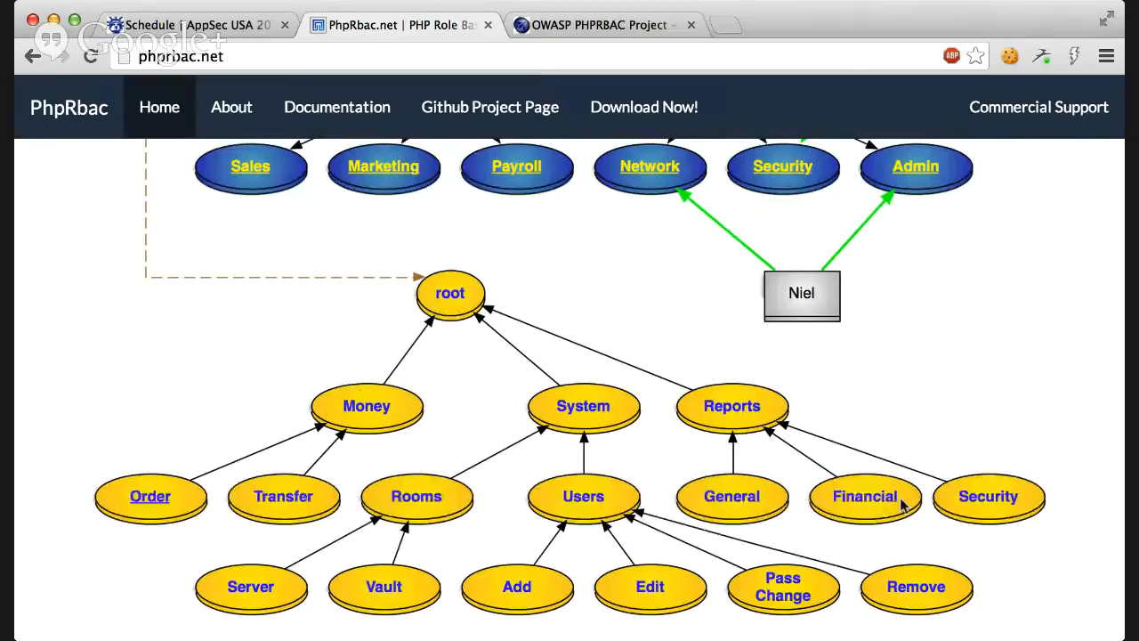
mouse_move(752, 360)
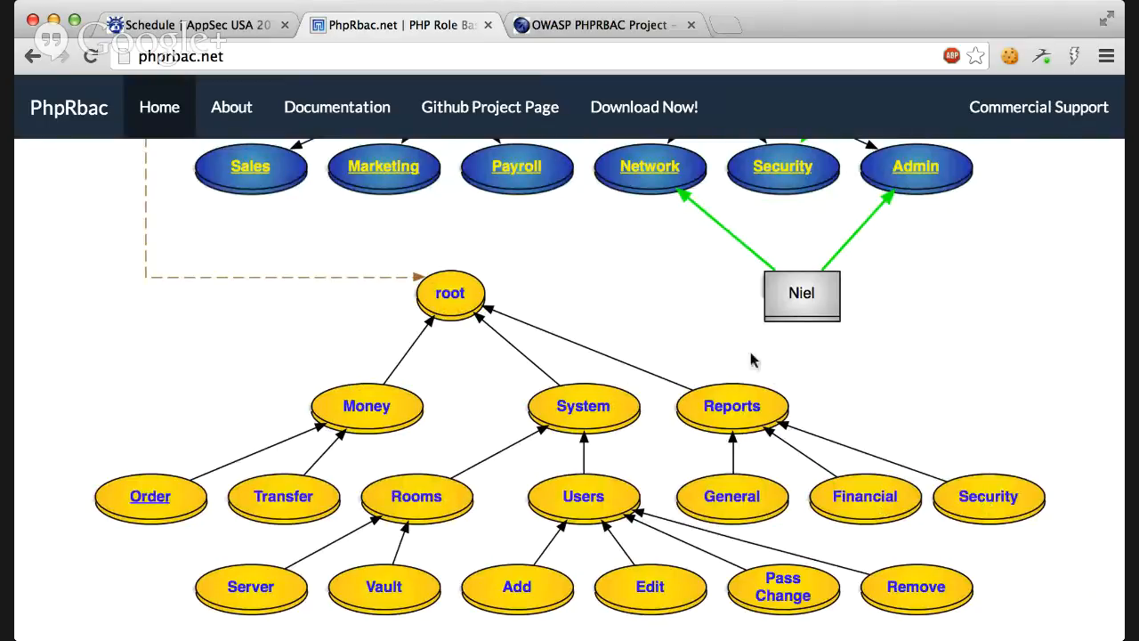
scroll(up, 3)
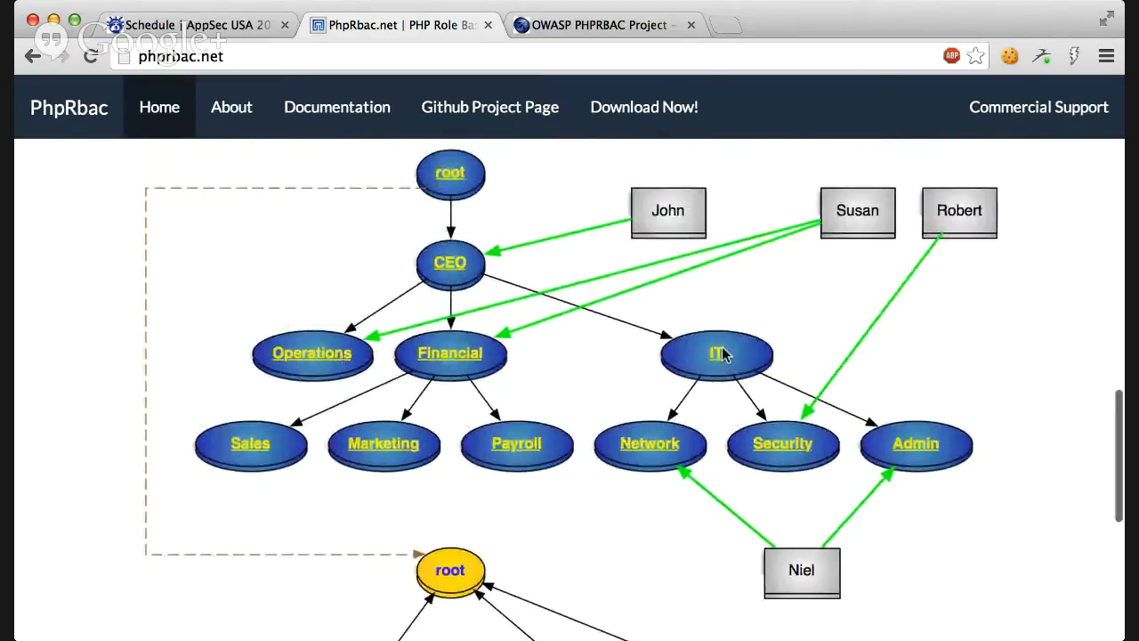
scroll(up, 3)
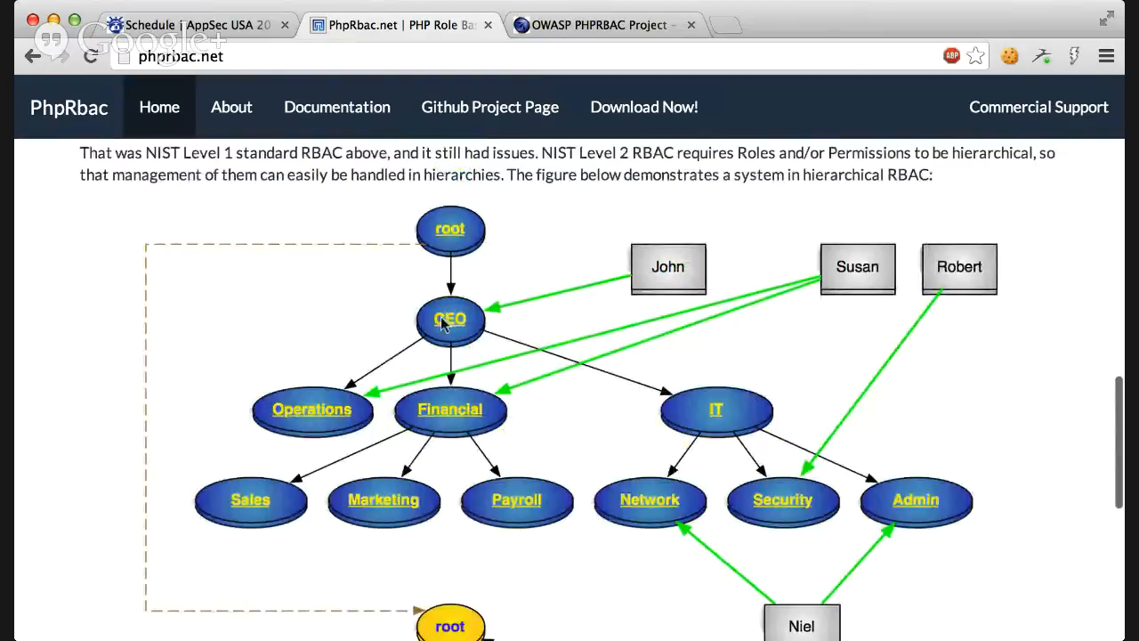
mouse_move(461, 411)
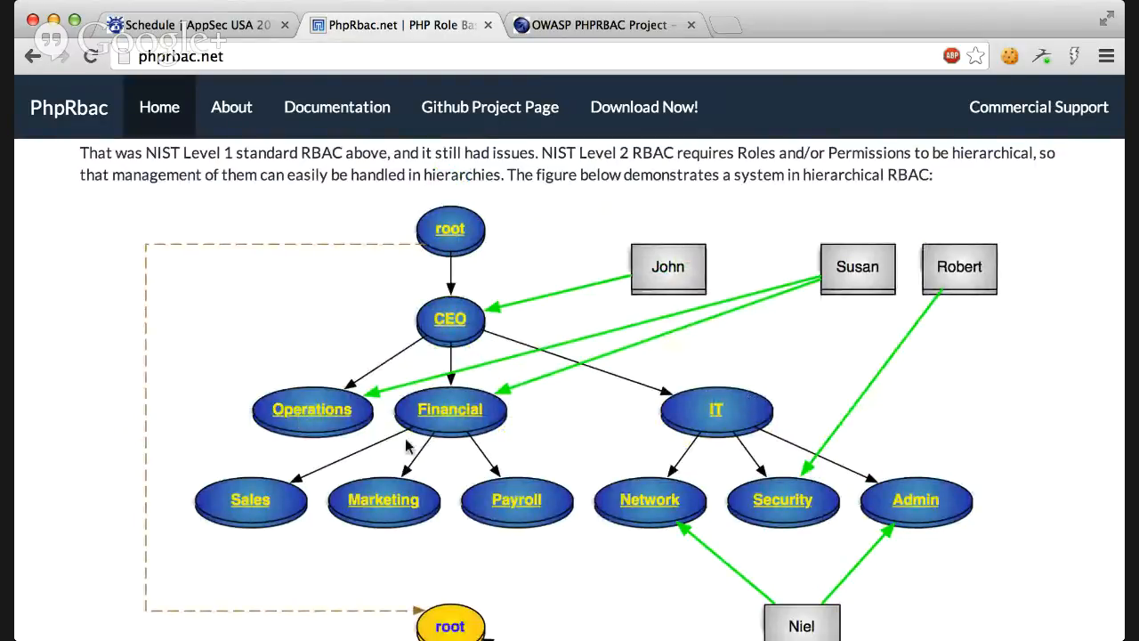
mouse_move(697, 429)
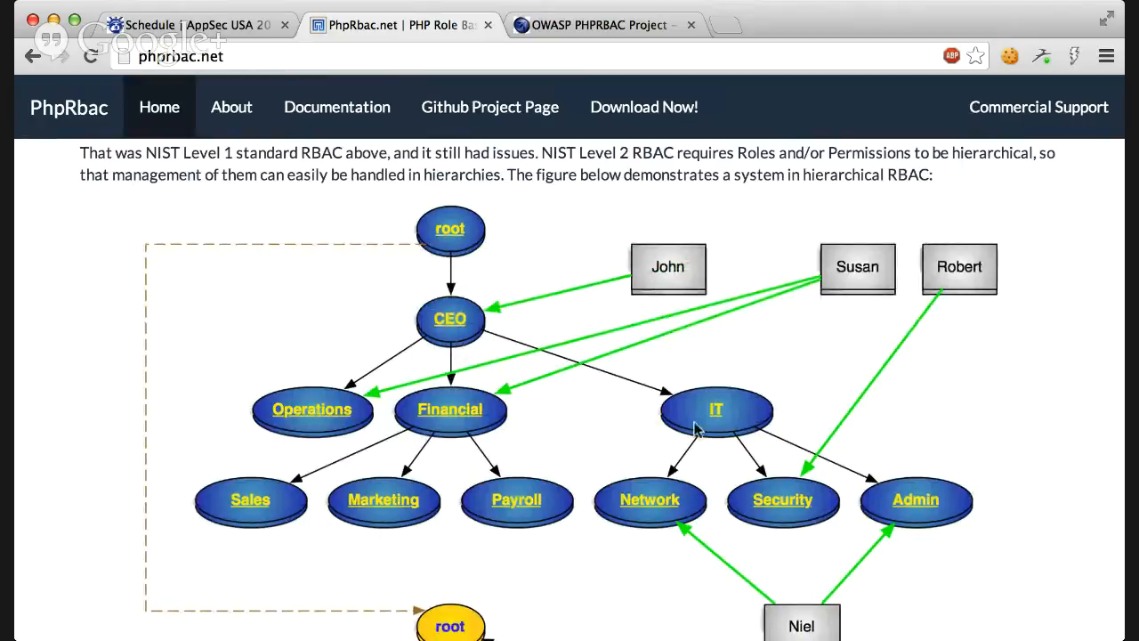
mouse_move(449, 343)
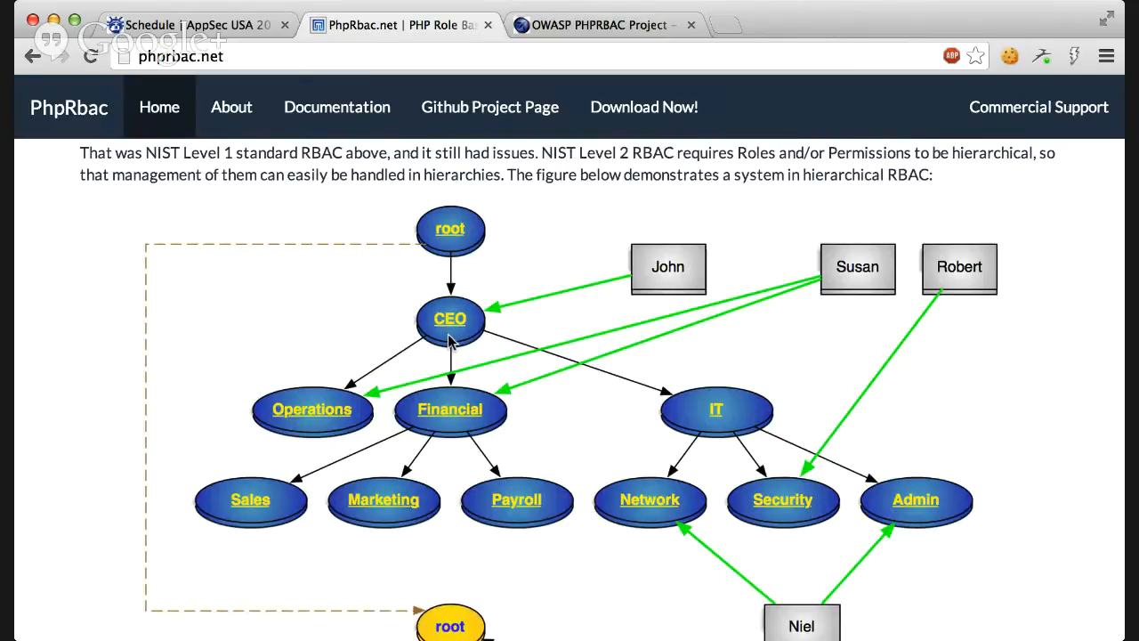
Scroll up past What is RBAC? to the PHP-RBAC introduction and Download Now banner.
scroll(up, 3)
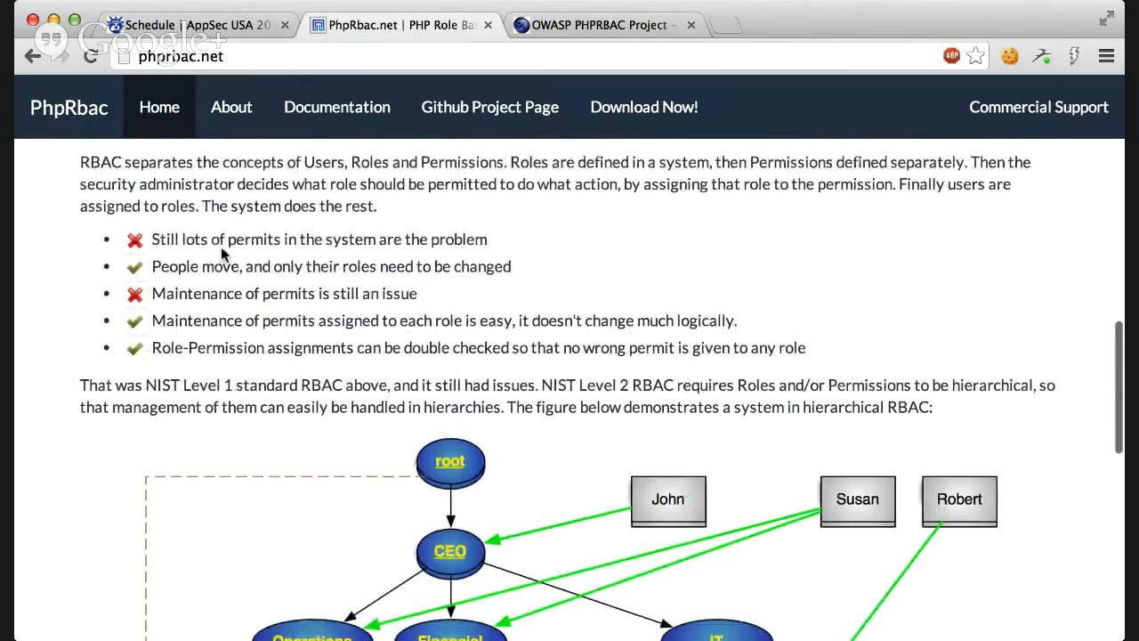
mouse_move(173, 257)
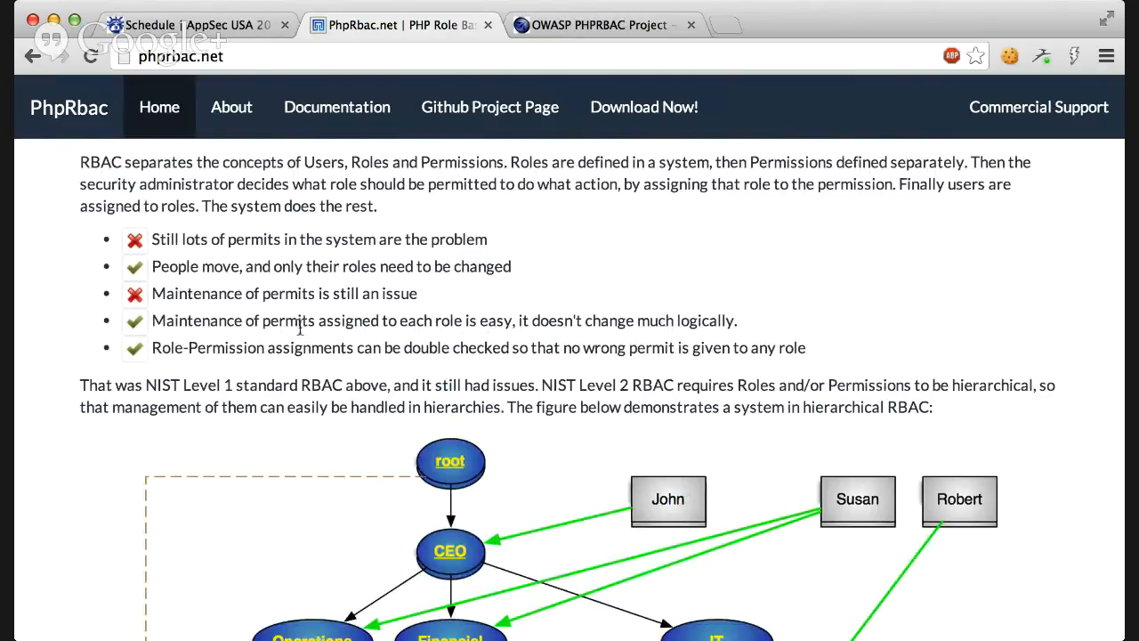
mouse_move(560, 354)
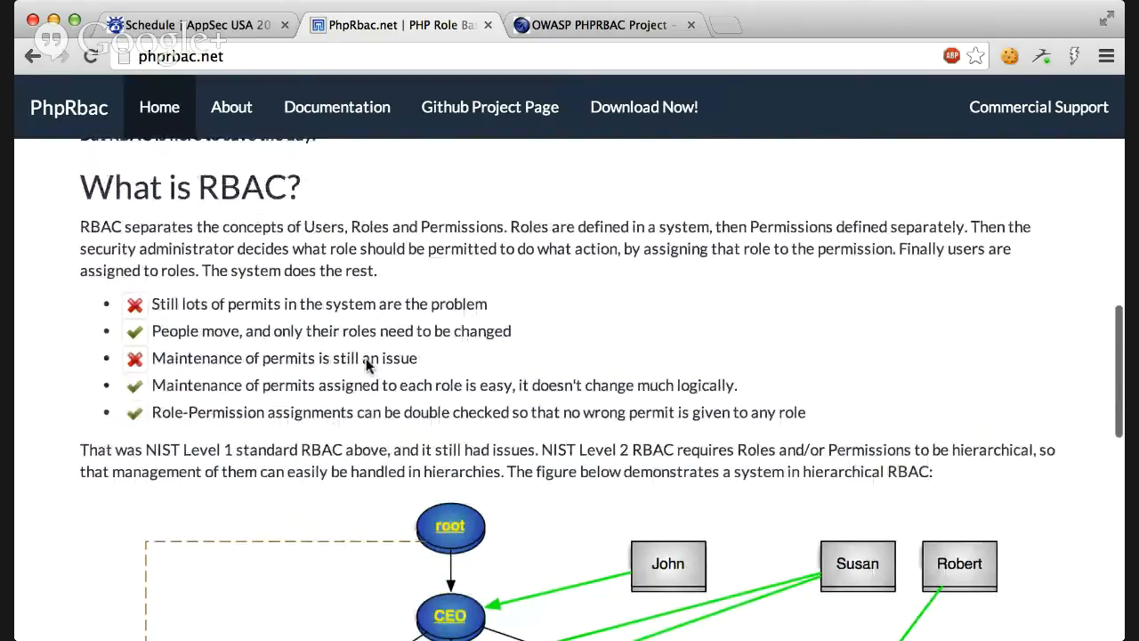
scroll(up, 3)
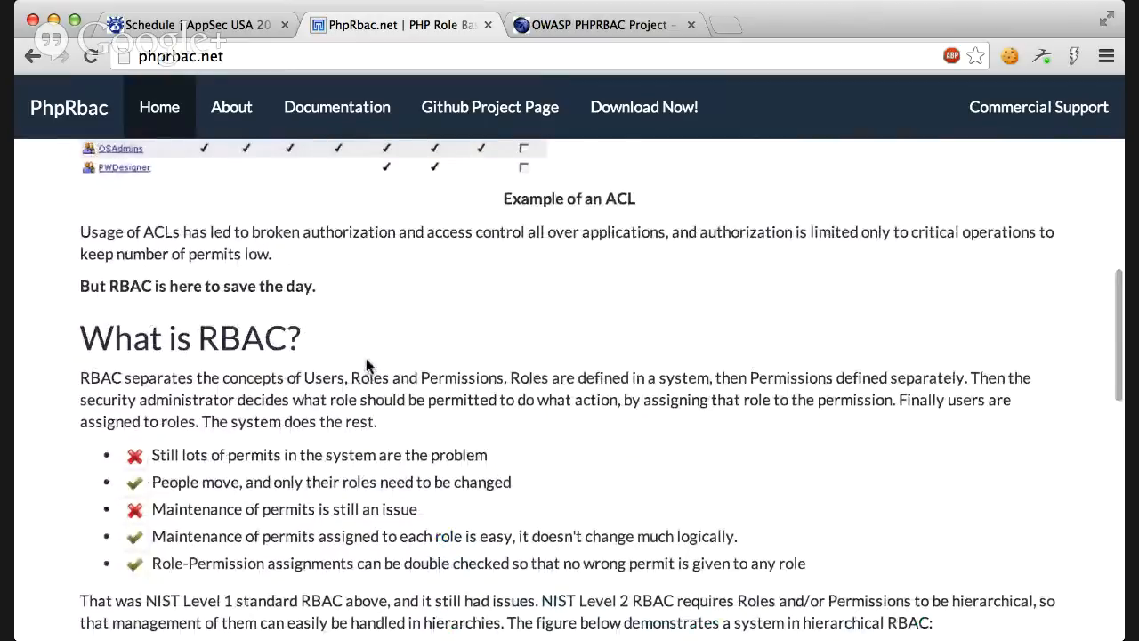
scroll(up, 3)
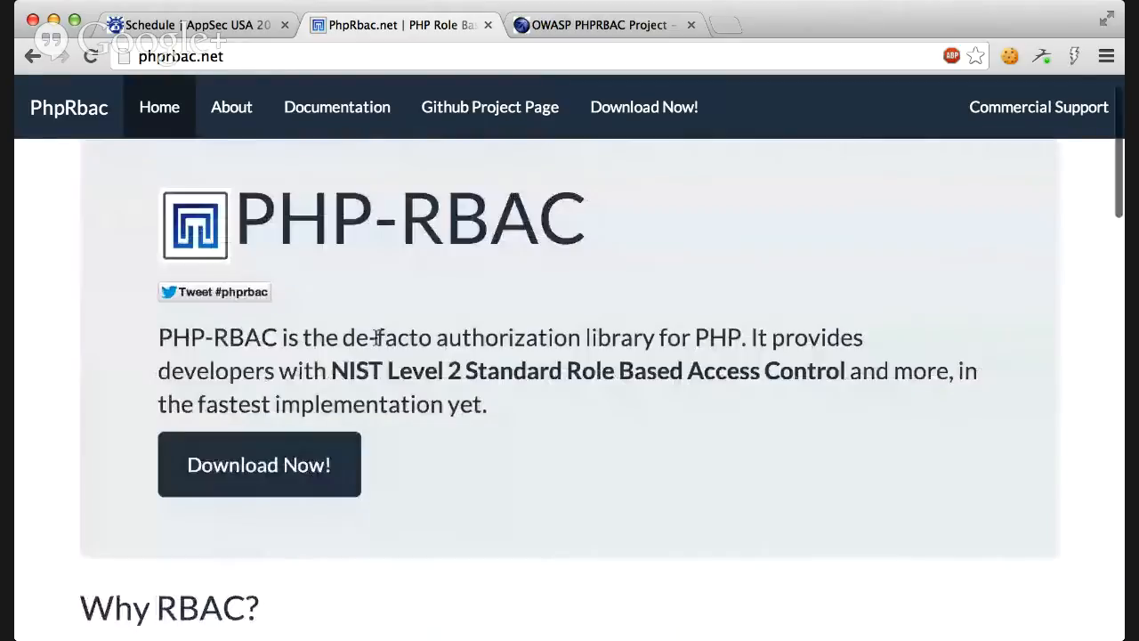
Scroll through the demo's user list, role tree and permission tree, then back up.
scroll(down, 3)
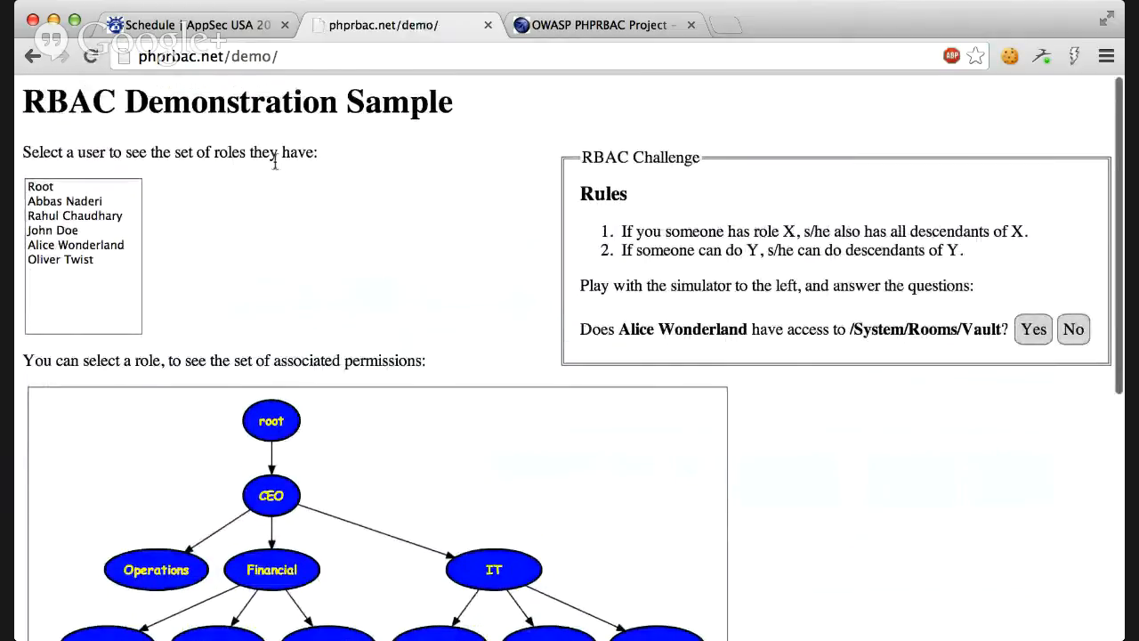
scroll(down, 3)
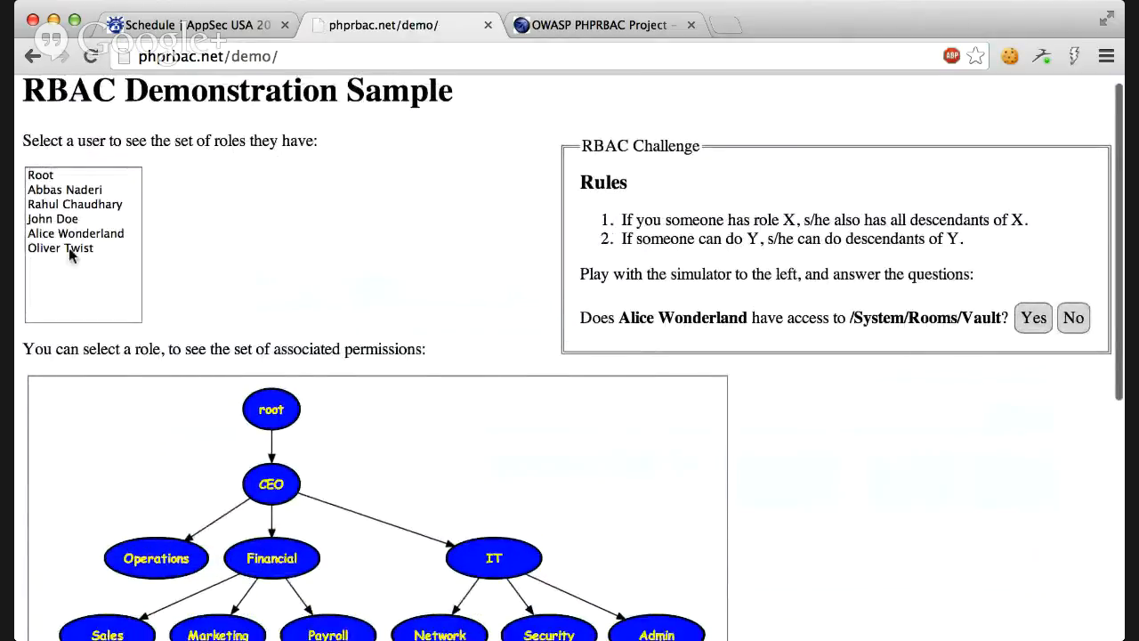
scroll(down, 3)
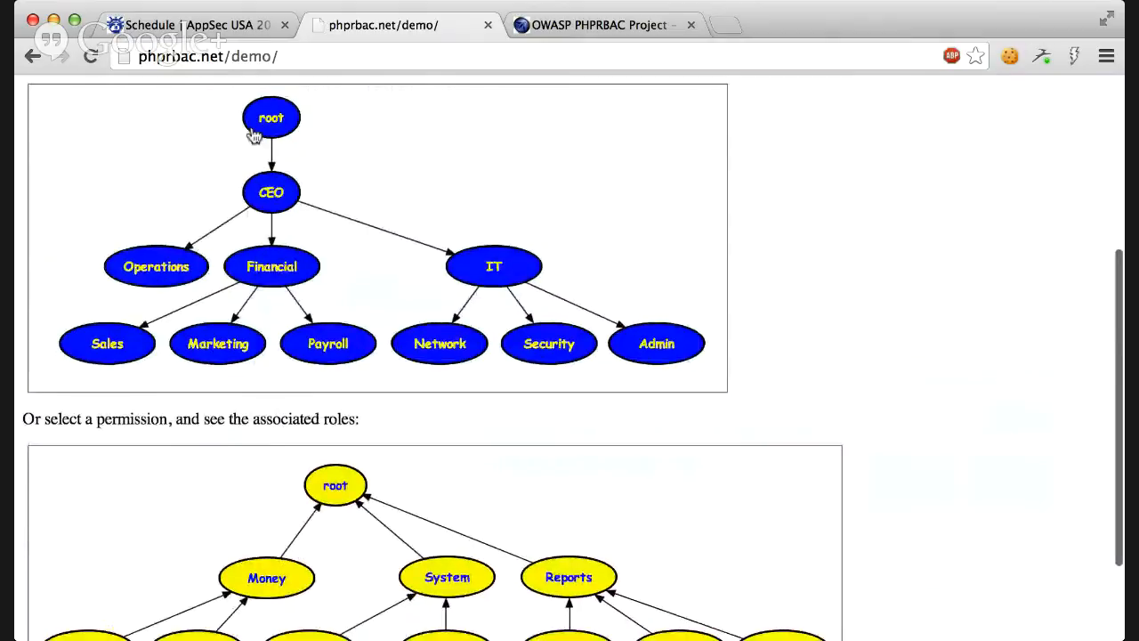
mouse_move(138, 165)
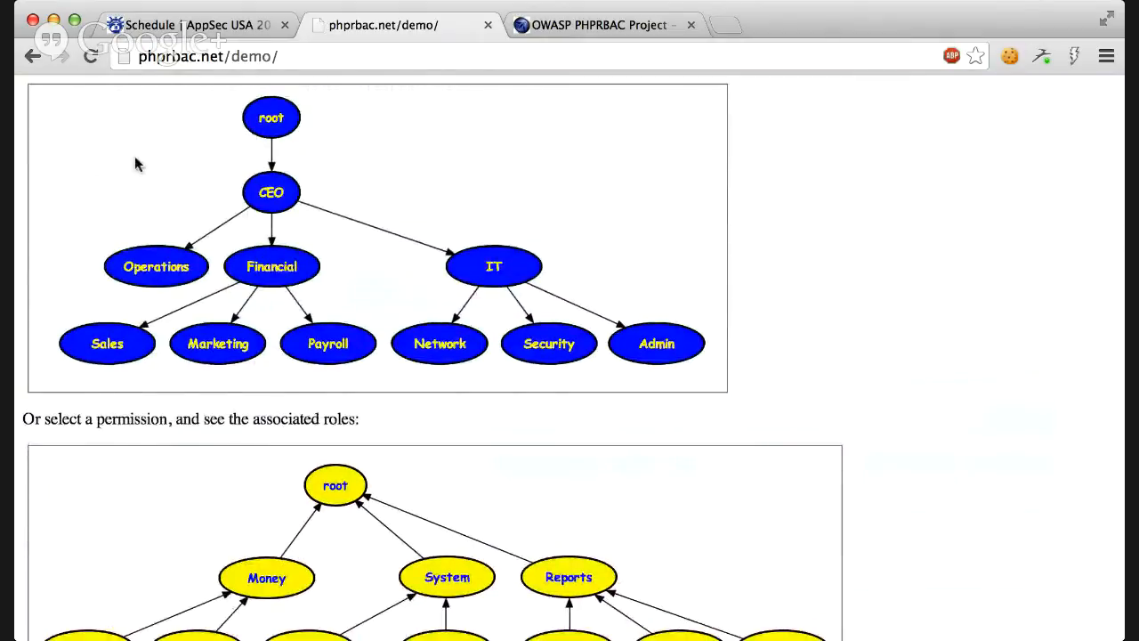
mouse_move(87, 177)
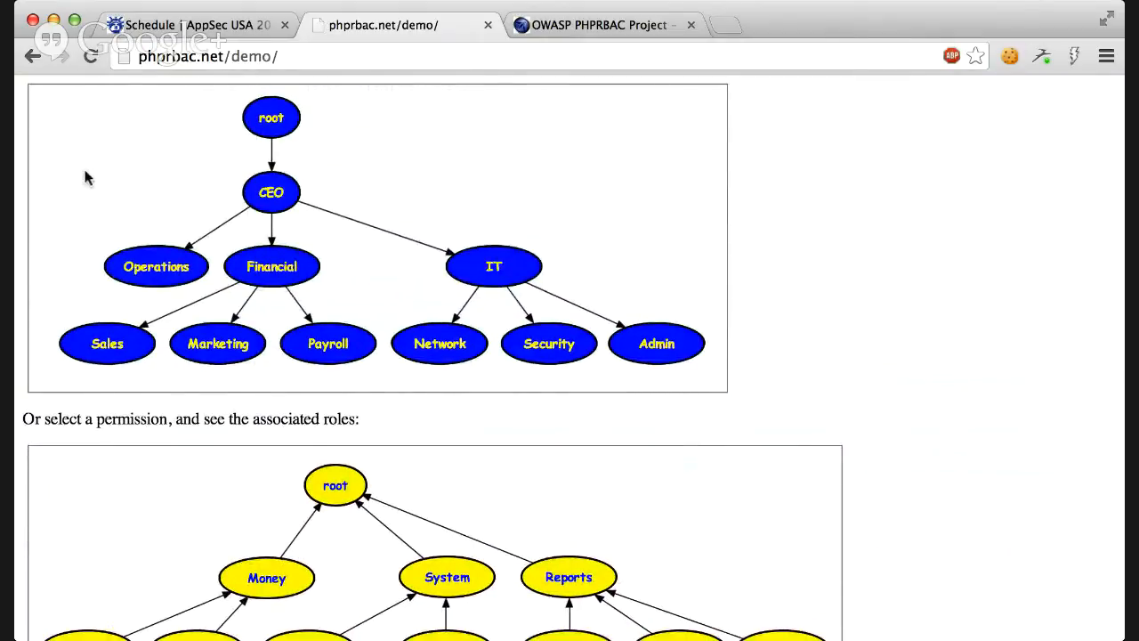
scroll(down, 3)
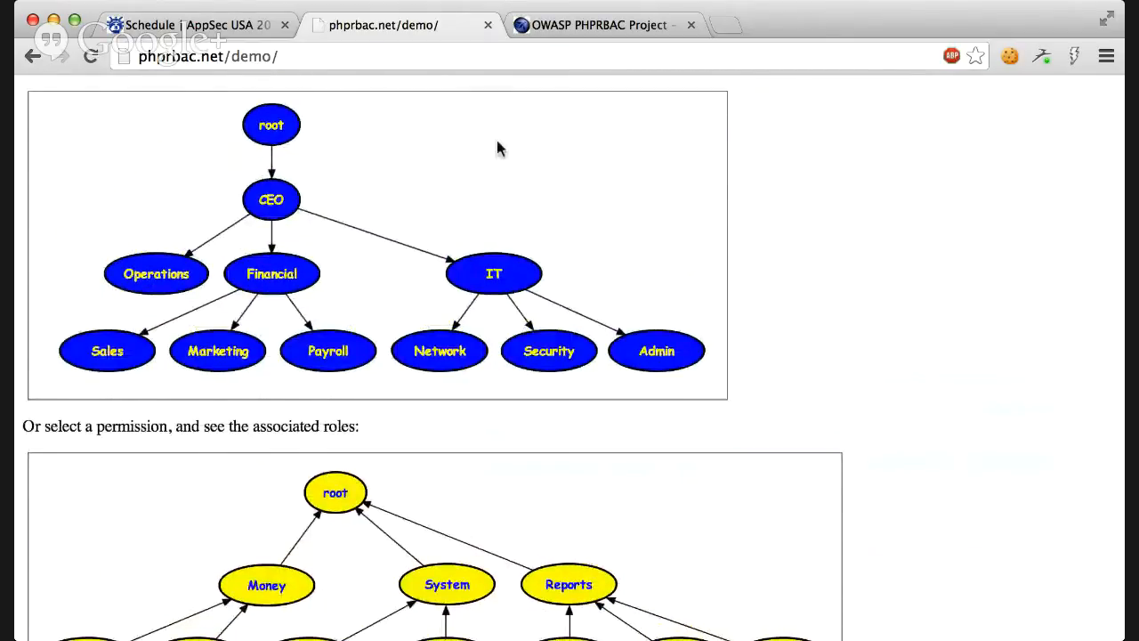
mouse_move(720, 378)
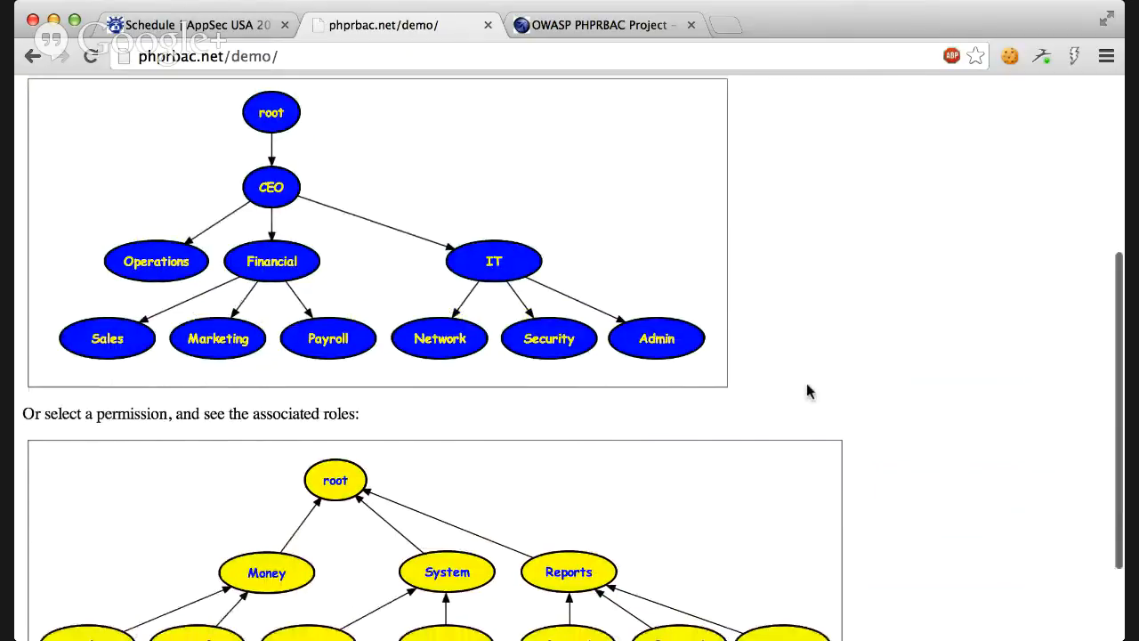
scroll(down, 3)
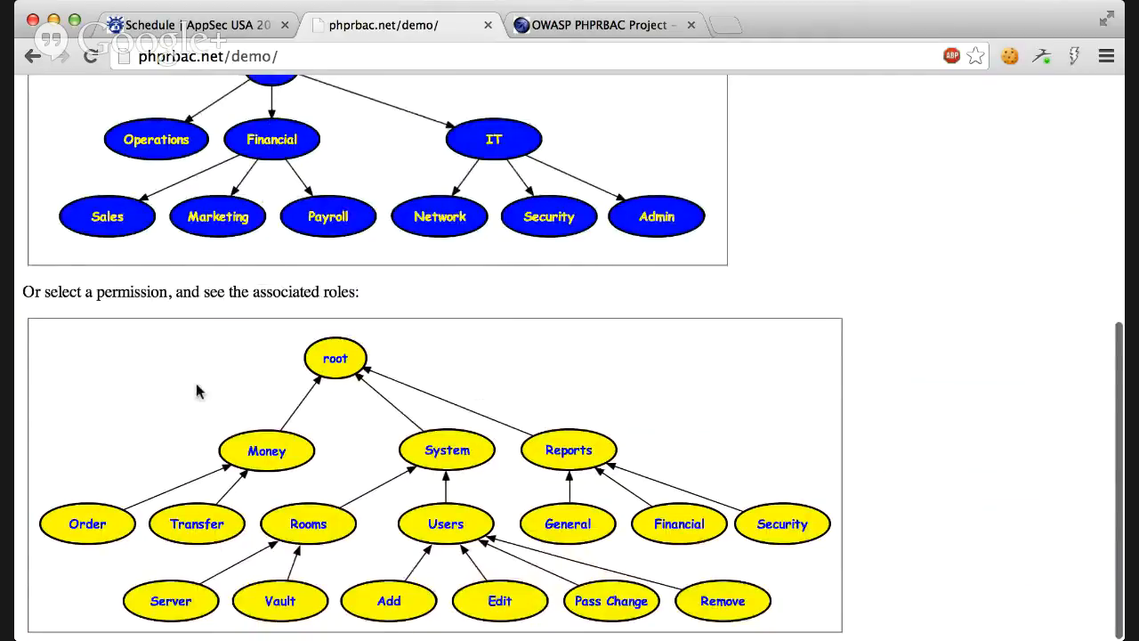
scroll(up, 3)
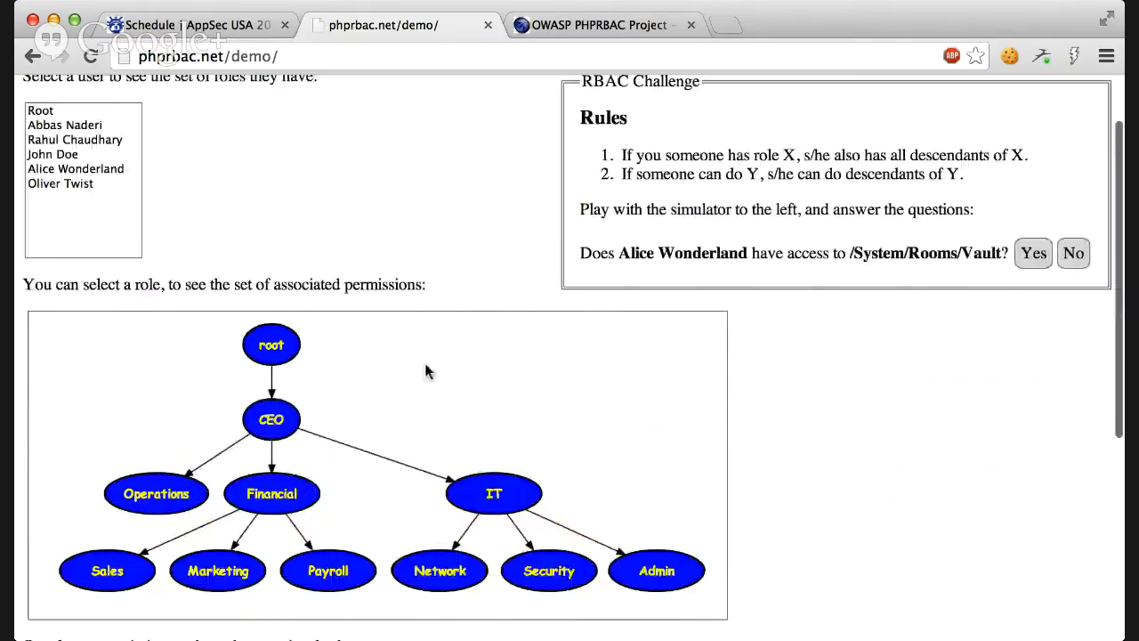
scroll(up, 3)
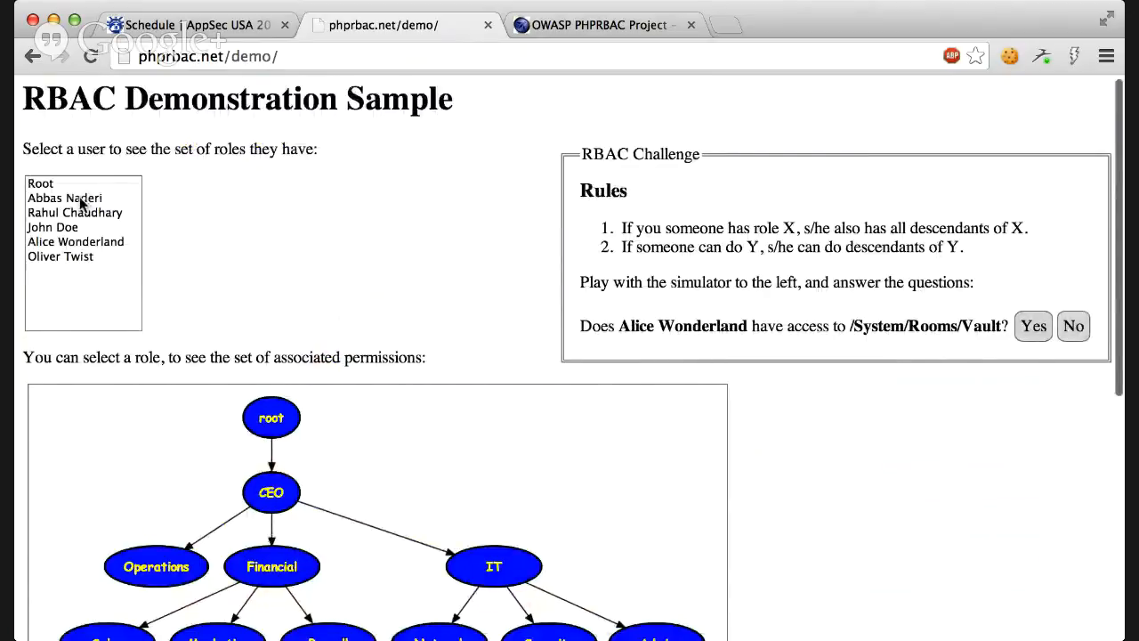
Select Root and its root role to mark the root permission red, then return to the top.
click(40, 183)
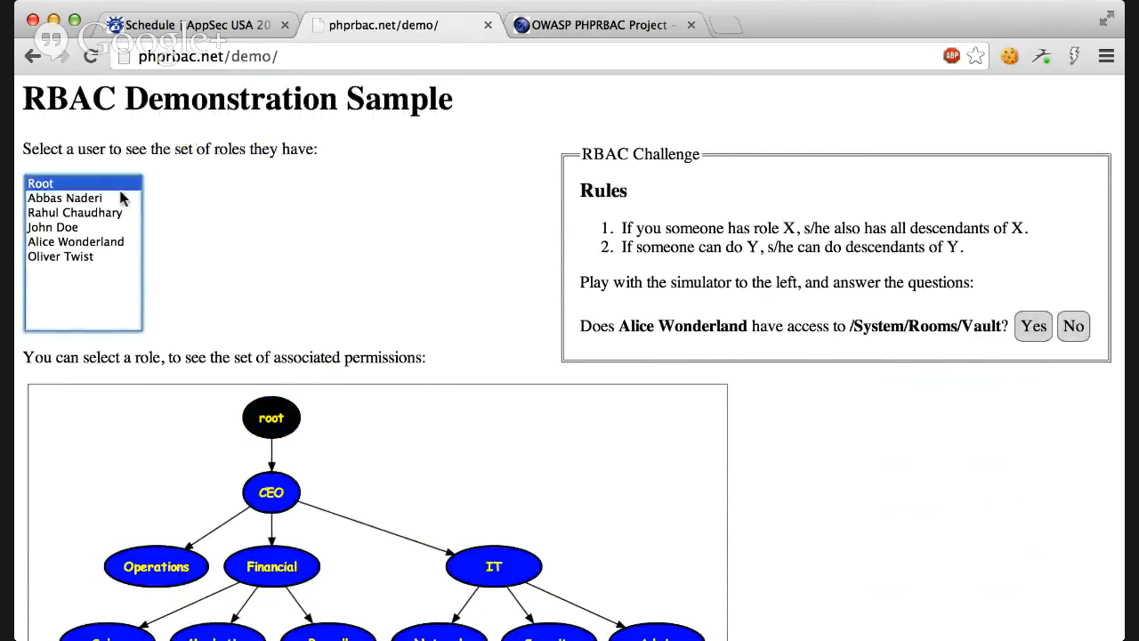
mouse_move(271, 417)
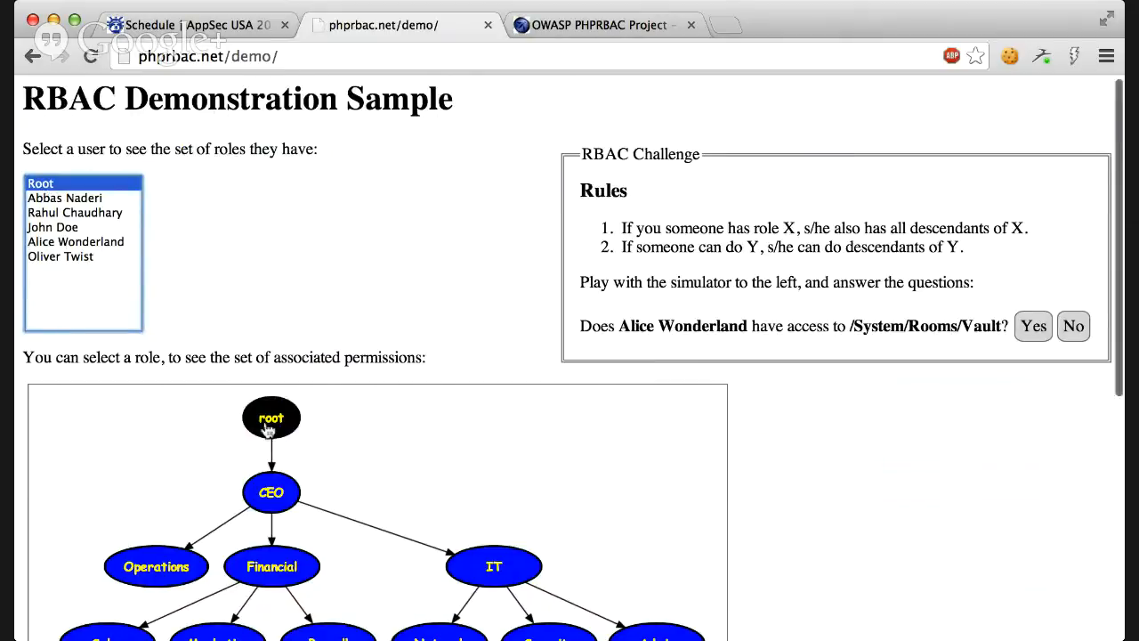
scroll(down, 3)
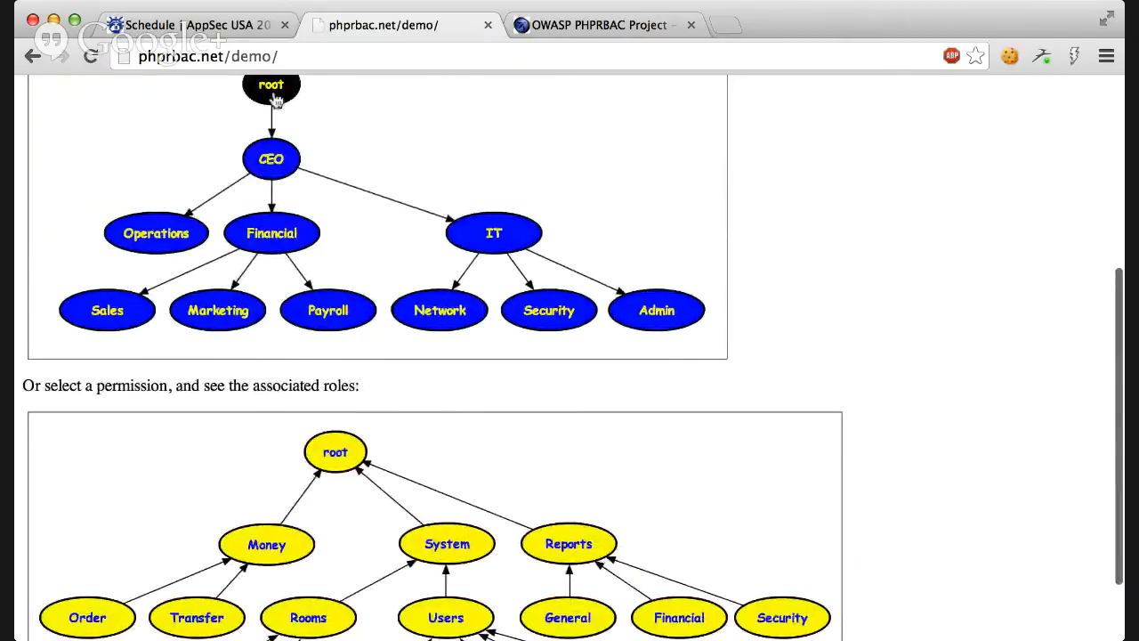
click(336, 451)
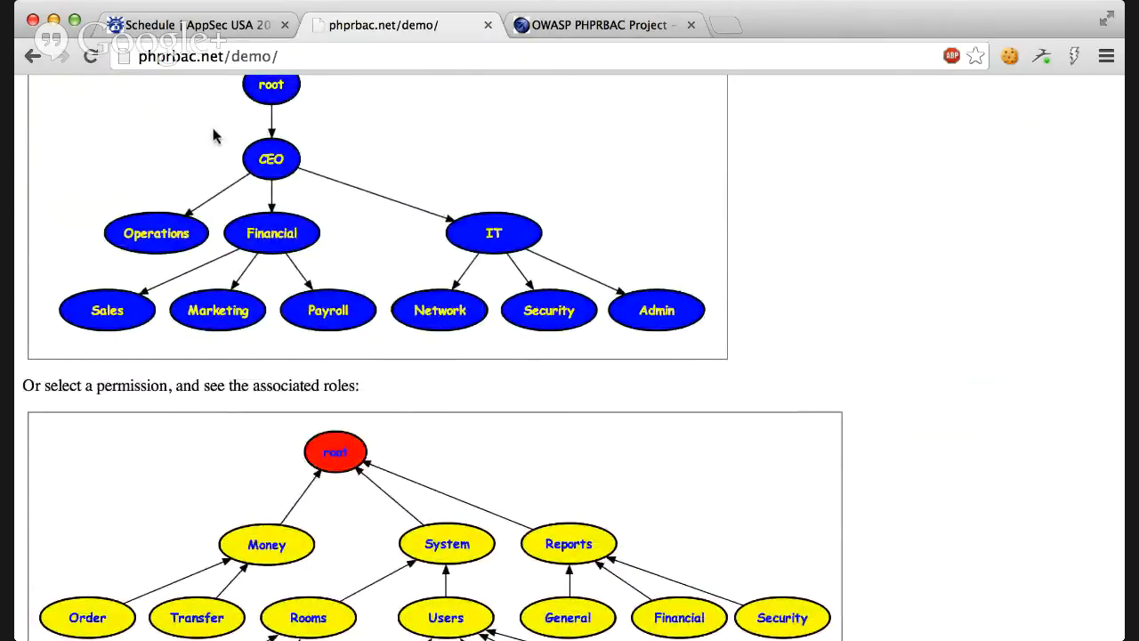
mouse_move(307, 462)
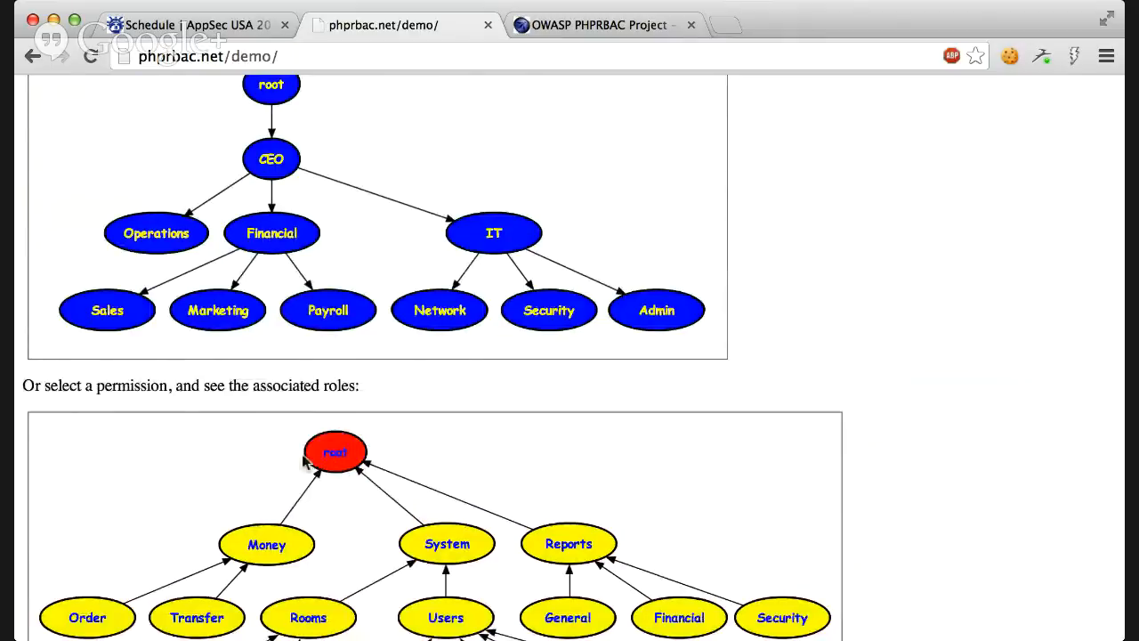
mouse_move(347, 194)
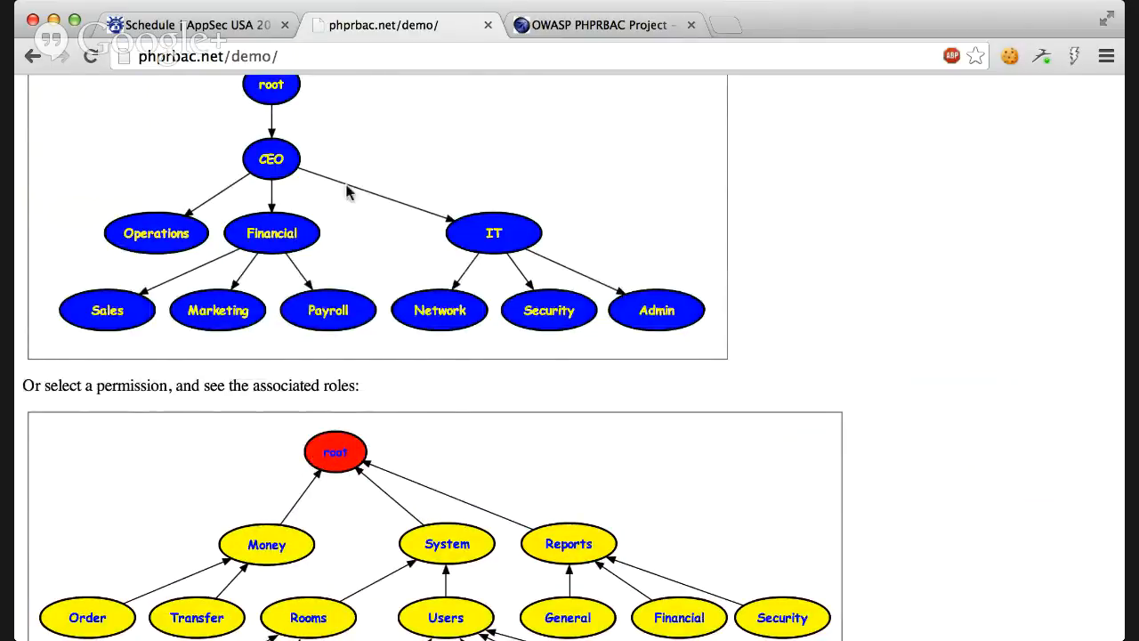
mouse_move(523, 138)
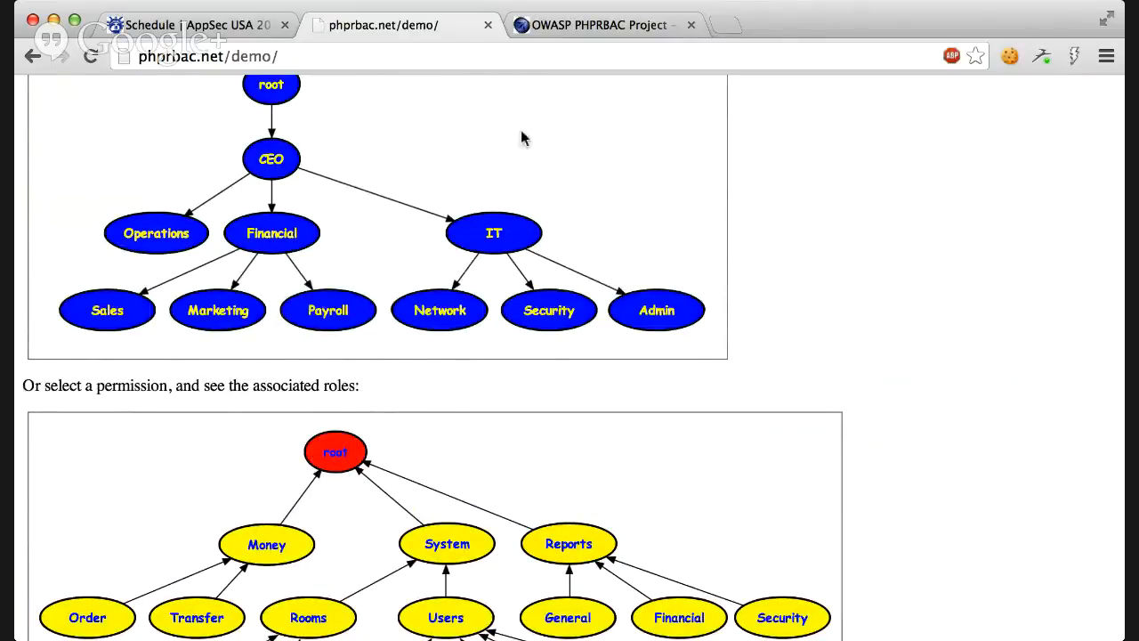
scroll(up, 3)
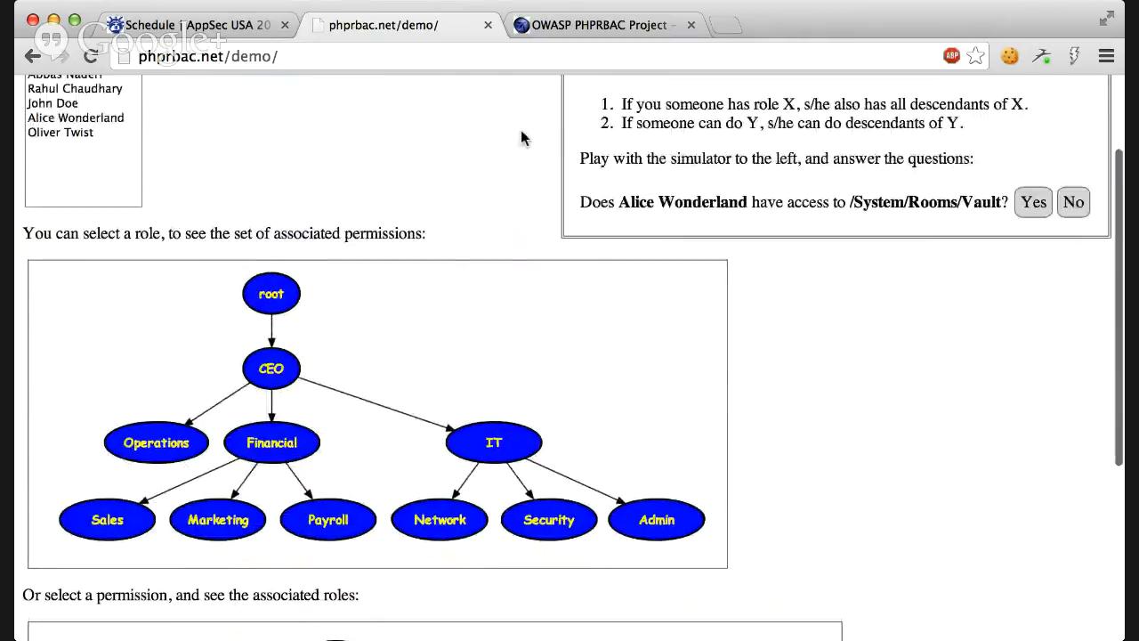
scroll(up, 3)
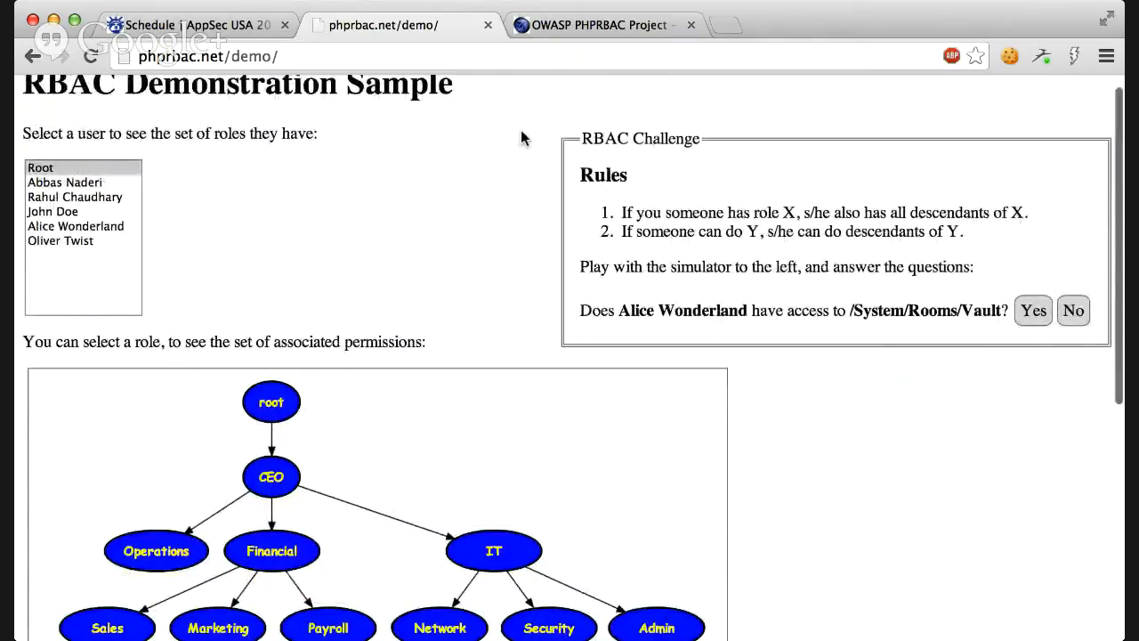
scroll(up, 3)
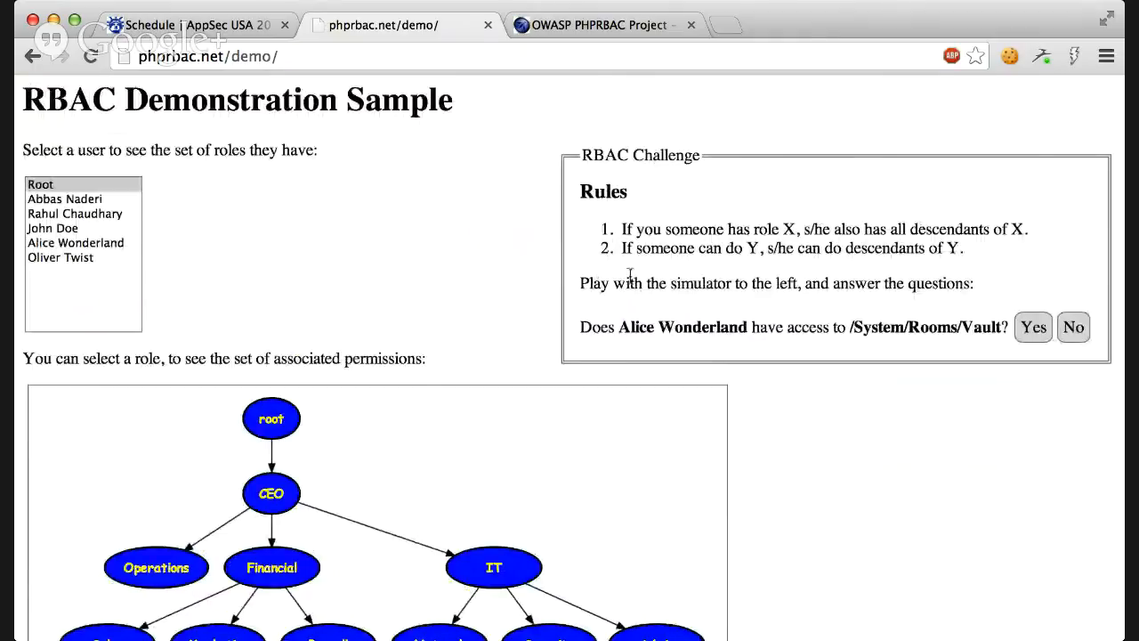
mouse_move(749, 323)
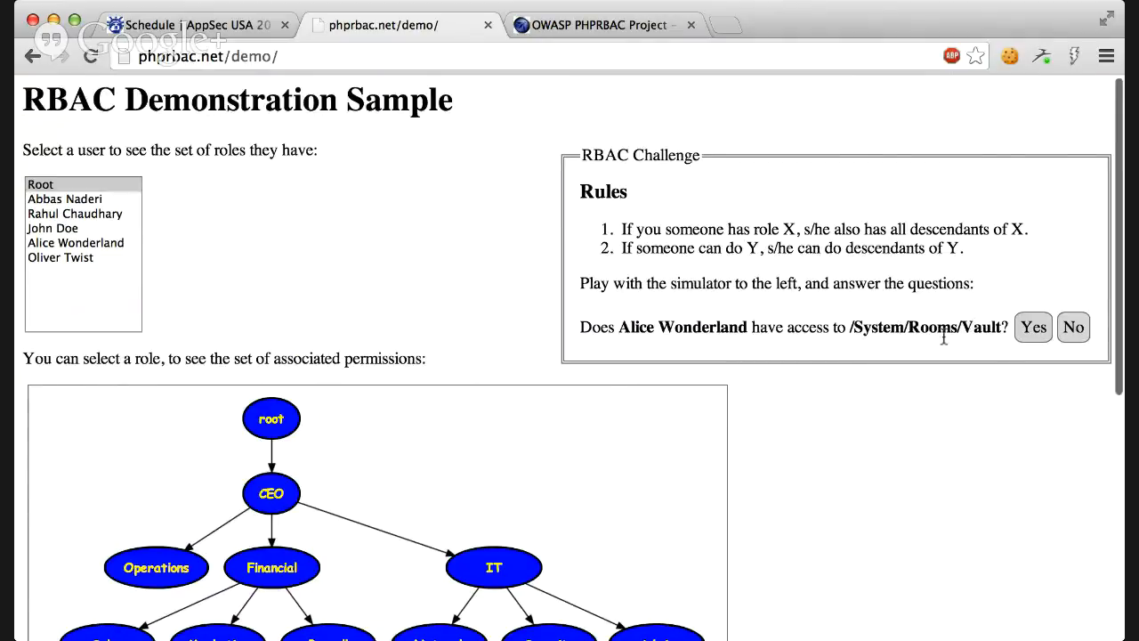
Scroll up and down the demo page between the diagrams and the vault challenge.
scroll(down, 3)
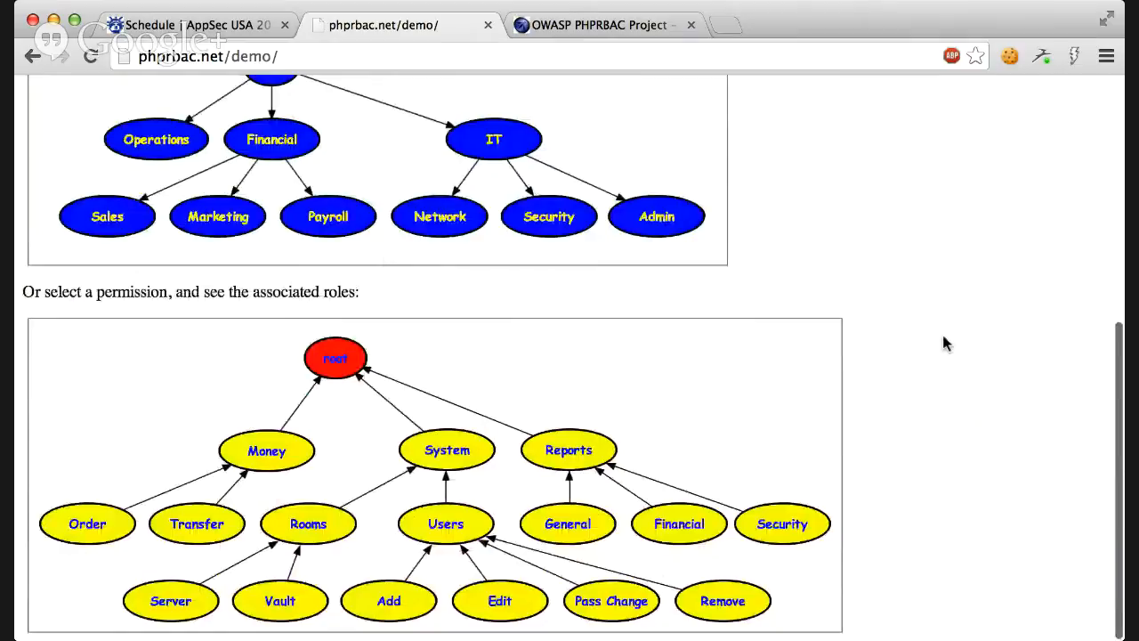
scroll(up, 3)
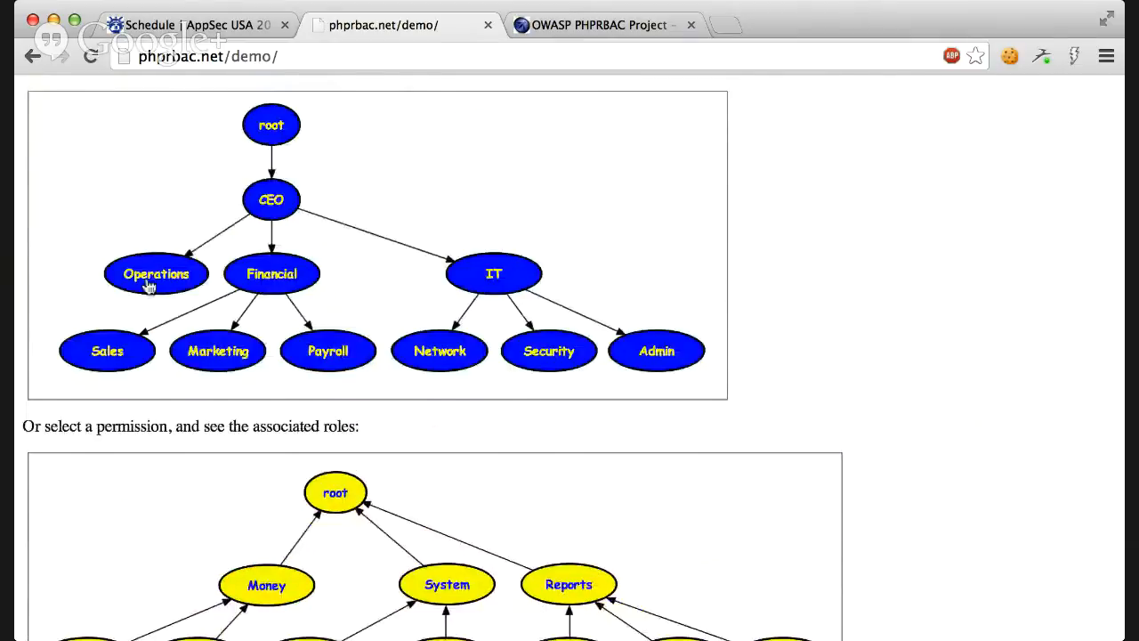
scroll(down, 3)
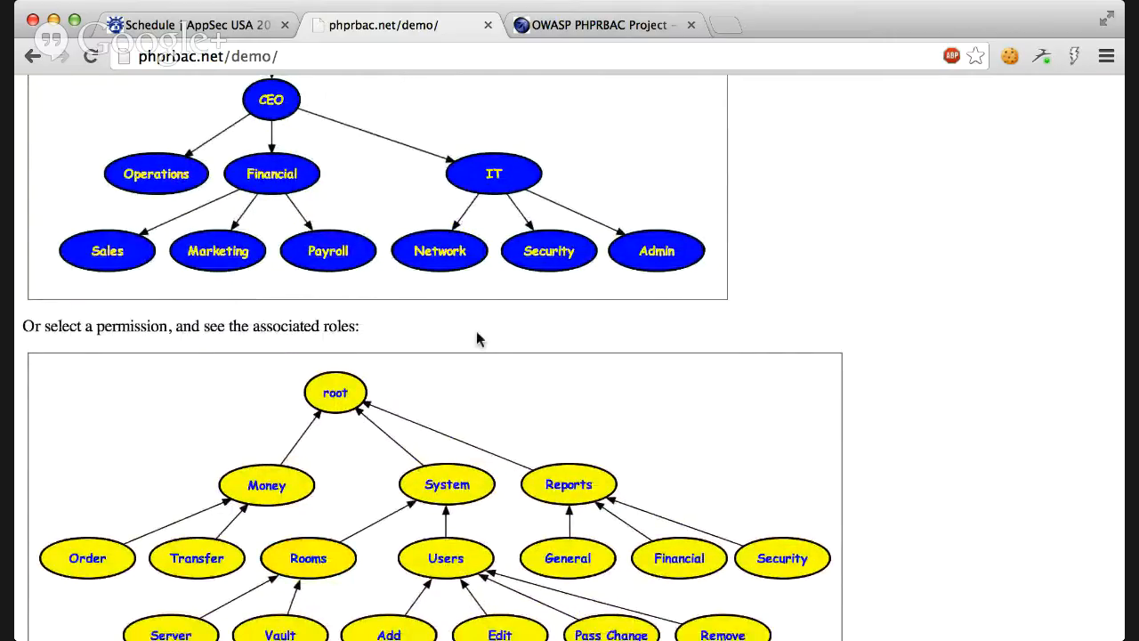
scroll(up, 3)
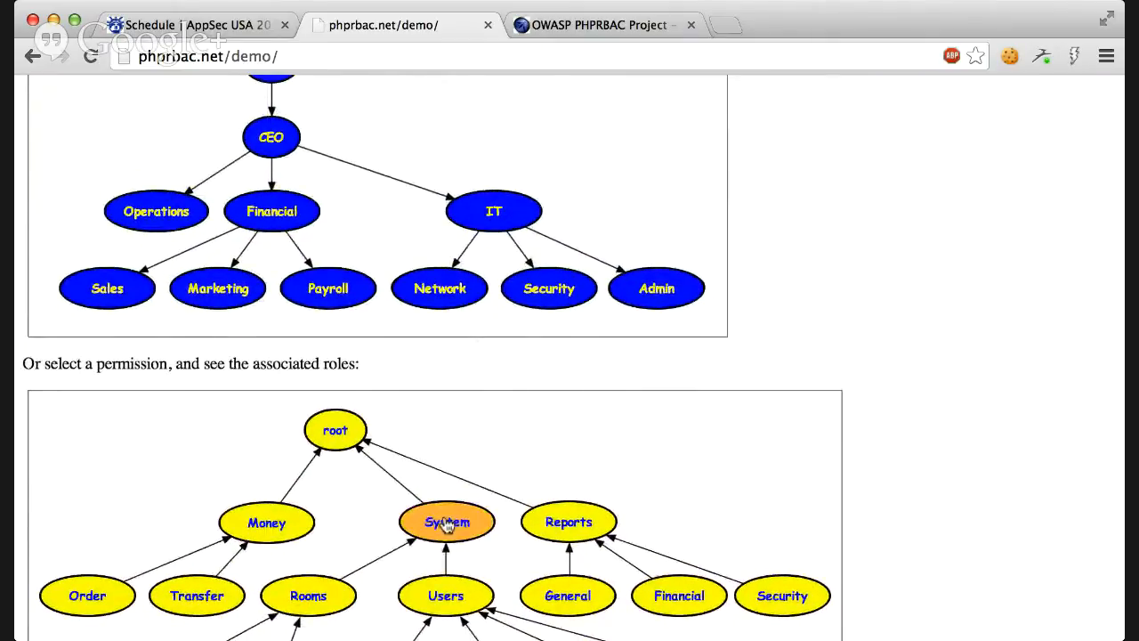
scroll(up, 3)
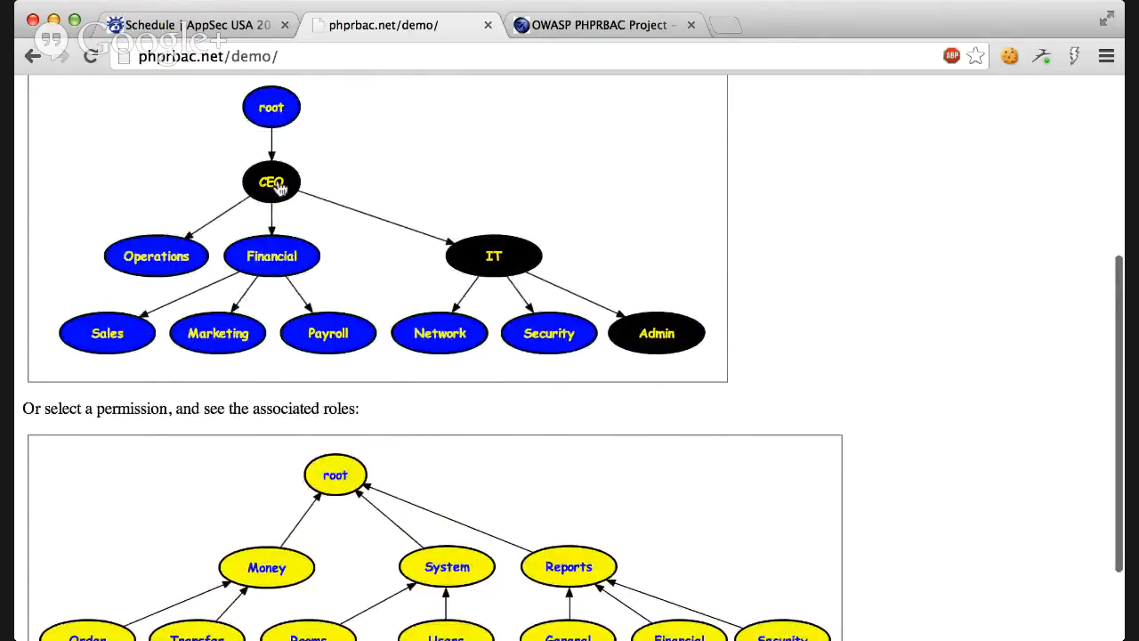
mouse_move(684, 390)
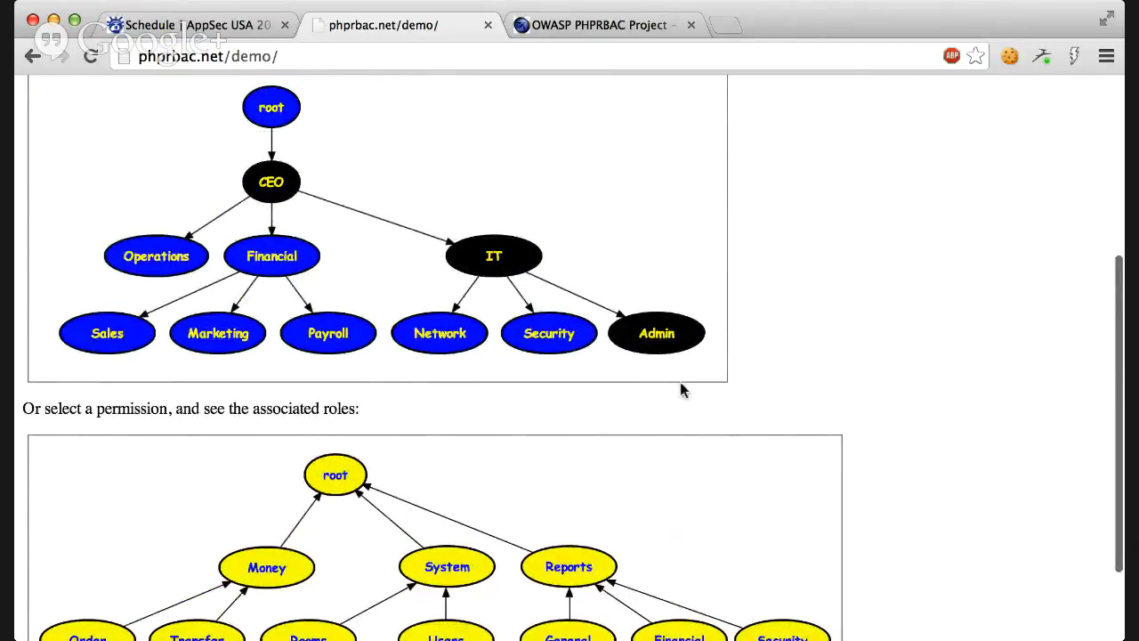
mouse_move(298, 203)
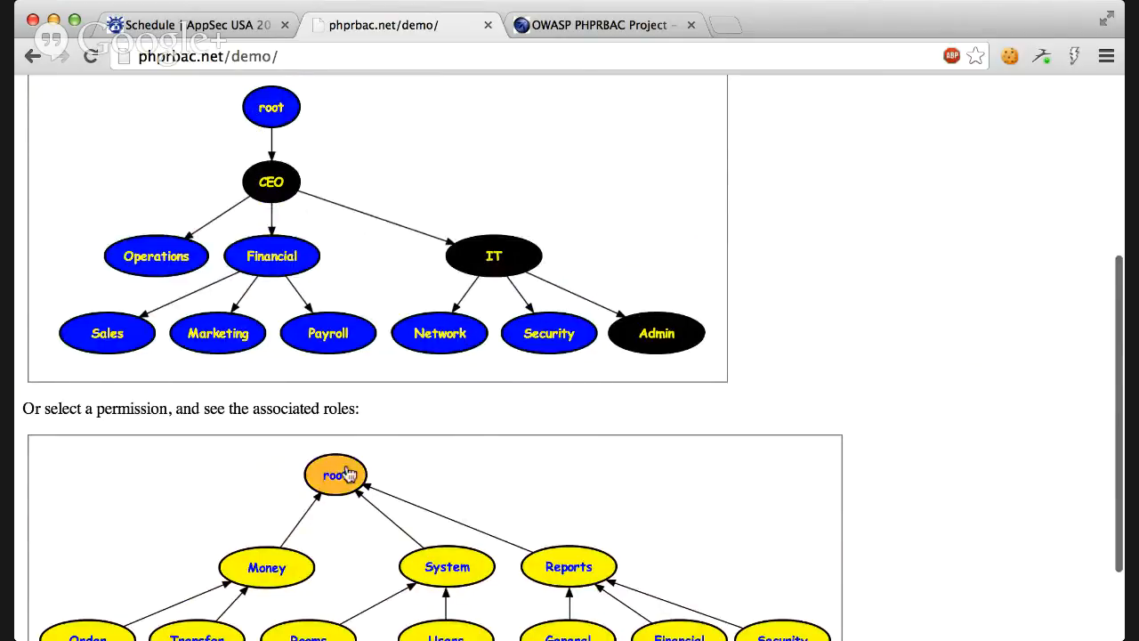
scroll(down, 3)
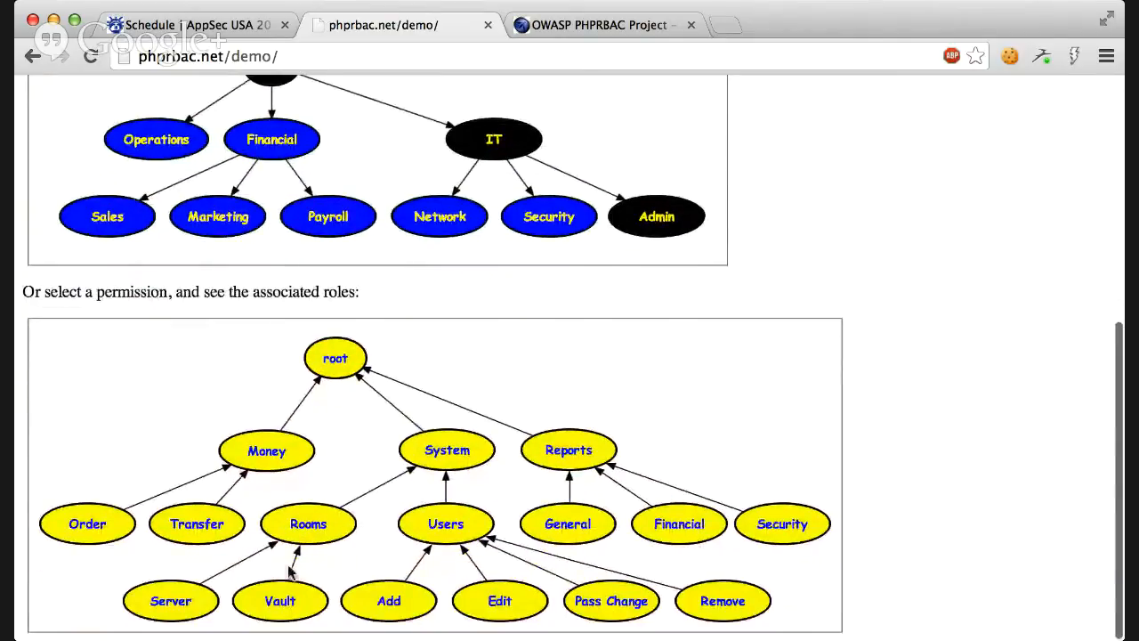
scroll(up, 3)
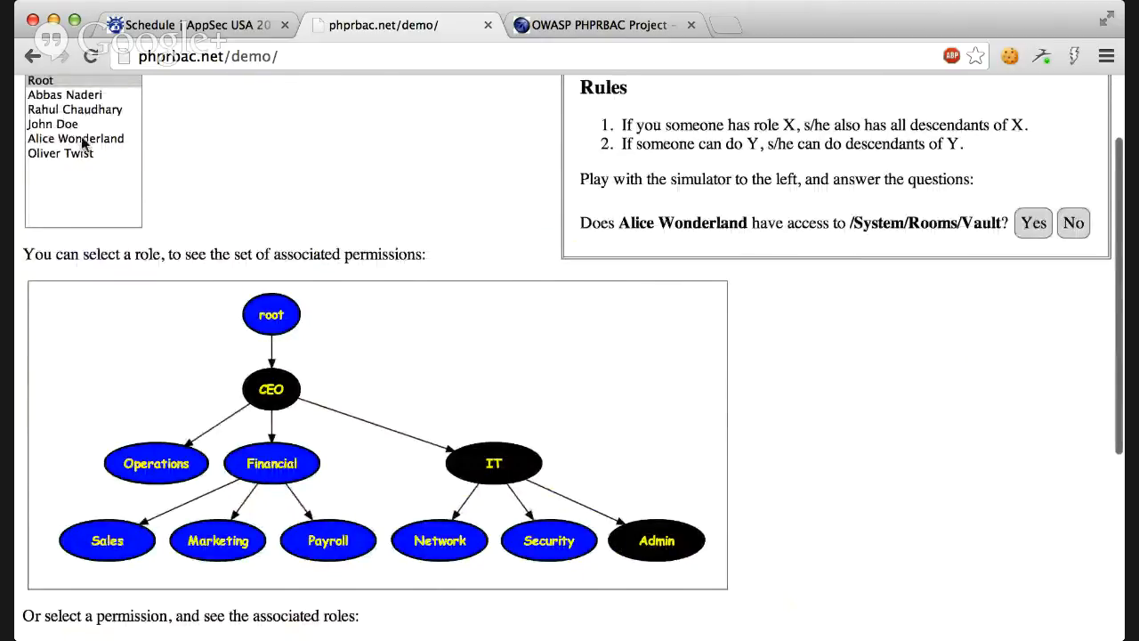
Select Alice Wonderland to see her Financial role grants Money and Financial reports, not Vault.
click(75, 138)
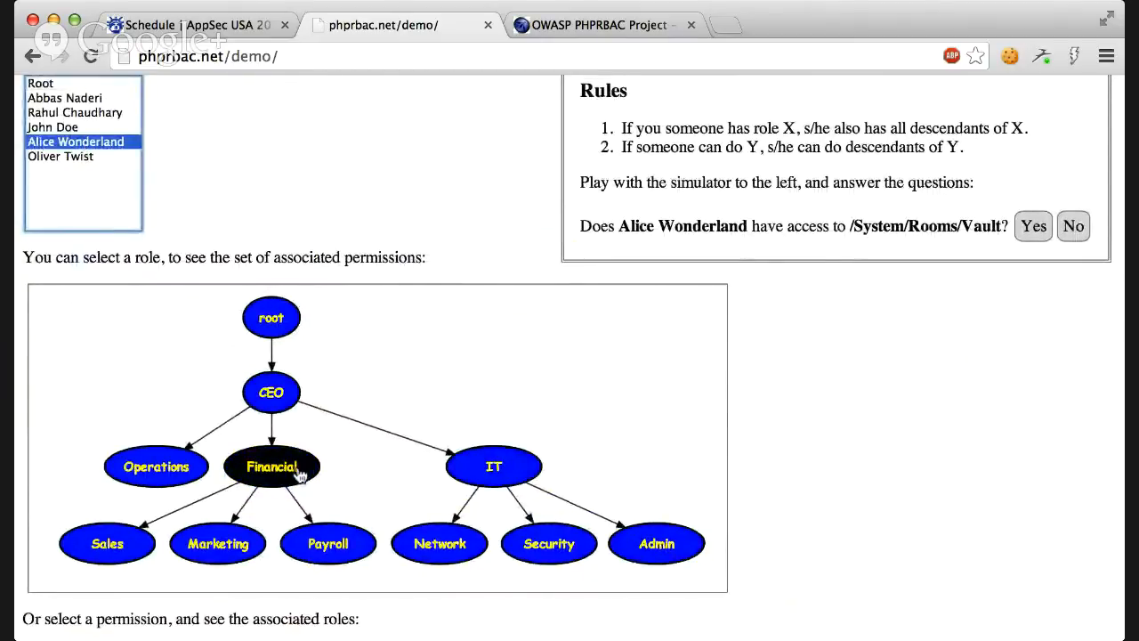
mouse_move(338, 430)
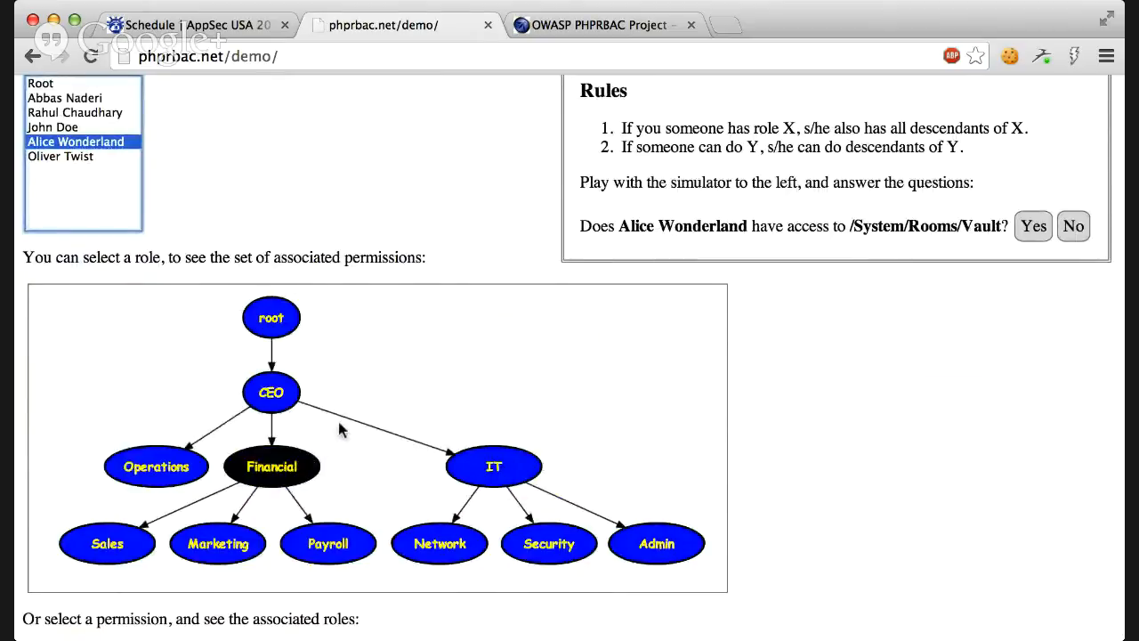
scroll(down, 3)
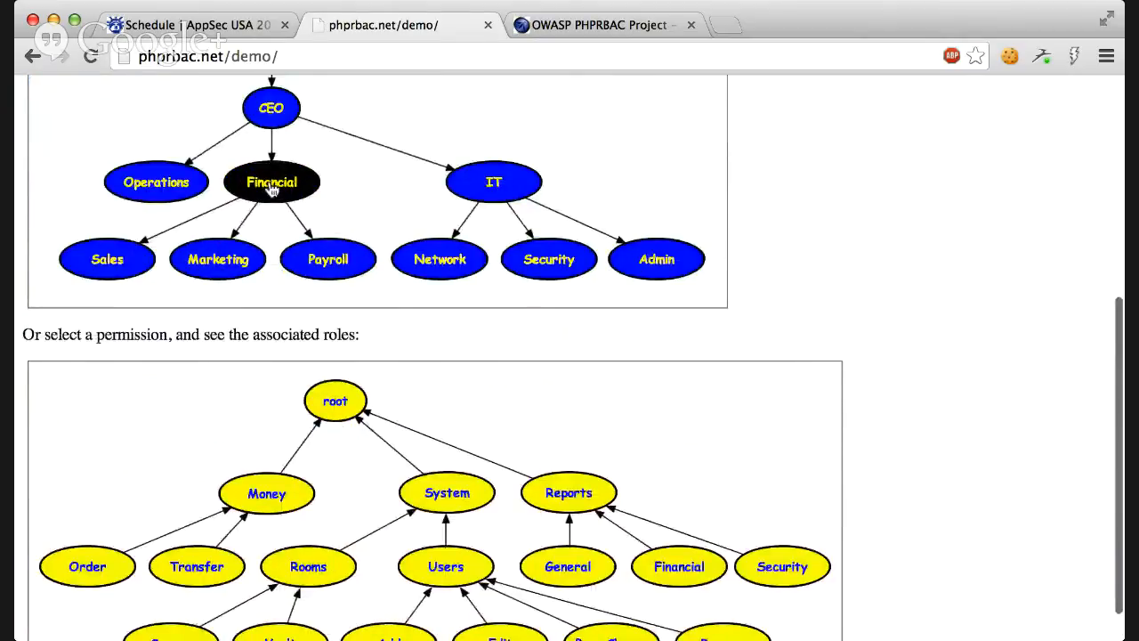
scroll(down, 3)
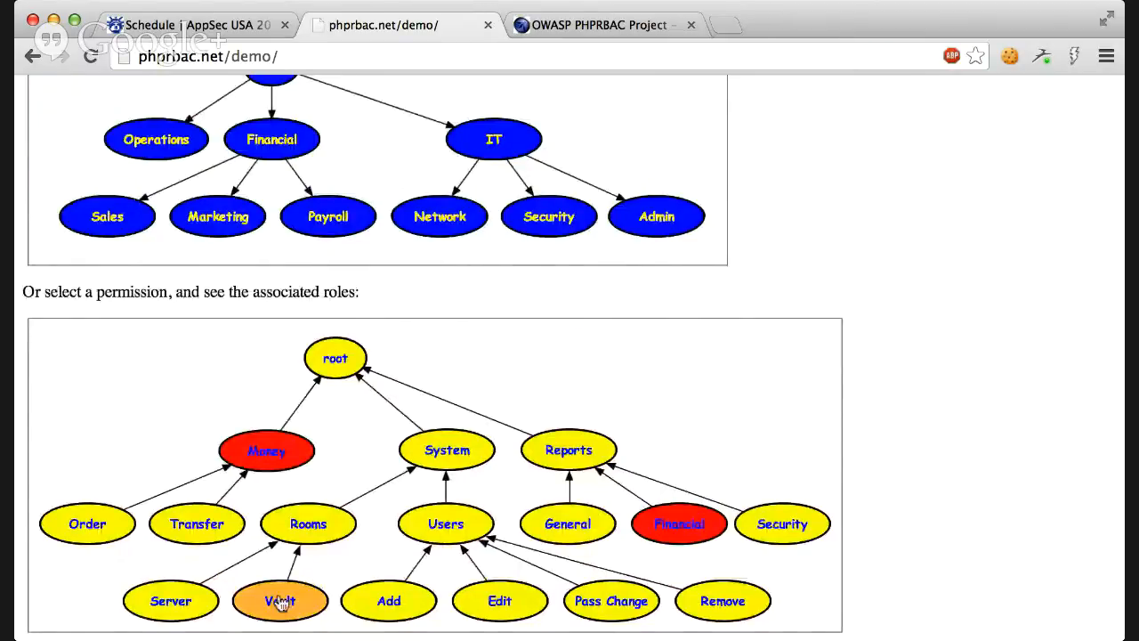
mouse_move(601, 443)
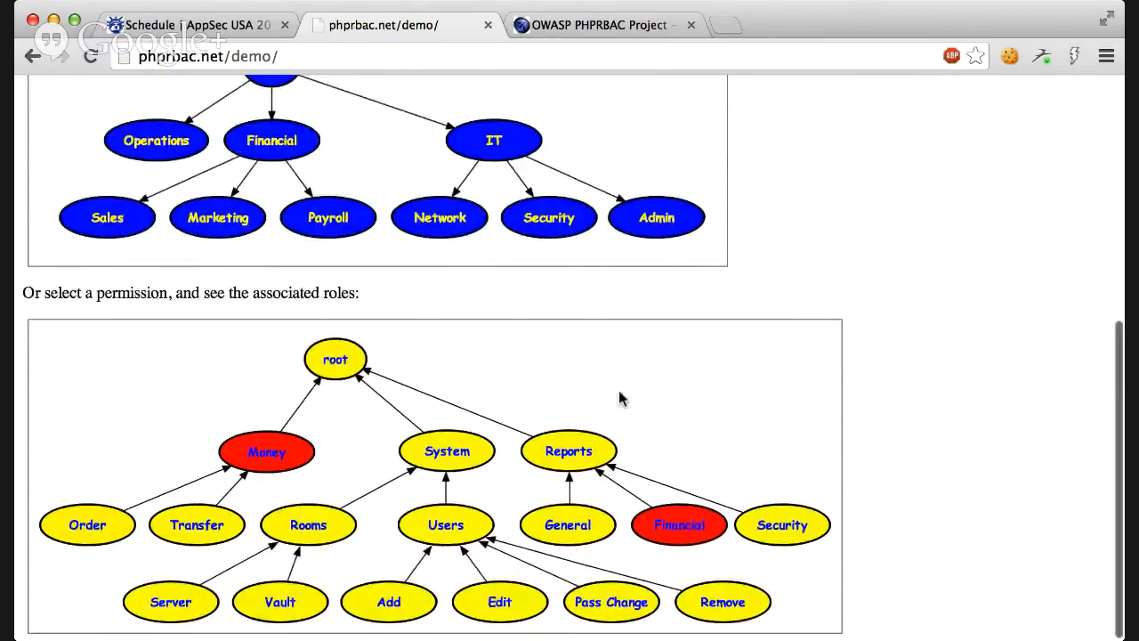
scroll(up, 3)
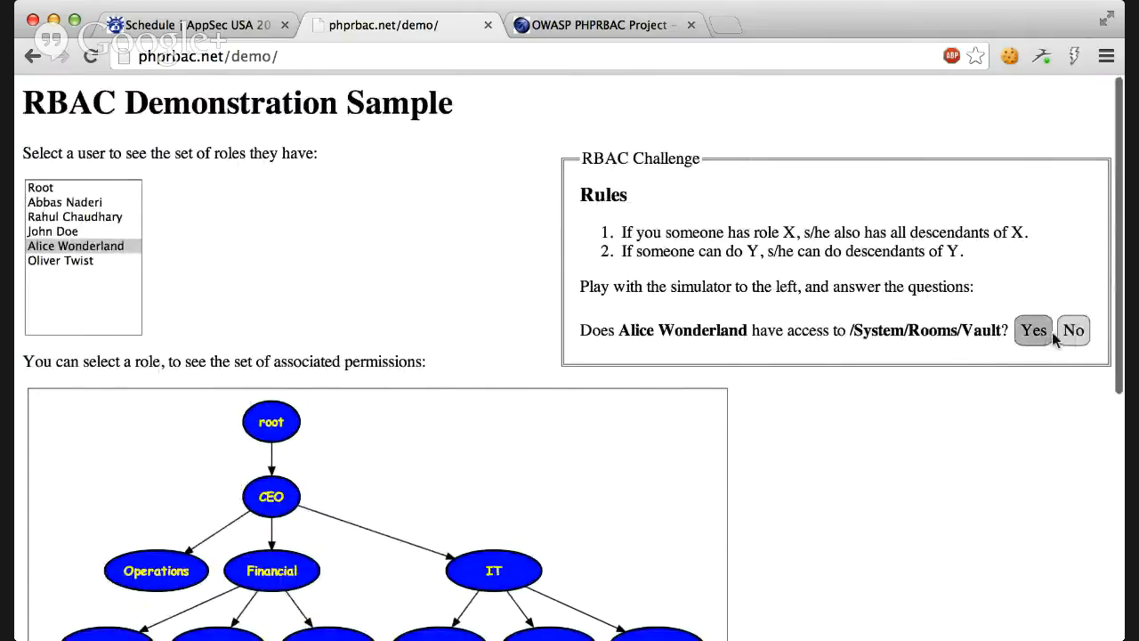
Answer Yes to Alice Wonderland's Vault question and No to Oliver Twist's /Money access.
click(1032, 330)
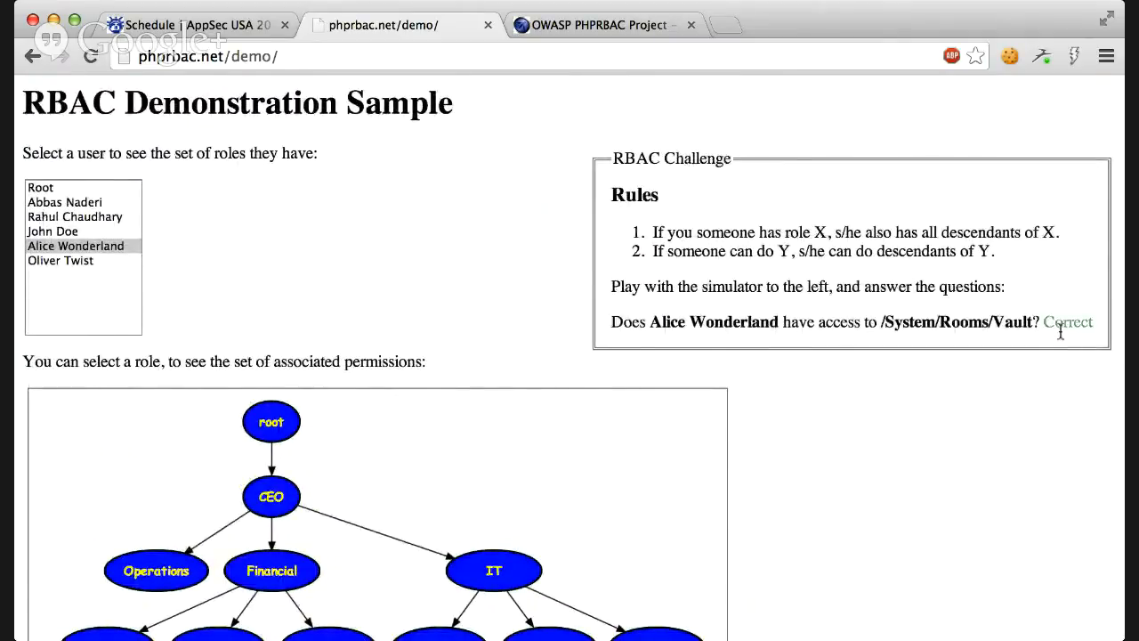
click(1068, 321)
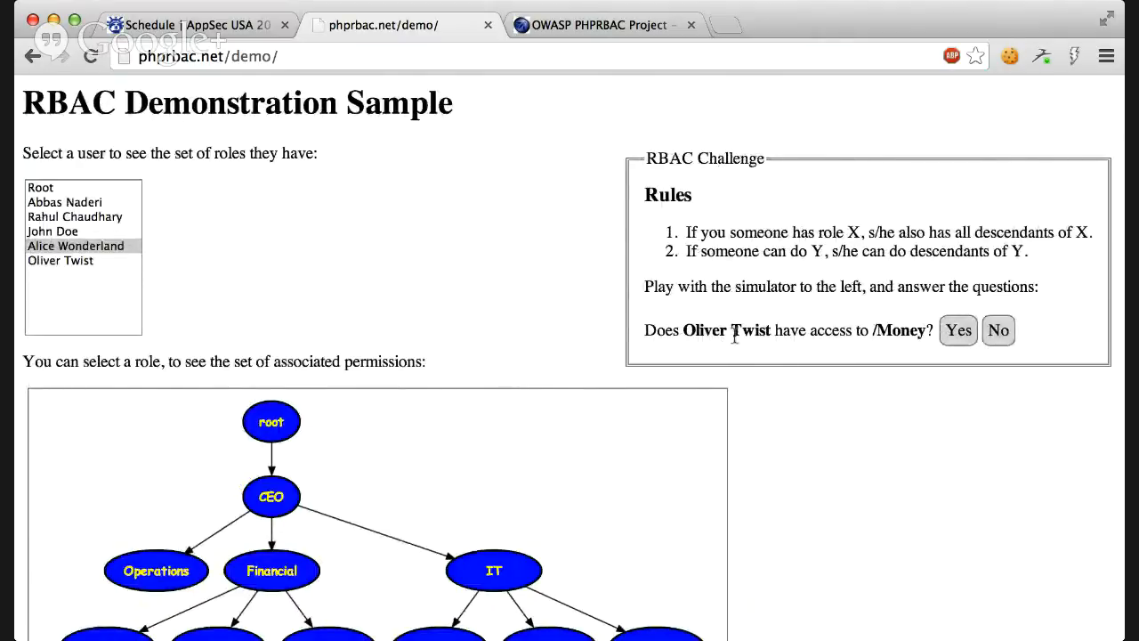
mouse_move(69, 260)
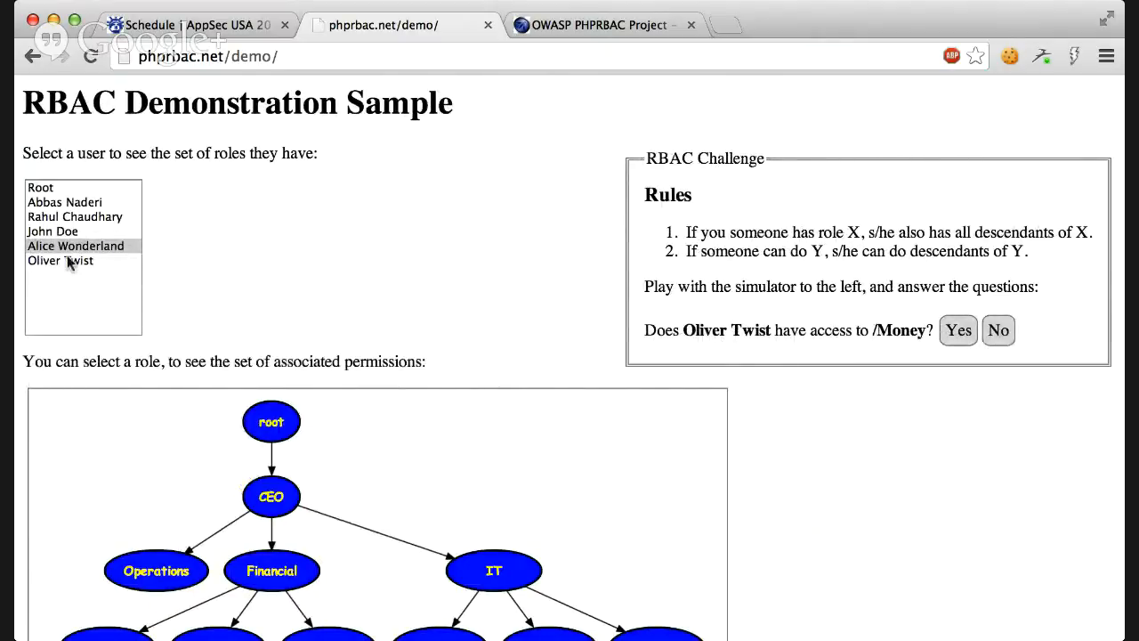
scroll(down, 3)
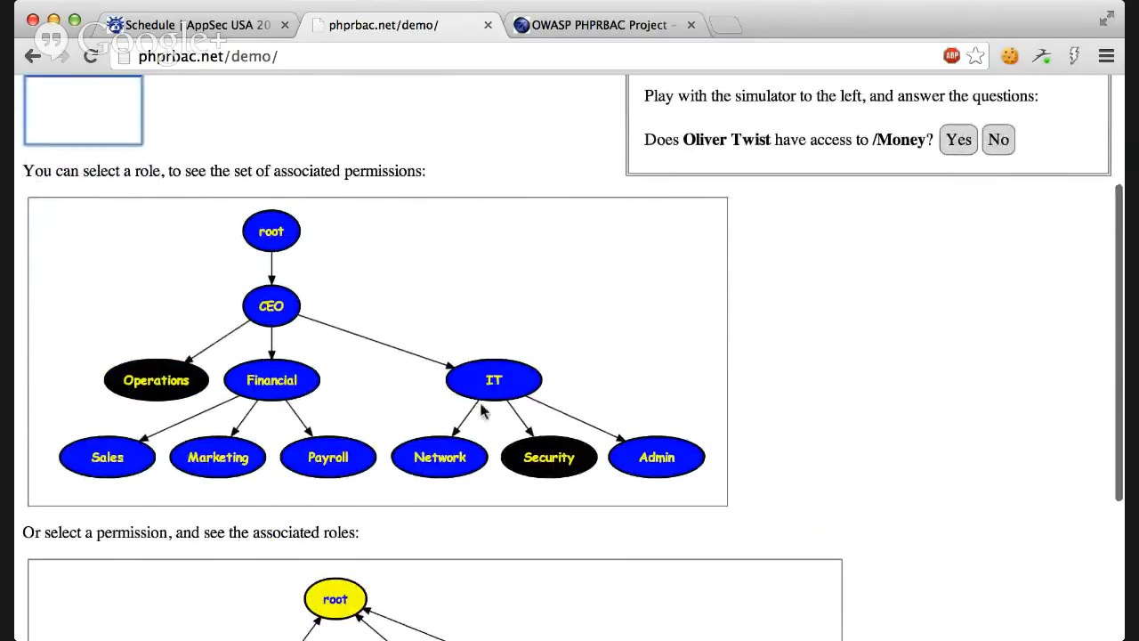
scroll(down, 3)
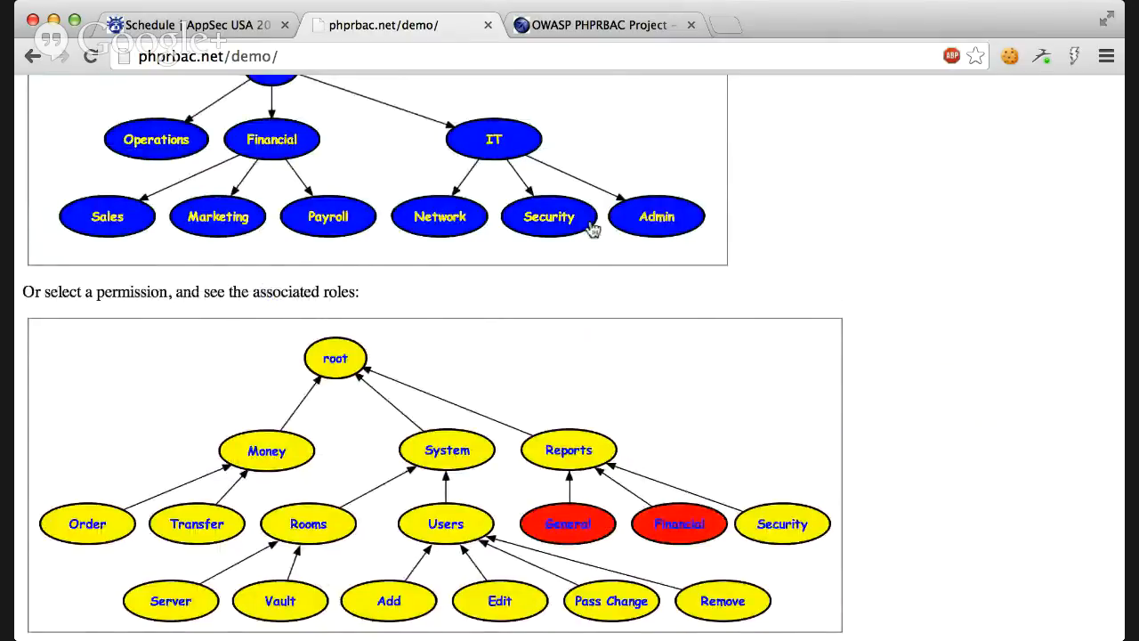
click(781, 523)
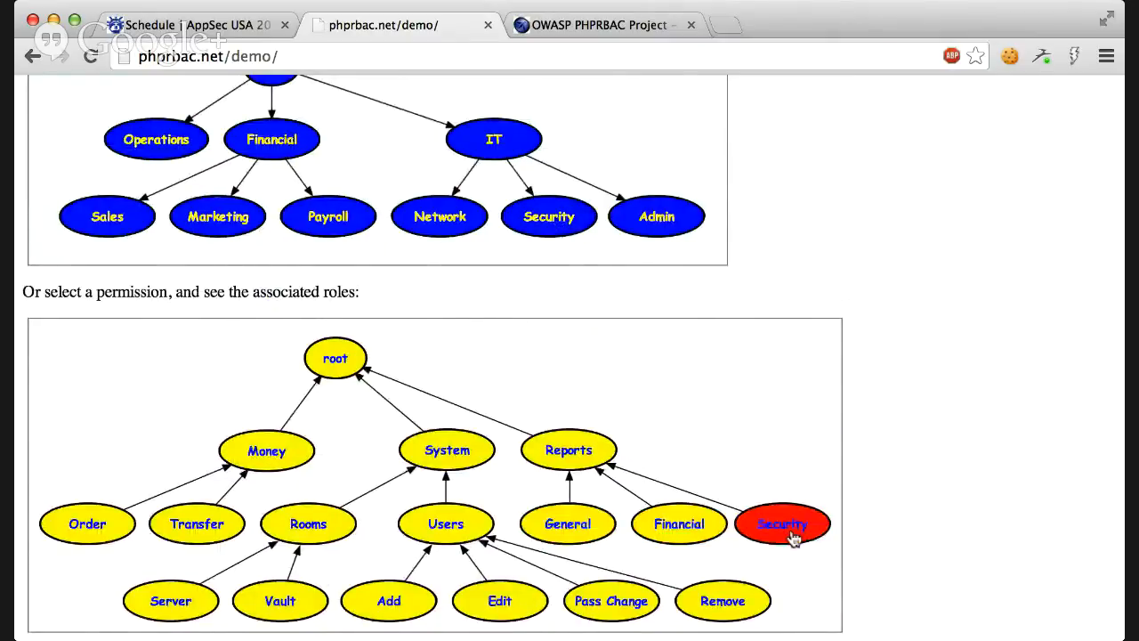
mouse_move(845, 378)
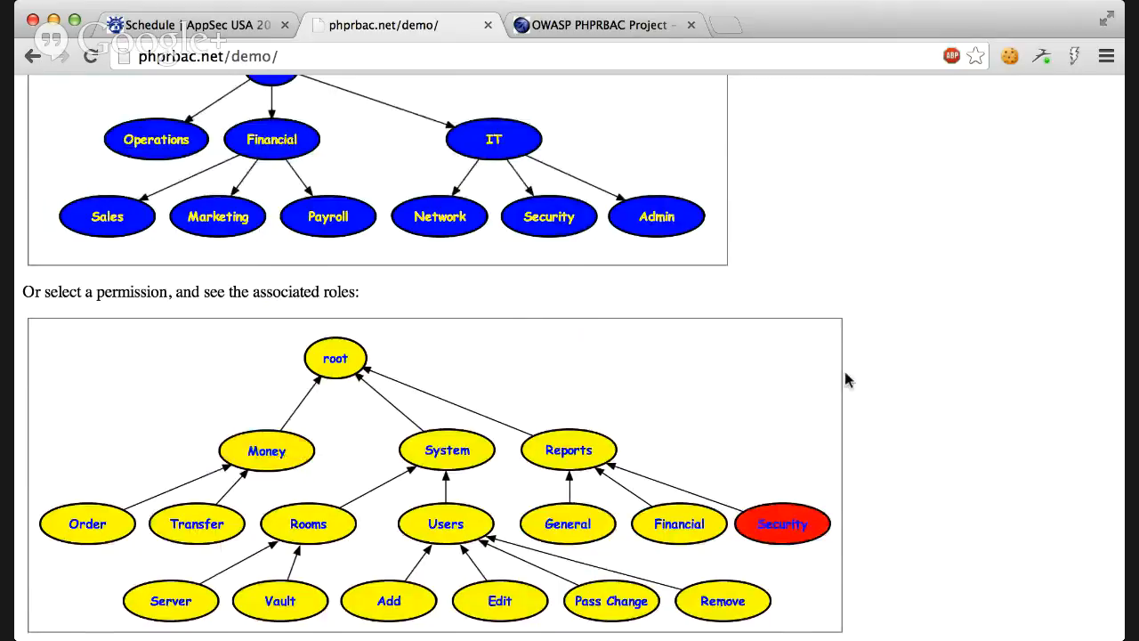
scroll(up, 3)
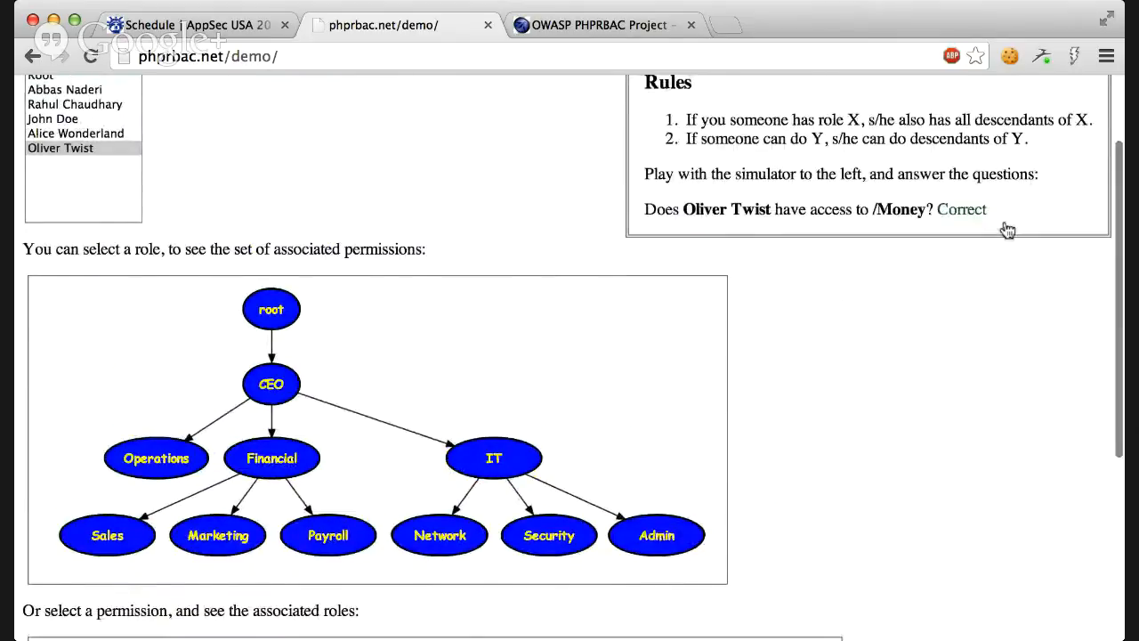
Check Root's roles and answer Yes to Root accessing /System/Rooms/Server.
click(960, 208)
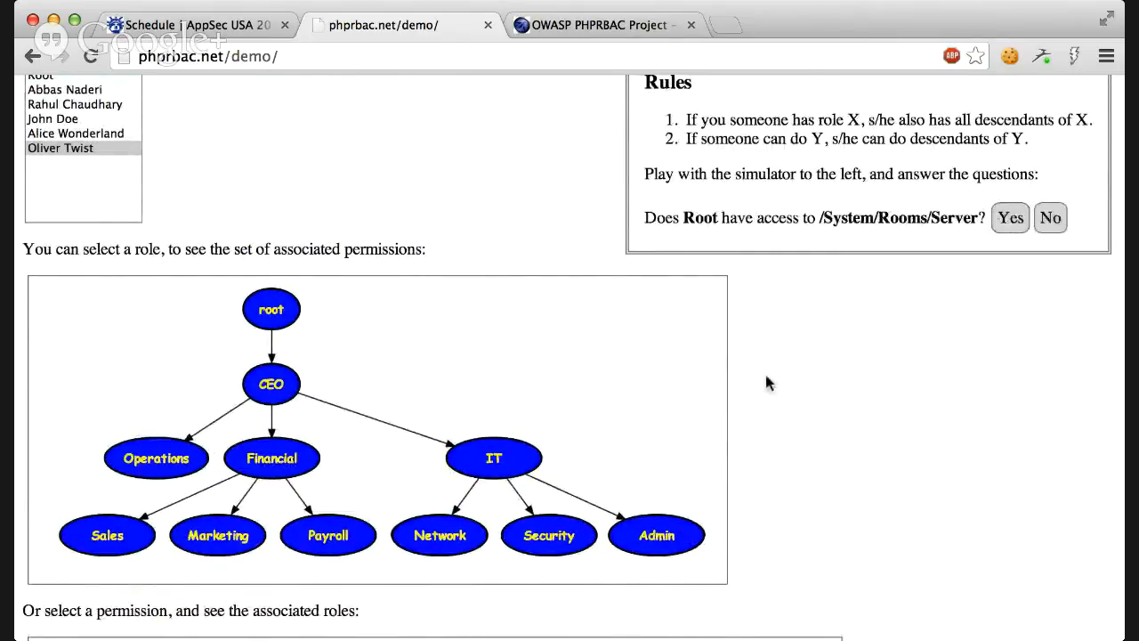
scroll(up, 3)
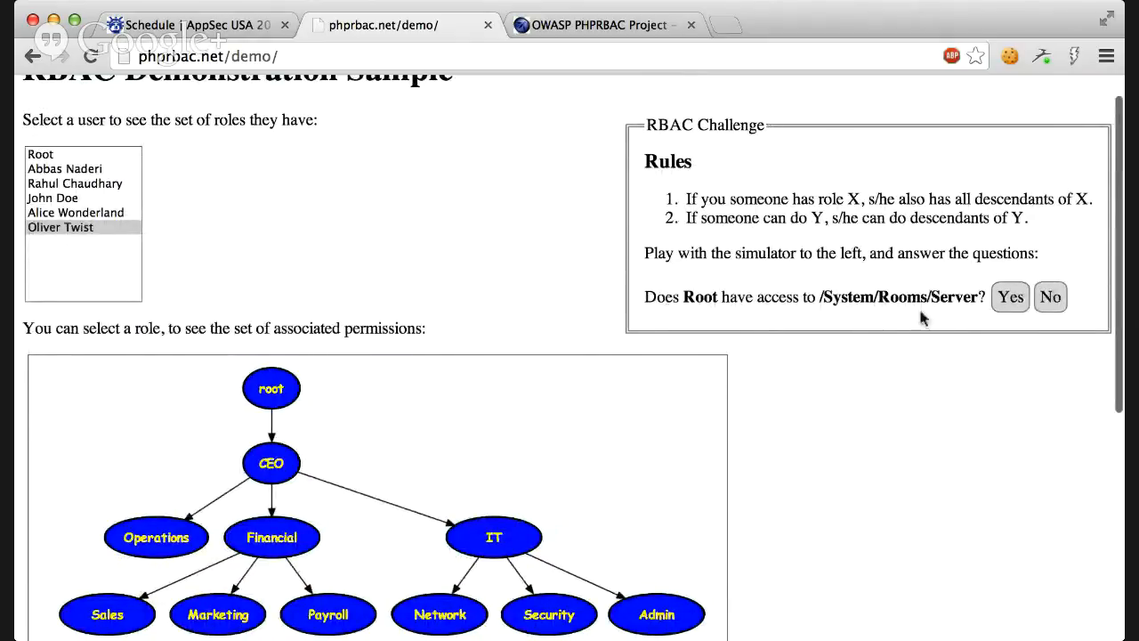
mouse_move(75, 159)
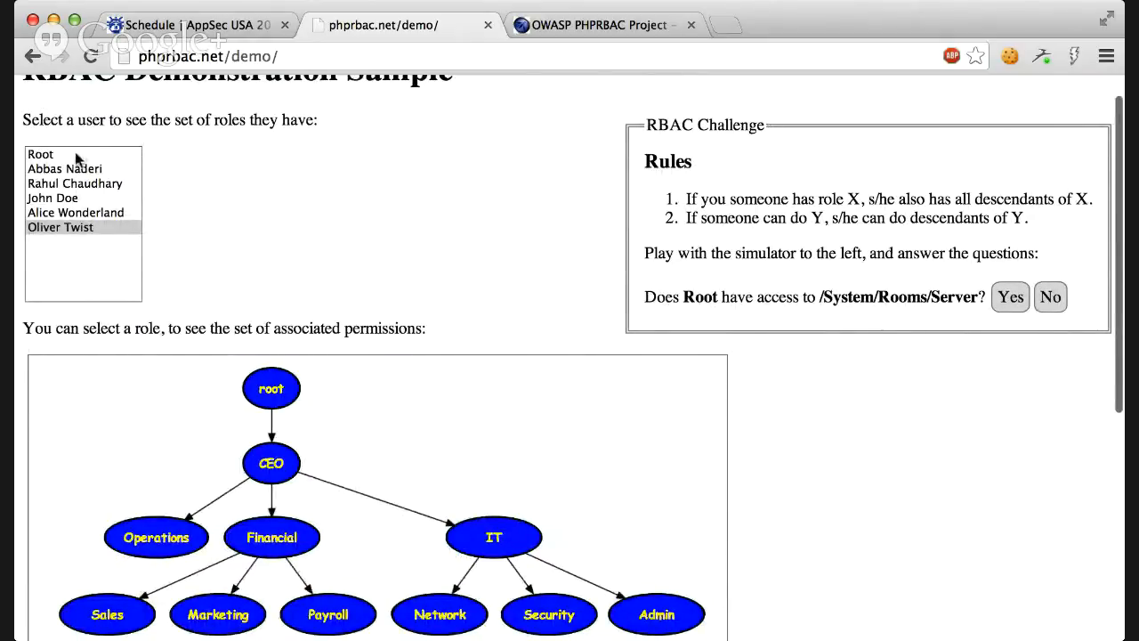
click(40, 154)
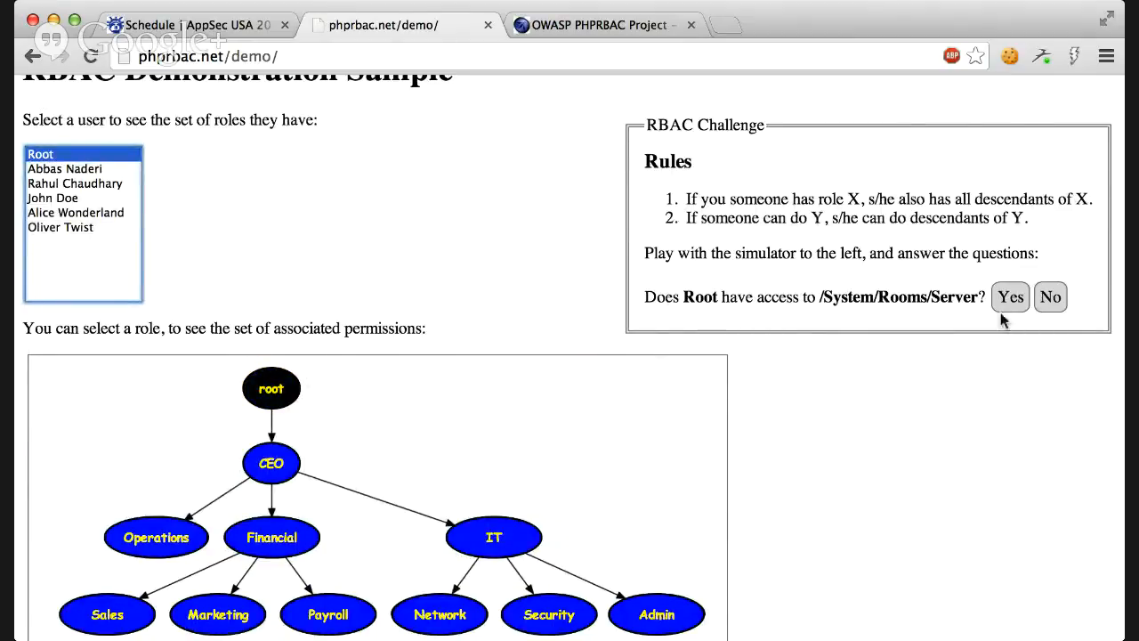
click(1010, 296)
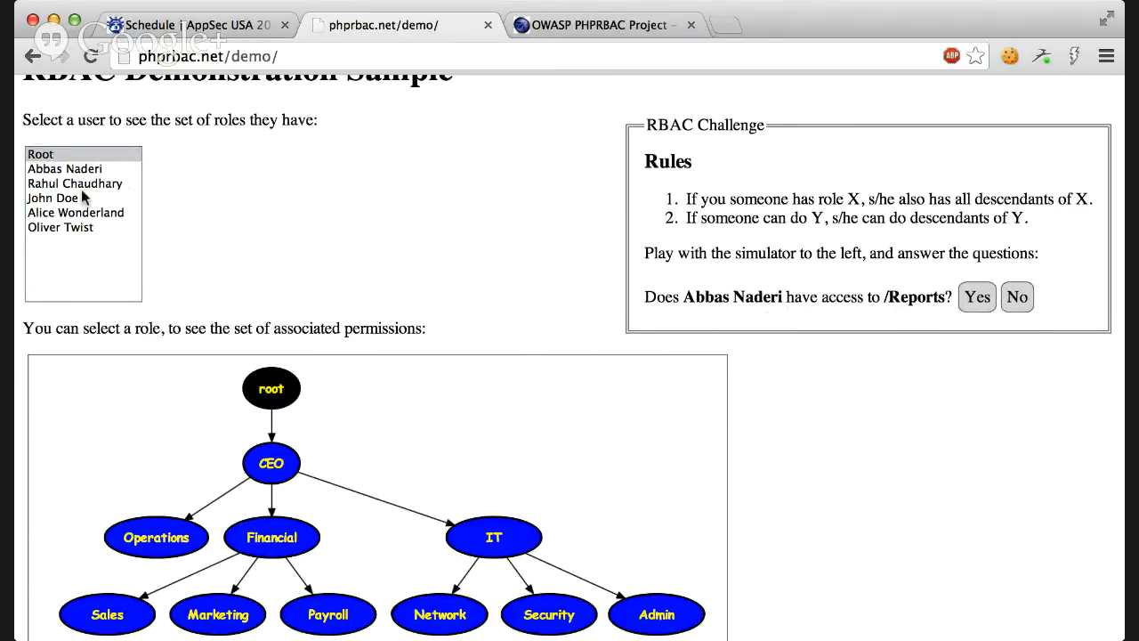
click(65, 168)
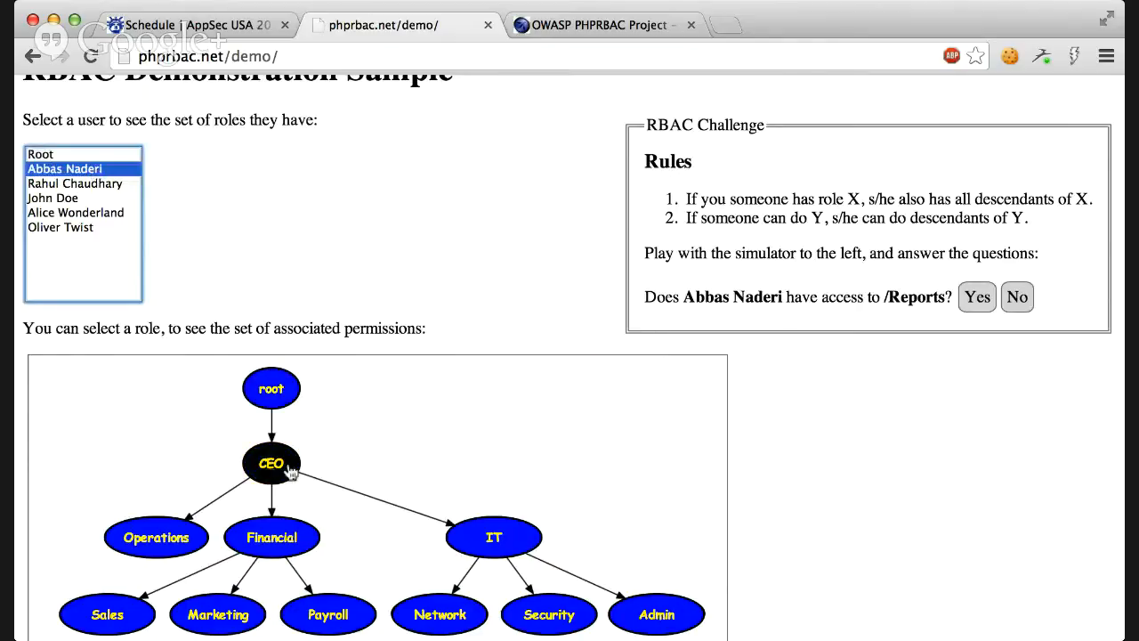
scroll(down, 3)
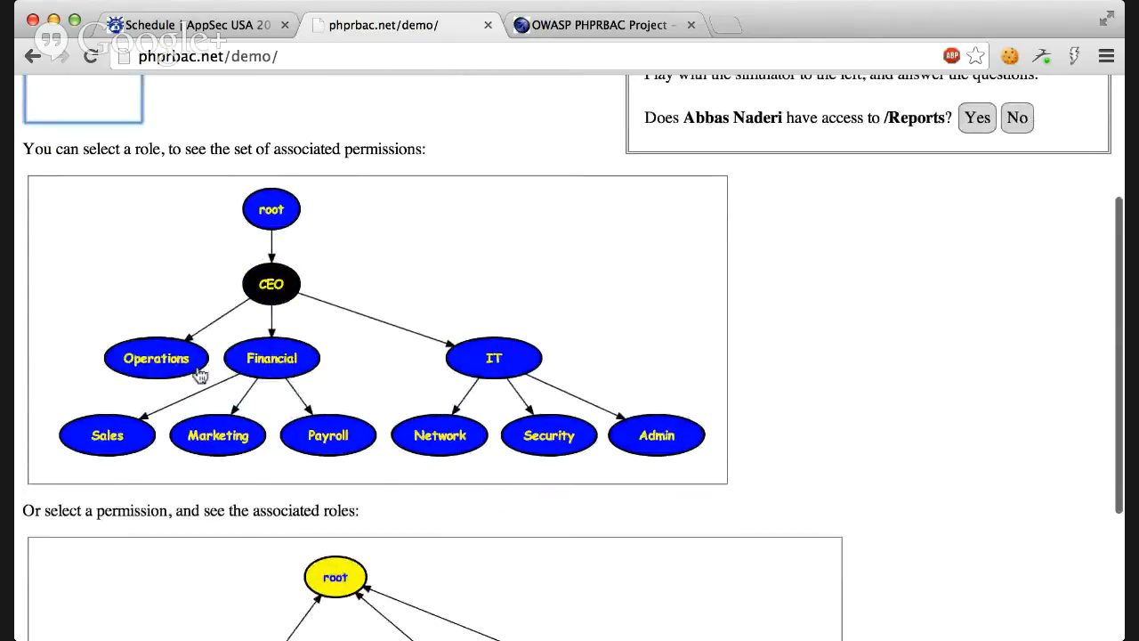
scroll(up, 3)
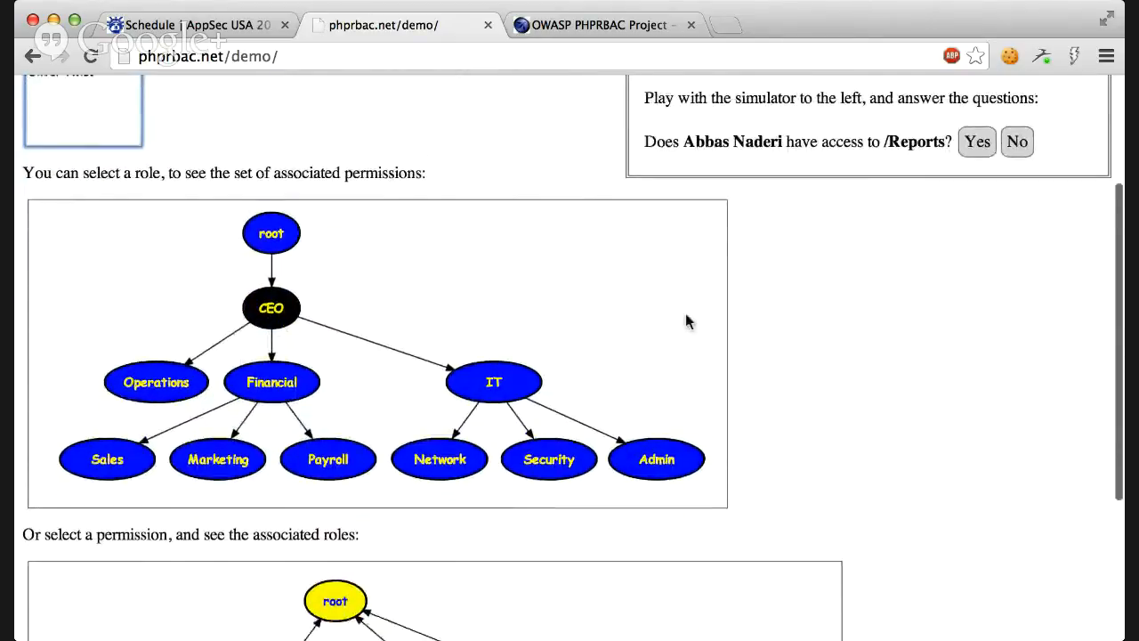
scroll(down, 3)
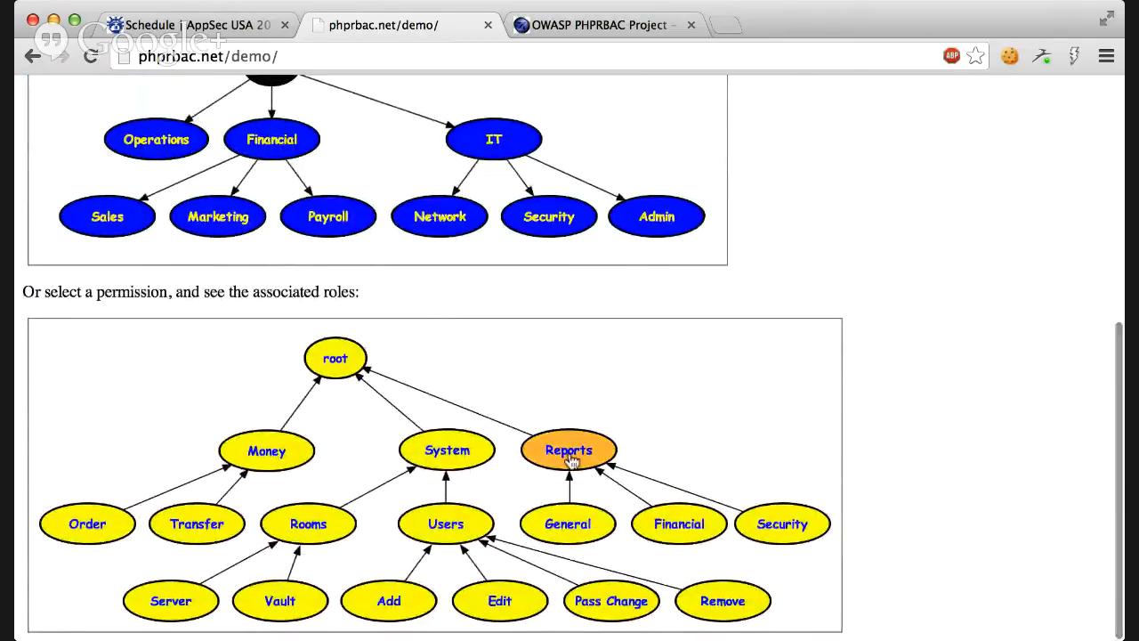
scroll(up, 3)
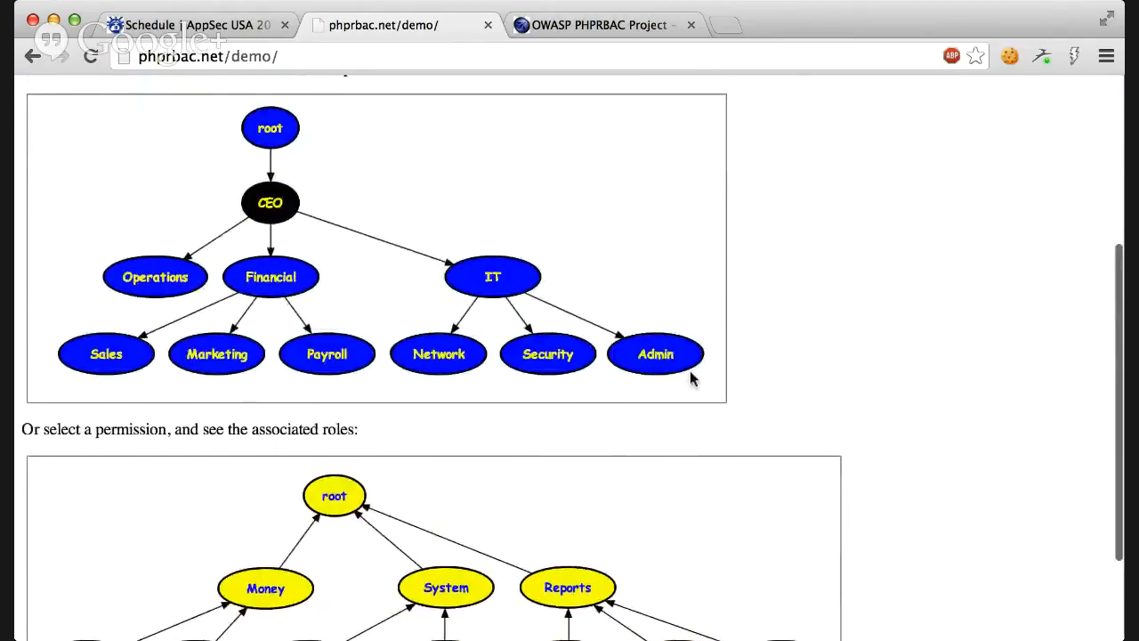
scroll(down, 3)
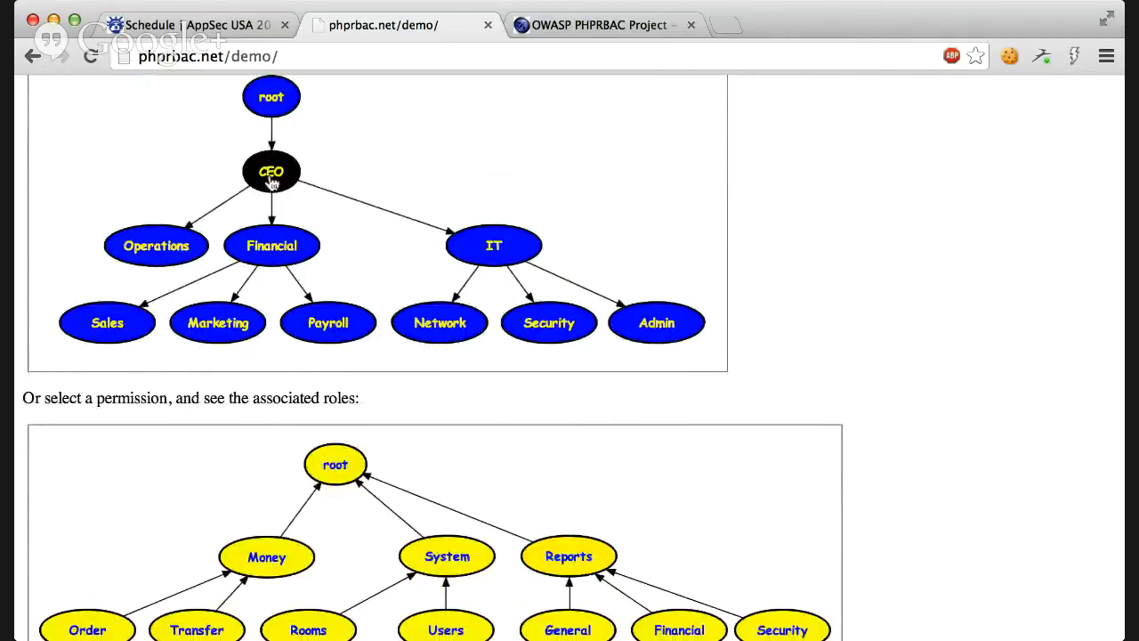
scroll(down, 3)
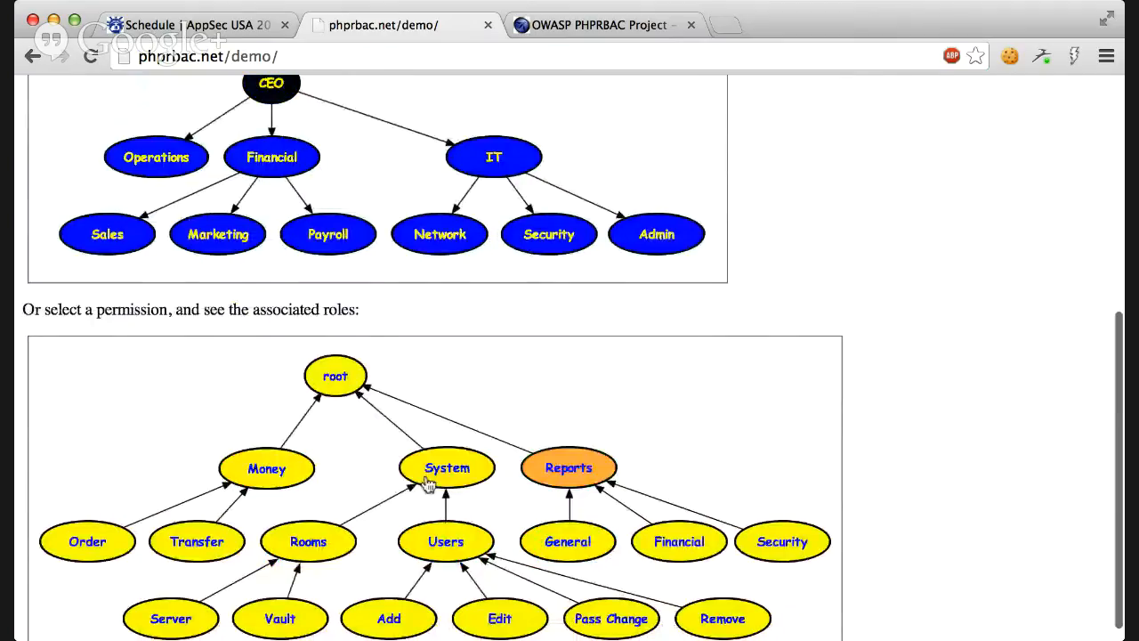
scroll(up, 3)
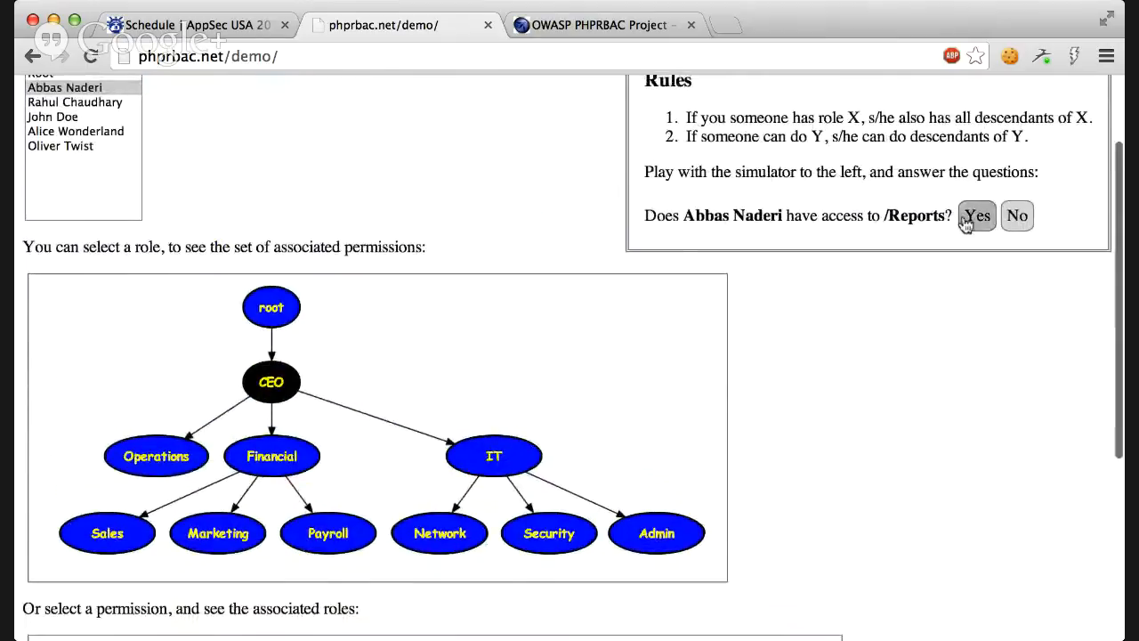
click(976, 215)
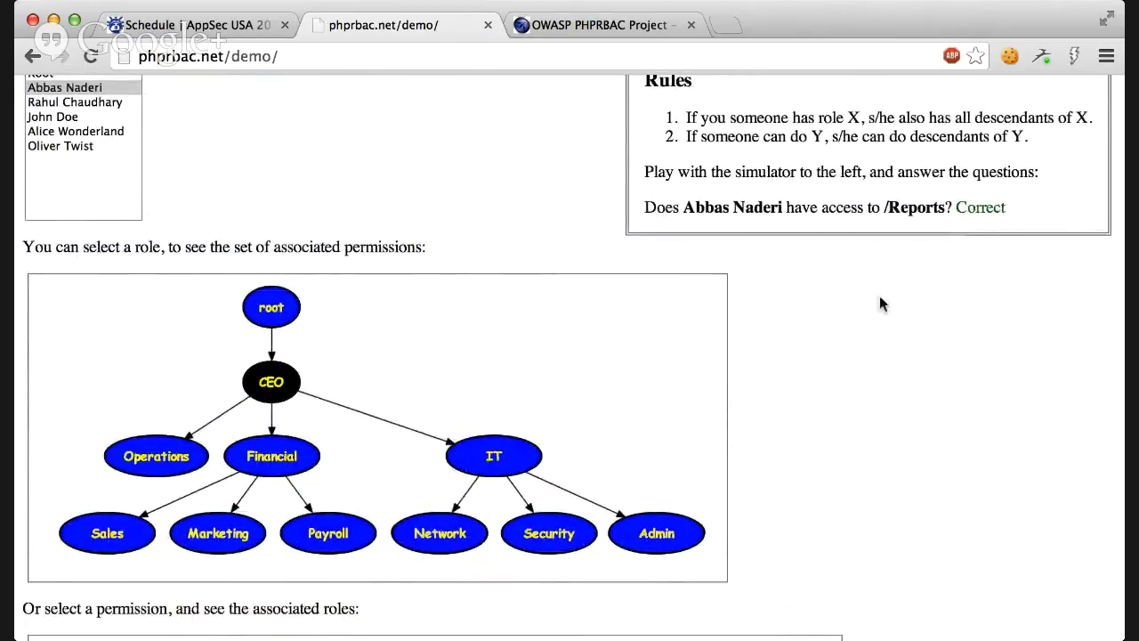
scroll(up, 3)
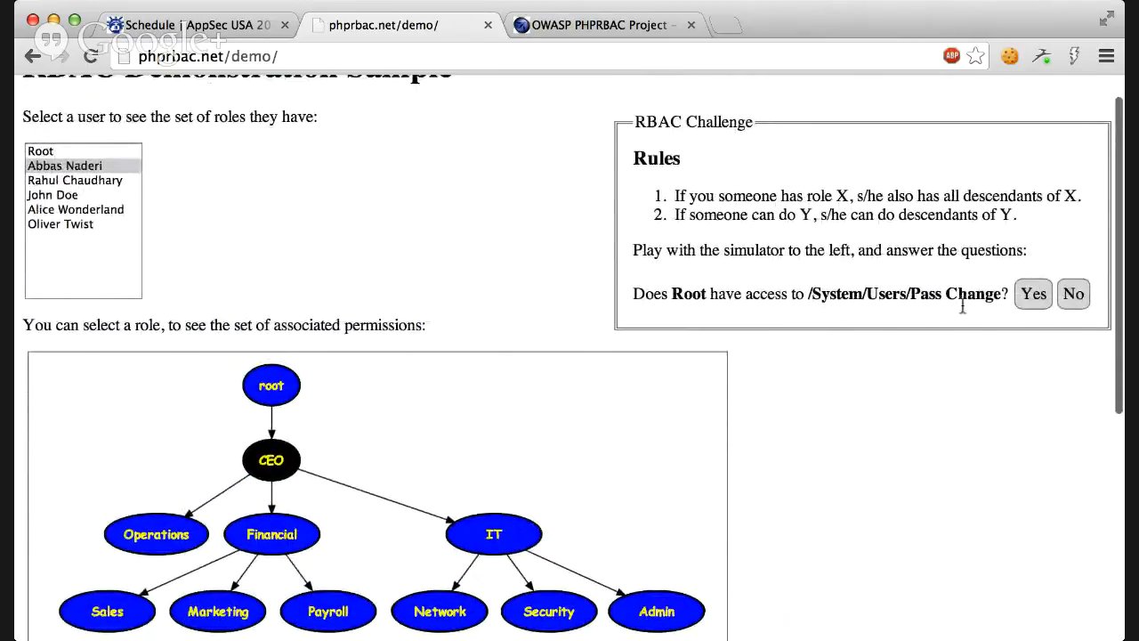
Answer the Pass Change, root, Users/Edit, Rooms/Server and /Money/Order access questions.
click(1032, 293)
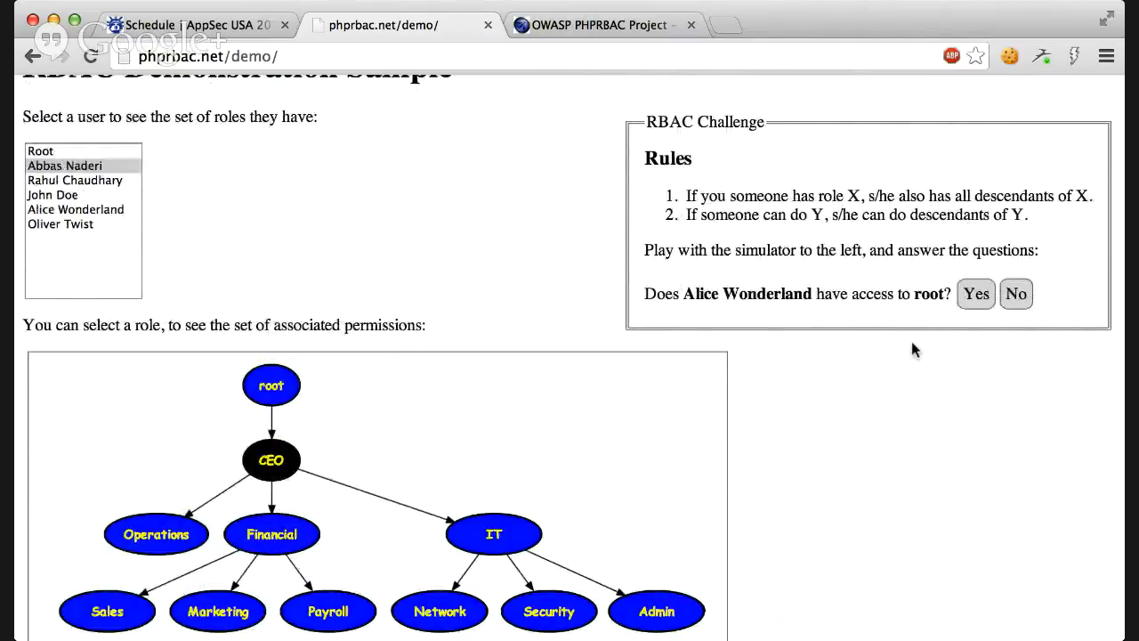
mouse_move(897, 303)
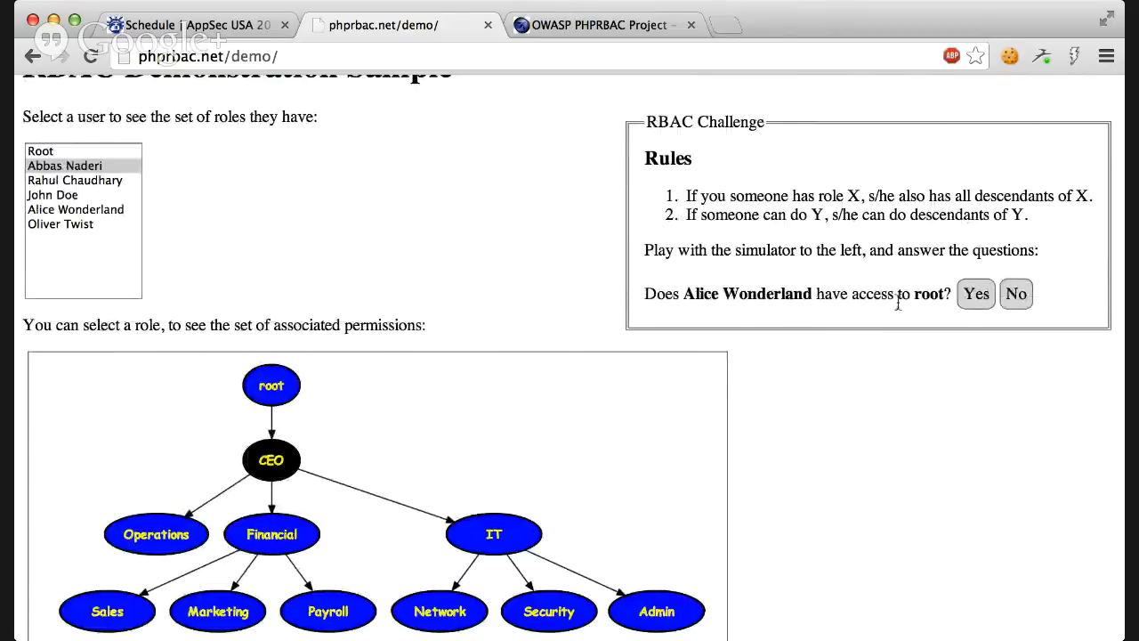
click(975, 294)
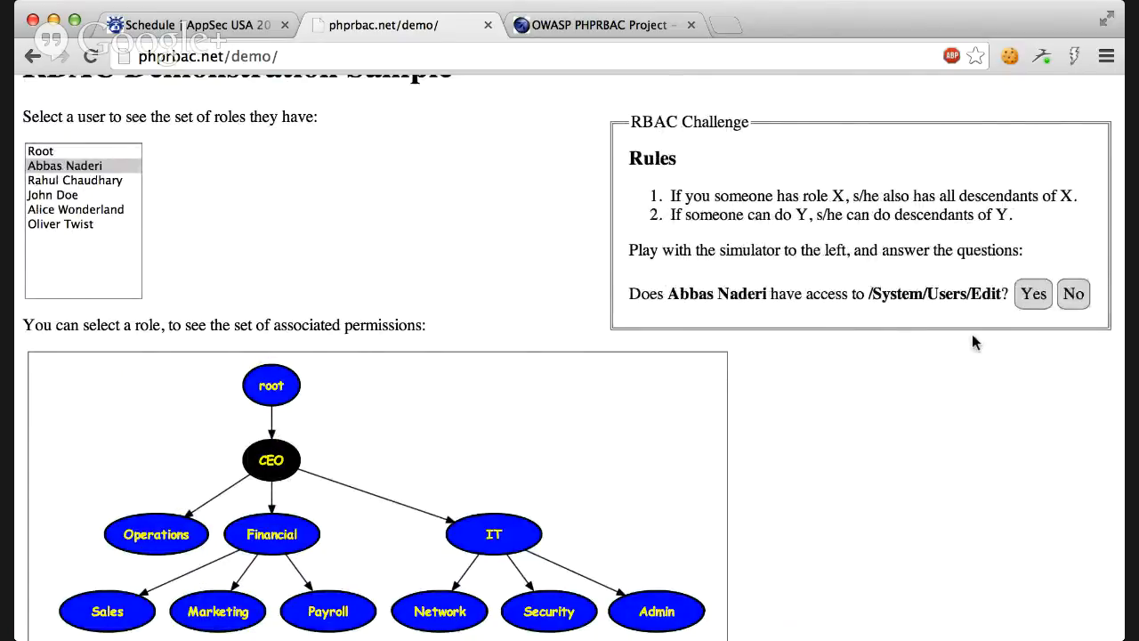
click(1032, 293)
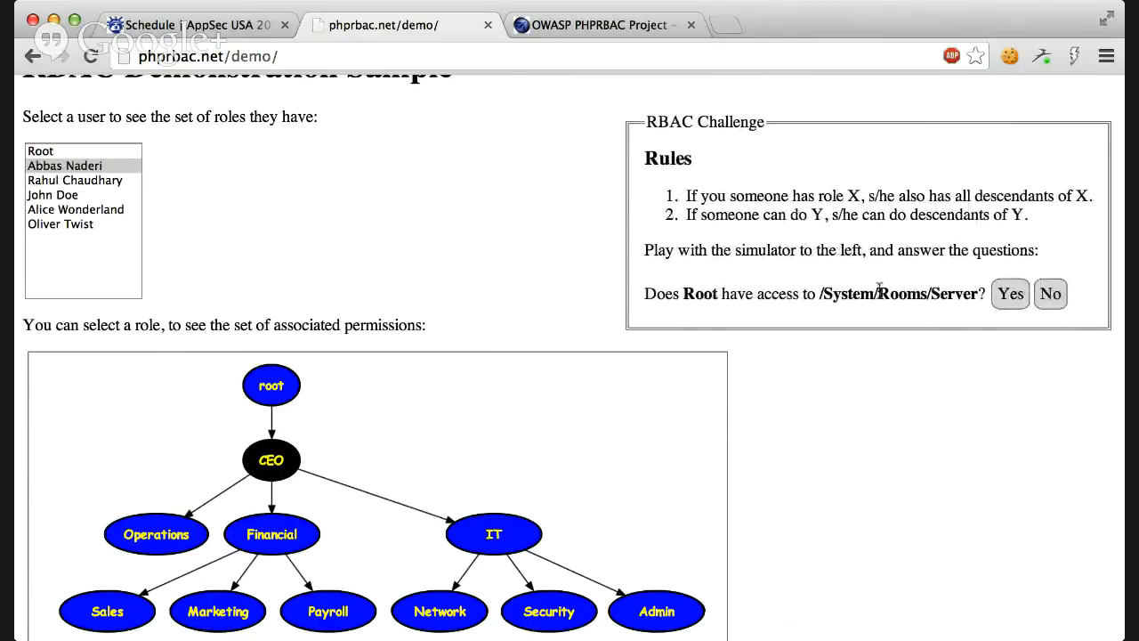
click(1010, 294)
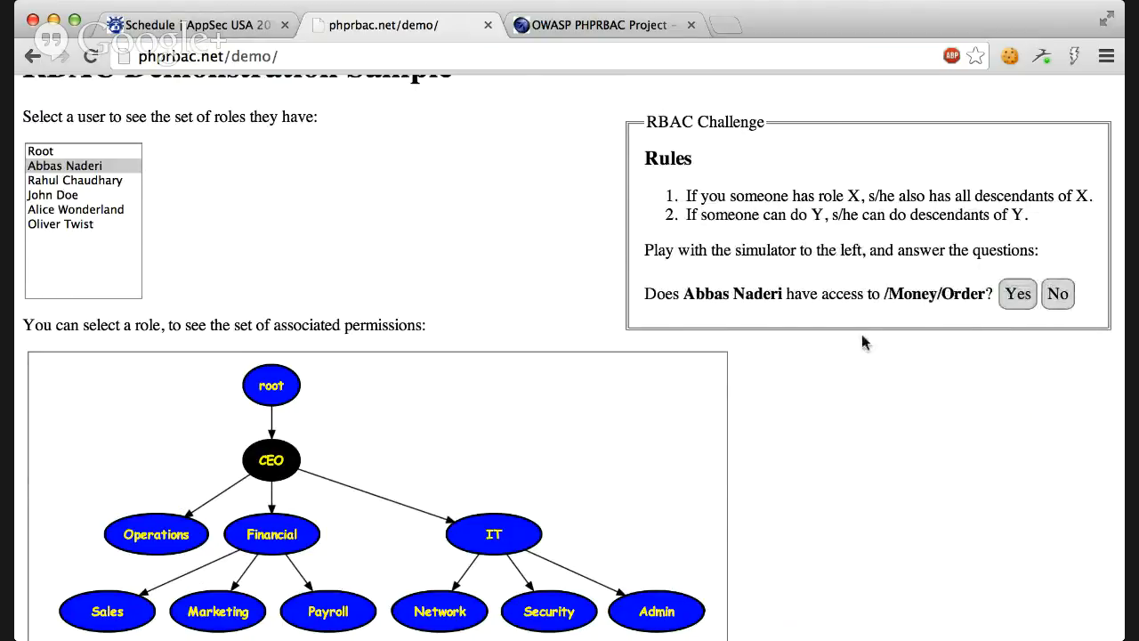
click(1017, 294)
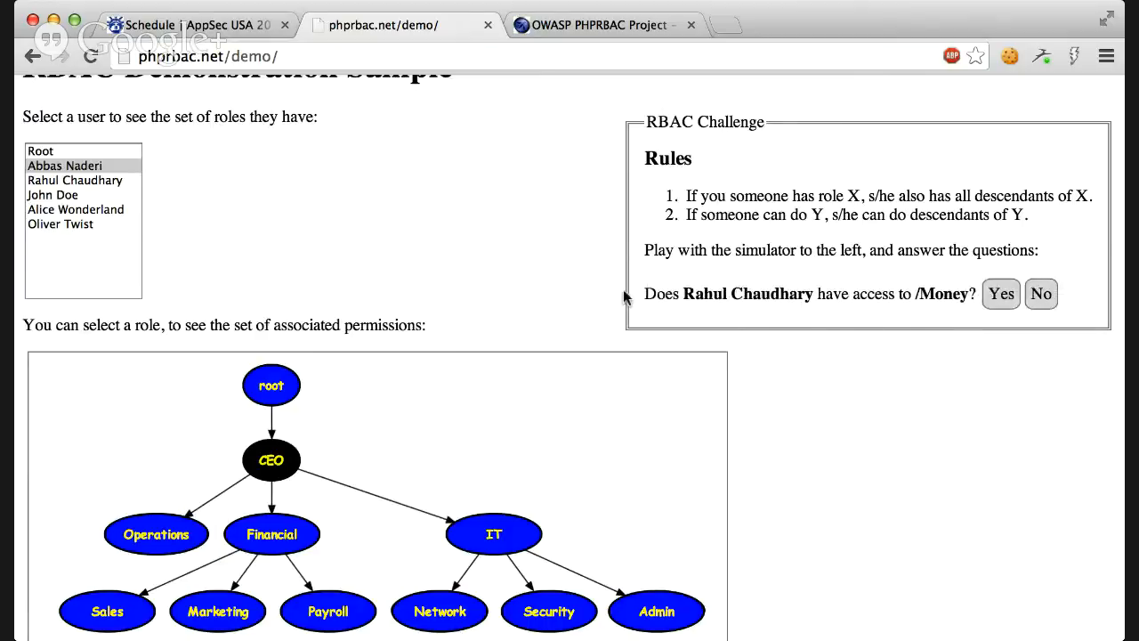
mouse_move(632, 309)
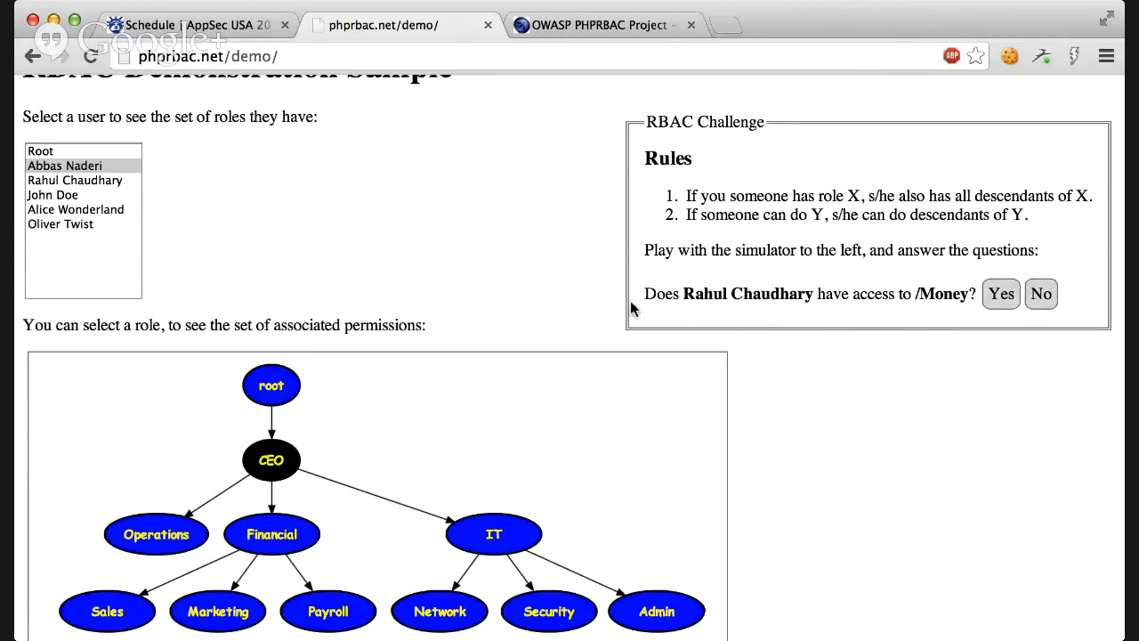
click(75, 180)
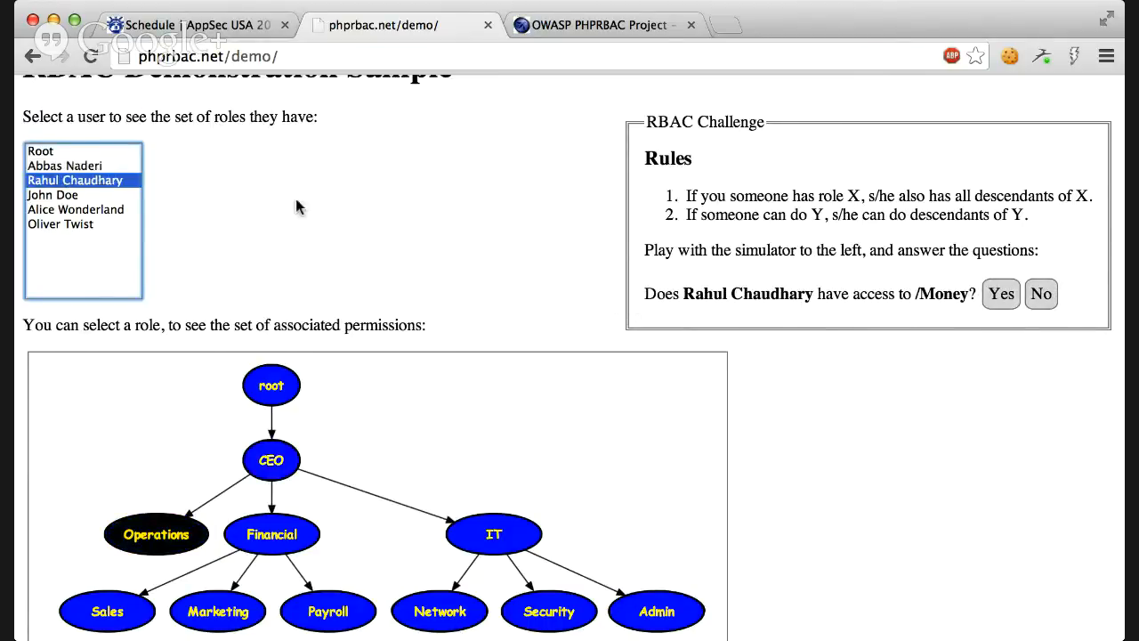
scroll(down, 3)
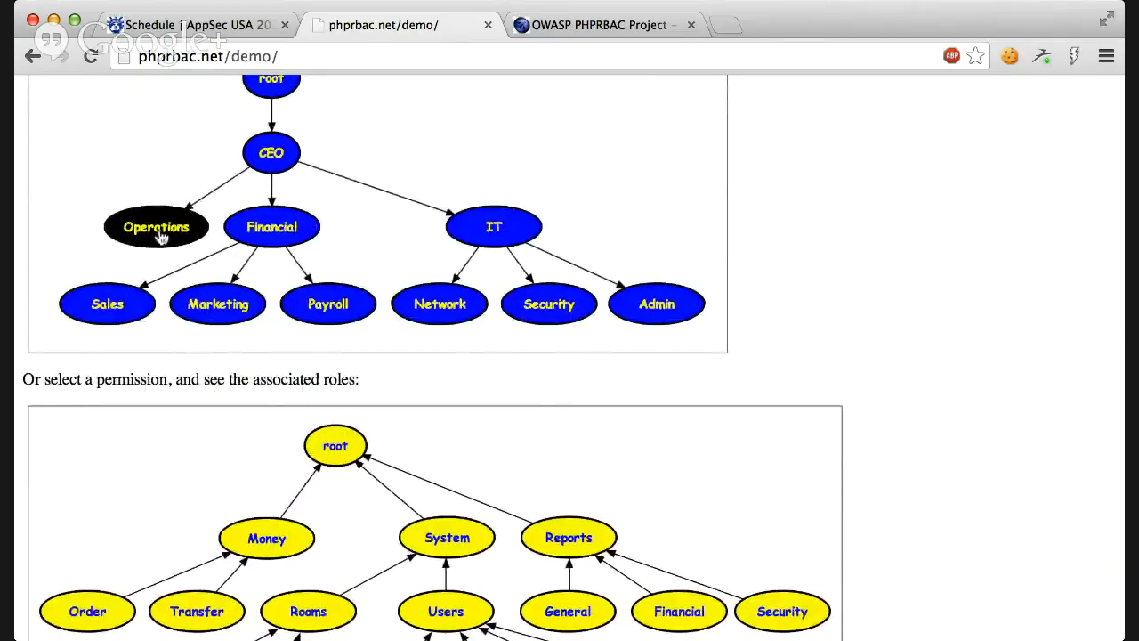
scroll(down, 3)
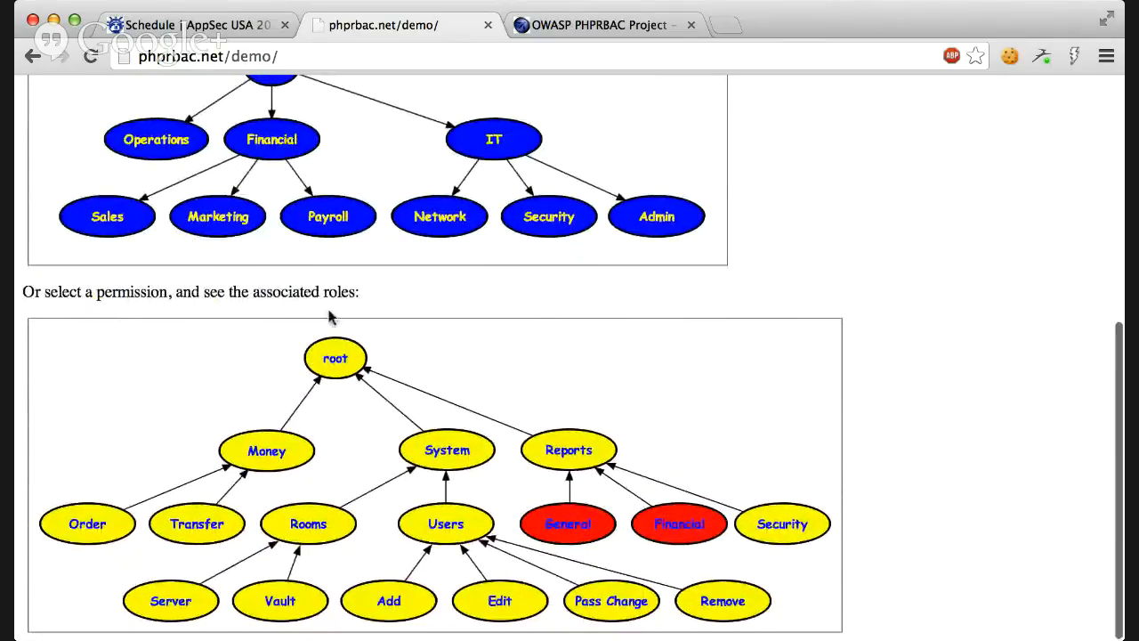
mouse_move(307, 472)
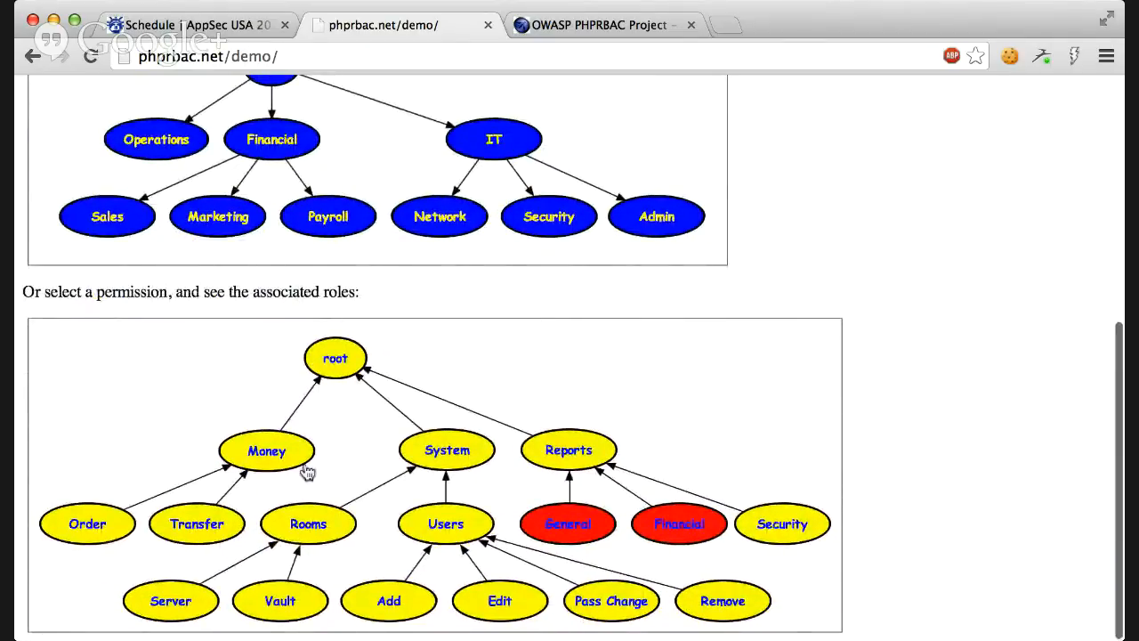
scroll(up, 3)
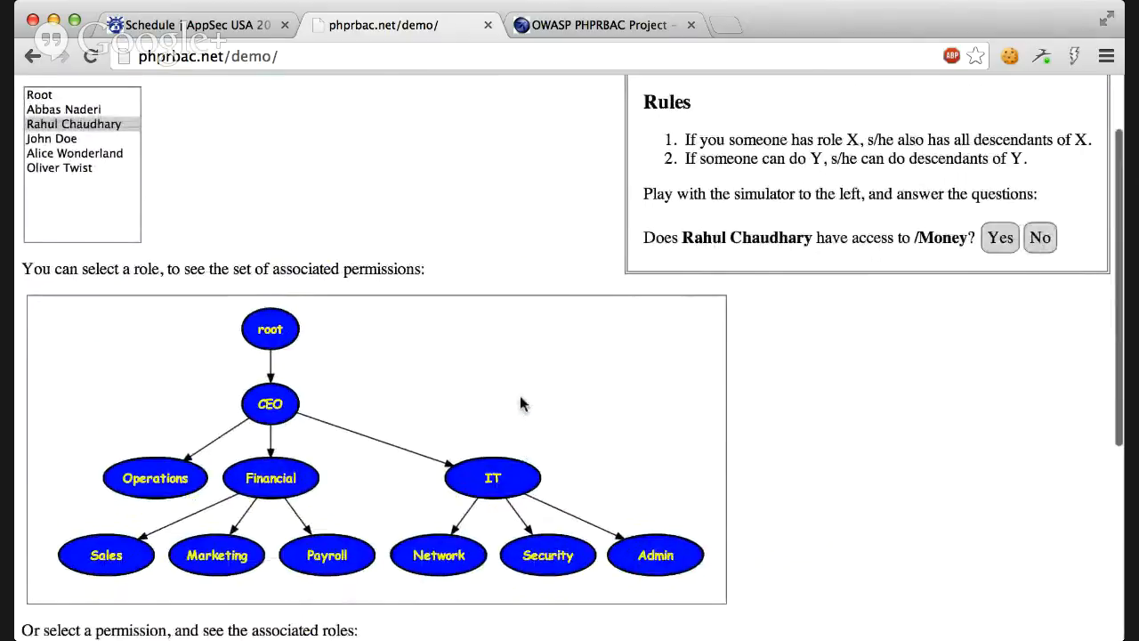
click(998, 237)
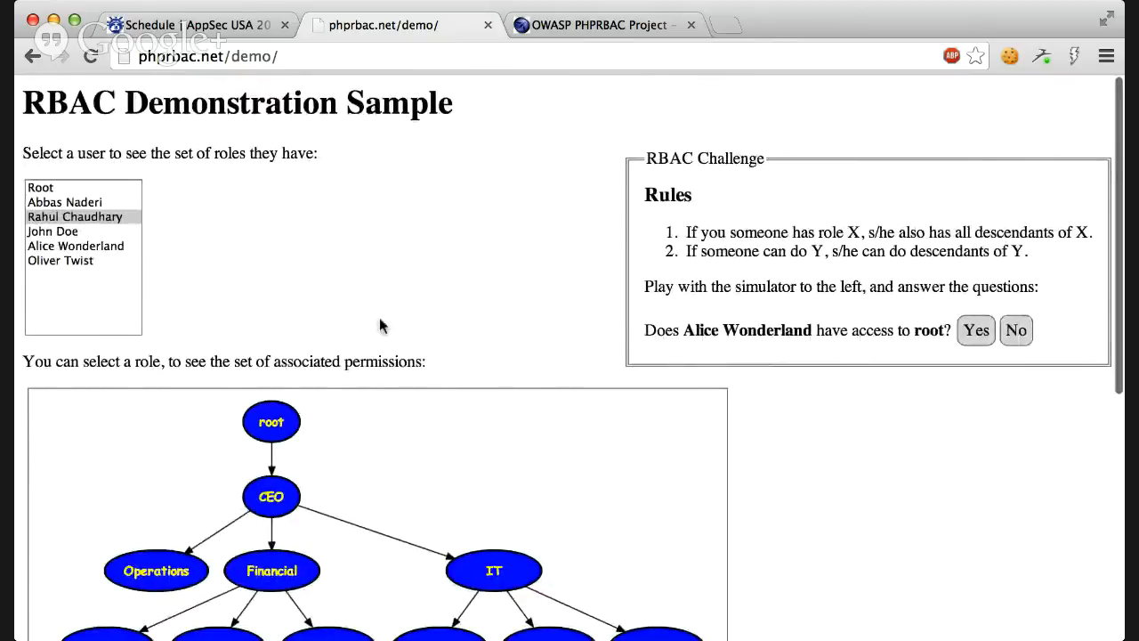
mouse_move(498, 199)
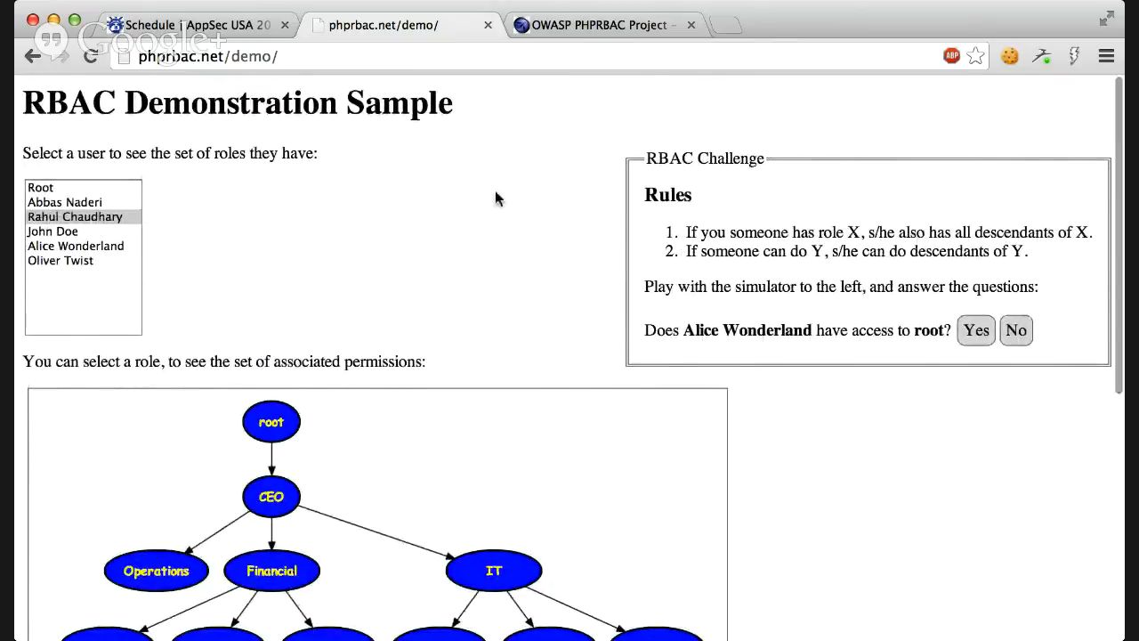
scroll(down, 3)
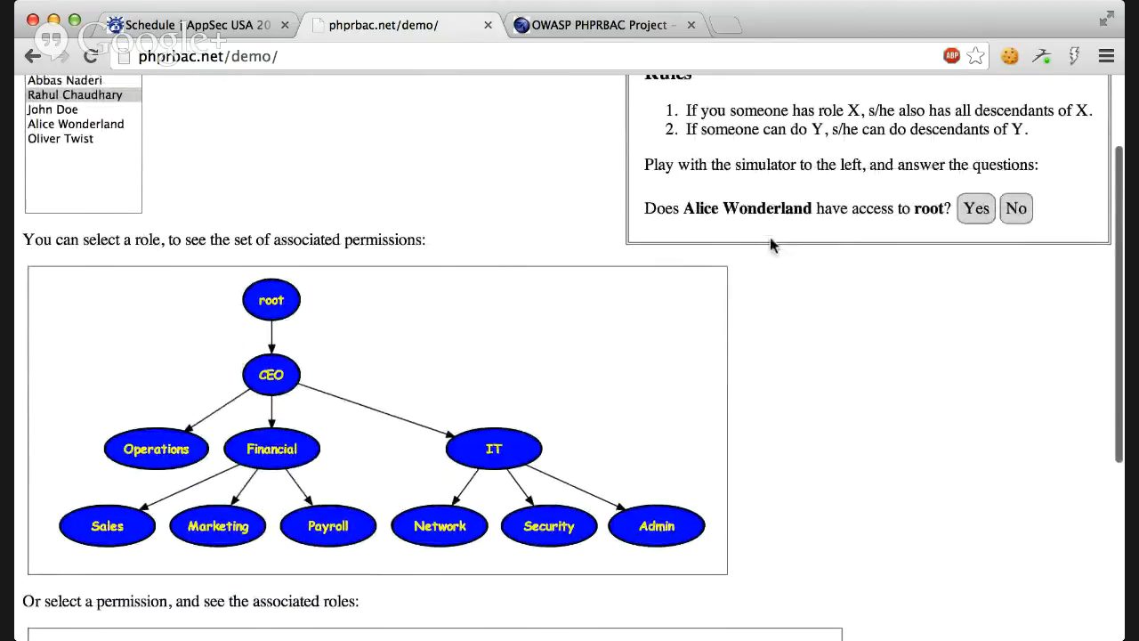
scroll(up, 3)
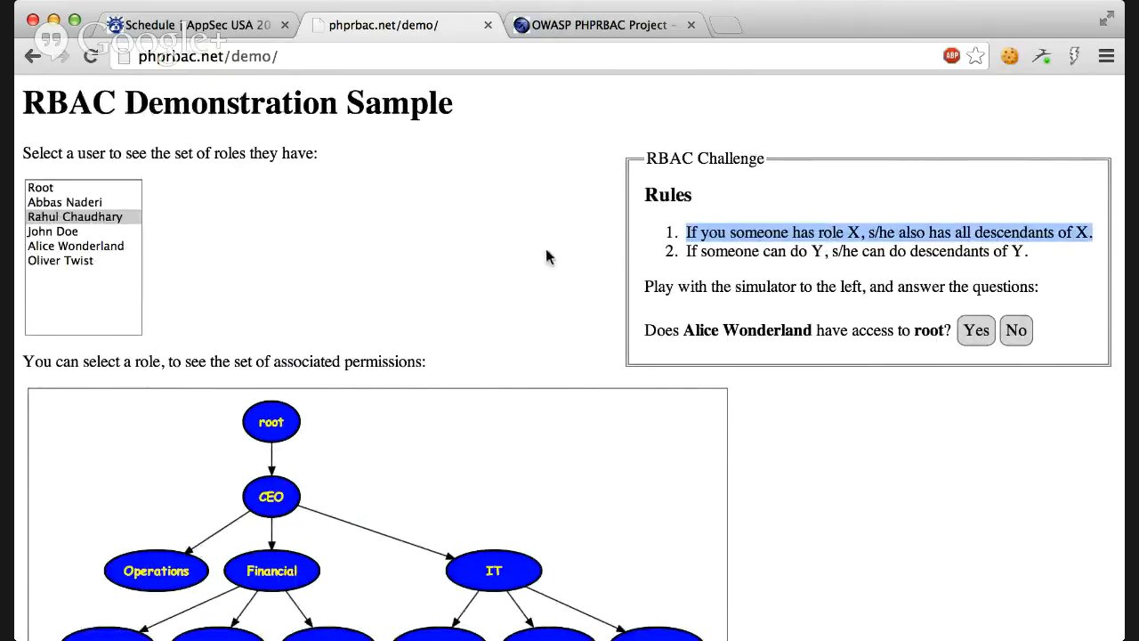
scroll(down, 3)
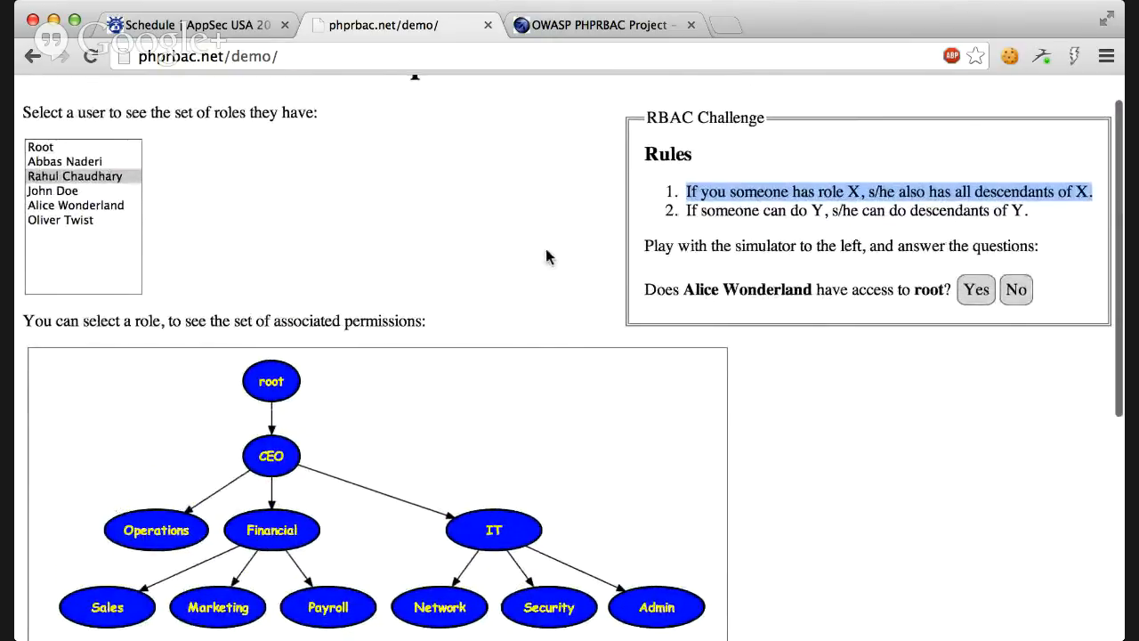
scroll(down, 3)
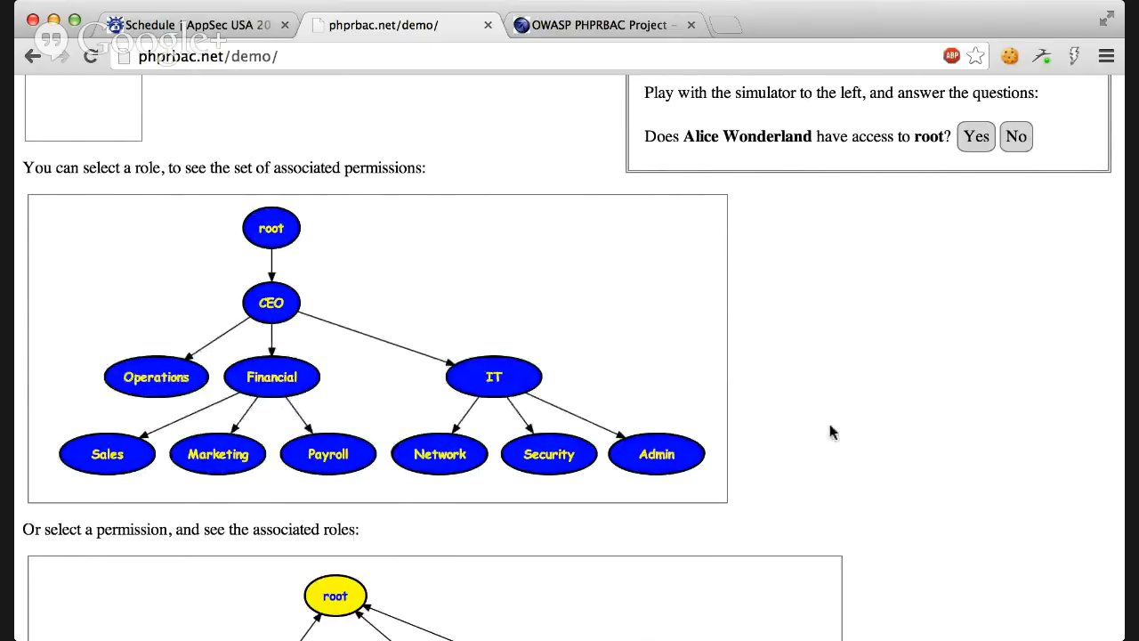
mouse_move(307, 351)
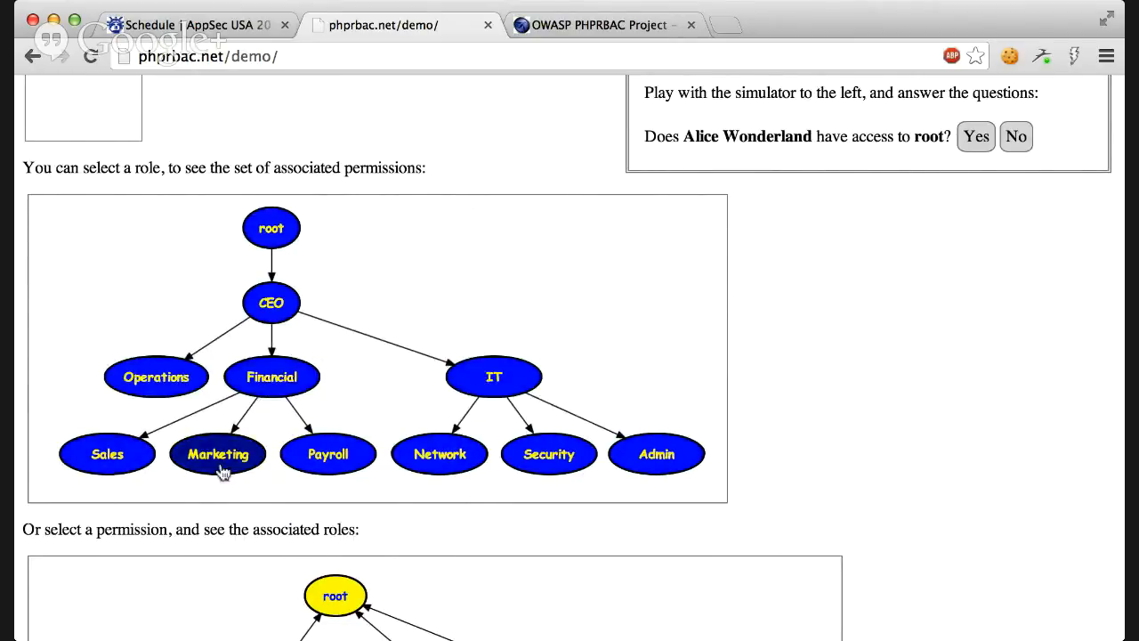
scroll(up, 3)
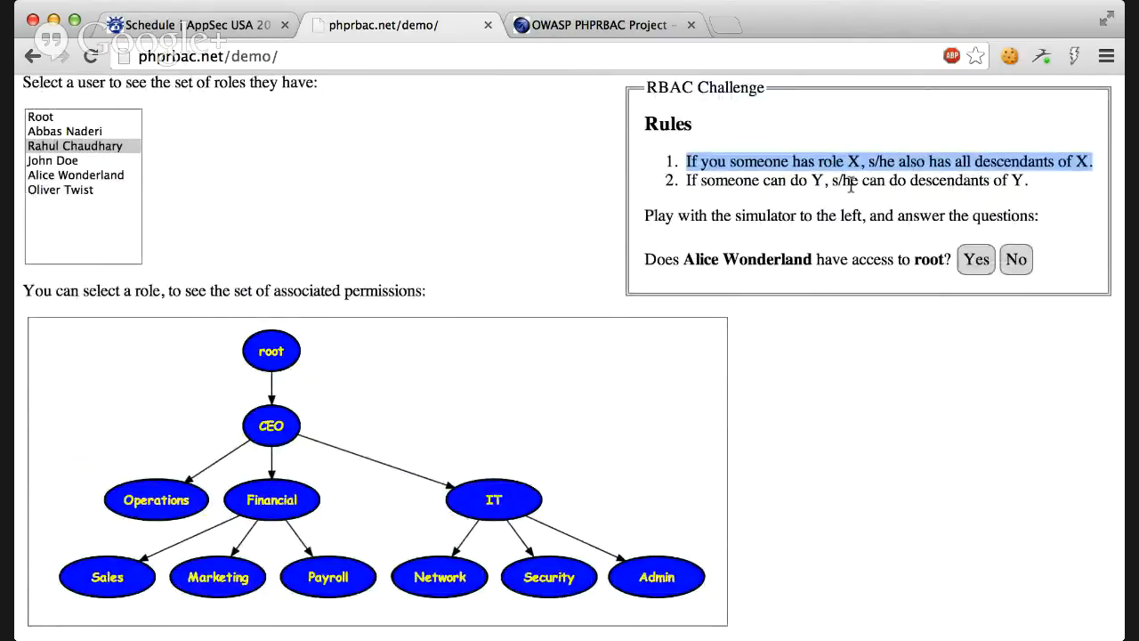
mouse_move(837, 425)
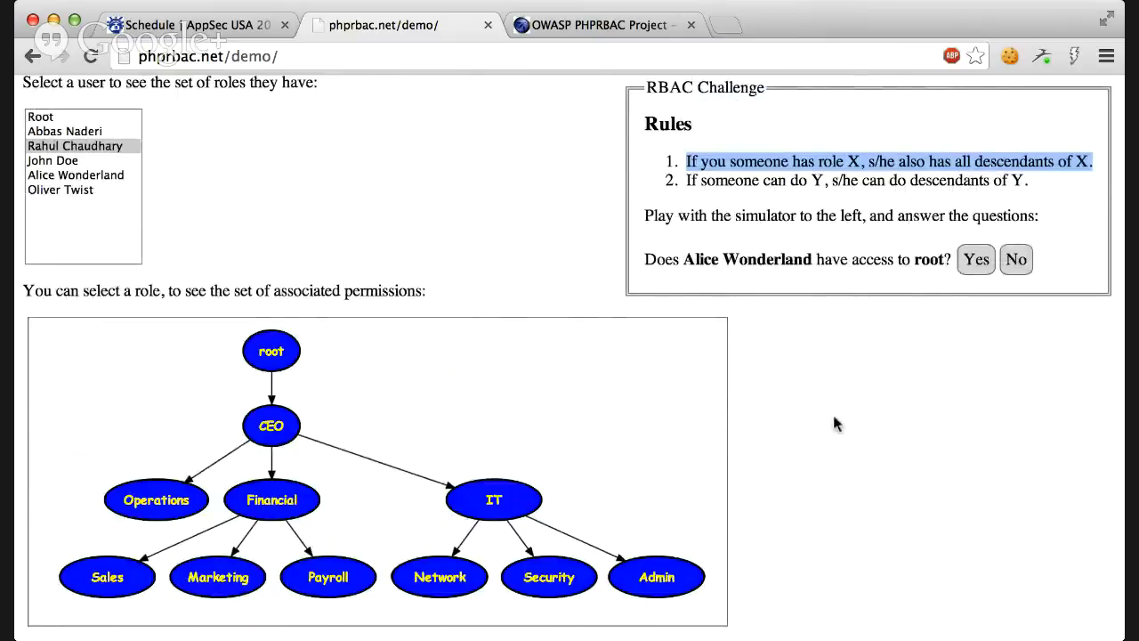
scroll(down, 3)
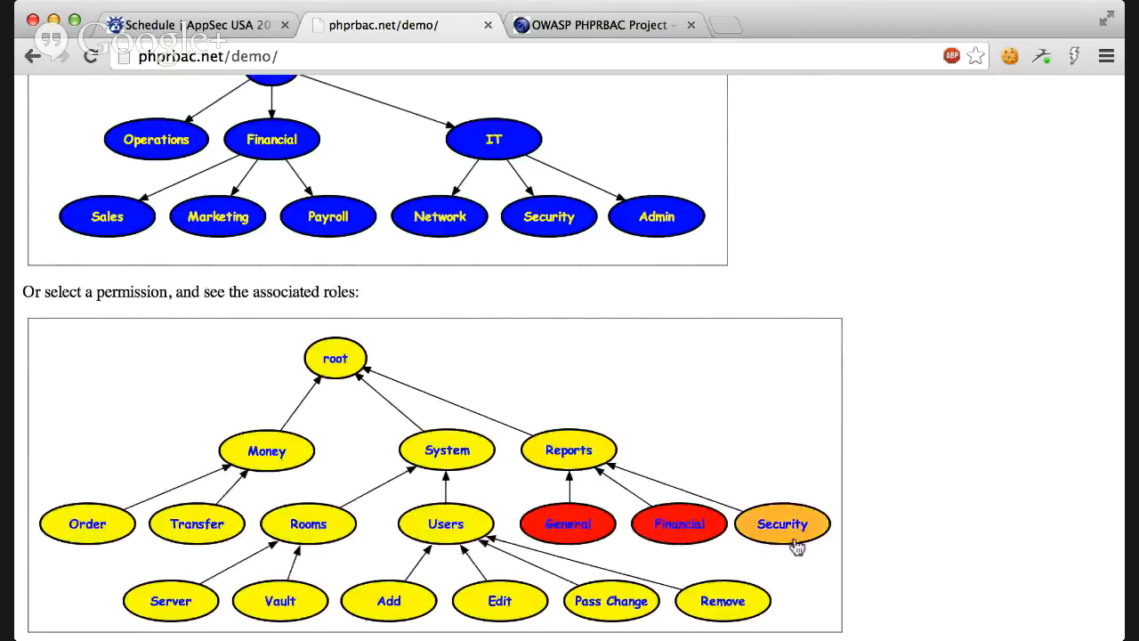
scroll(up, 3)
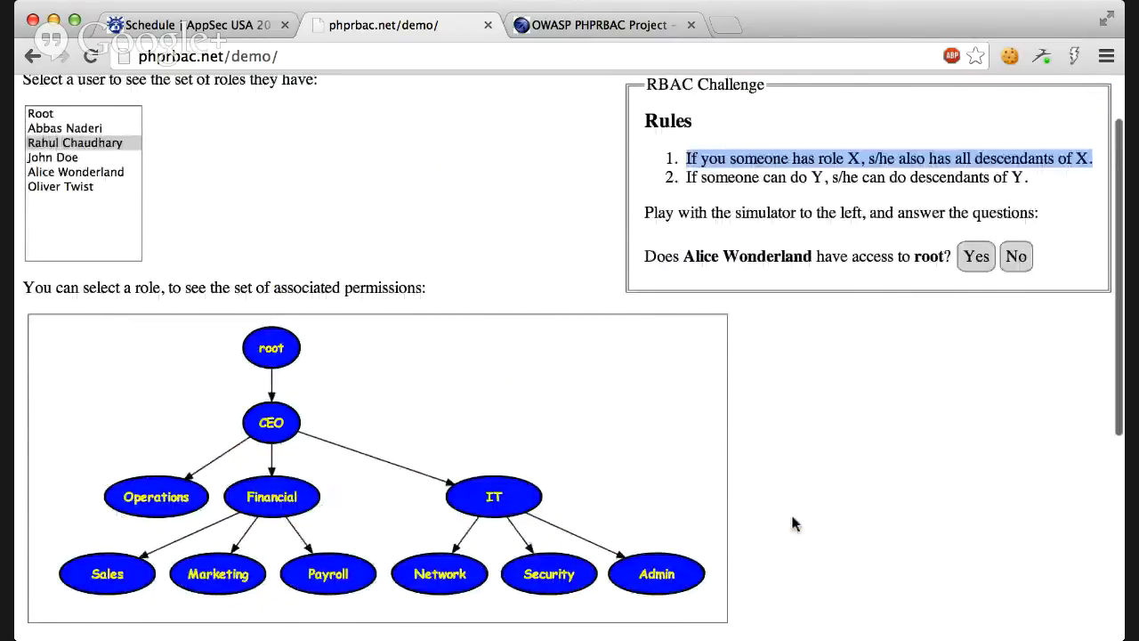
scroll(up, 3)
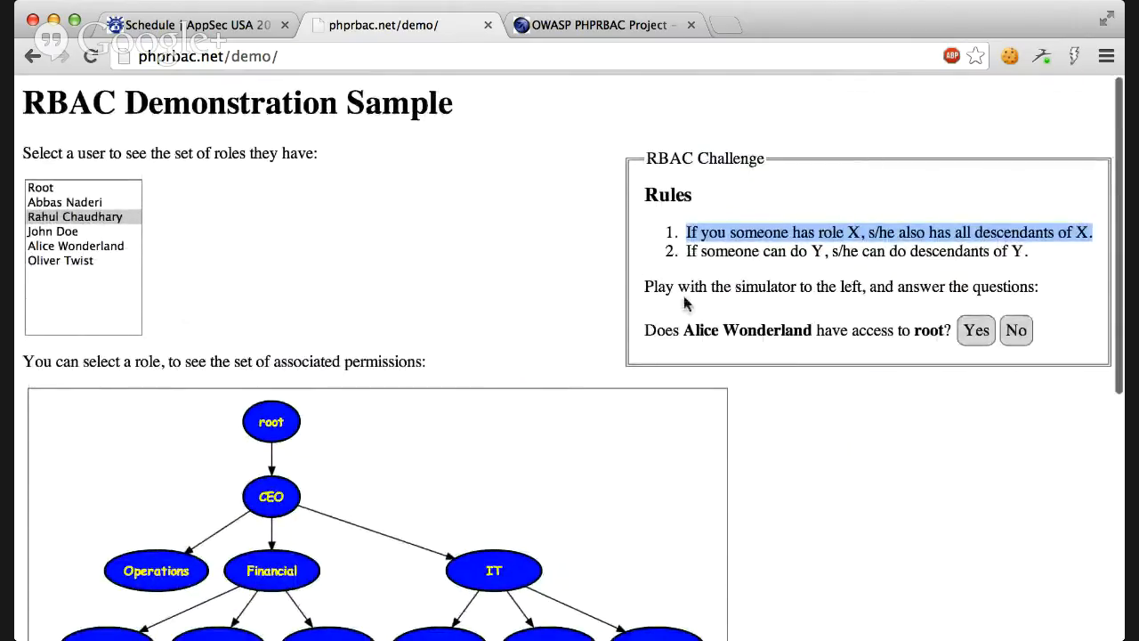
mouse_move(456, 269)
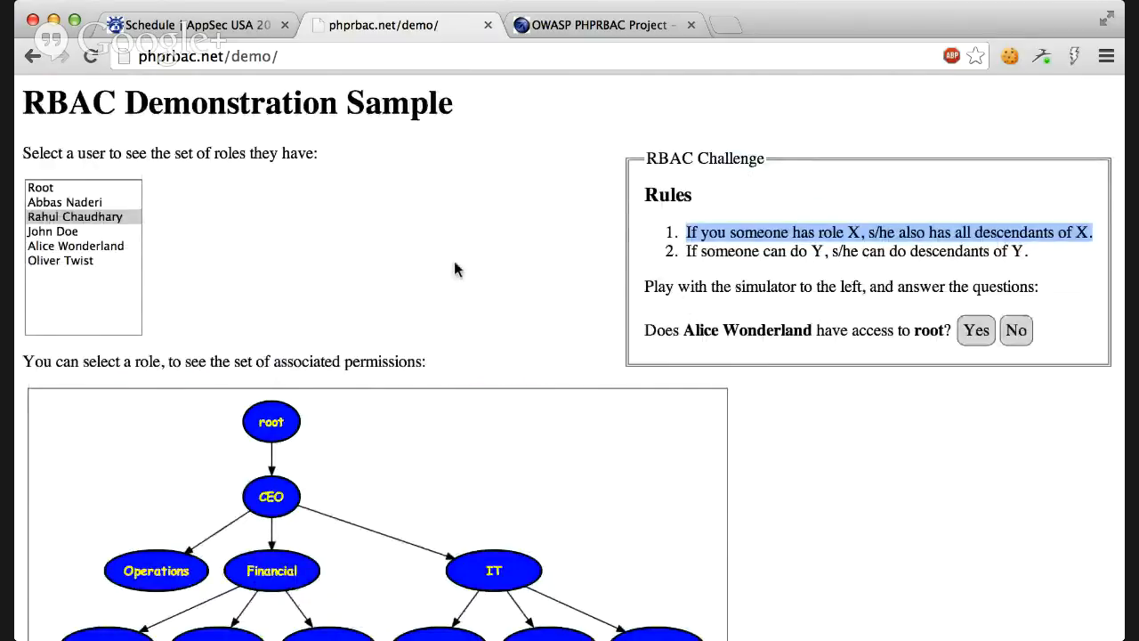
mouse_move(496, 318)
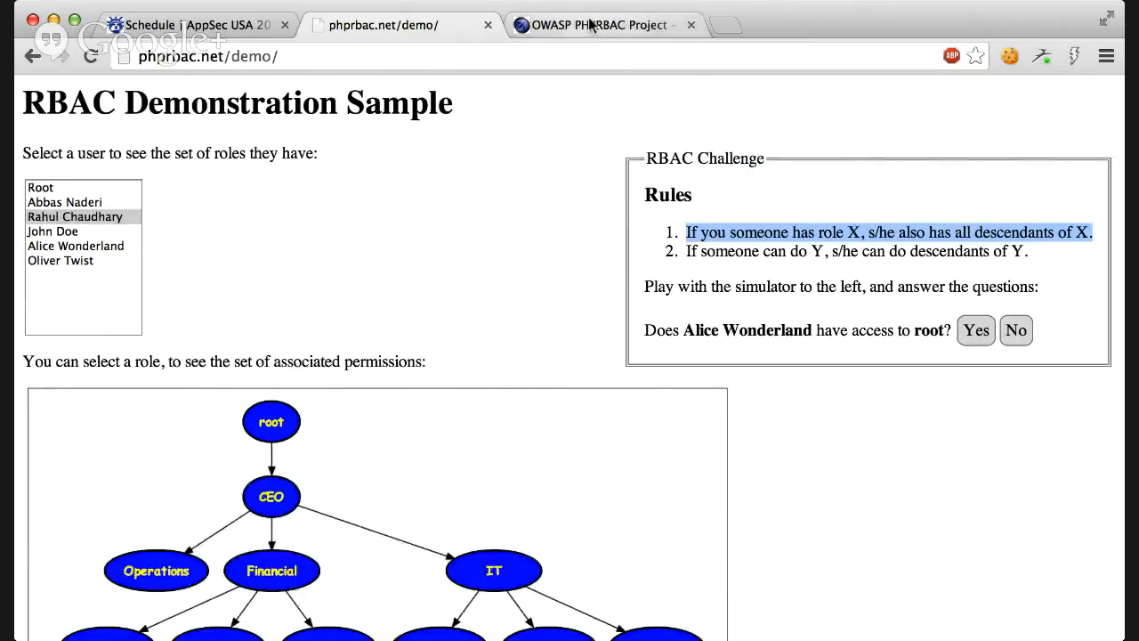
mouse_move(298, 212)
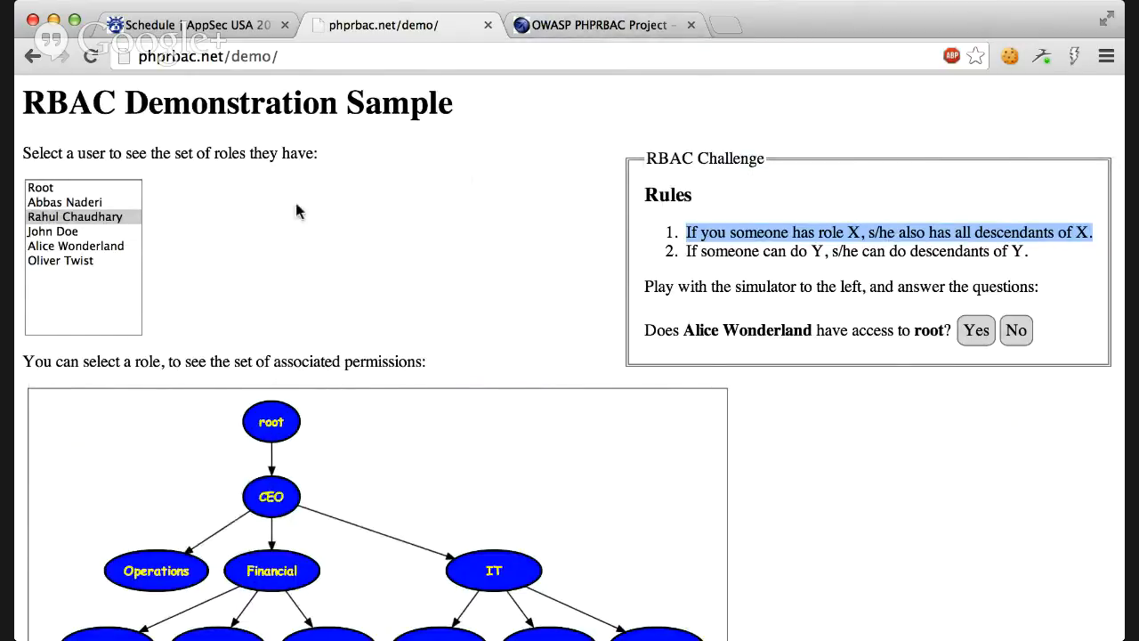
scroll(down, 3)
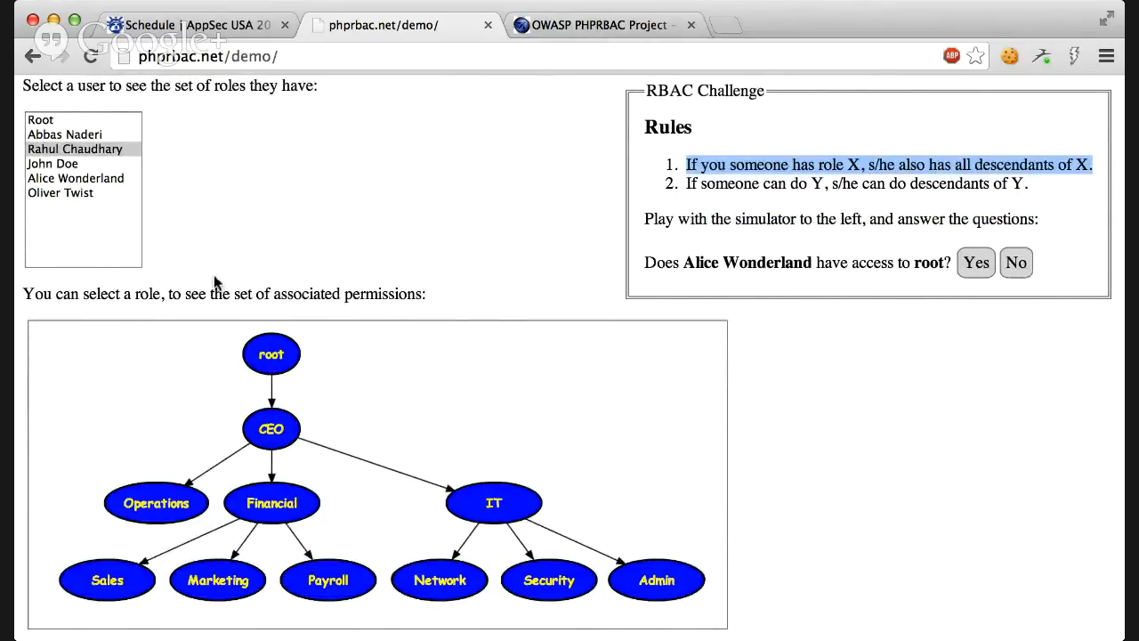
scroll(up, 3)
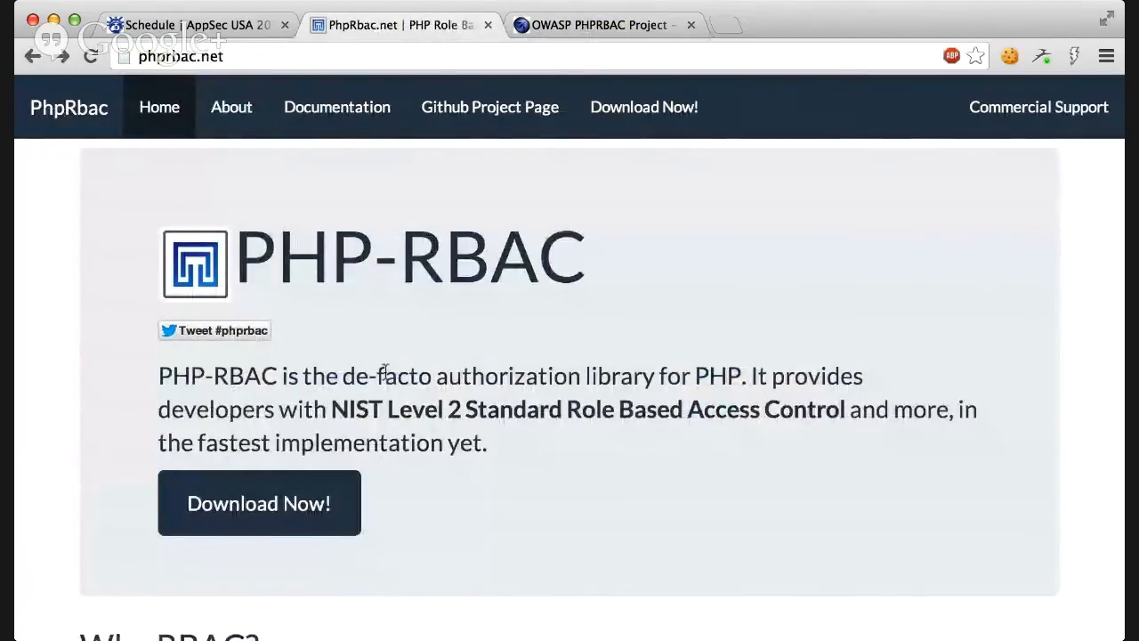
Skim the phprbac.net RBAC explanation, then go back to the phprbac.net/demo/ tab.
scroll(down, 3)
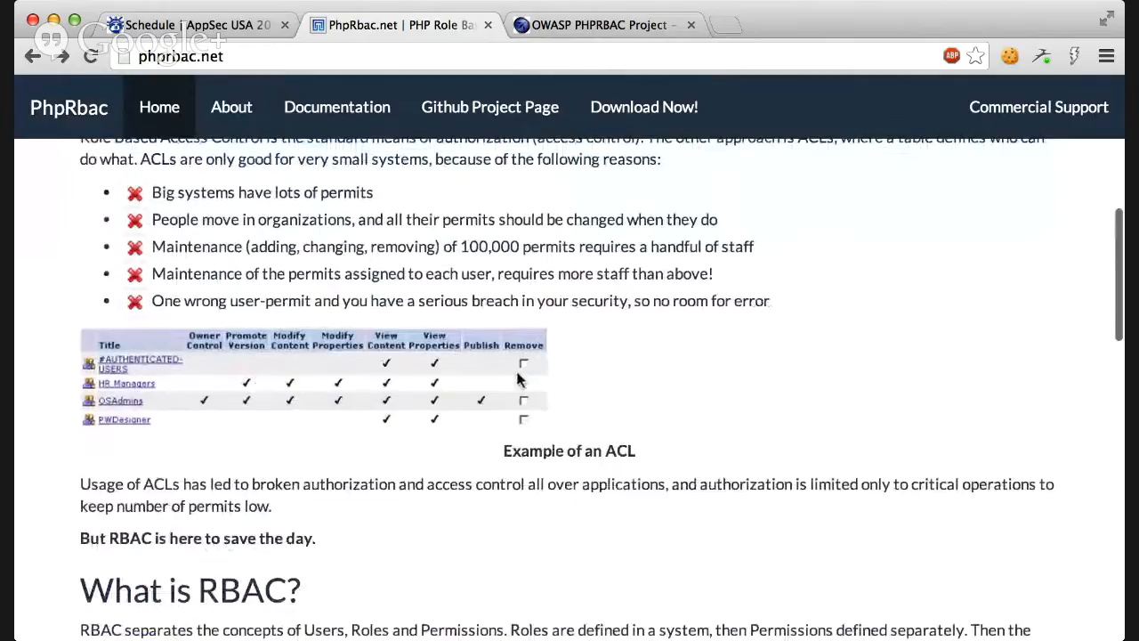
scroll(down, 3)
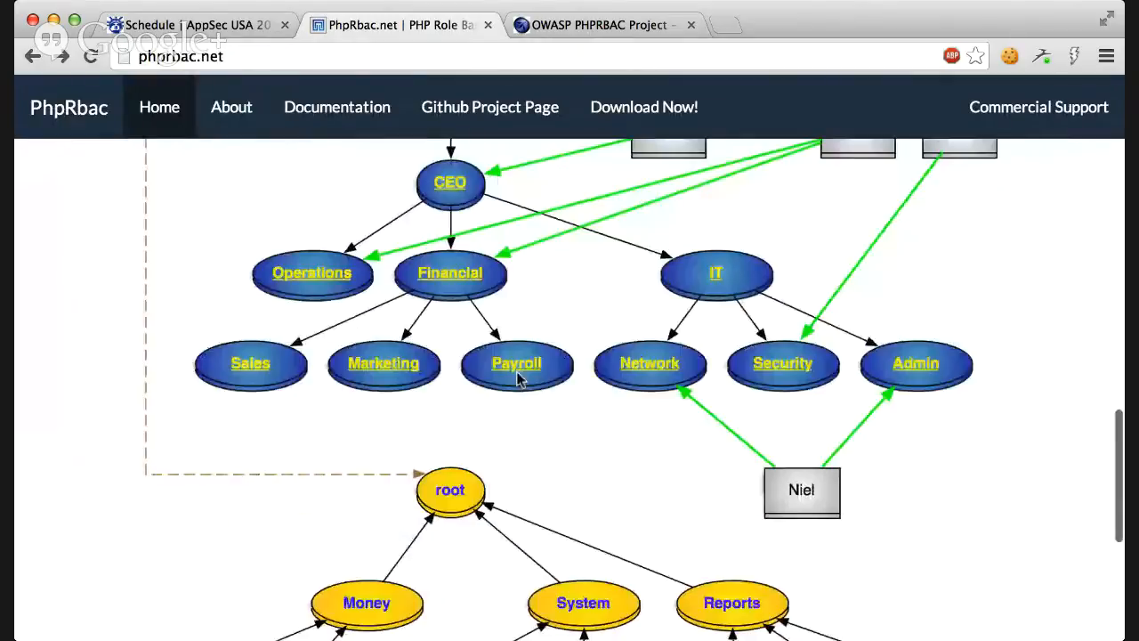
scroll(up, 3)
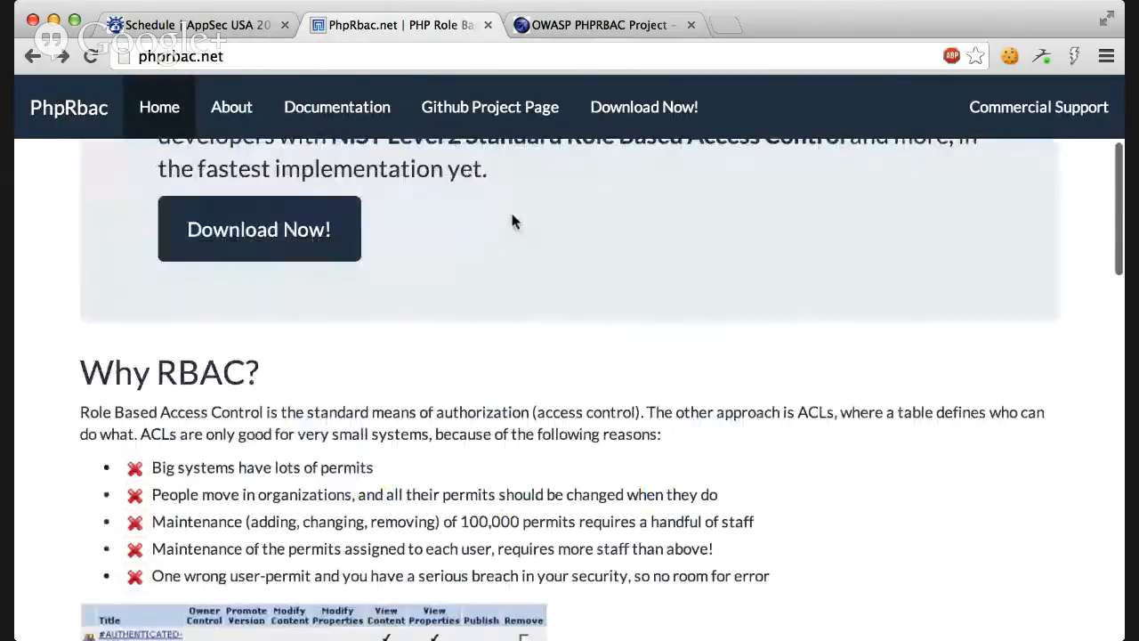
click(259, 229)
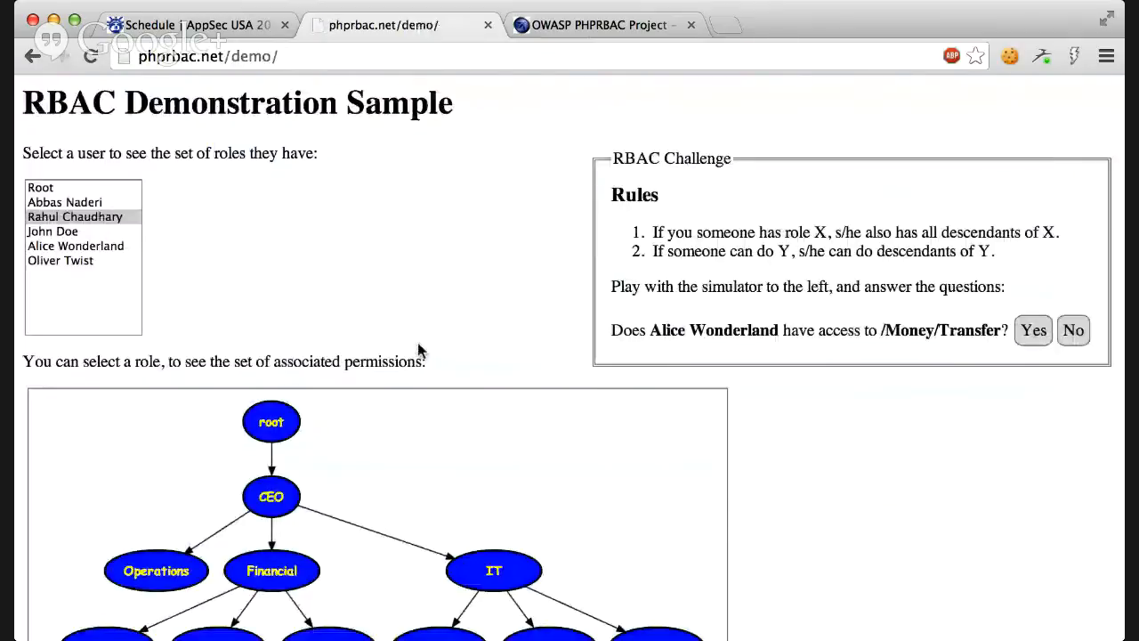
scroll(down, 3)
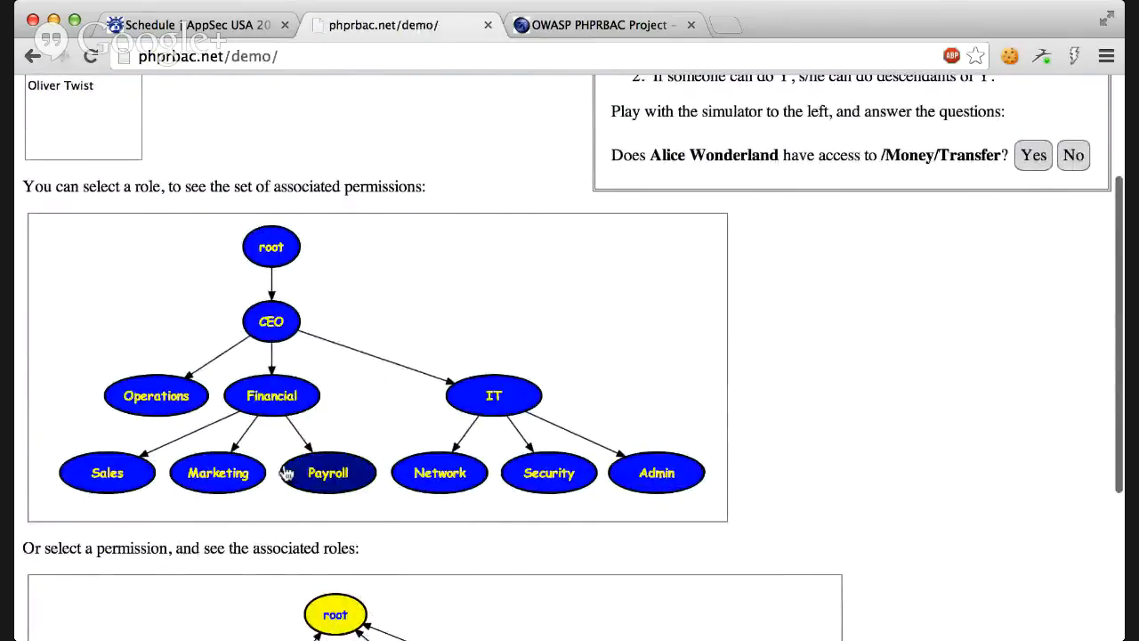
scroll(down, 3)
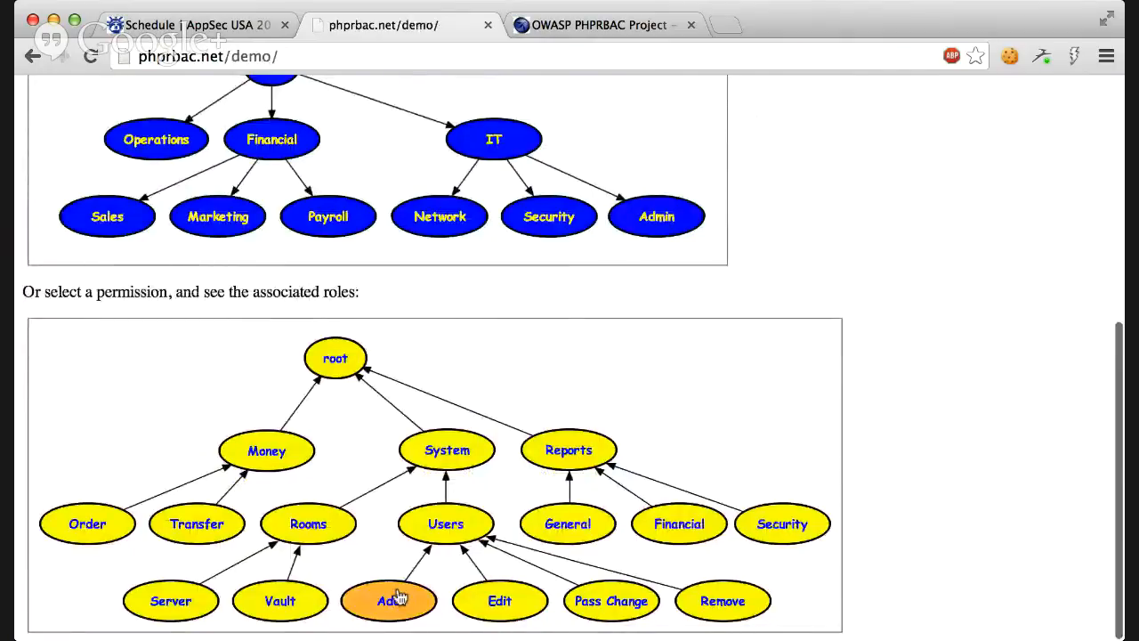
scroll(up, 3)
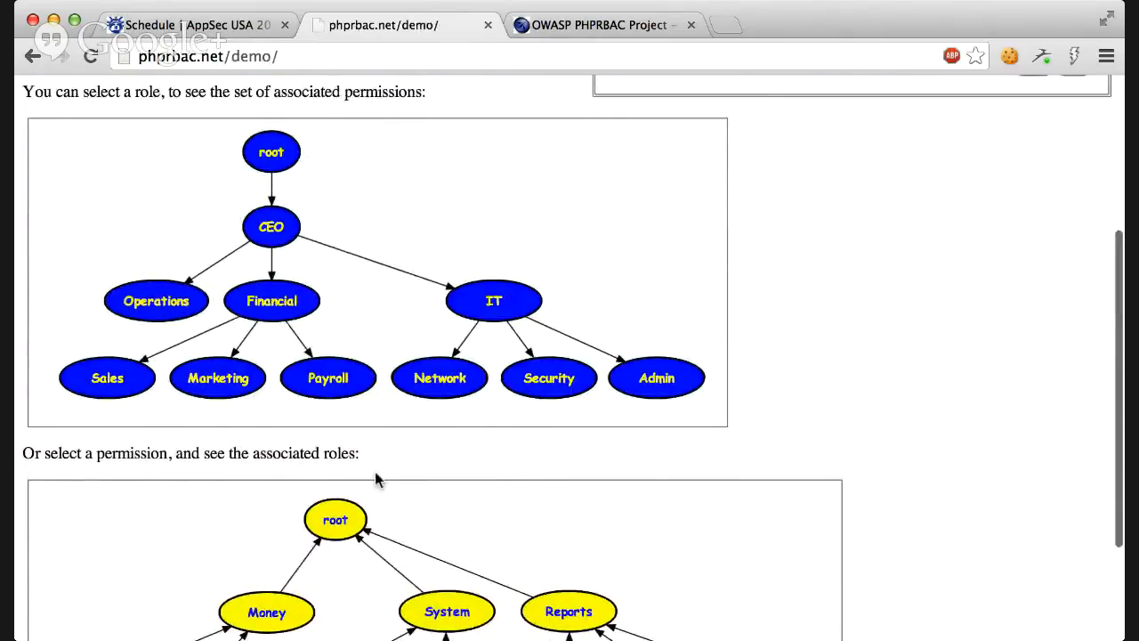
scroll(up, 3)
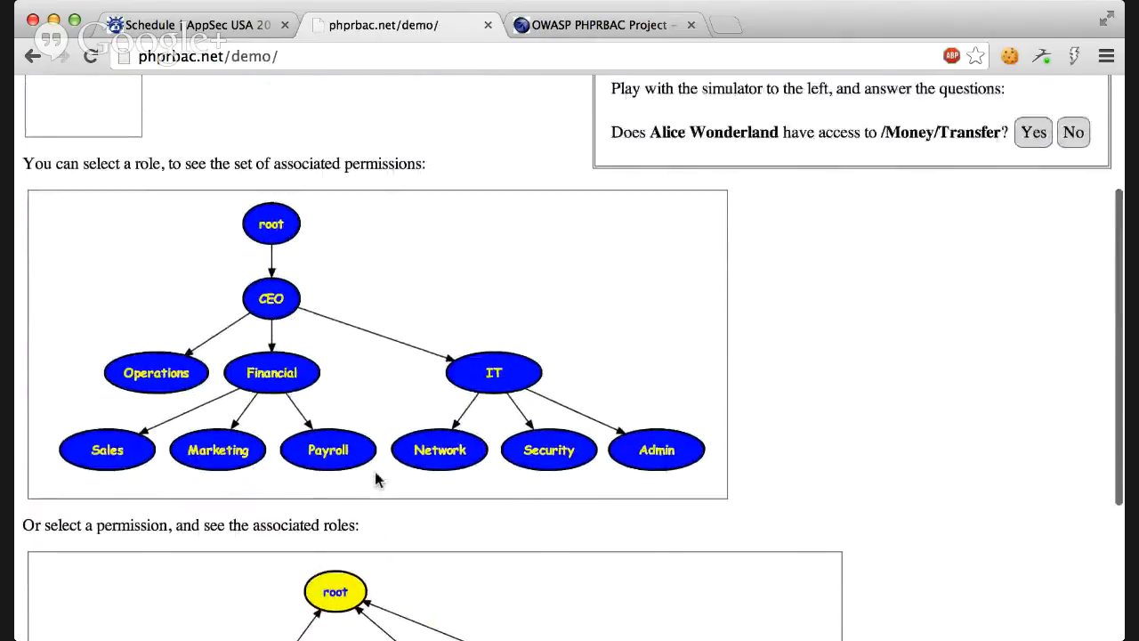
scroll(up, 3)
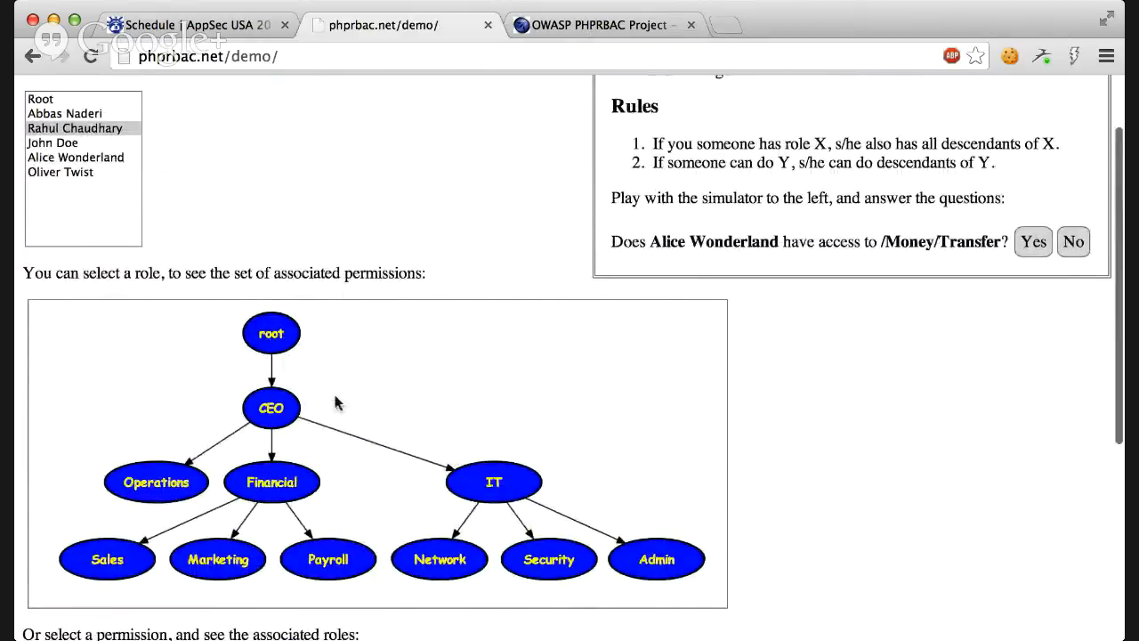
scroll(down, 3)
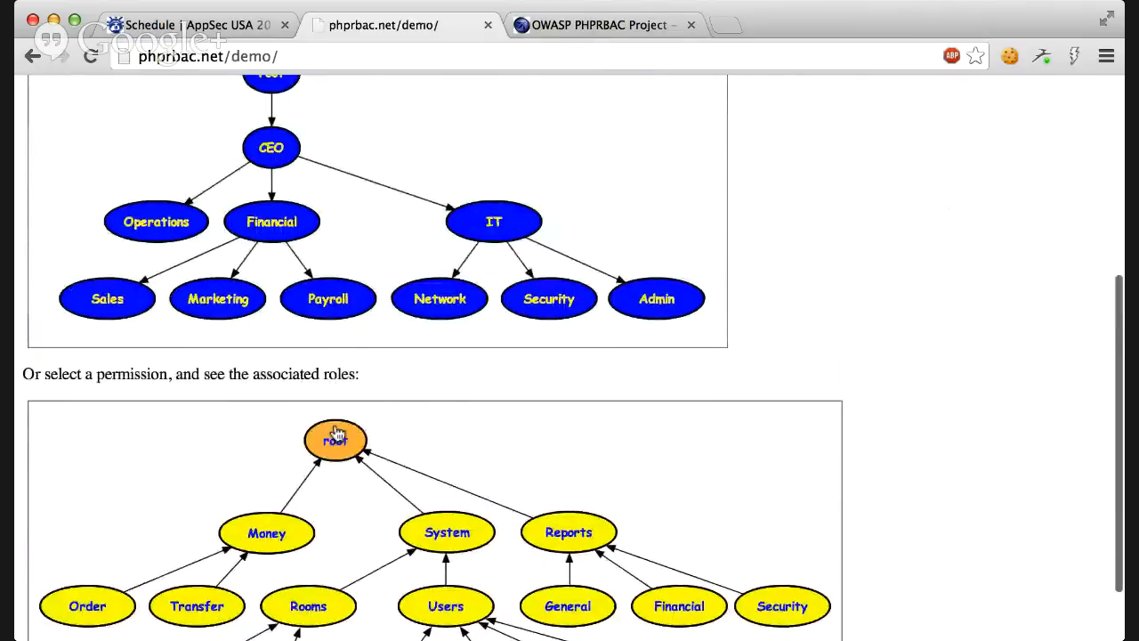
mouse_move(462, 410)
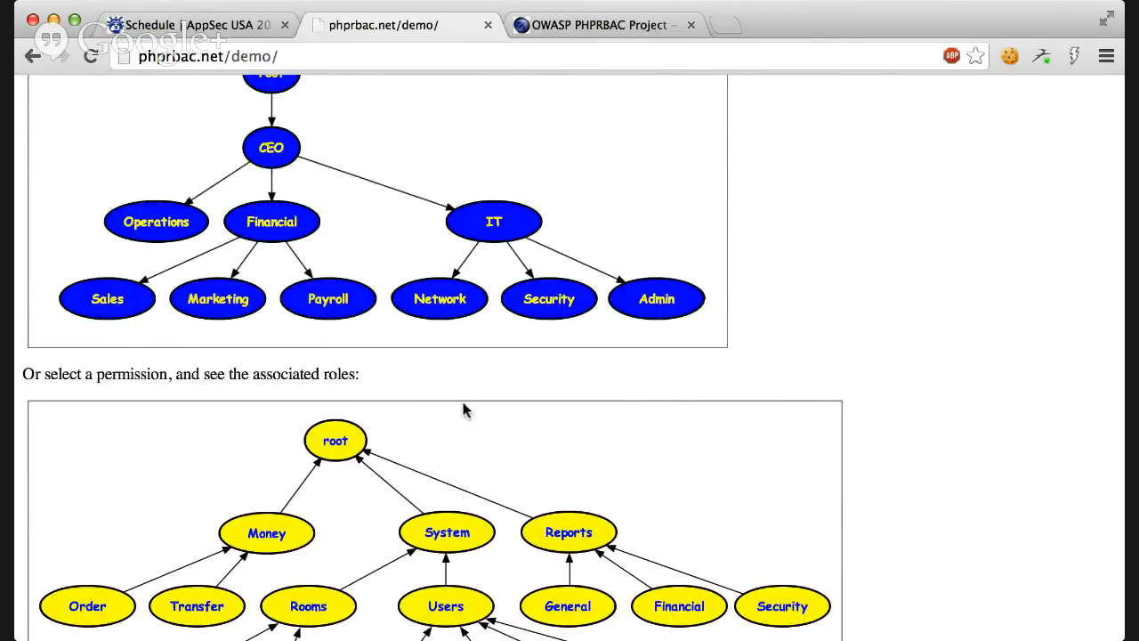
scroll(up, 3)
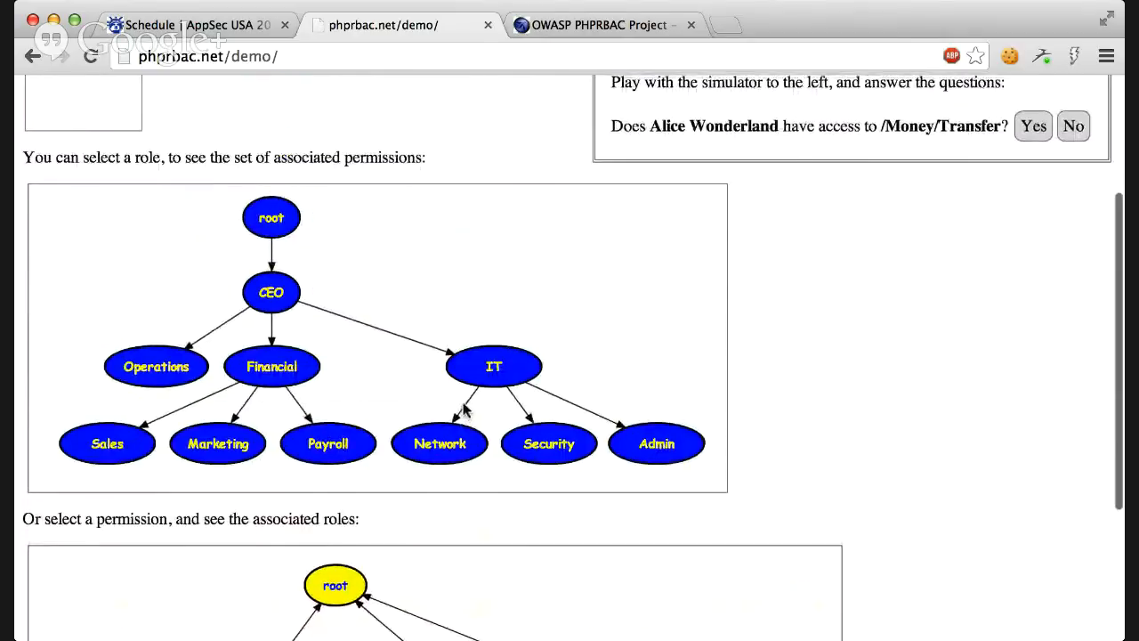
scroll(up, 3)
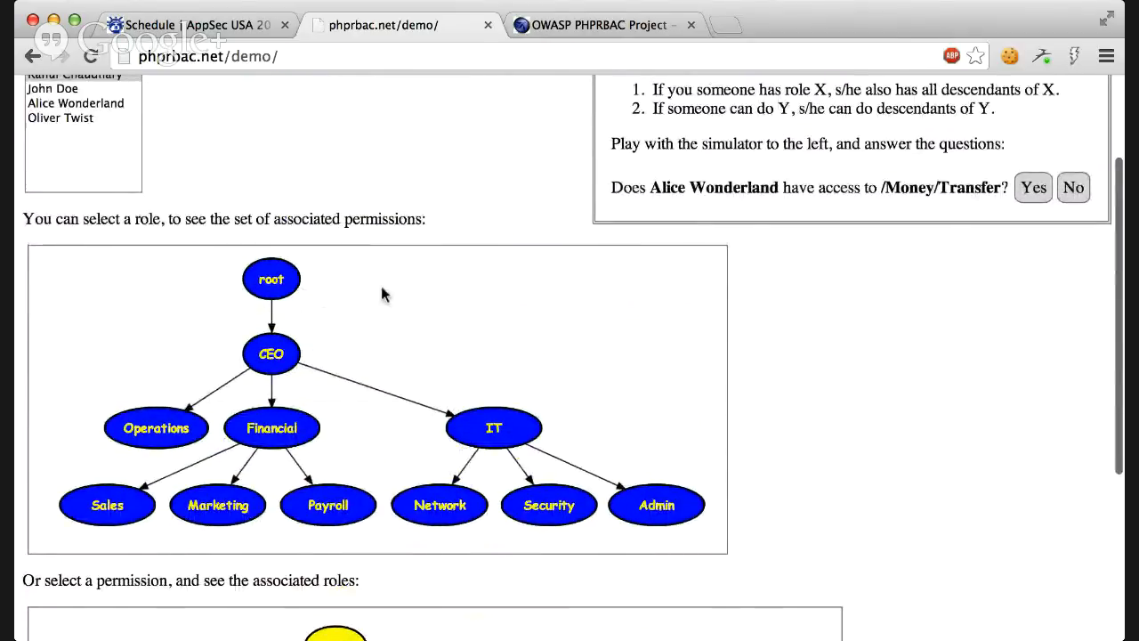
mouse_move(443, 274)
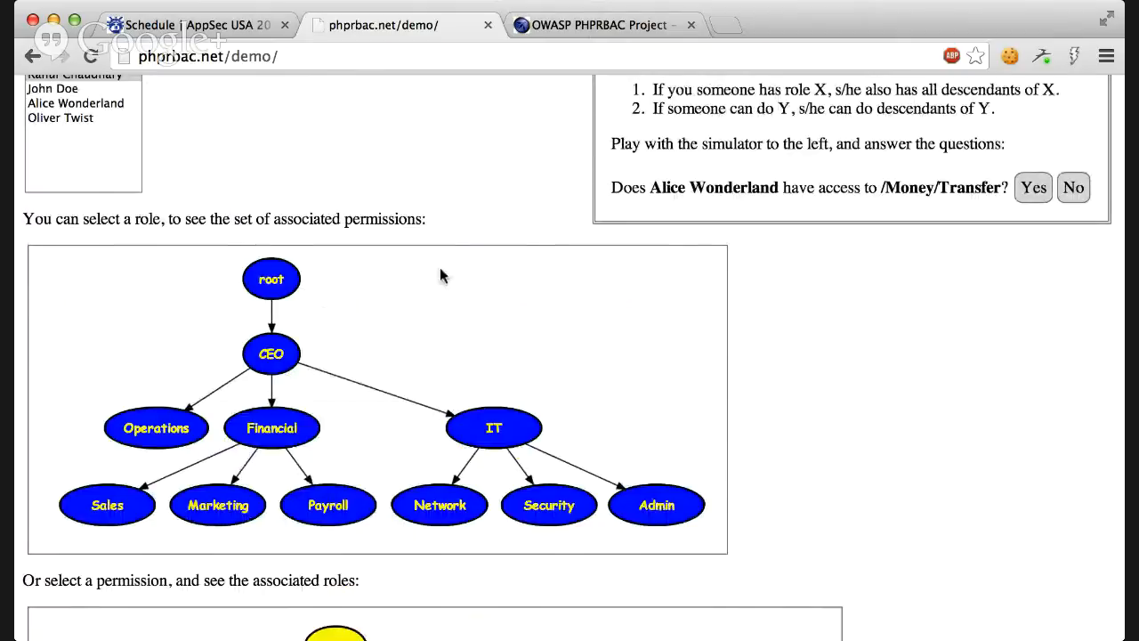
scroll(up, 3)
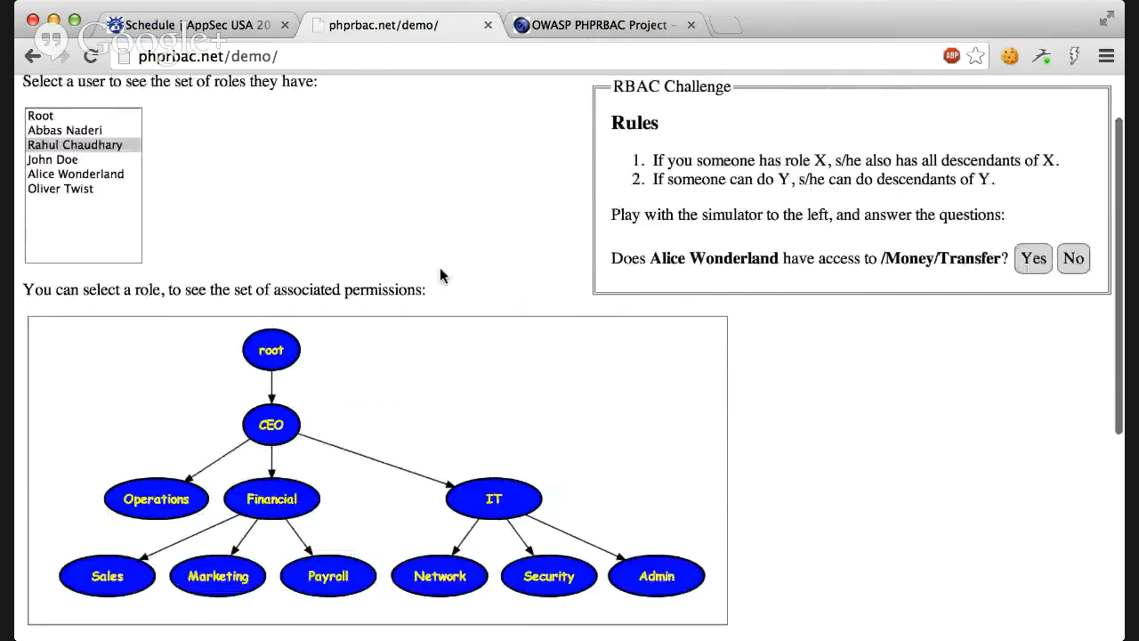
scroll(down, 3)
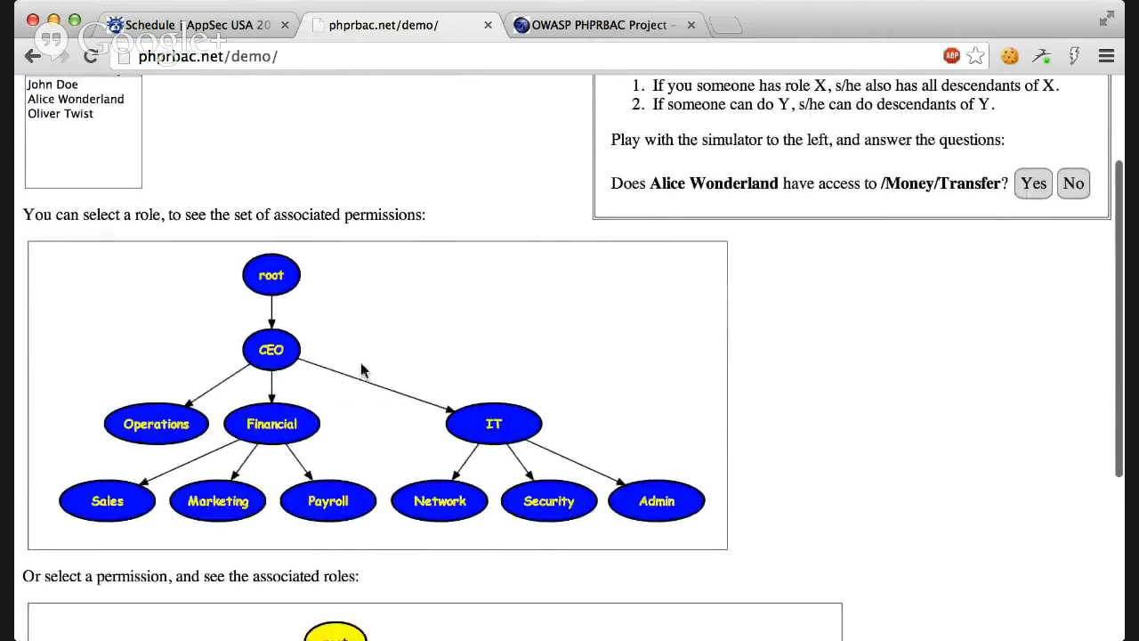
scroll(down, 3)
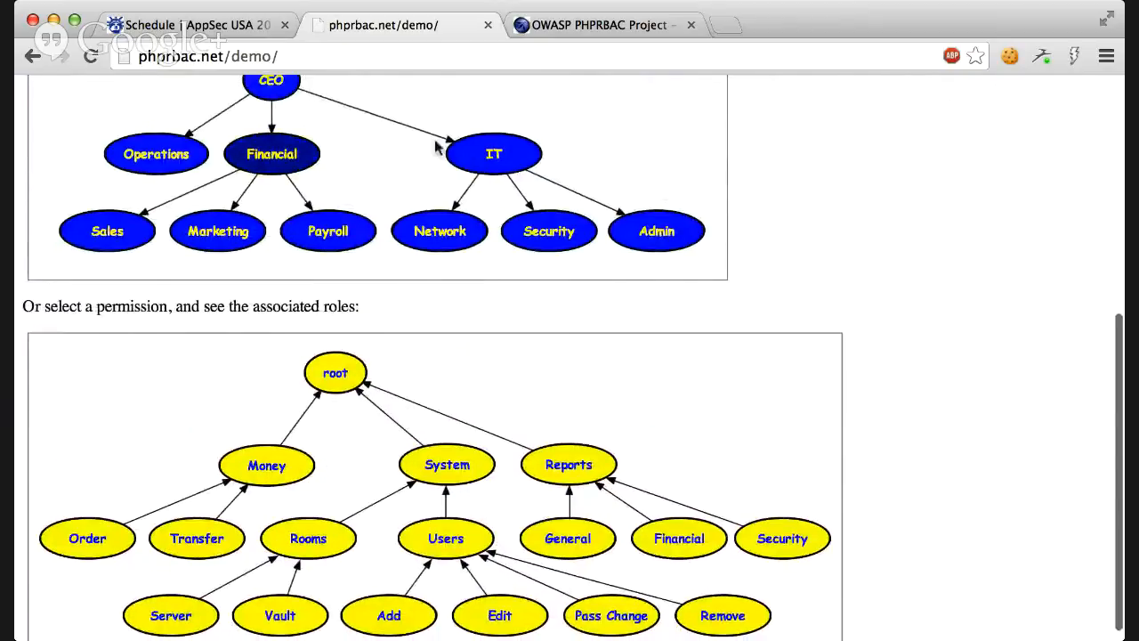
scroll(down, 3)
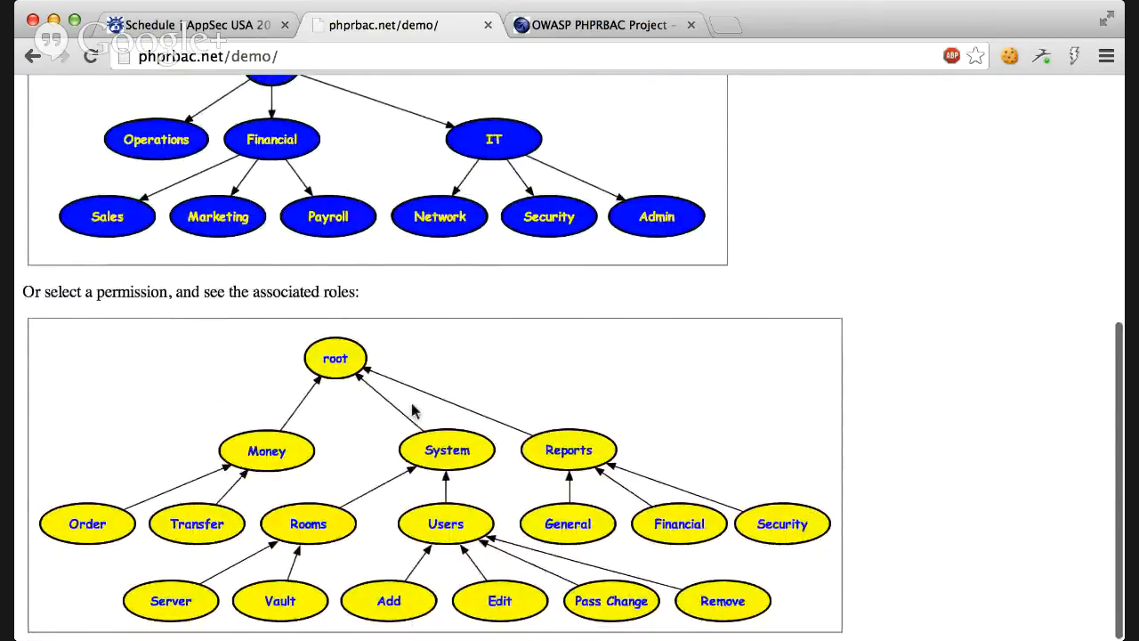
scroll(up, 3)
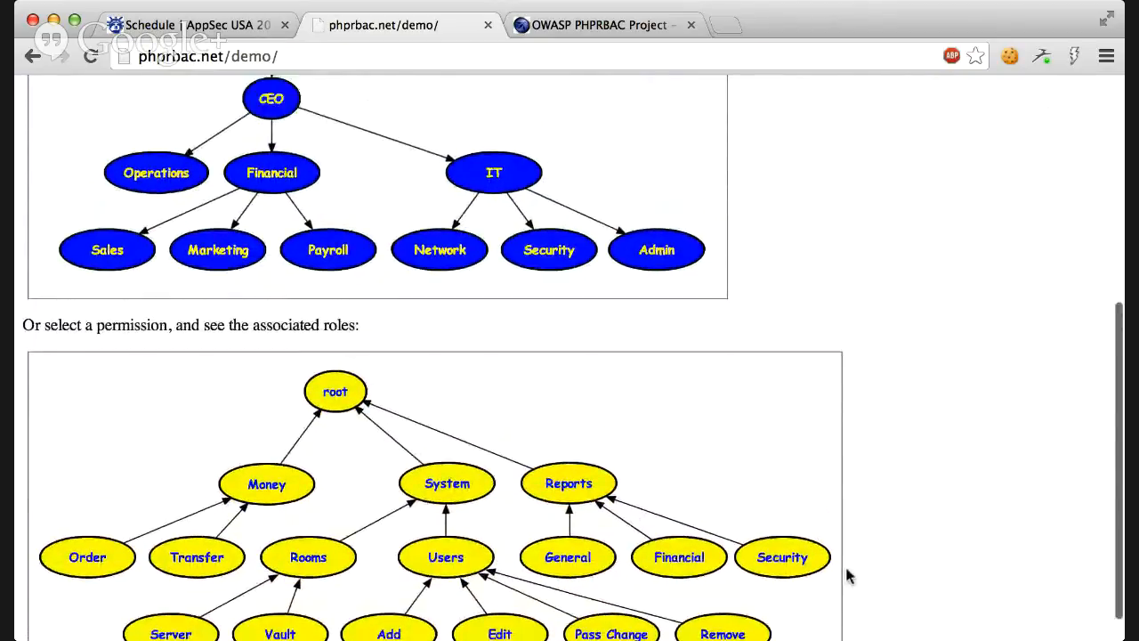
scroll(up, 3)
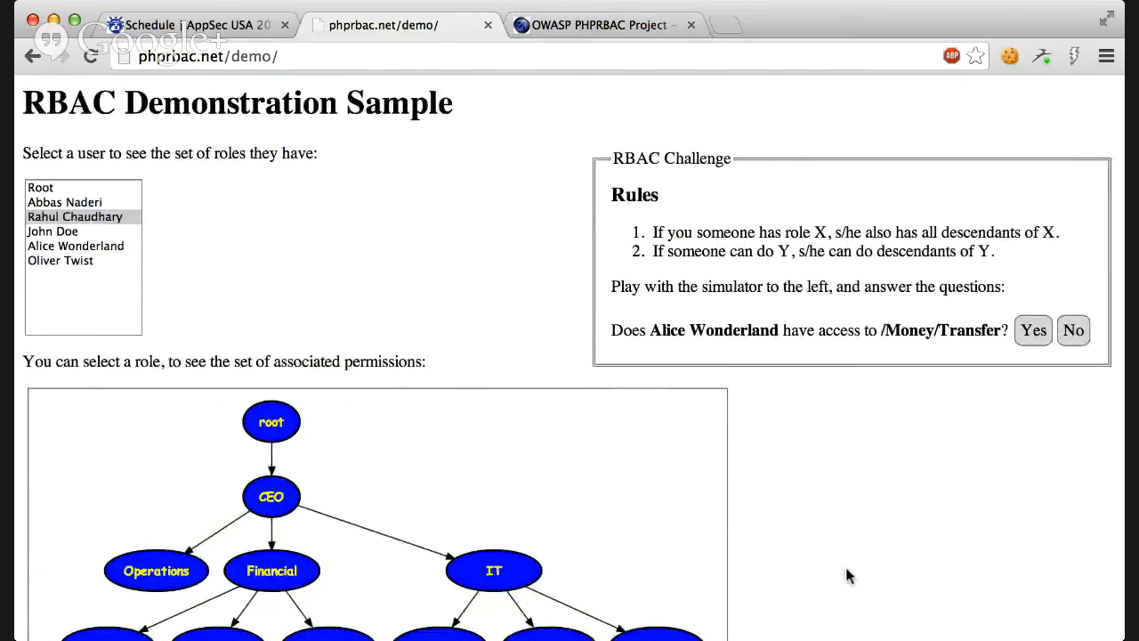
mouse_move(836, 574)
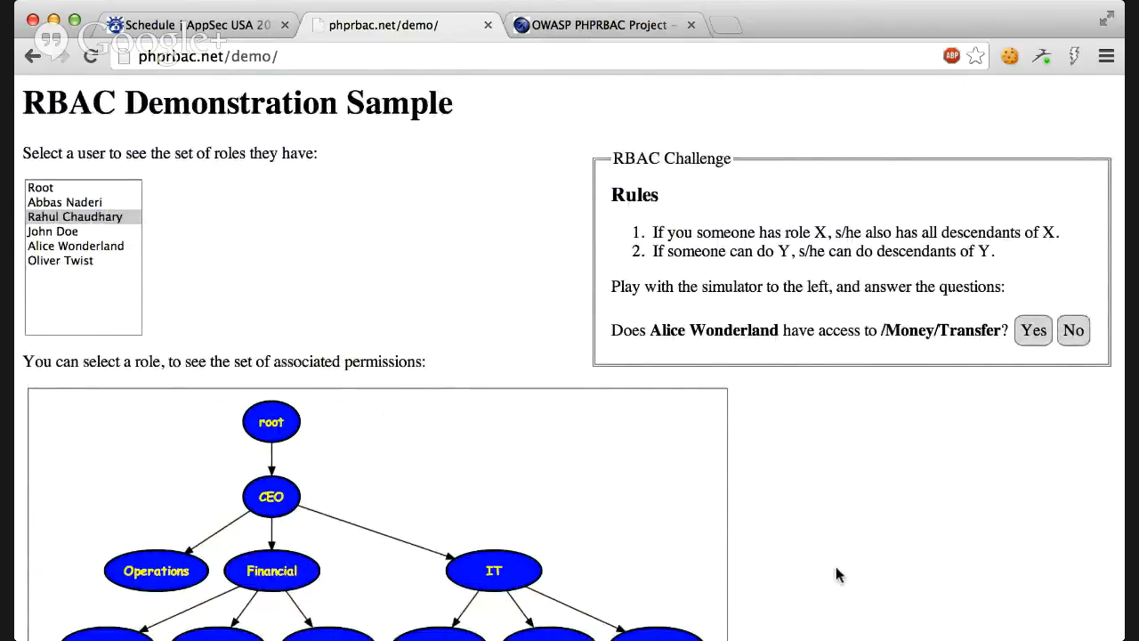
mouse_move(818, 542)
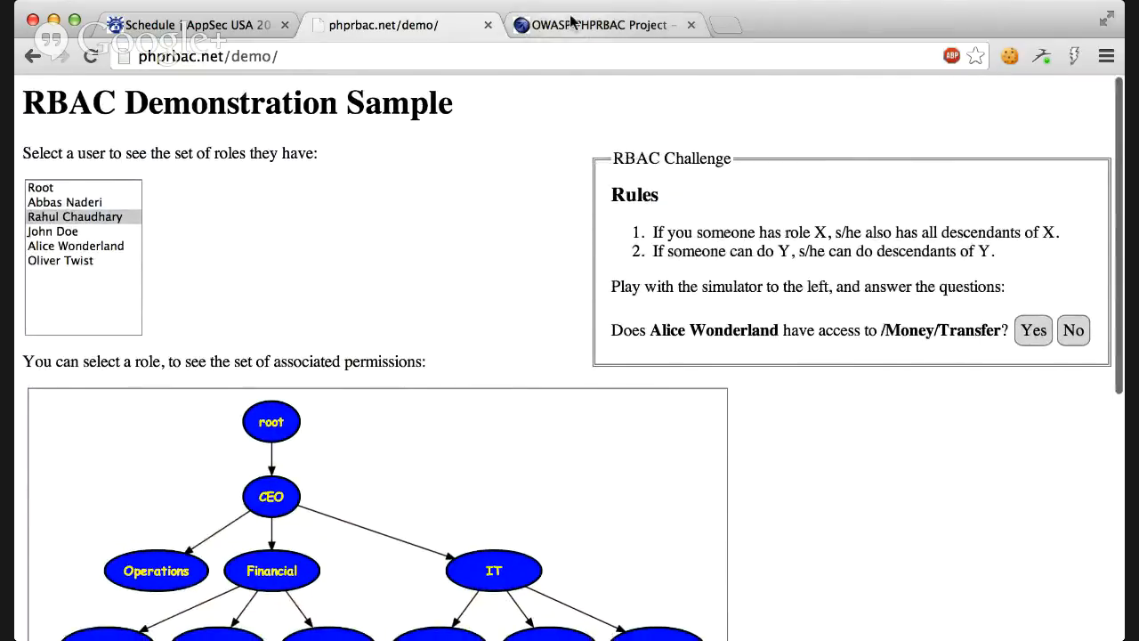
Read through the OWASP PHPRBAC Project wiki's Main and Project About sections.
click(598, 24)
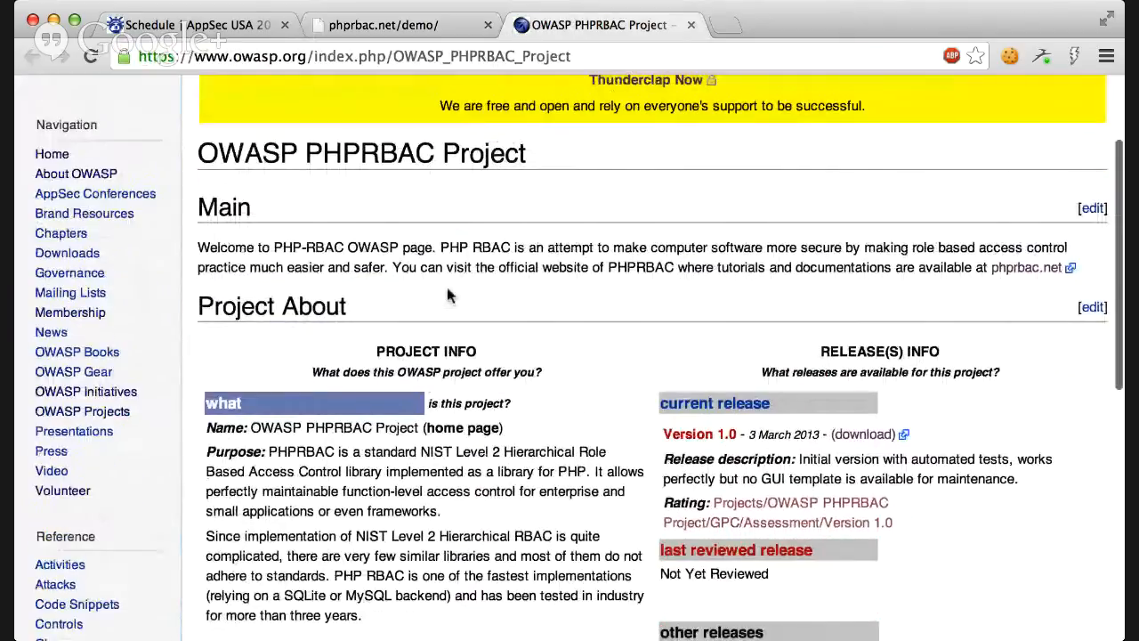
scroll(down, 3)
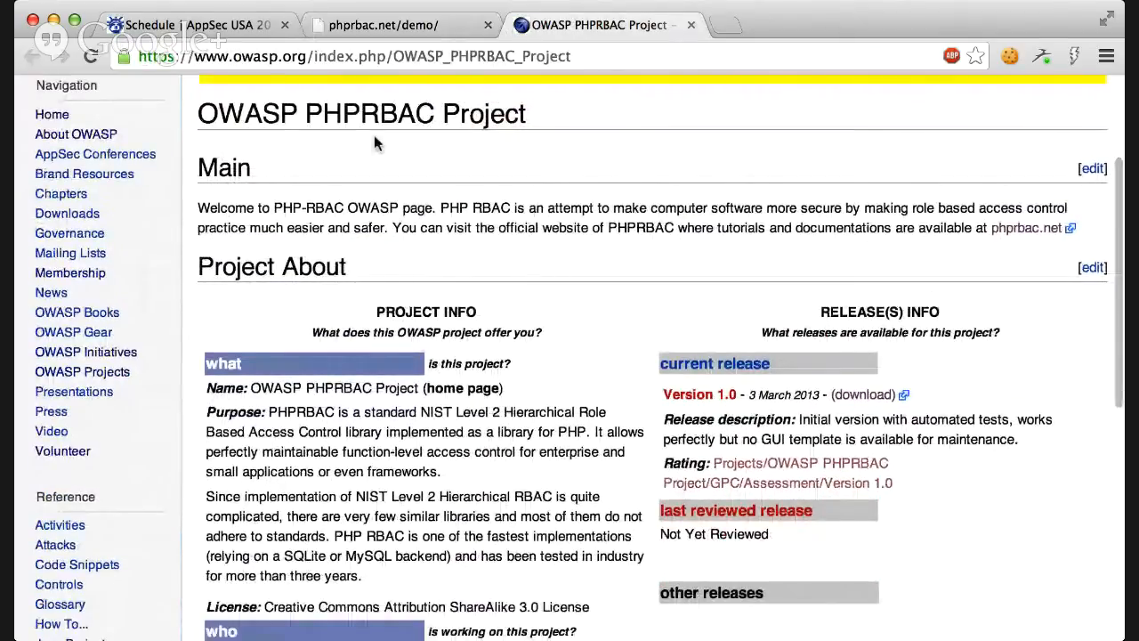
scroll(down, 3)
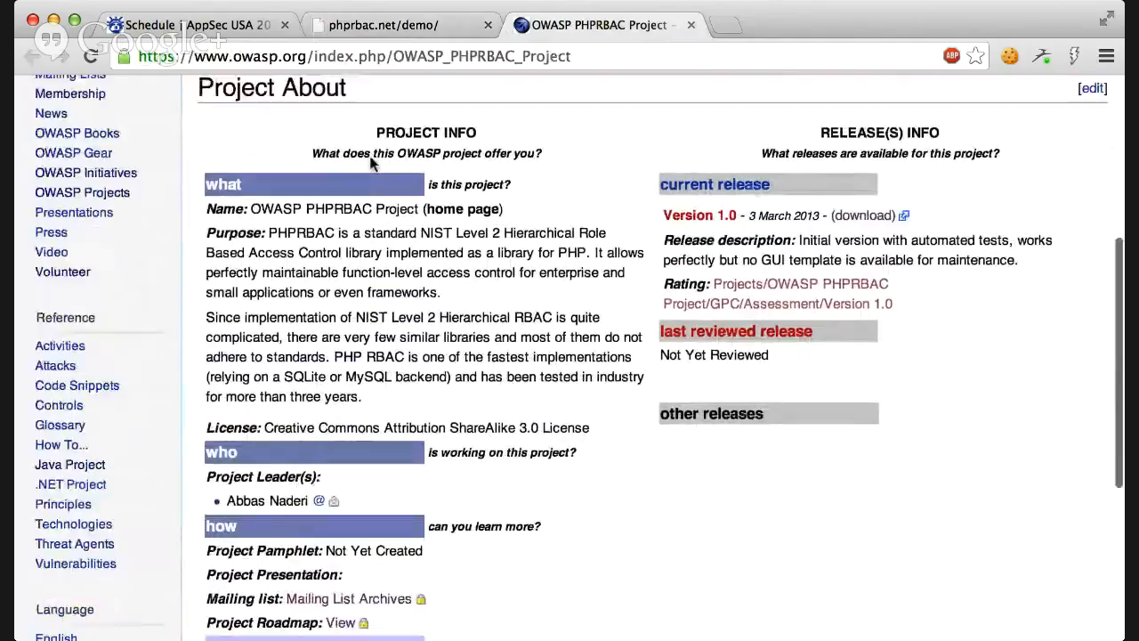
scroll(down, 3)
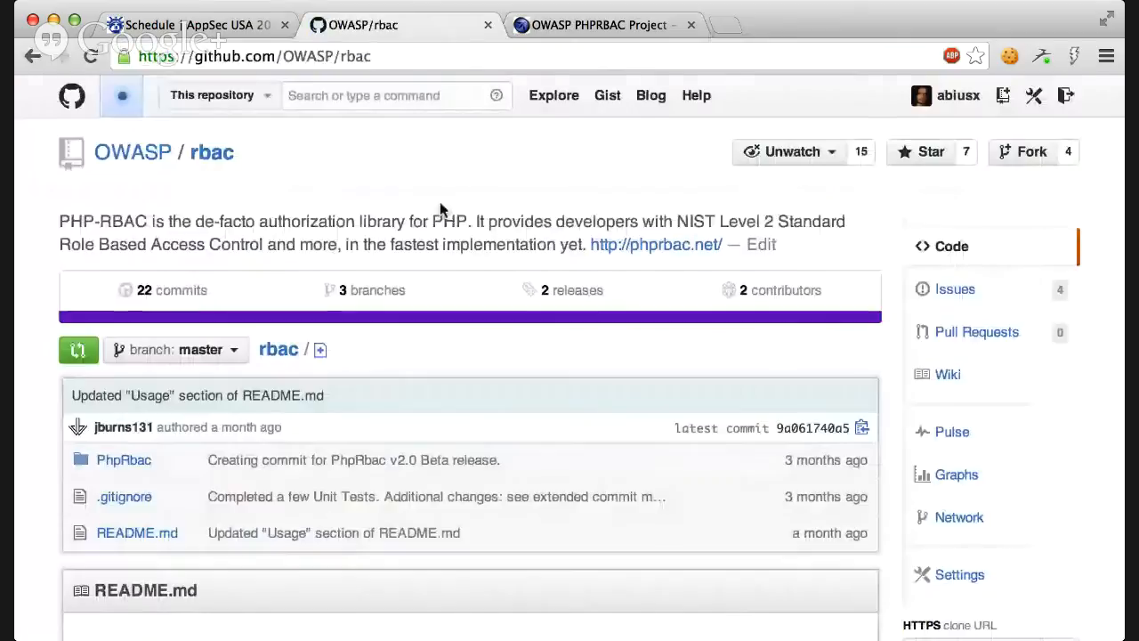
Scroll the OWASP/rbac README from installation to Documentation, then back to the top.
scroll(down, 3)
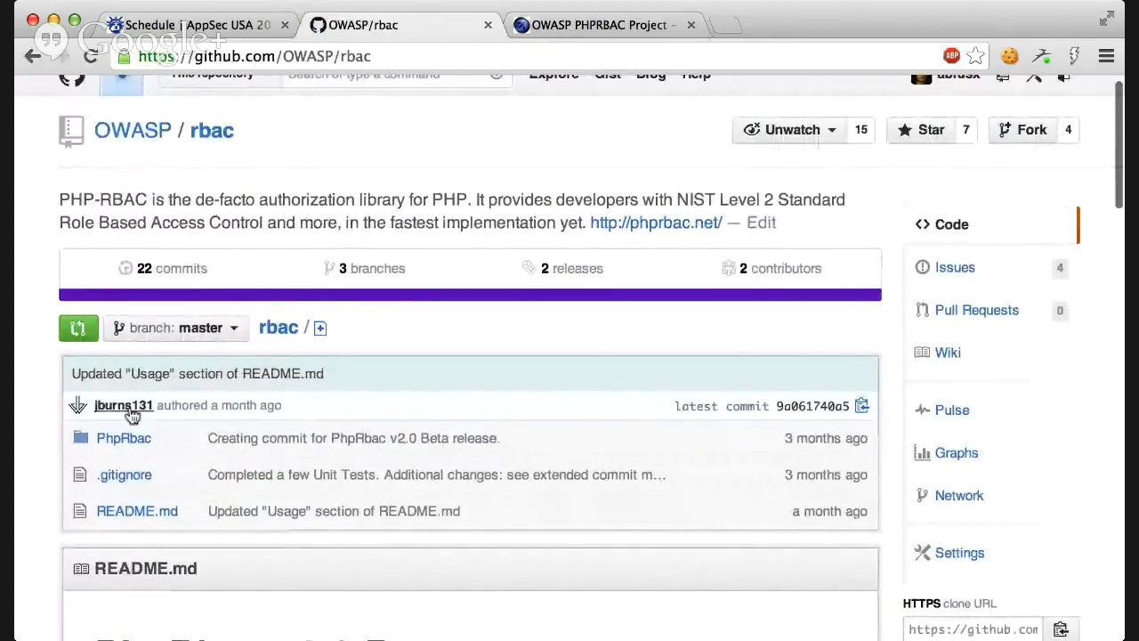
scroll(up, 3)
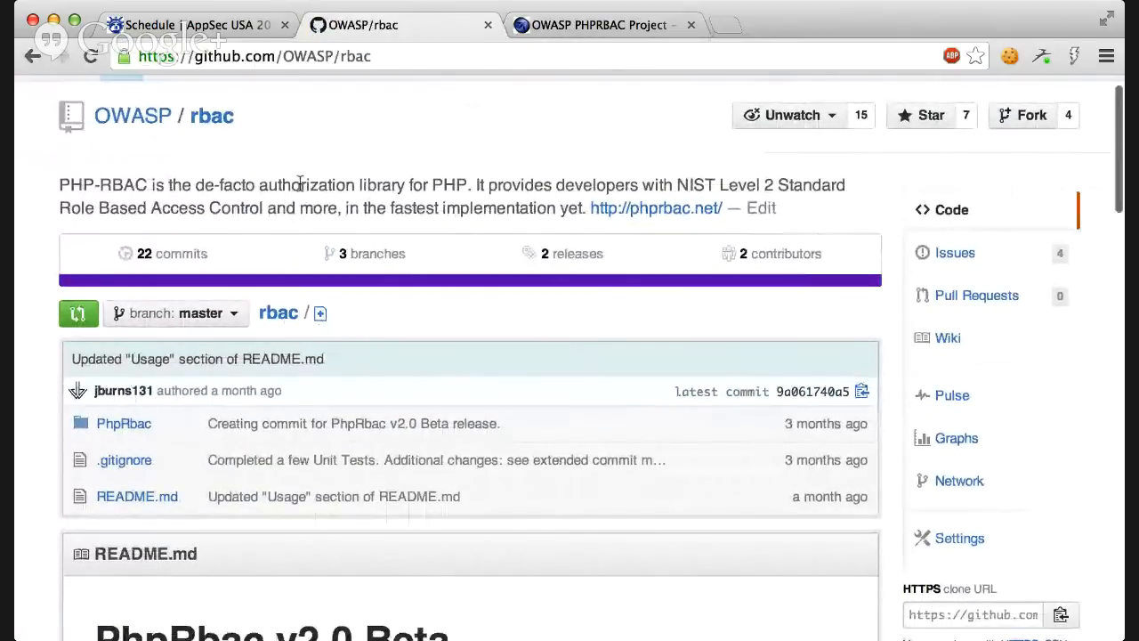
scroll(down, 3)
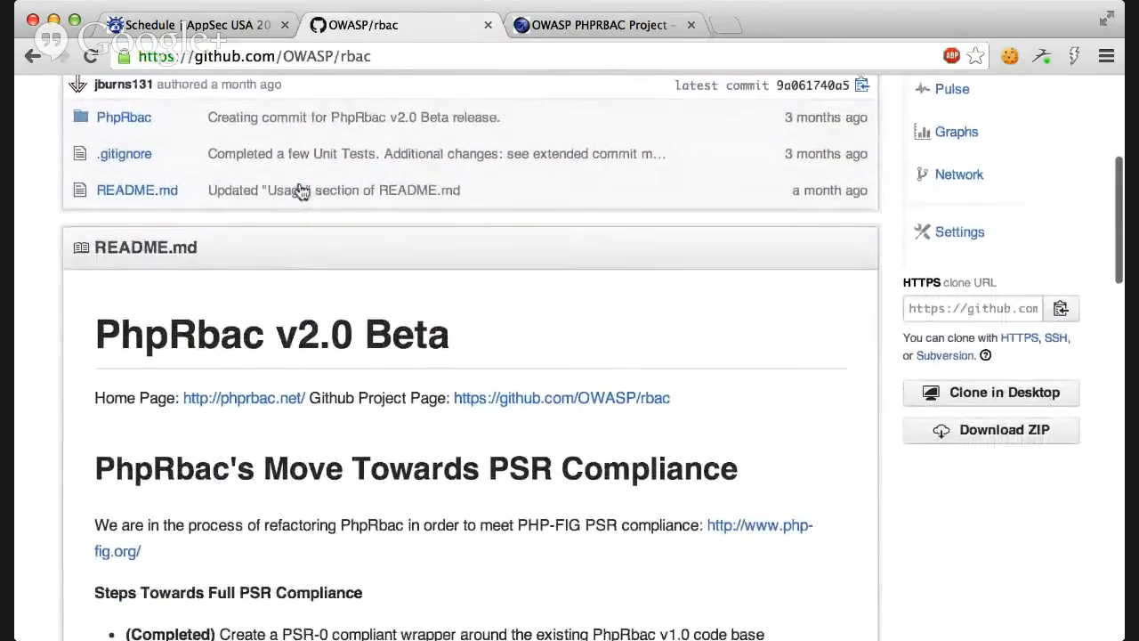
scroll(down, 3)
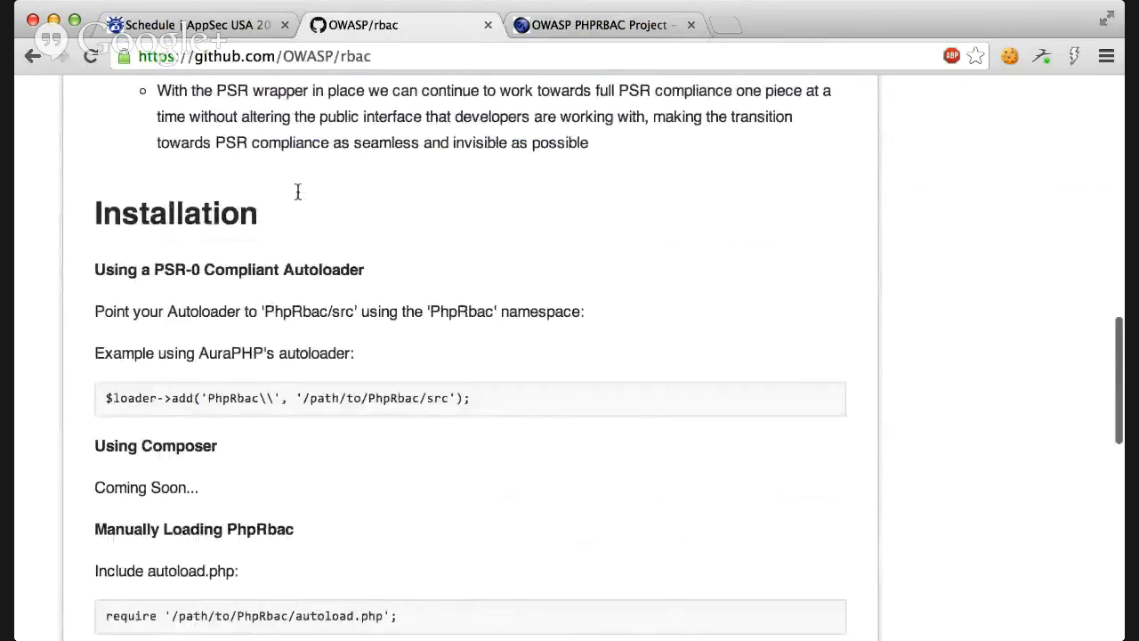
scroll(down, 3)
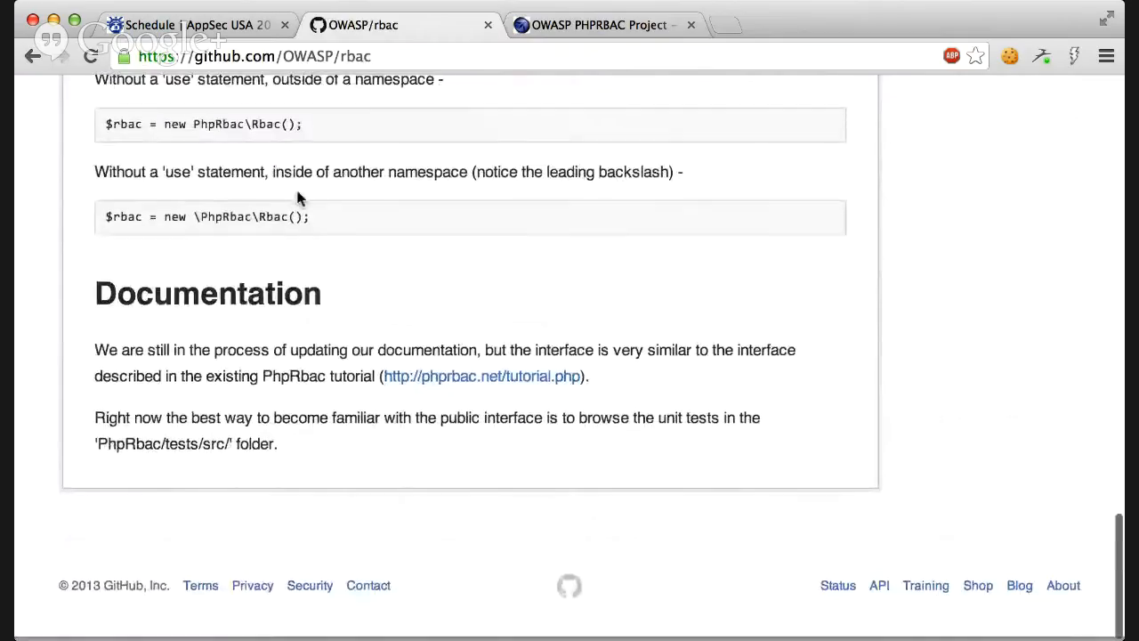
scroll(up, 3)
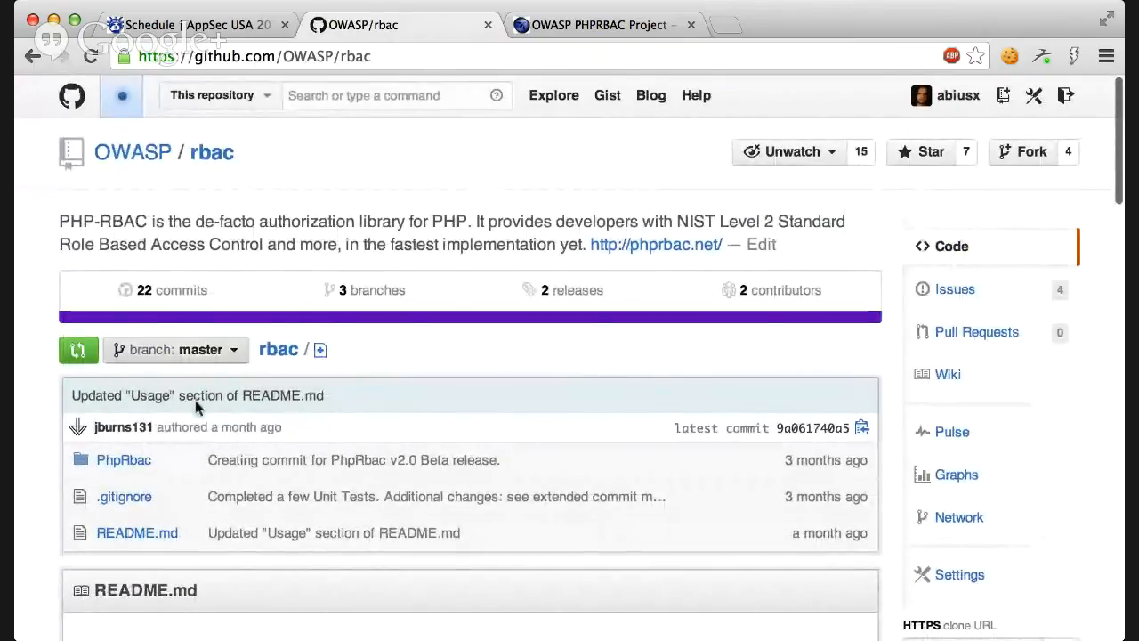
click(122, 460)
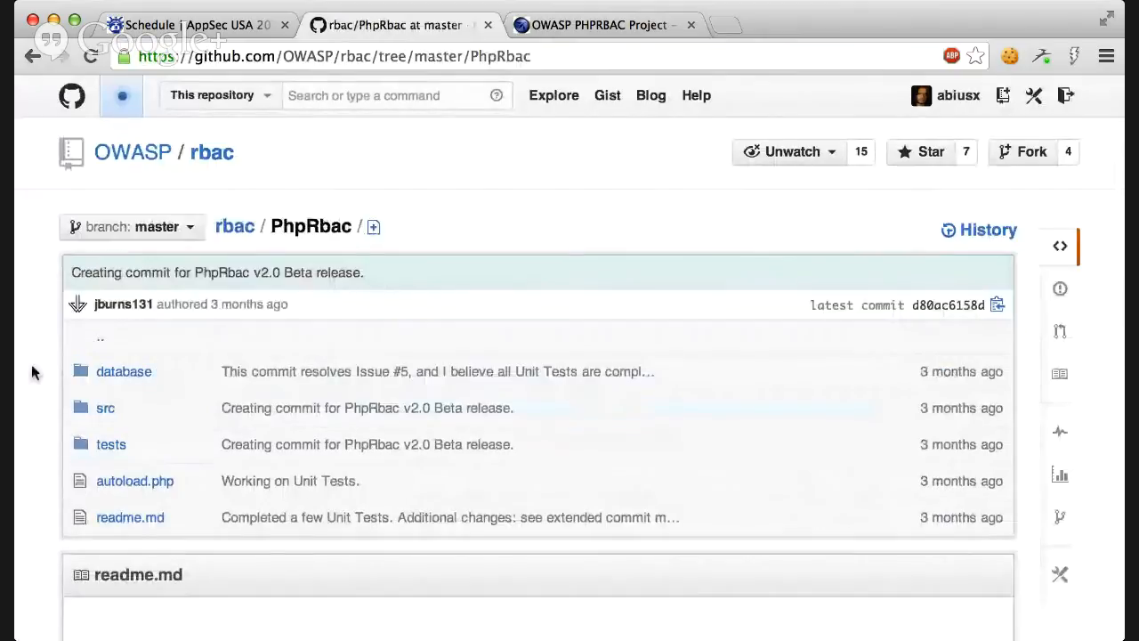
scroll(down, 3)
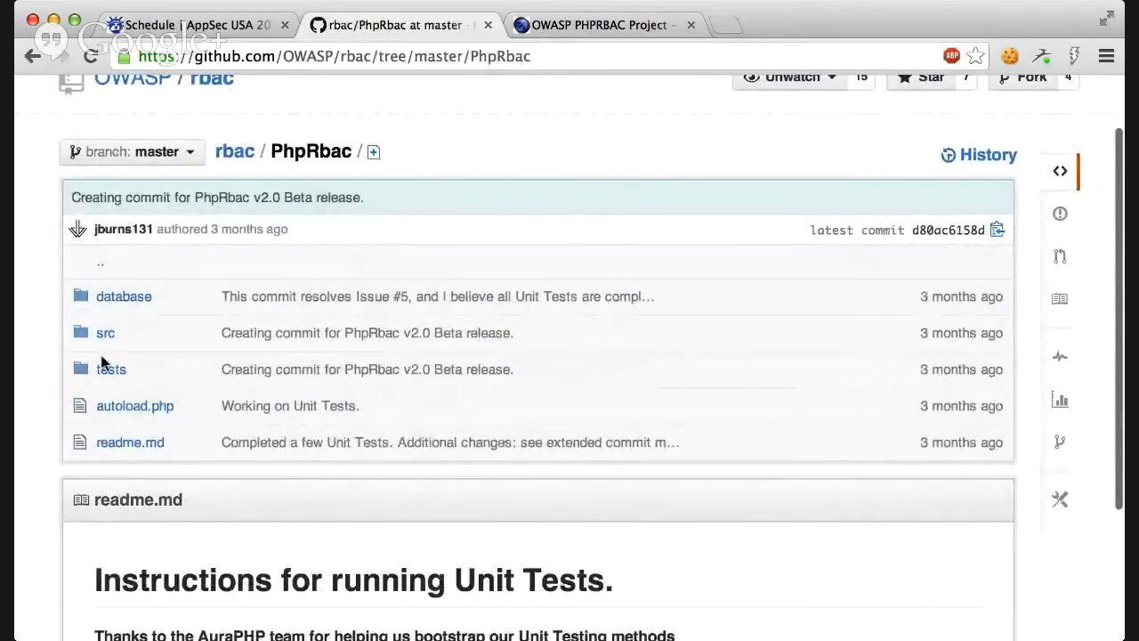
scroll(down, 3)
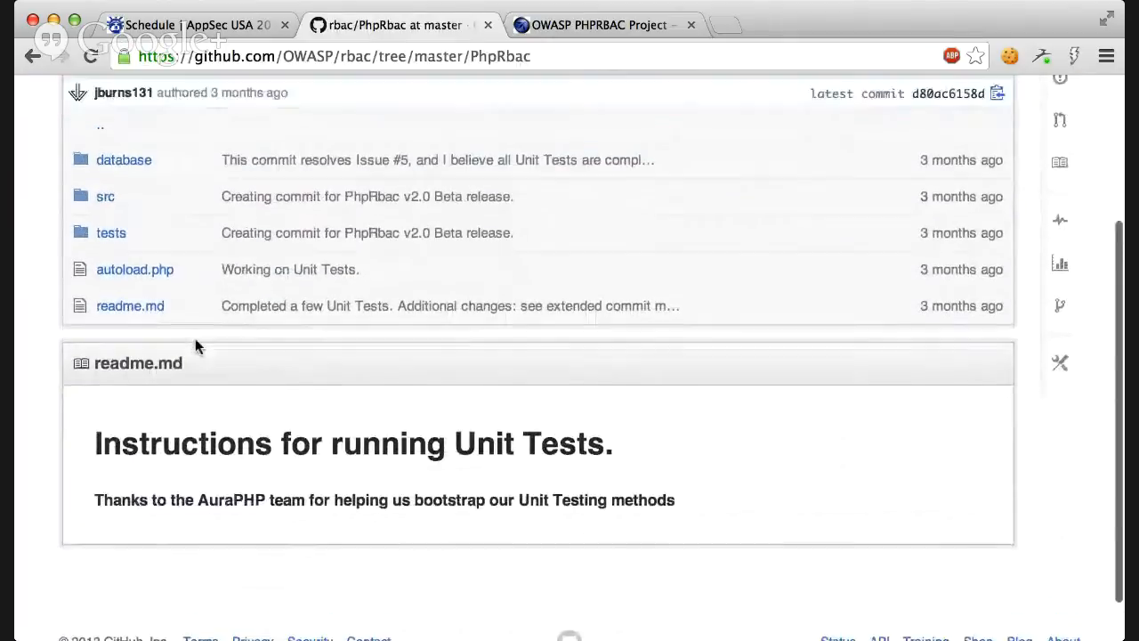
scroll(up, 3)
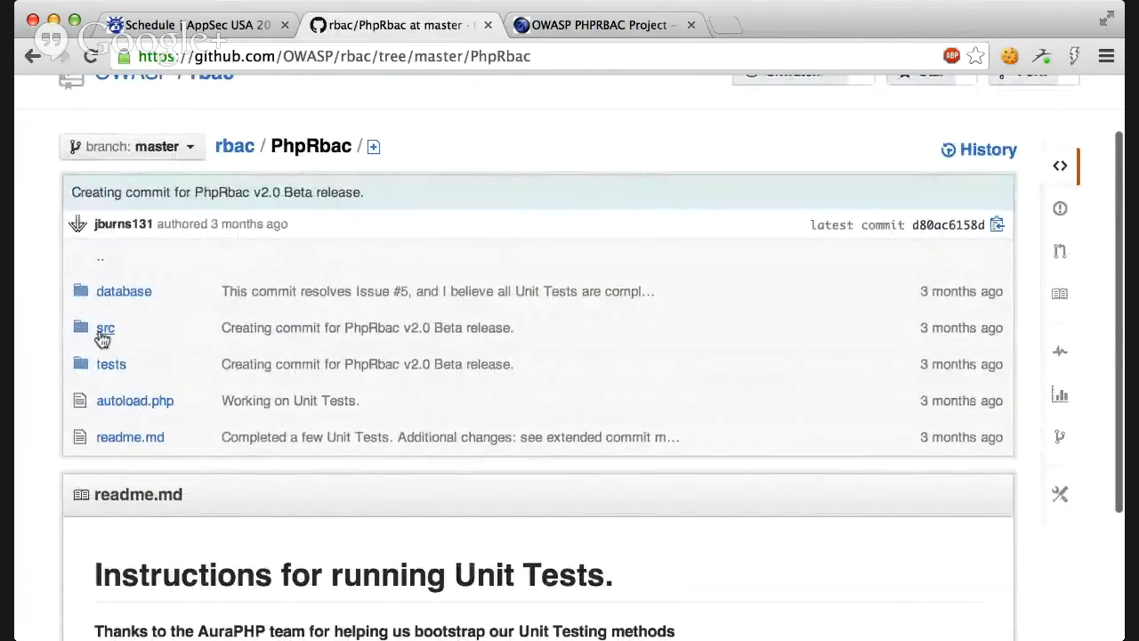
click(104, 327)
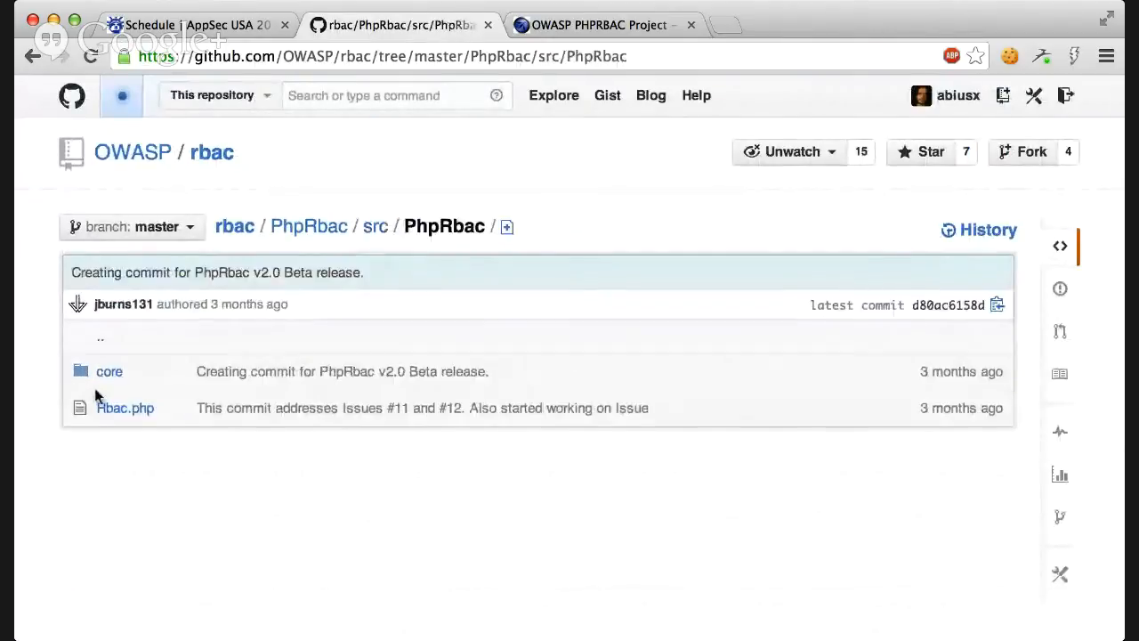
click(109, 371)
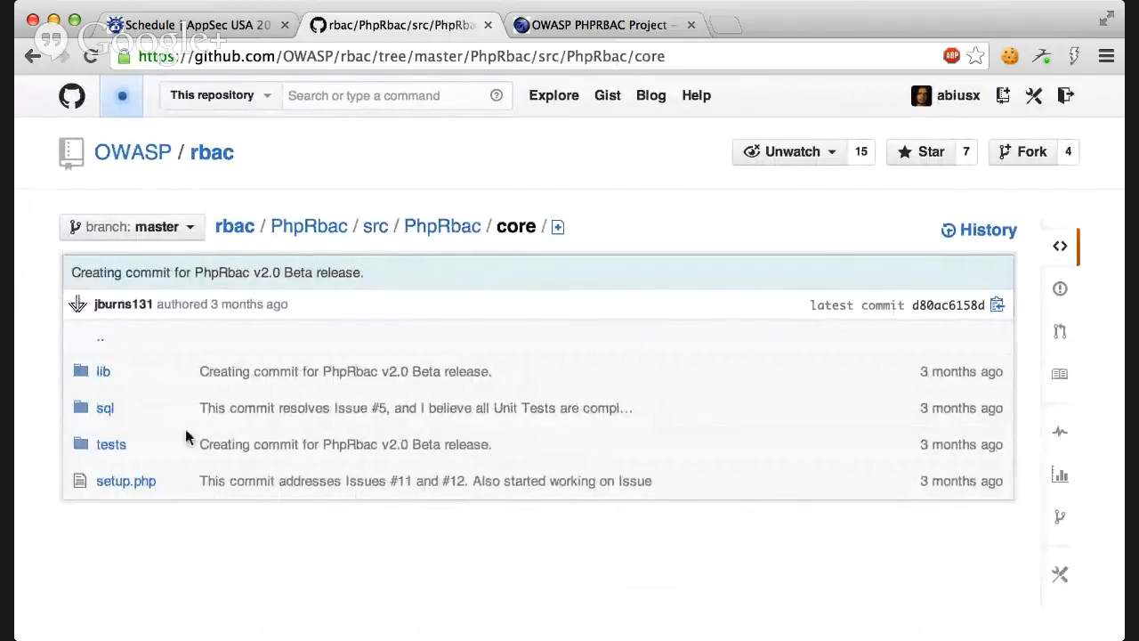
mouse_move(104, 343)
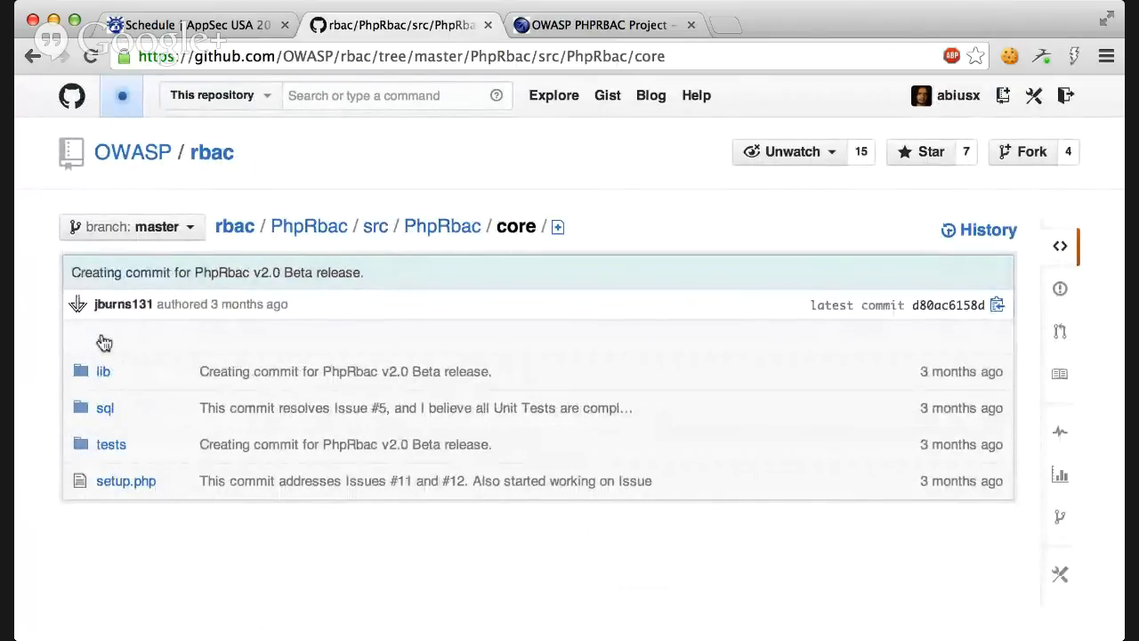
click(442, 225)
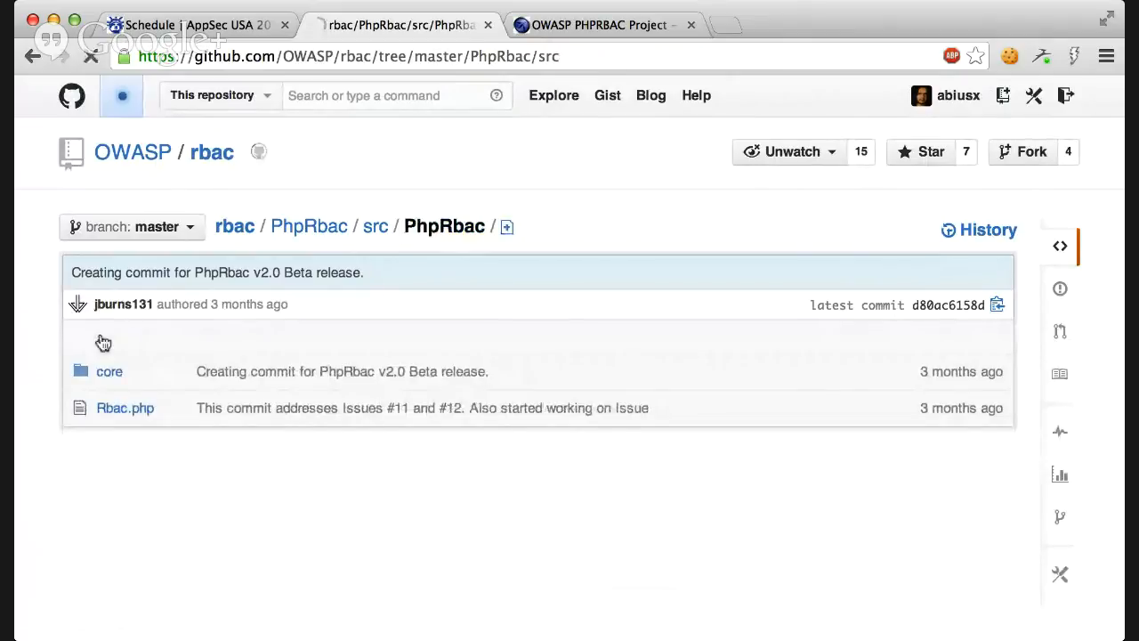
click(307, 225)
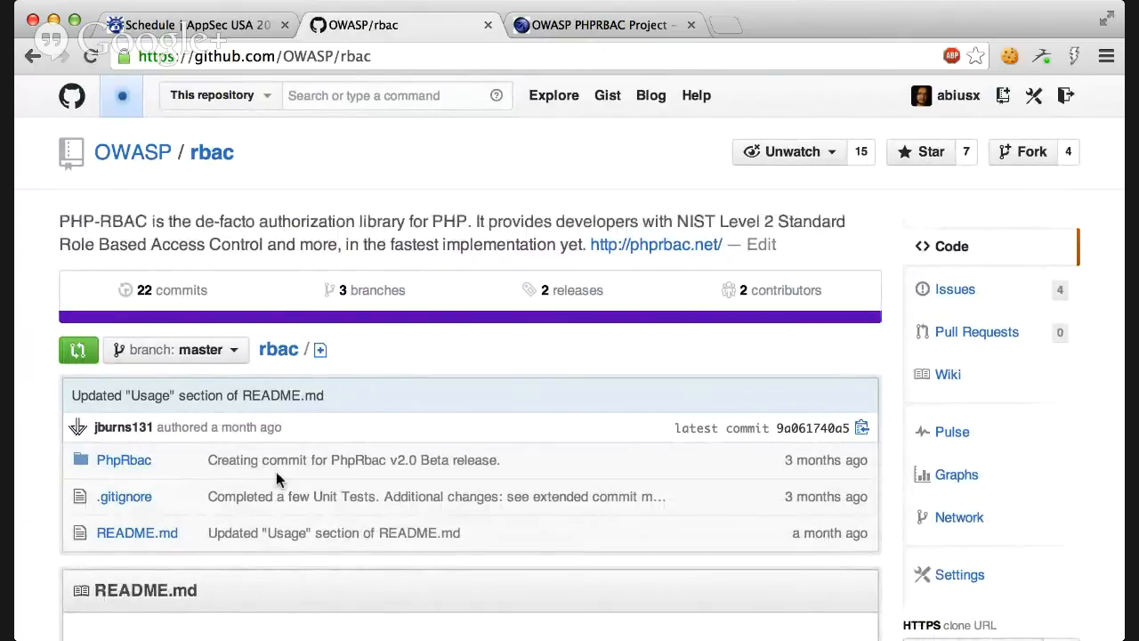
Reopen the PhpRbac folder, then navigate back to the repo root and phprbac.net home.
scroll(down, 3)
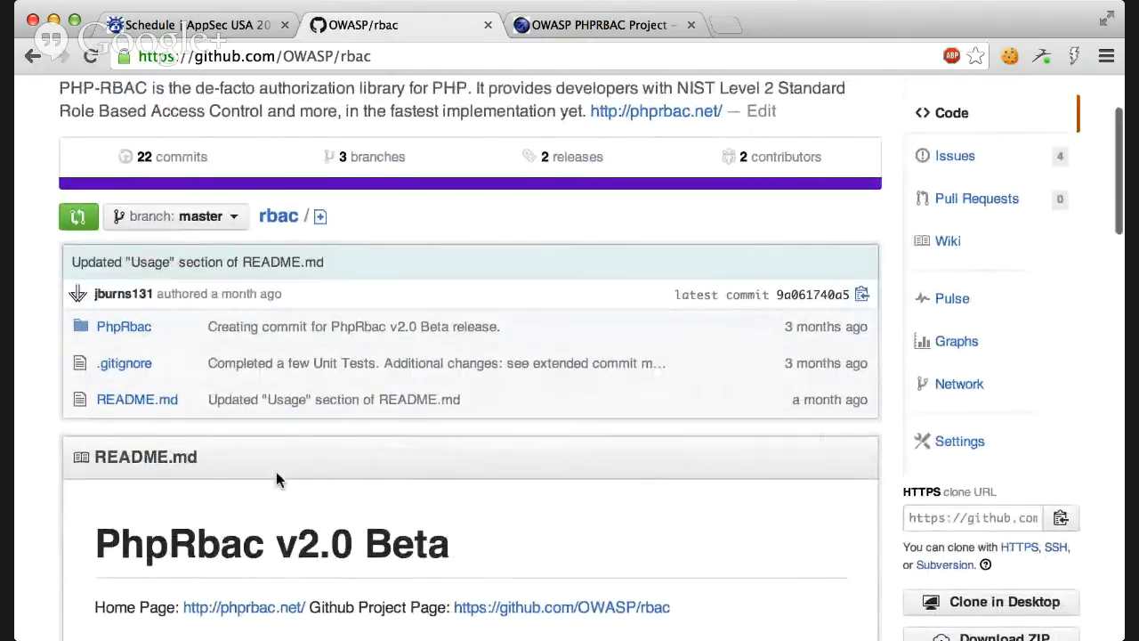
scroll(up, 3)
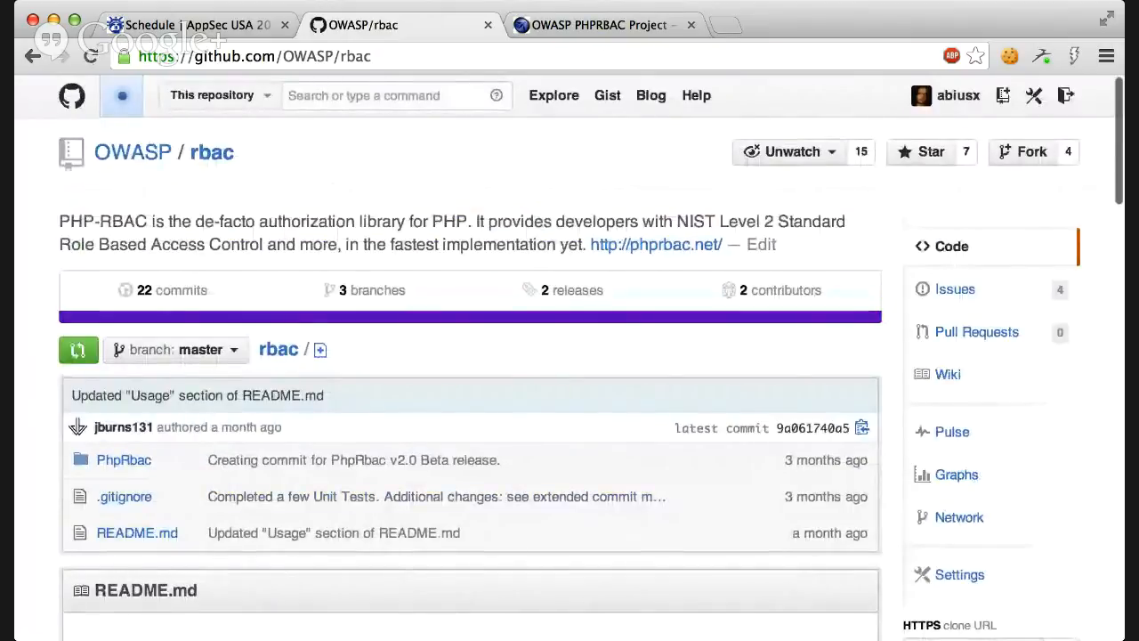
mouse_move(893, 547)
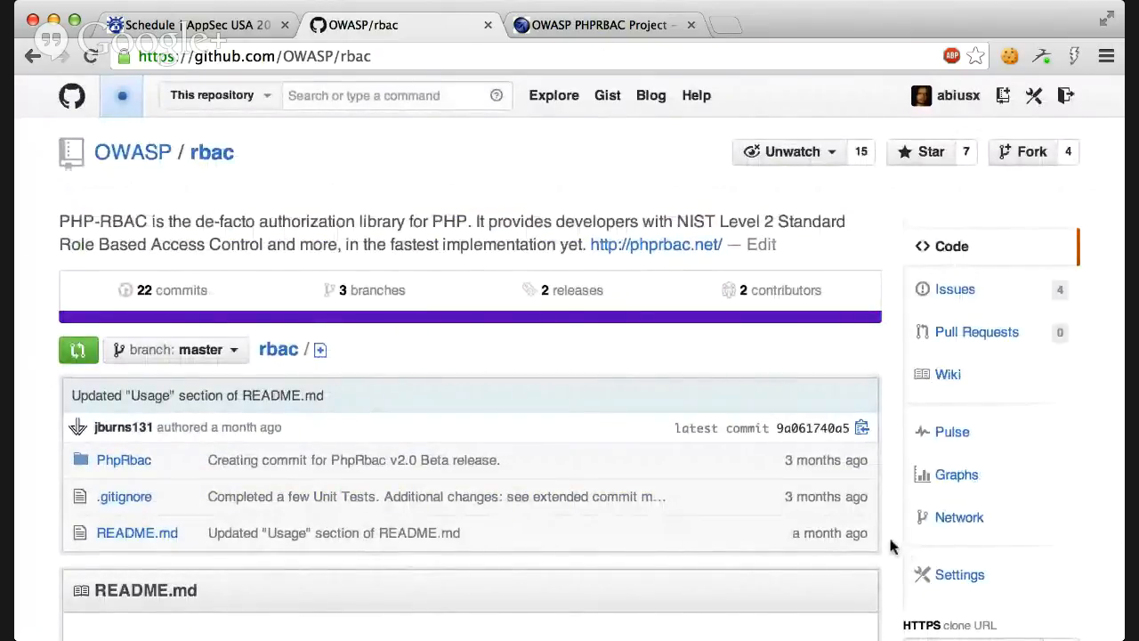
click(124, 460)
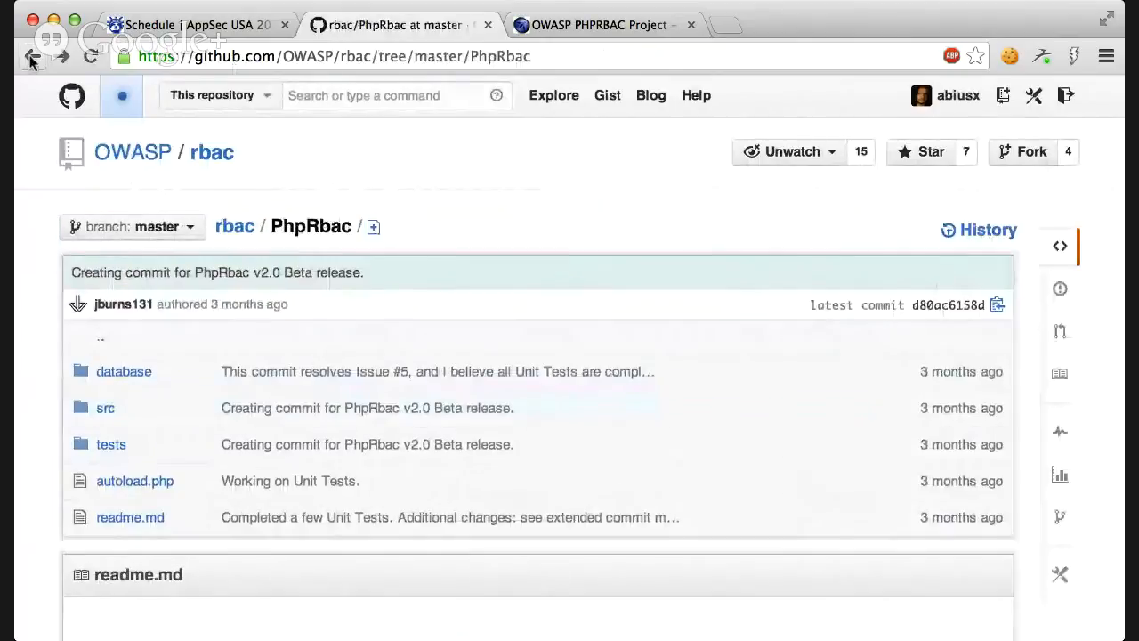
click(105, 407)
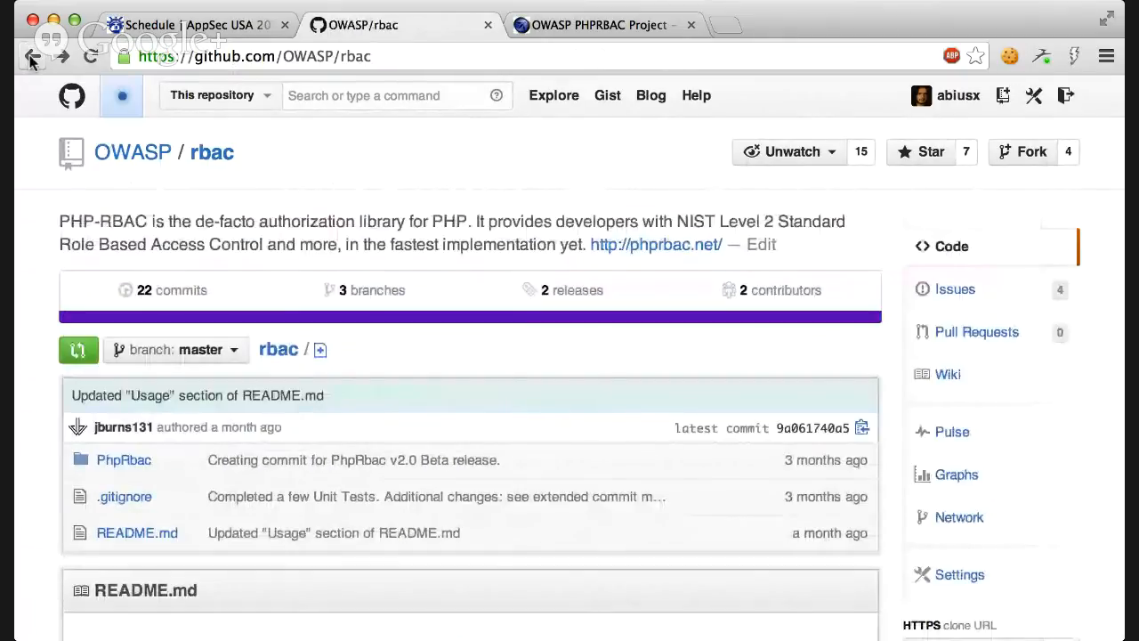
click(656, 244)
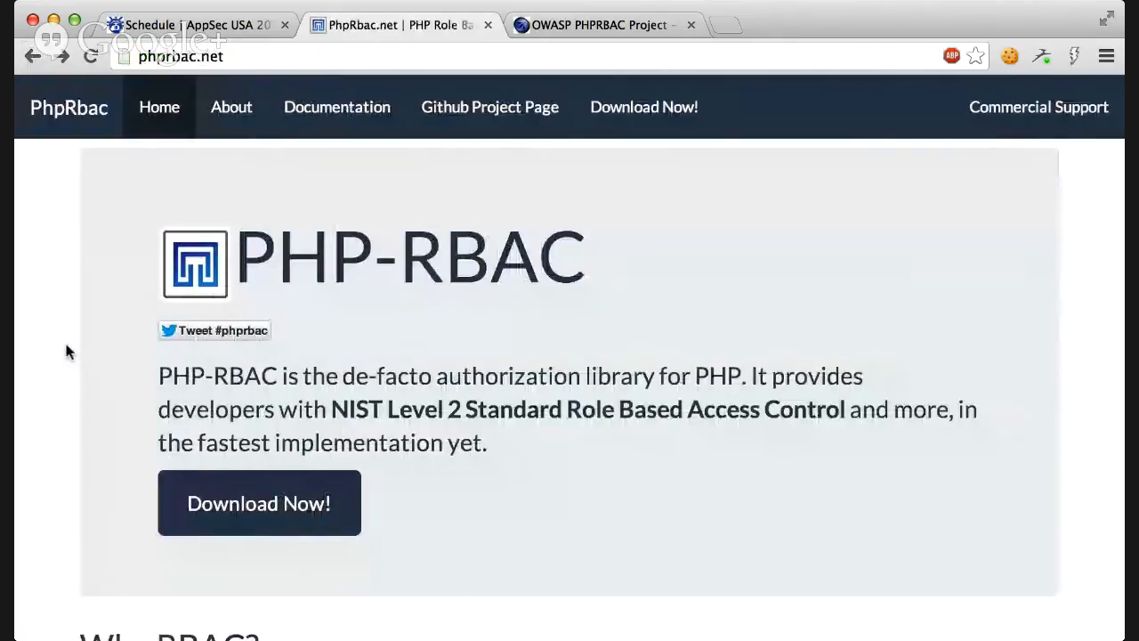